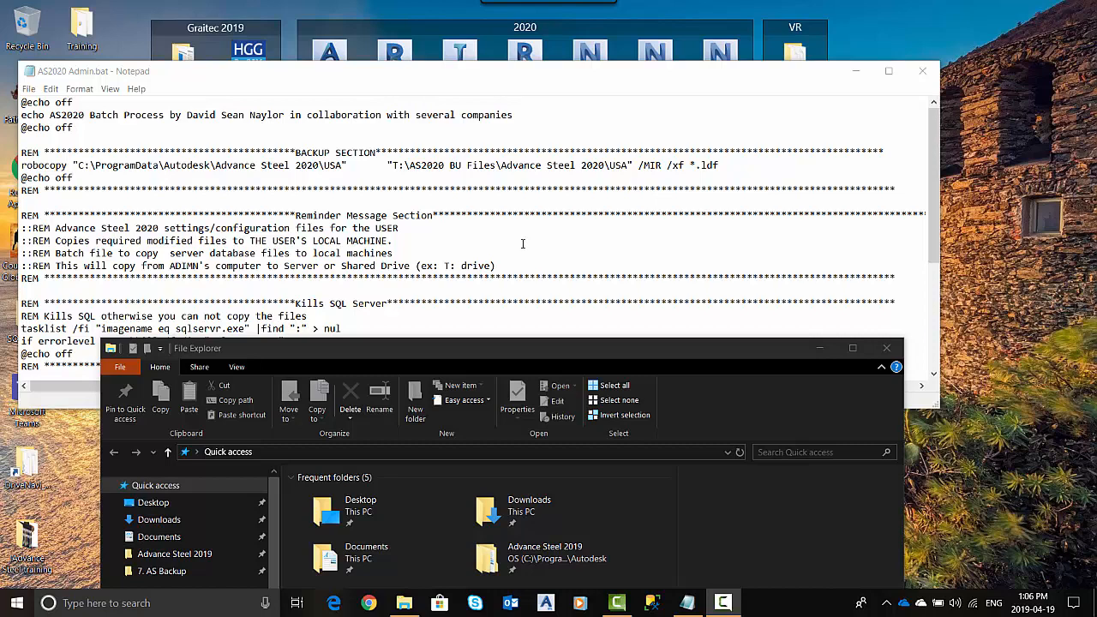
mouse_move(646, 227)
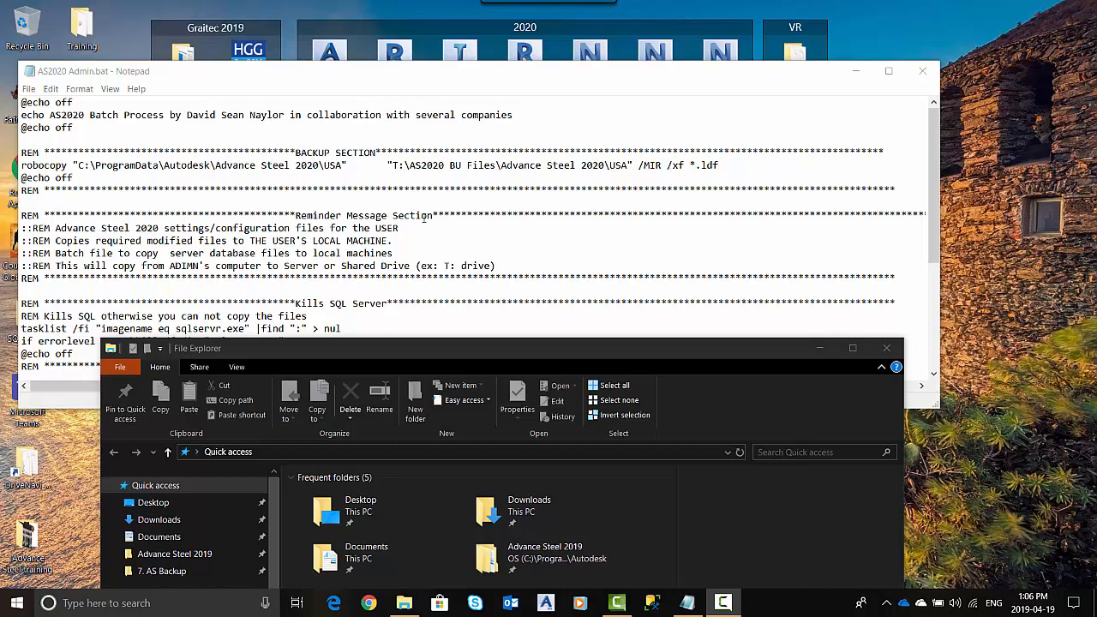
mouse_move(976, 322)
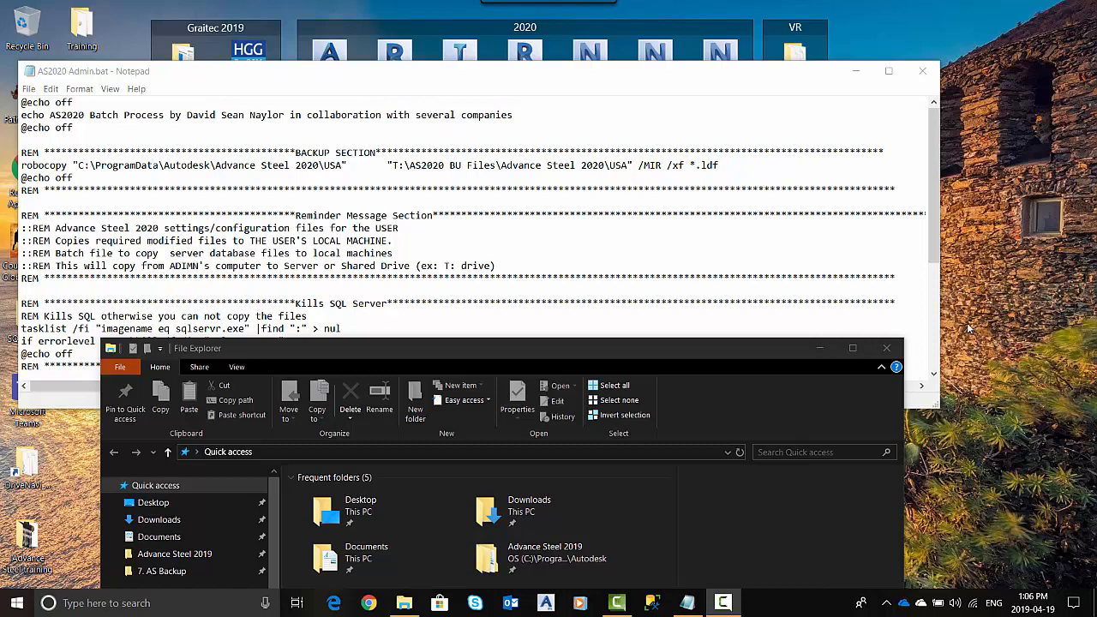
Step: Create a new text document on the desktop and name it AS2020 BU Files
right_click(984, 180)
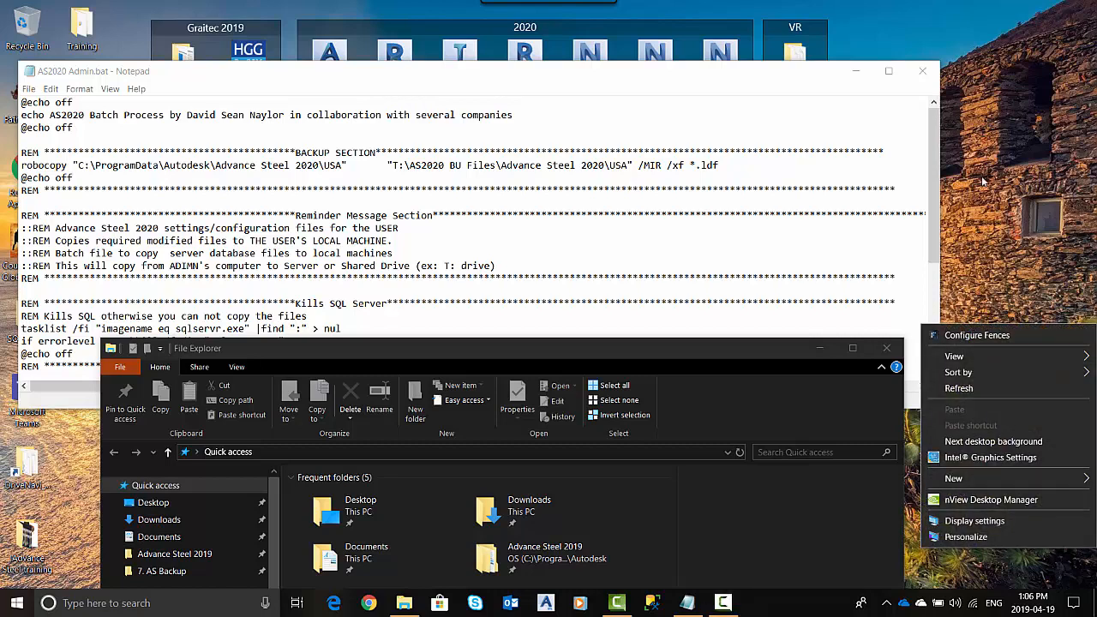
left_click(953, 478)
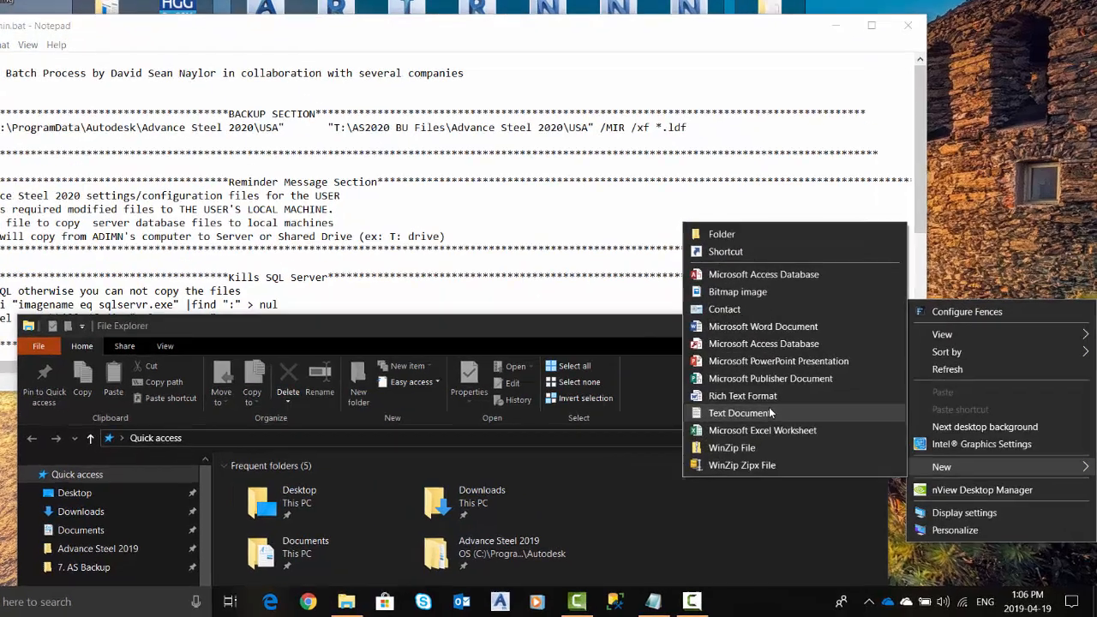
left_click(740, 413)
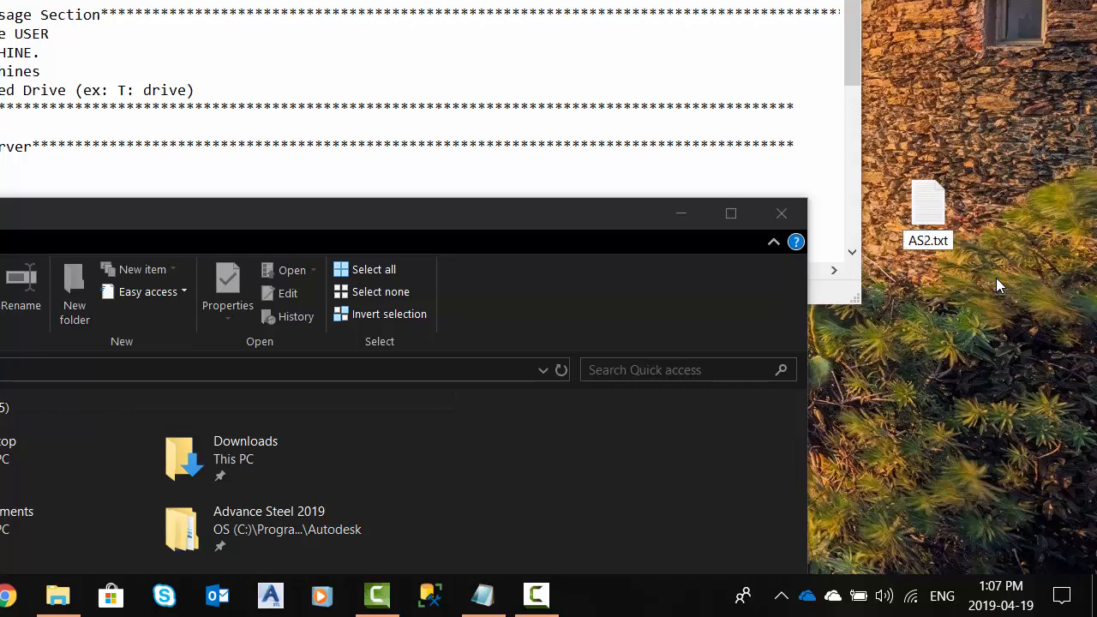
type("01")
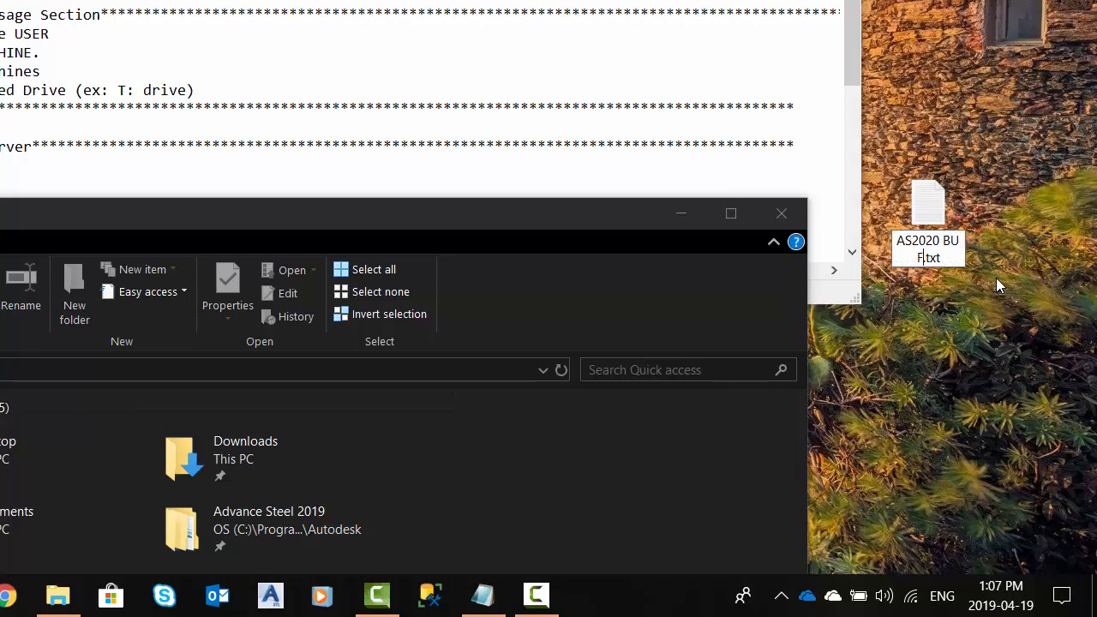
type("iles")
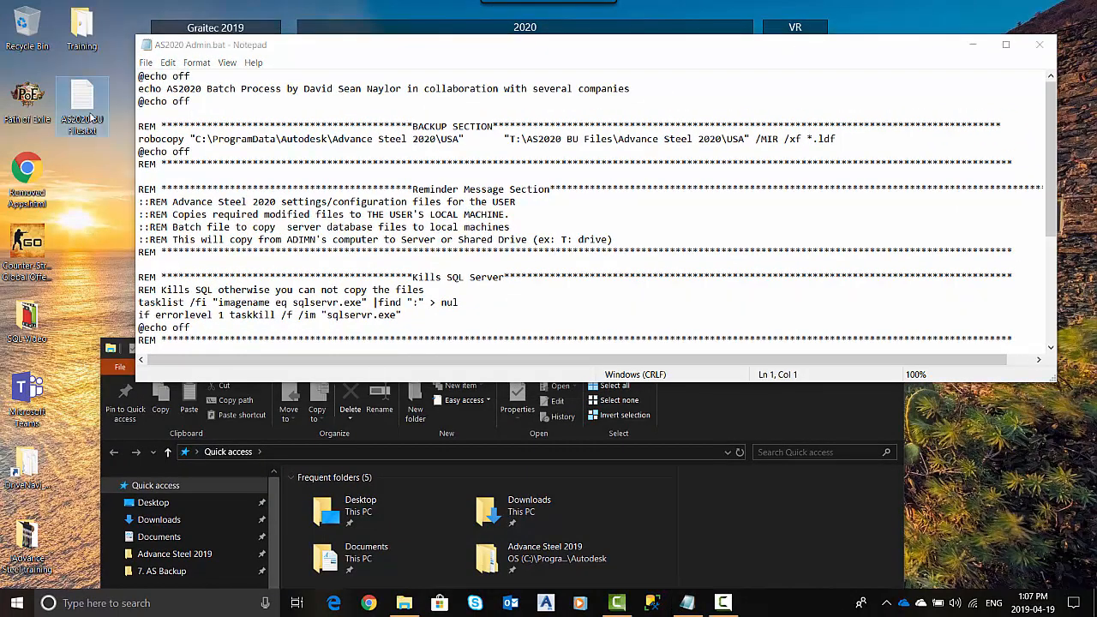
Step: Open AS2020 BU Files.txt and bring in the admin script's BACKUP SECTION robocopy lines
right_click(82, 95)
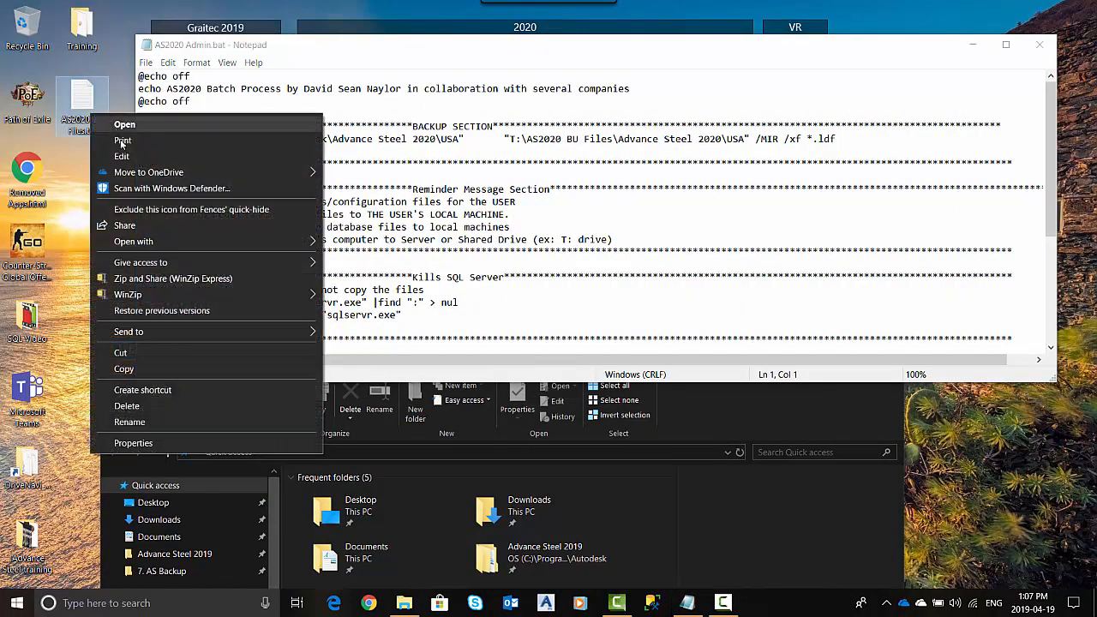
left_click(123, 123)
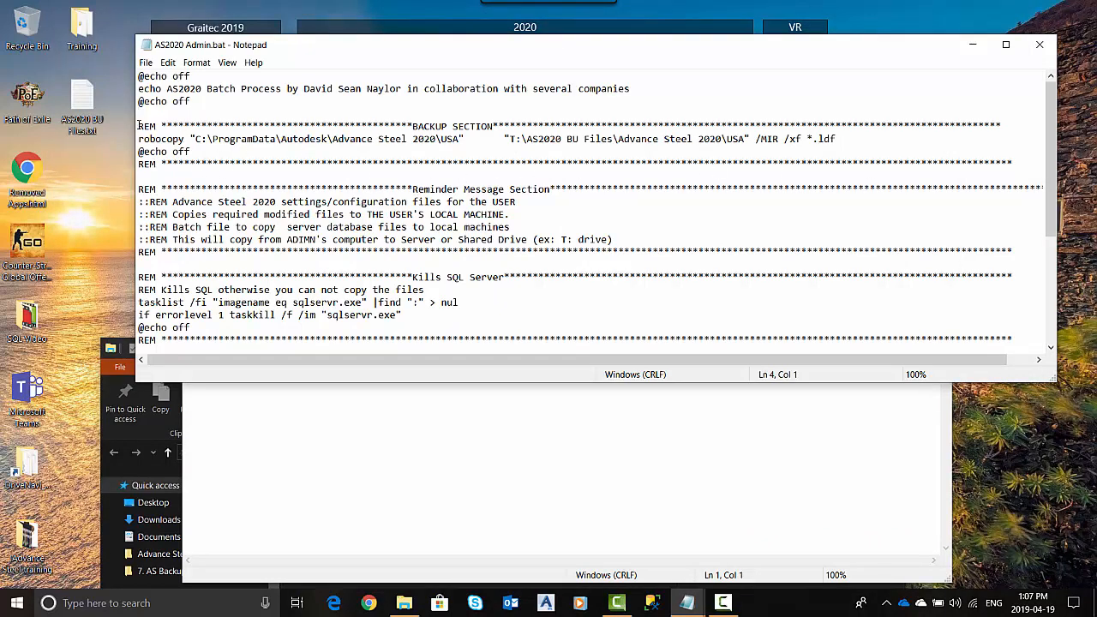
left_click_drag(139, 125, 1012, 165)
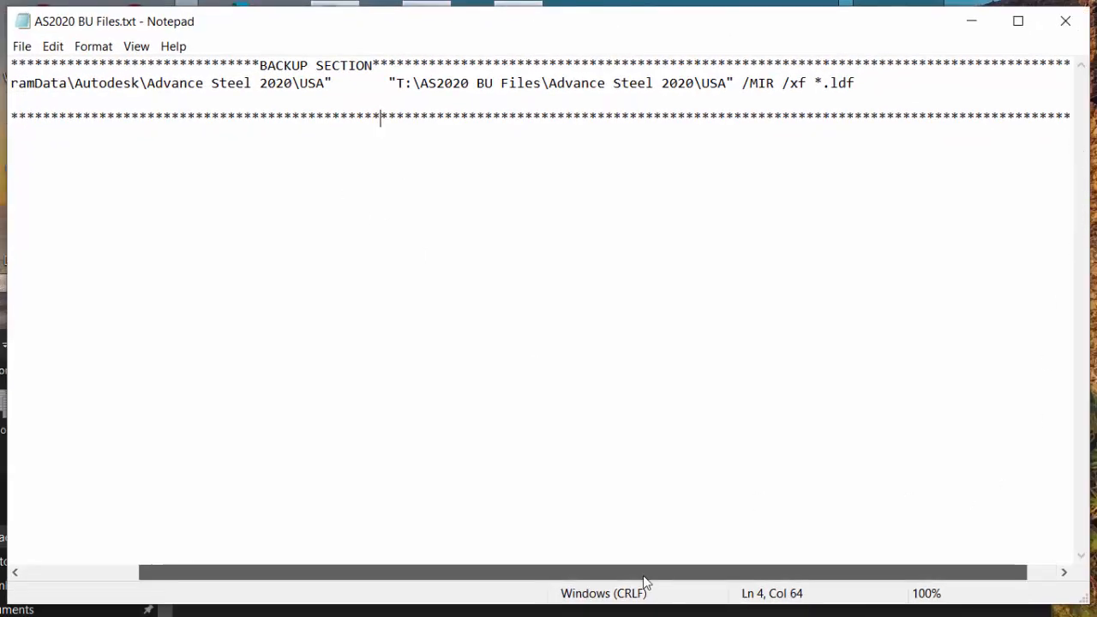
Step: Replace the REM keyword on the BACKUP SECTION header with a :: comment
scroll("left", 3)
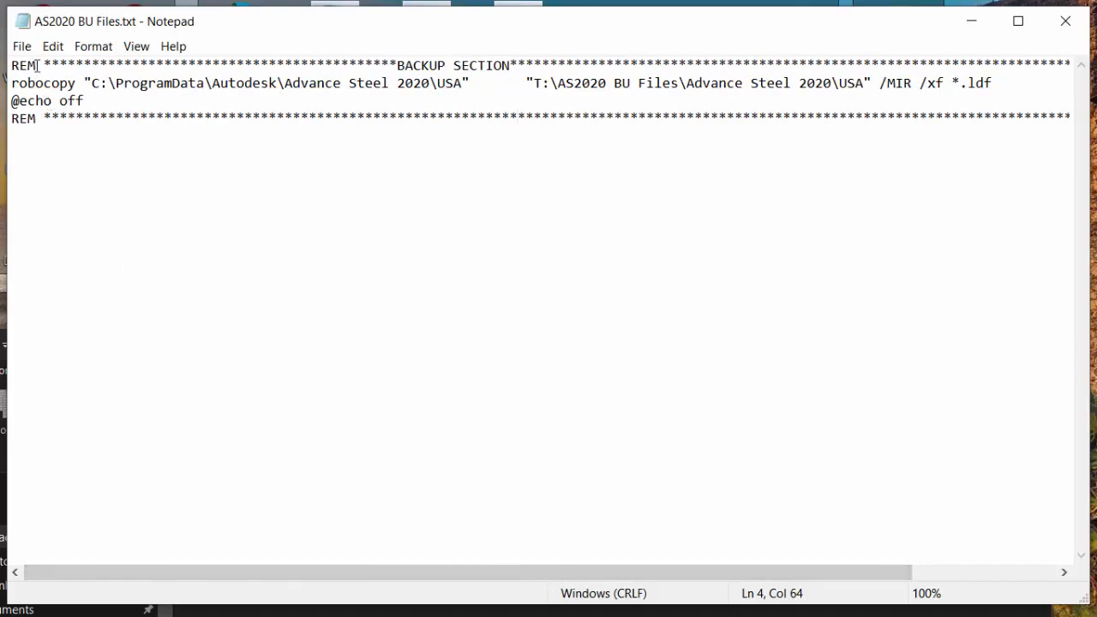
double_click(21, 65)
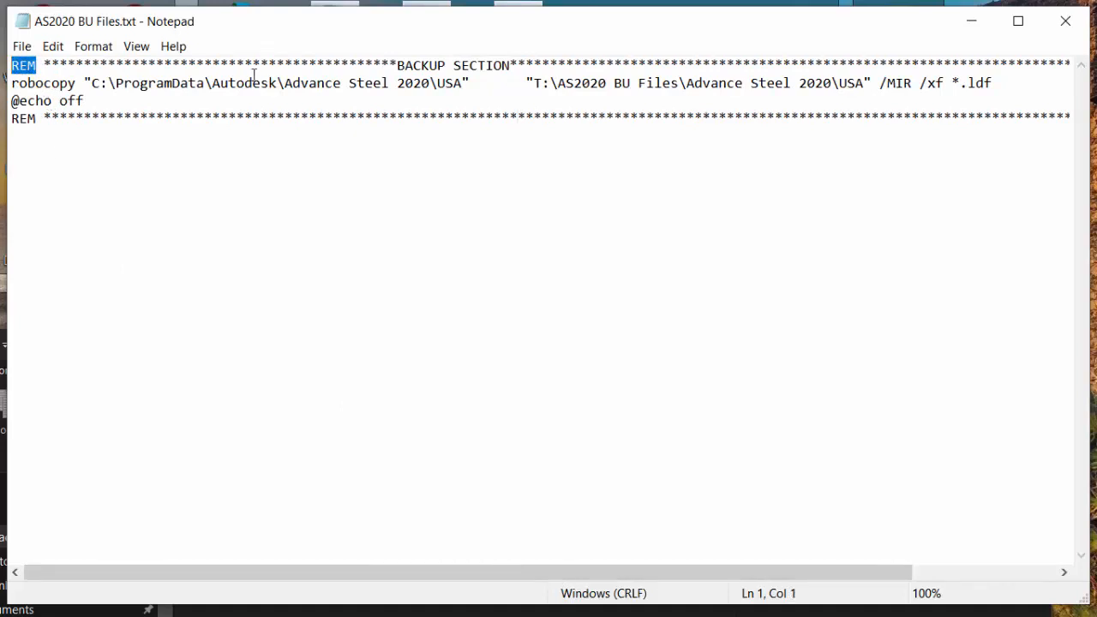
left_click(654, 67)
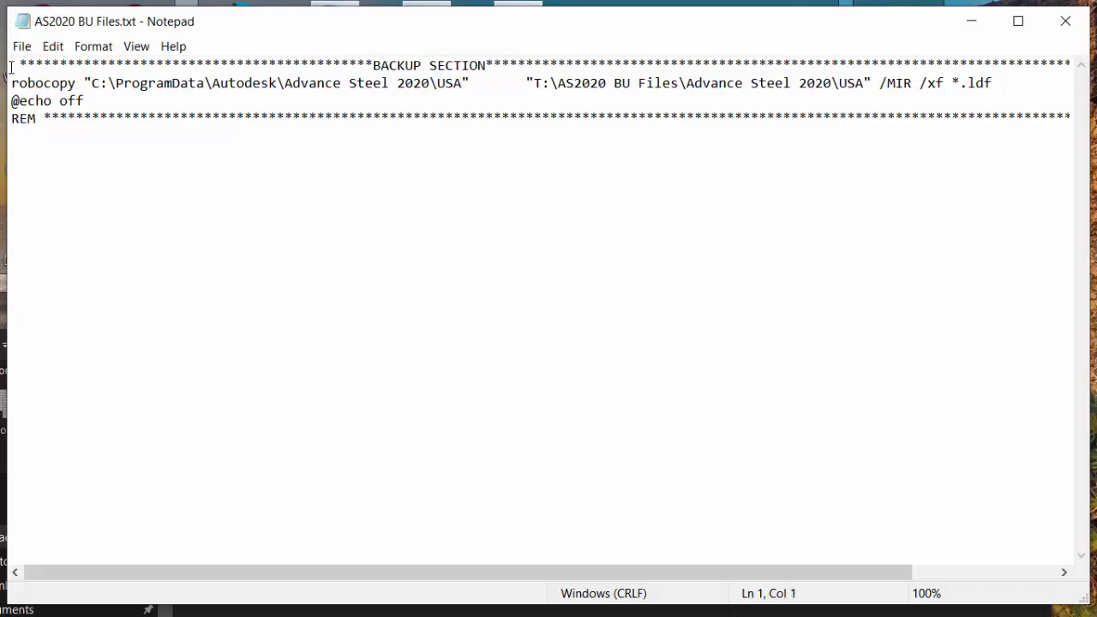
type("T:")
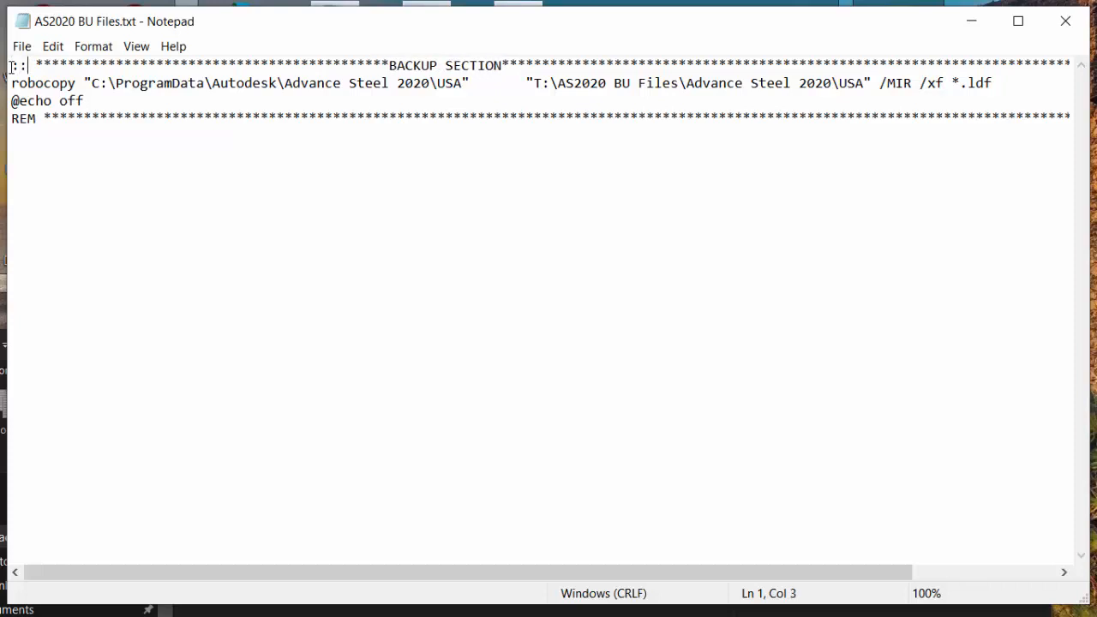
Step: Highlight robocopy and the /MIR switch on the backup line to explain them
double_click(43, 83)
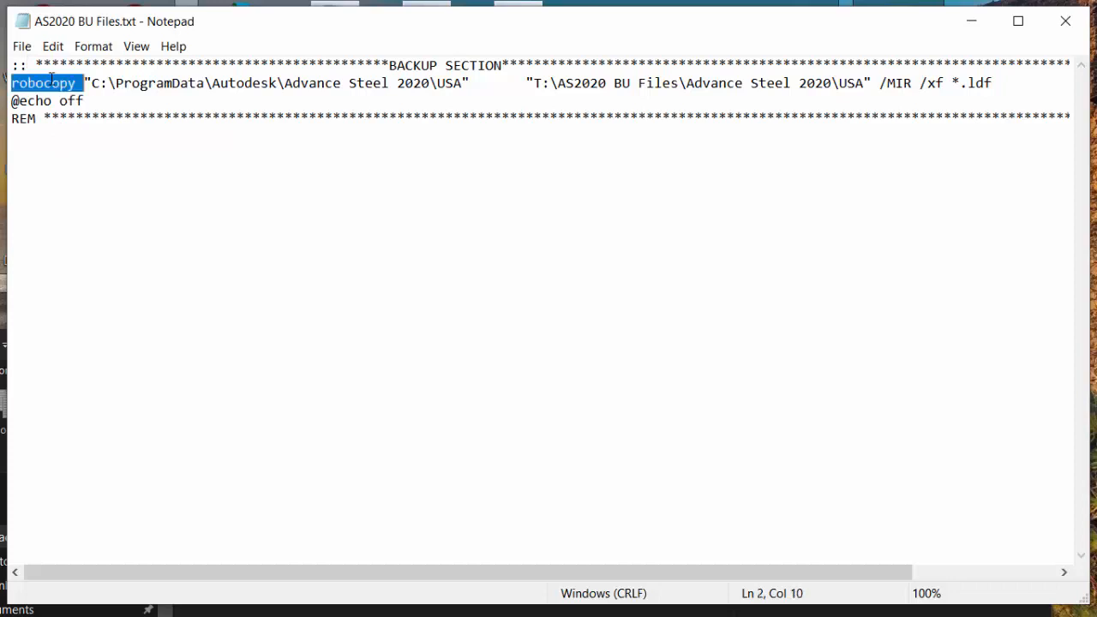
mouse_move(531, 358)
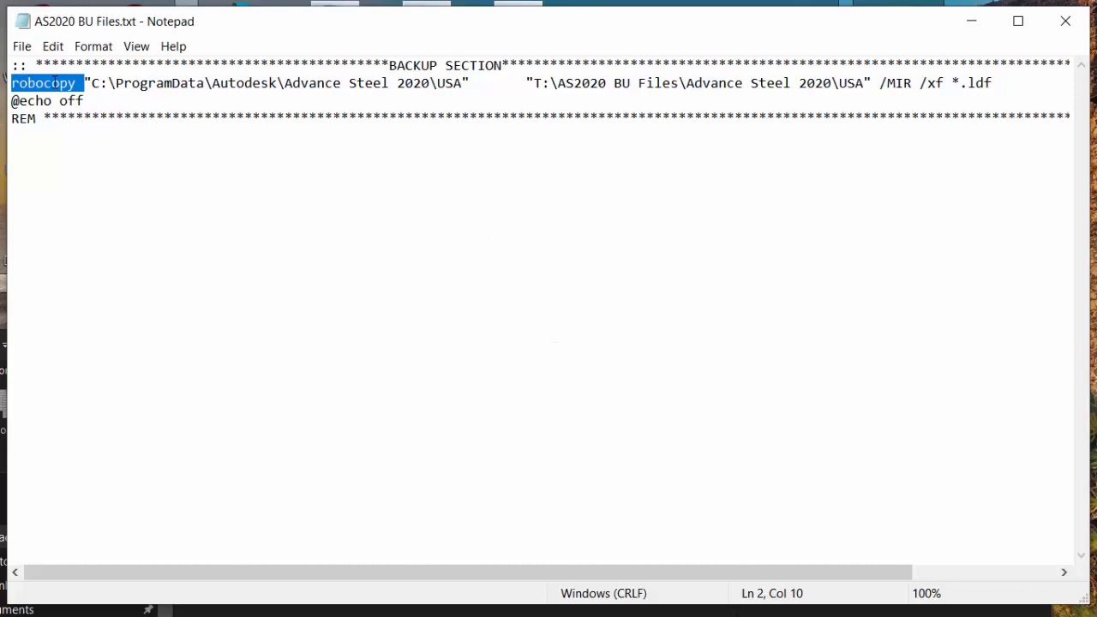
mouse_move(127, 46)
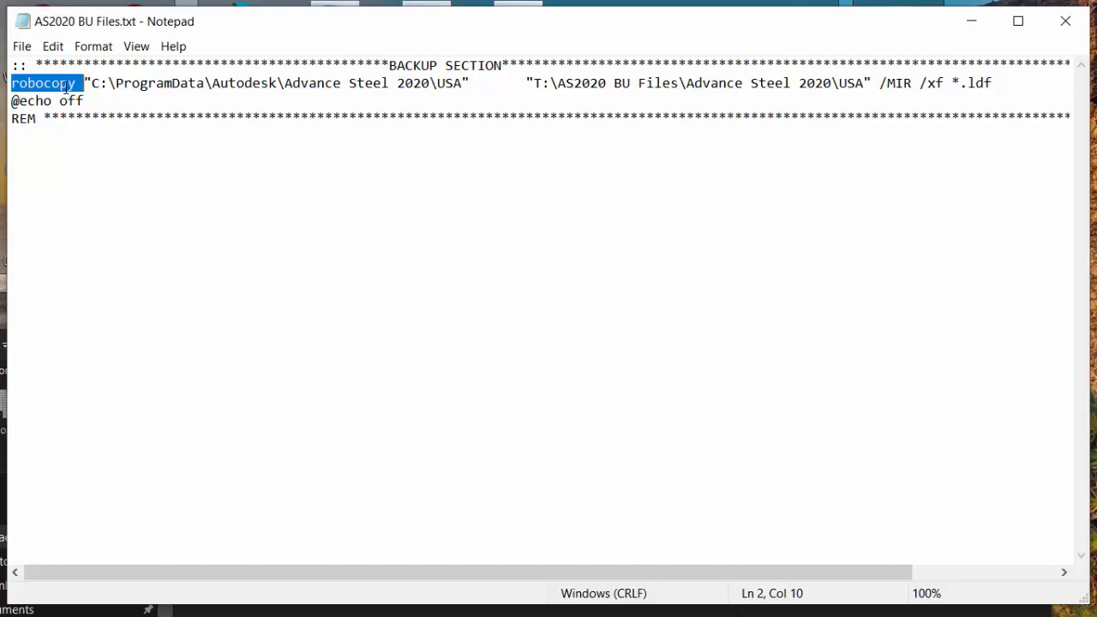
left_click(86, 86)
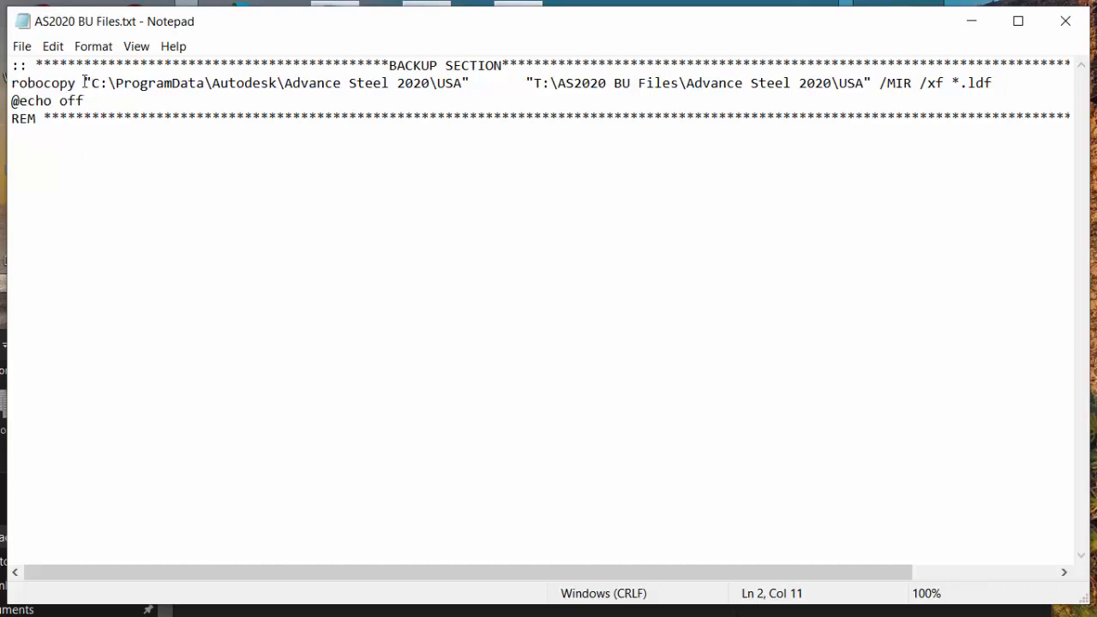
left_click_drag(83, 82, 470, 83)
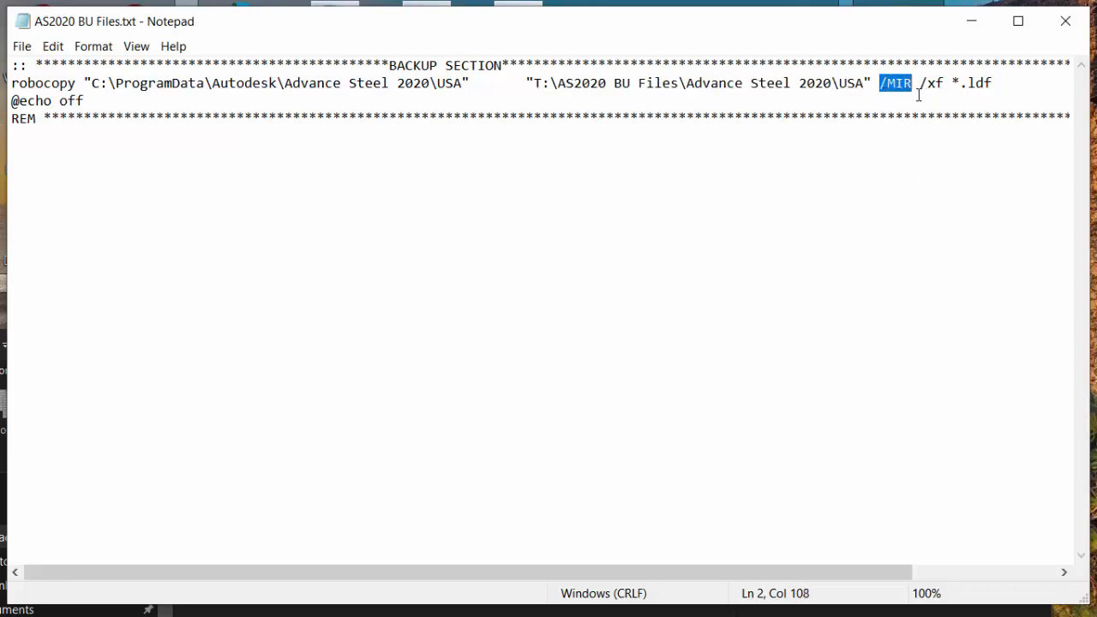
mouse_move(895, 165)
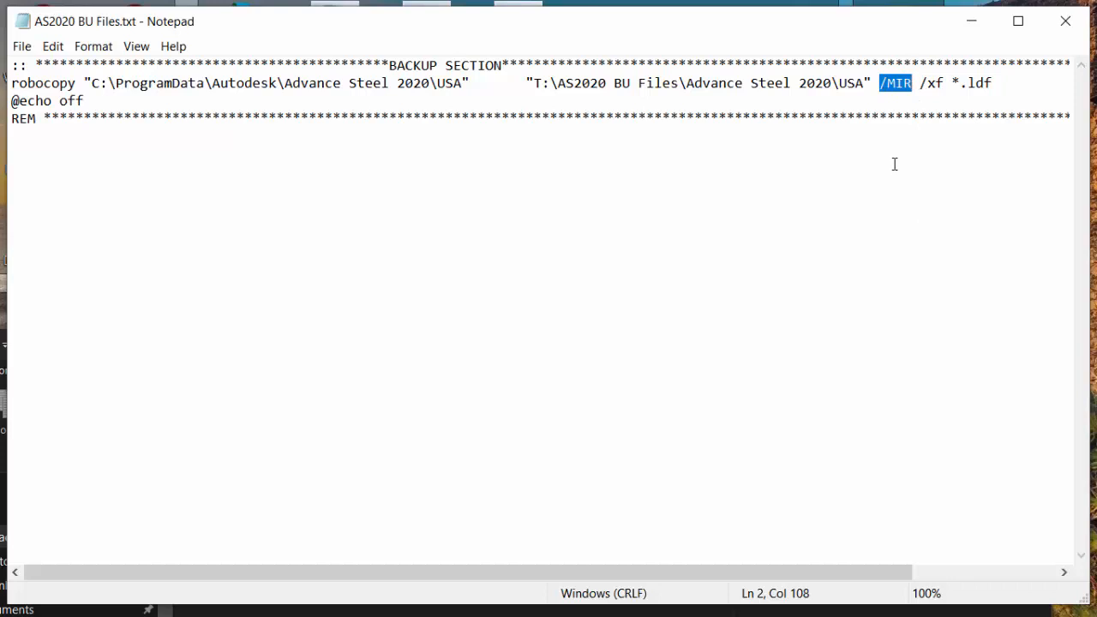
mouse_move(480, 117)
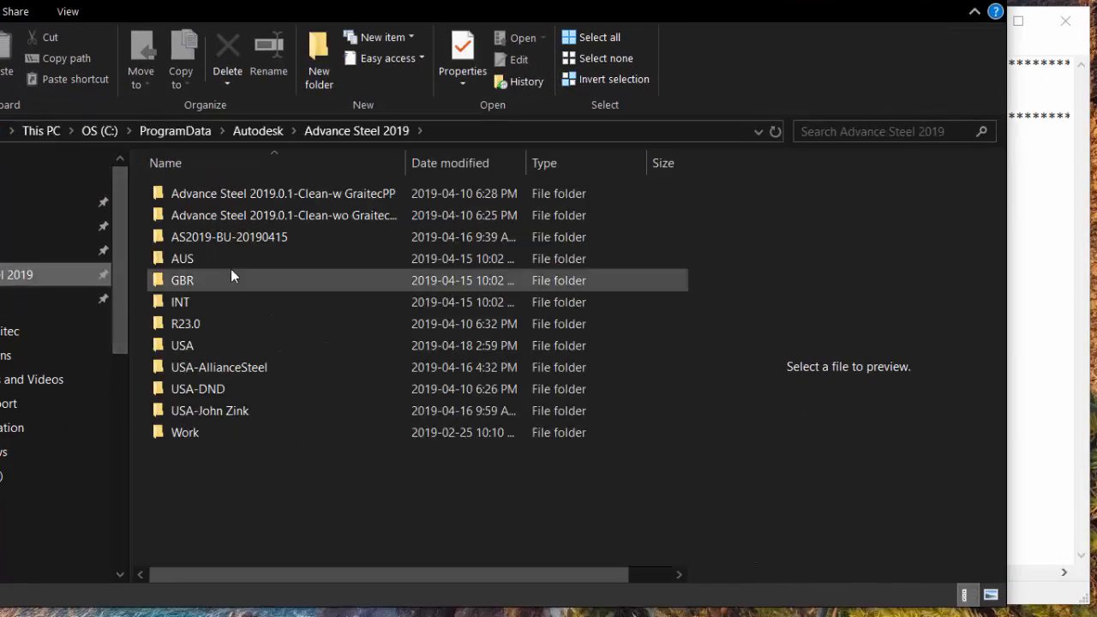
Step: Browse ProgramData's Autodesk folder into Advance Steel 2020 and its USA settings folder
left_click(257, 130)
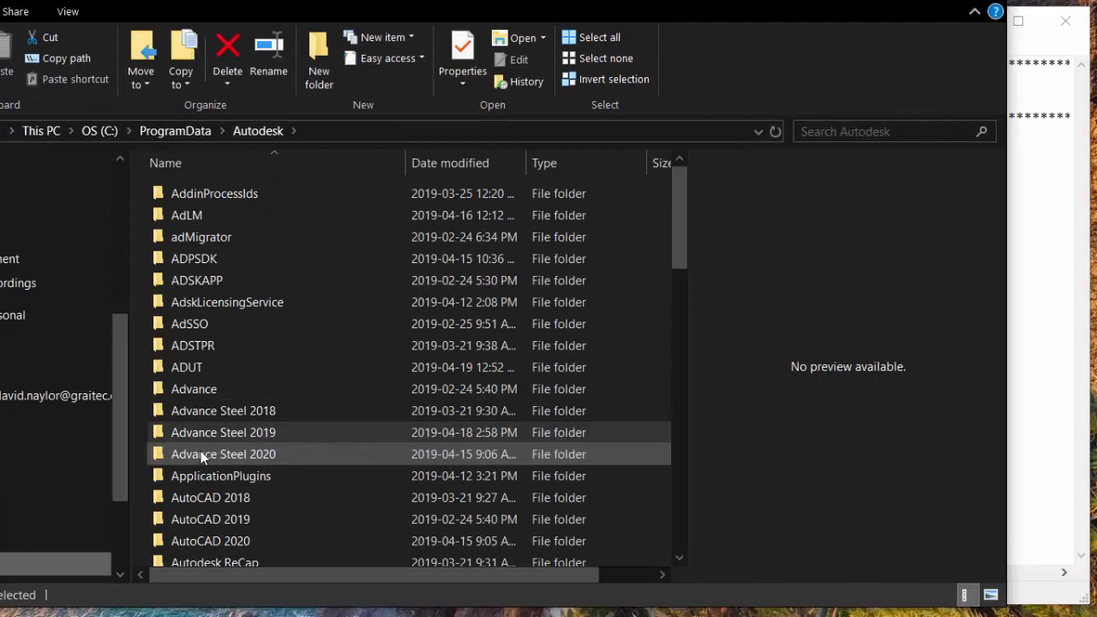
double_click(223, 454)
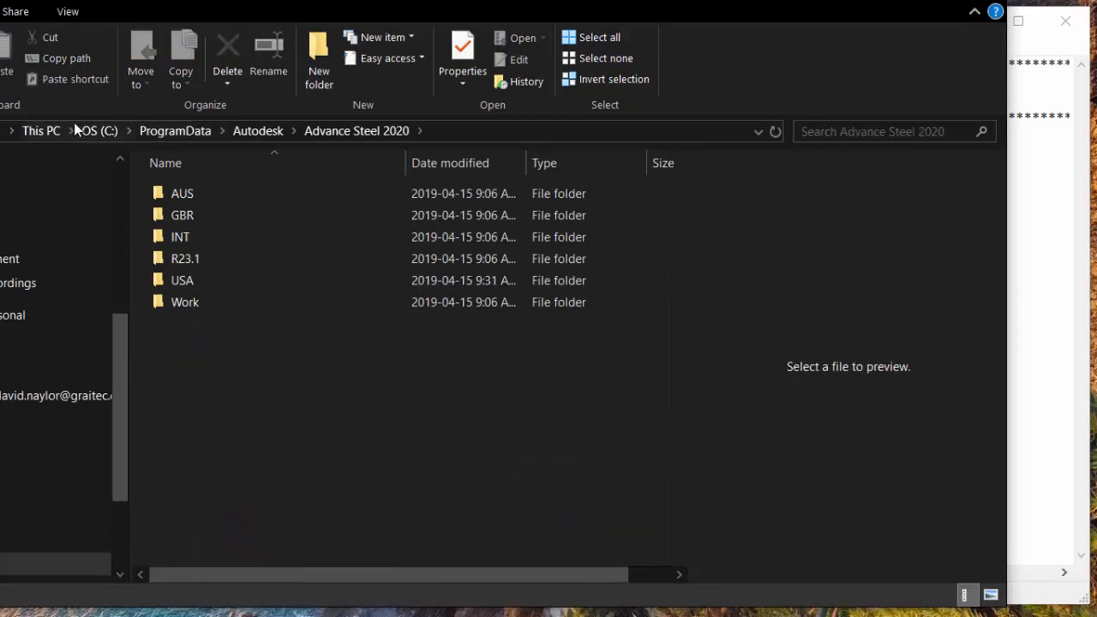
mouse_move(357, 140)
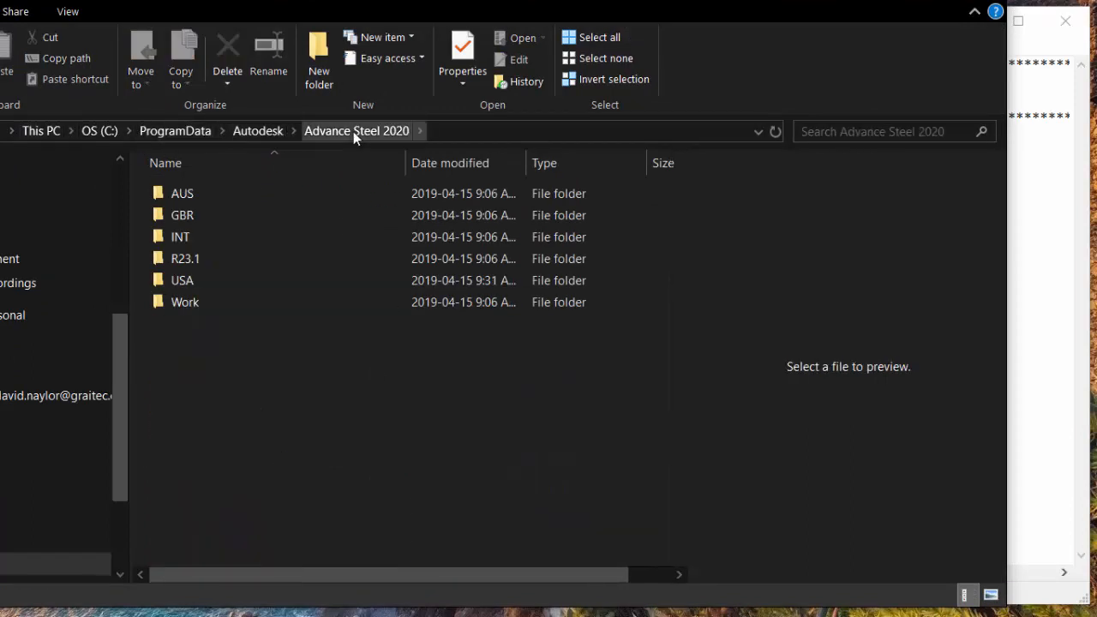
left_click(182, 281)
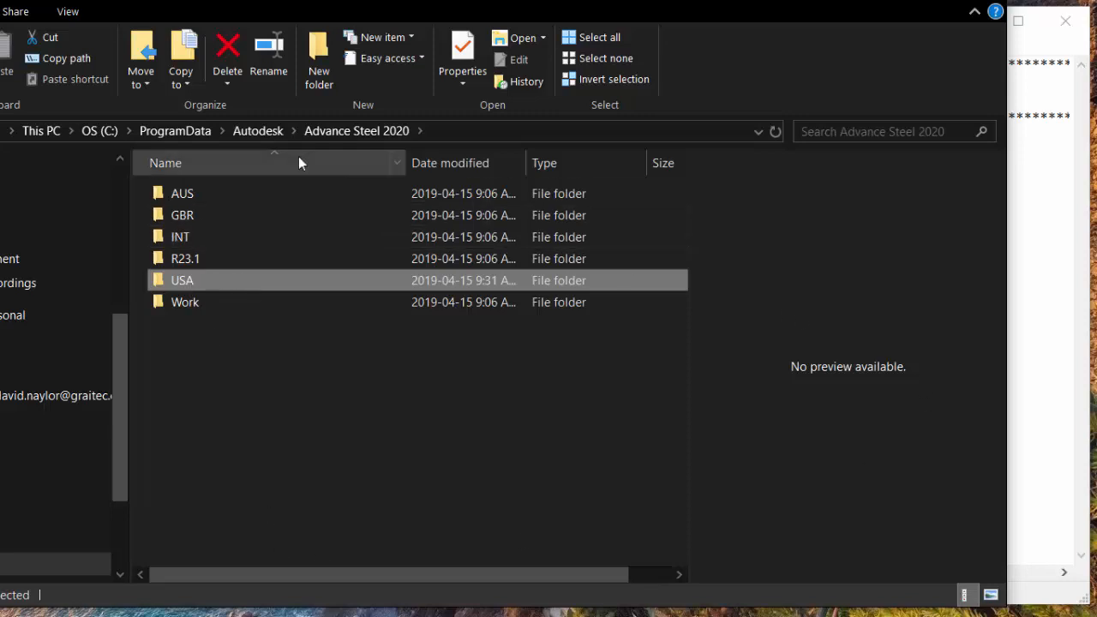
left_click(257, 130)
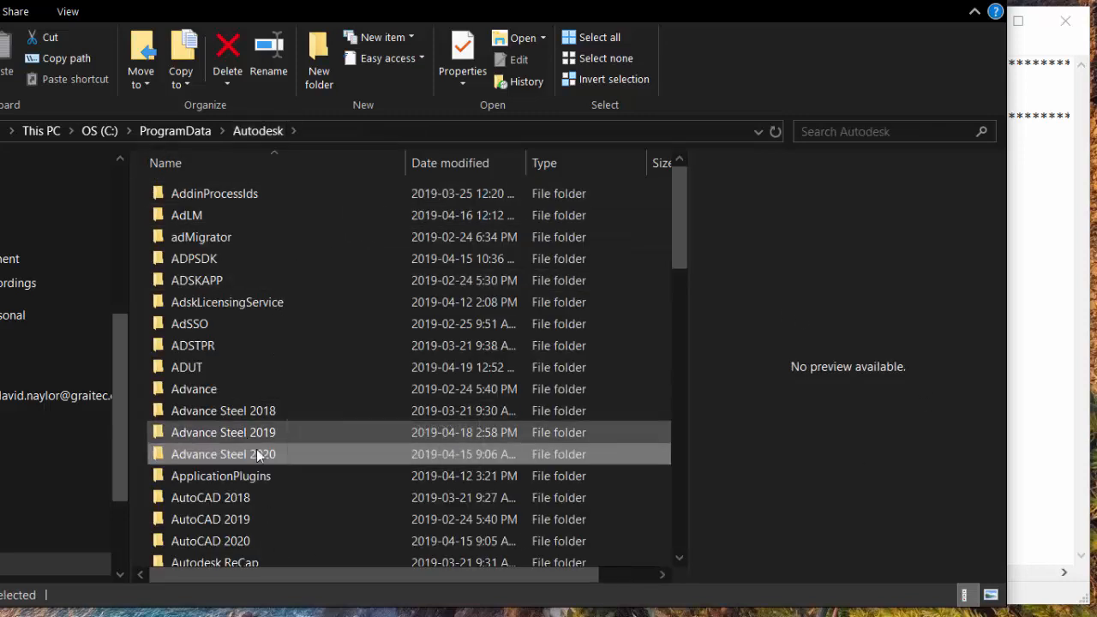
scroll("down", 3)
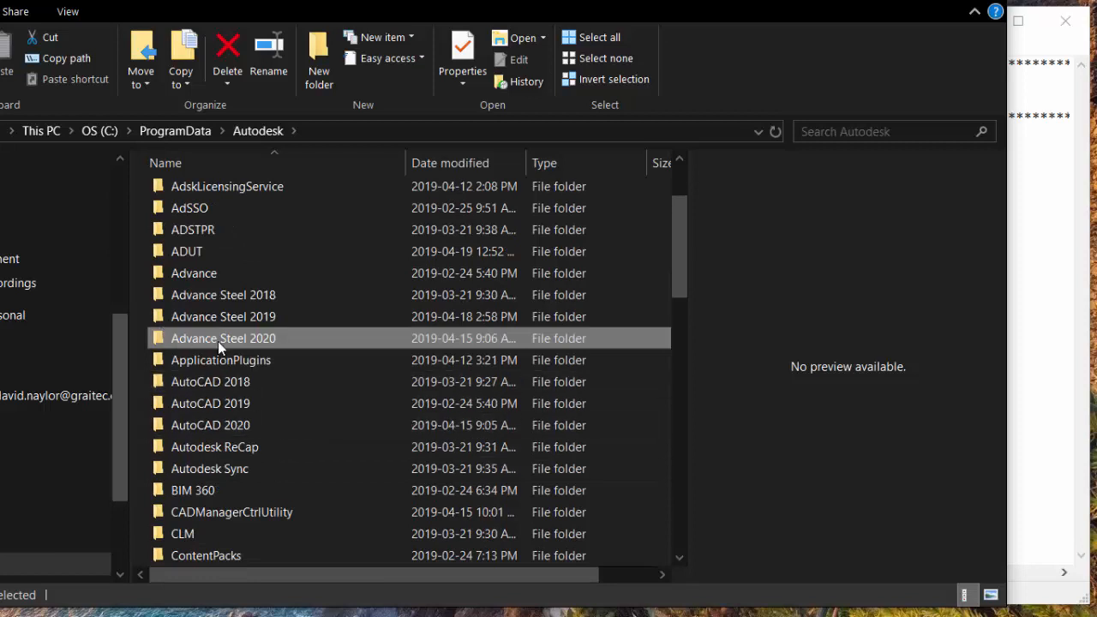
mouse_move(221, 348)
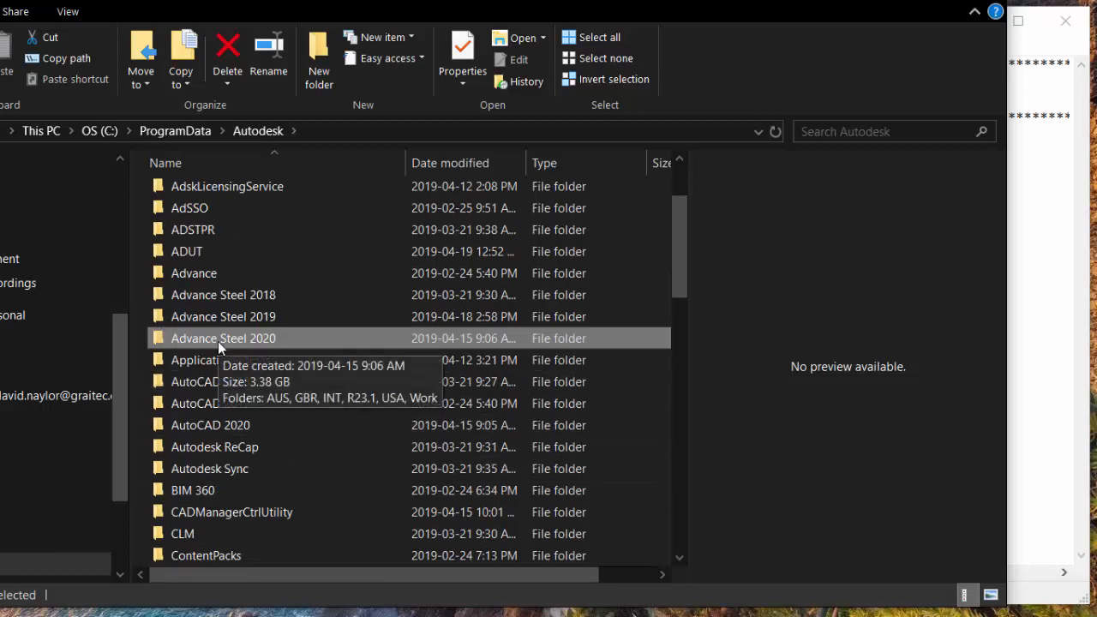
double_click(222, 338)
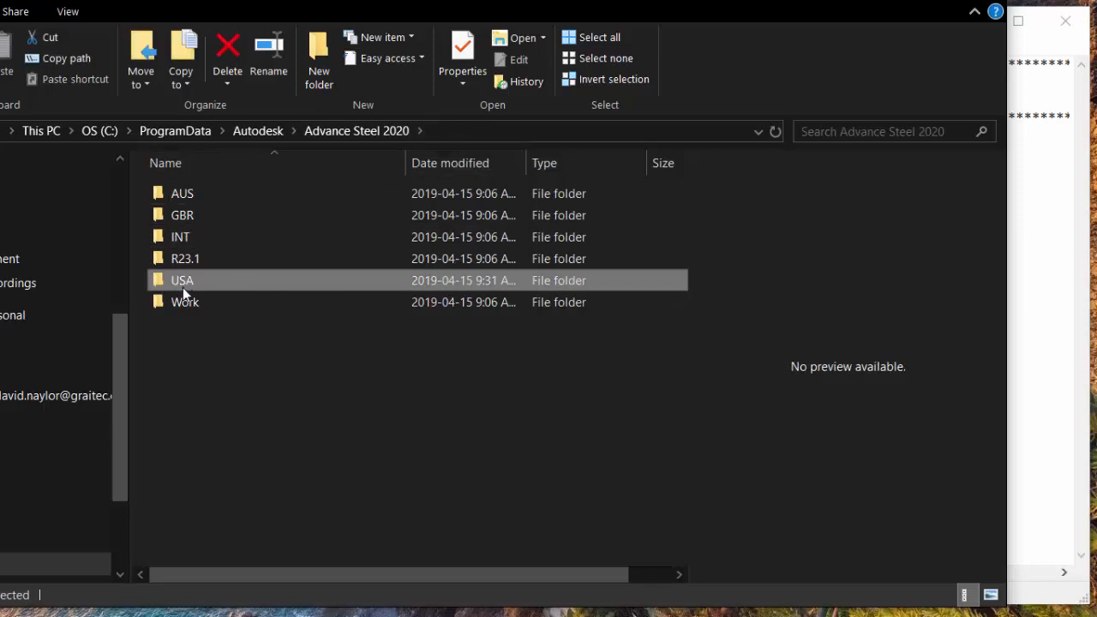
double_click(181, 281)
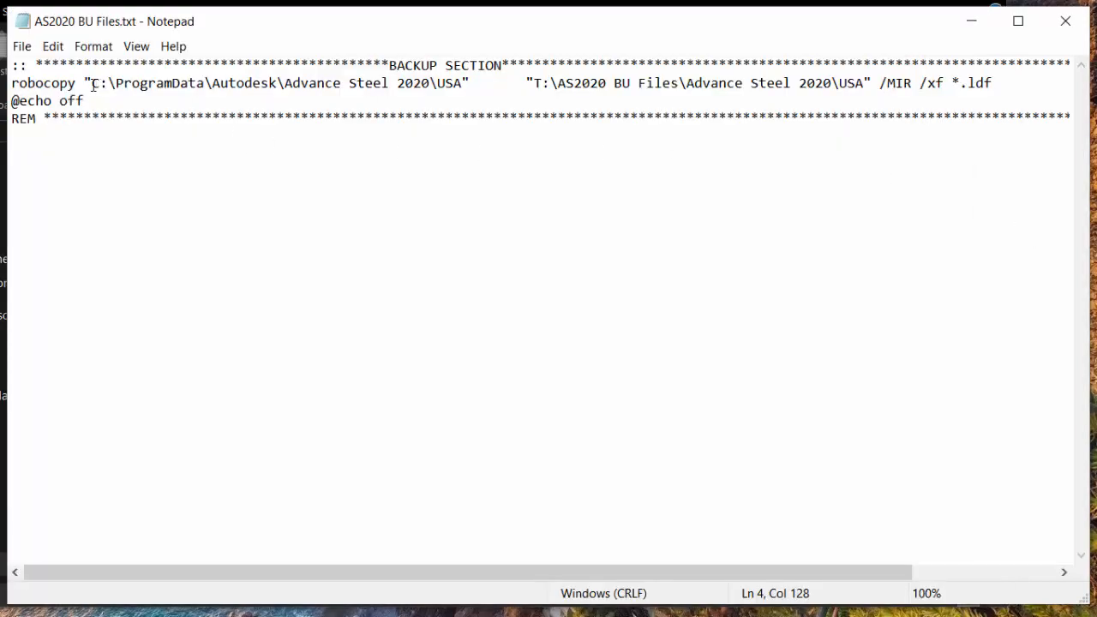
left_click_drag(94, 82, 453, 82)
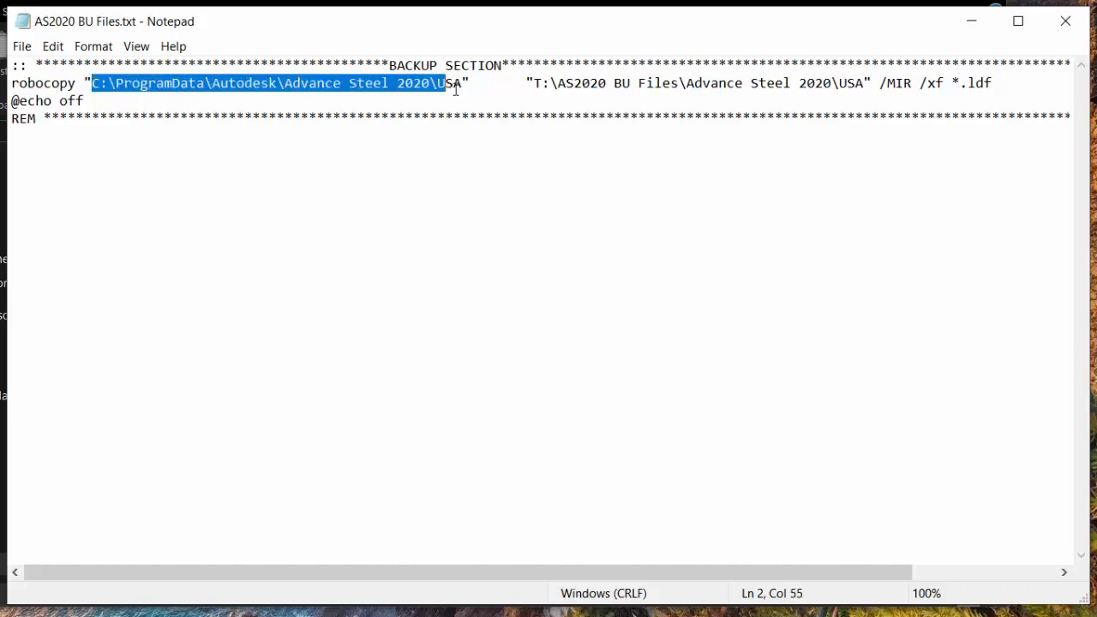
right_click(454, 92)
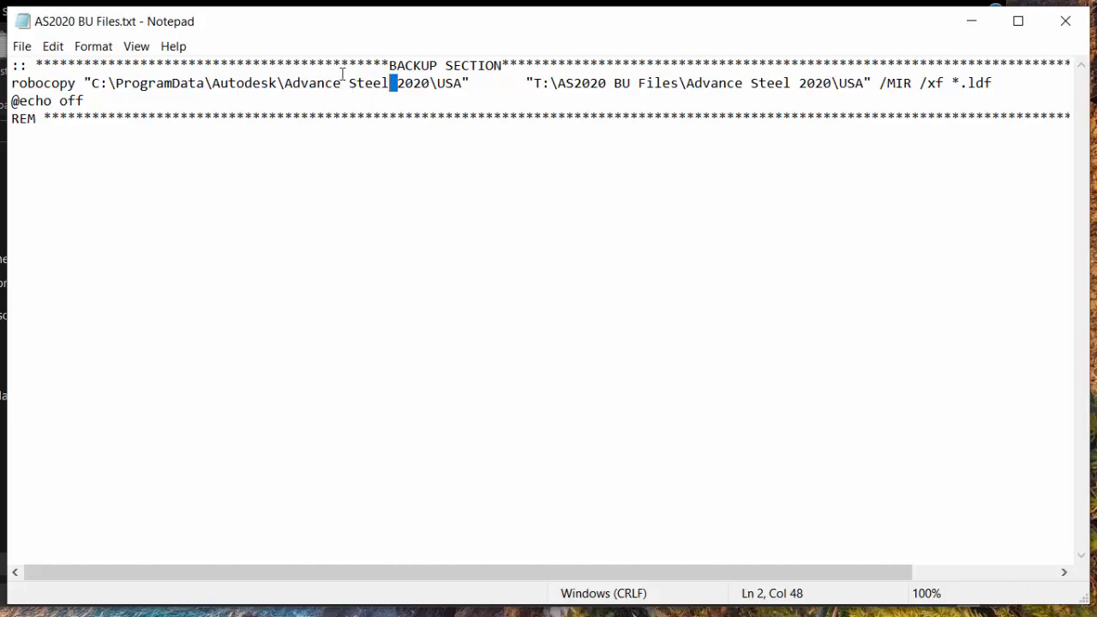
mouse_move(285, 89)
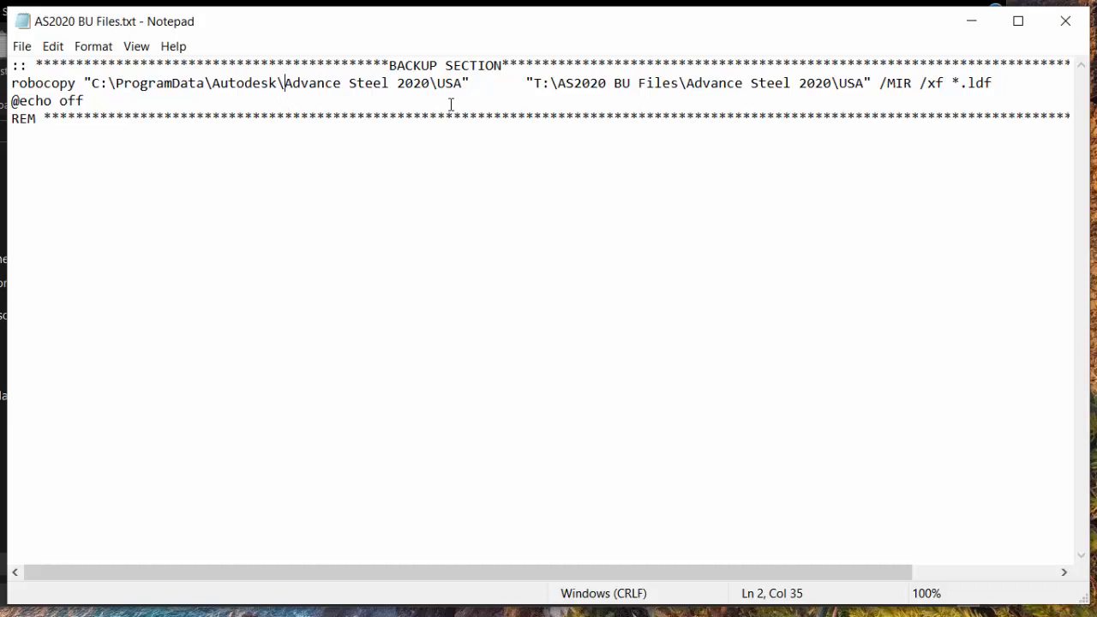
type("\"")
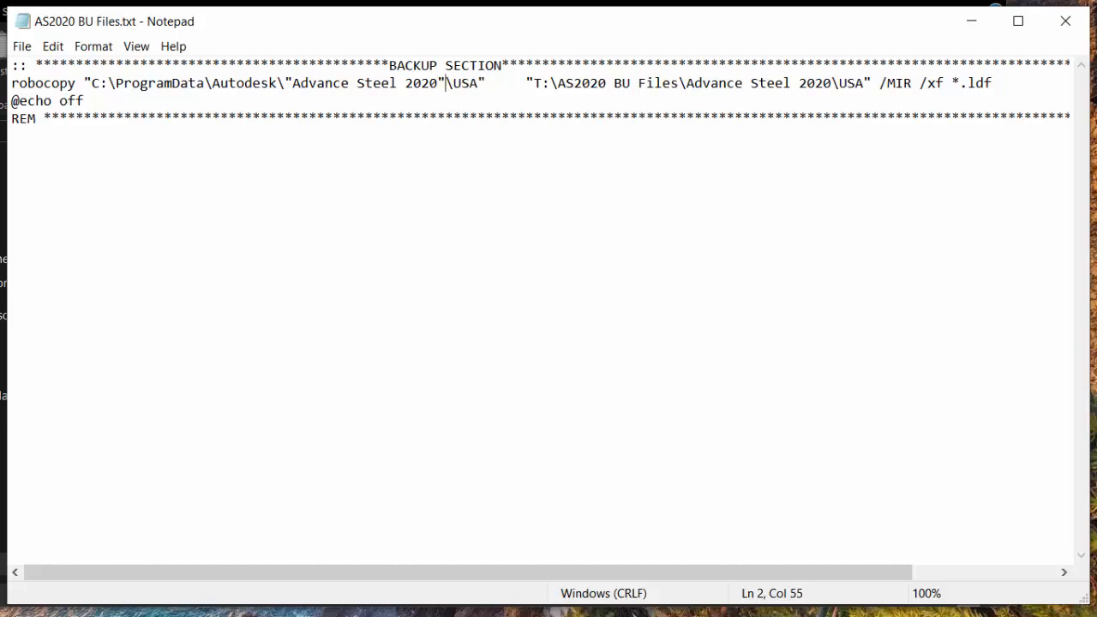
mouse_move(408, 129)
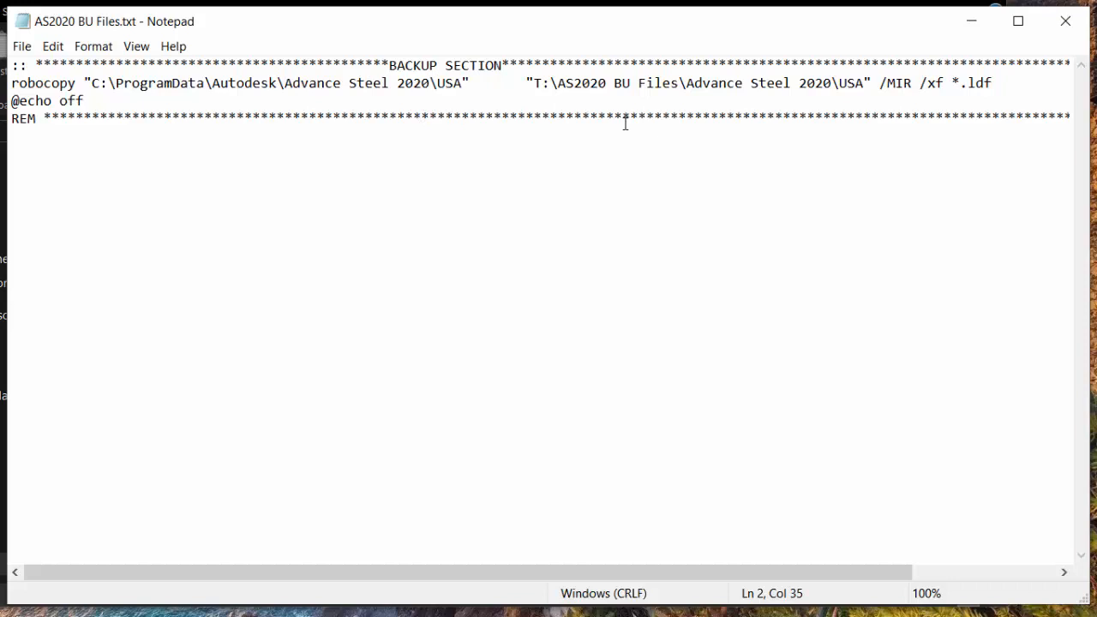
mouse_move(858, 89)
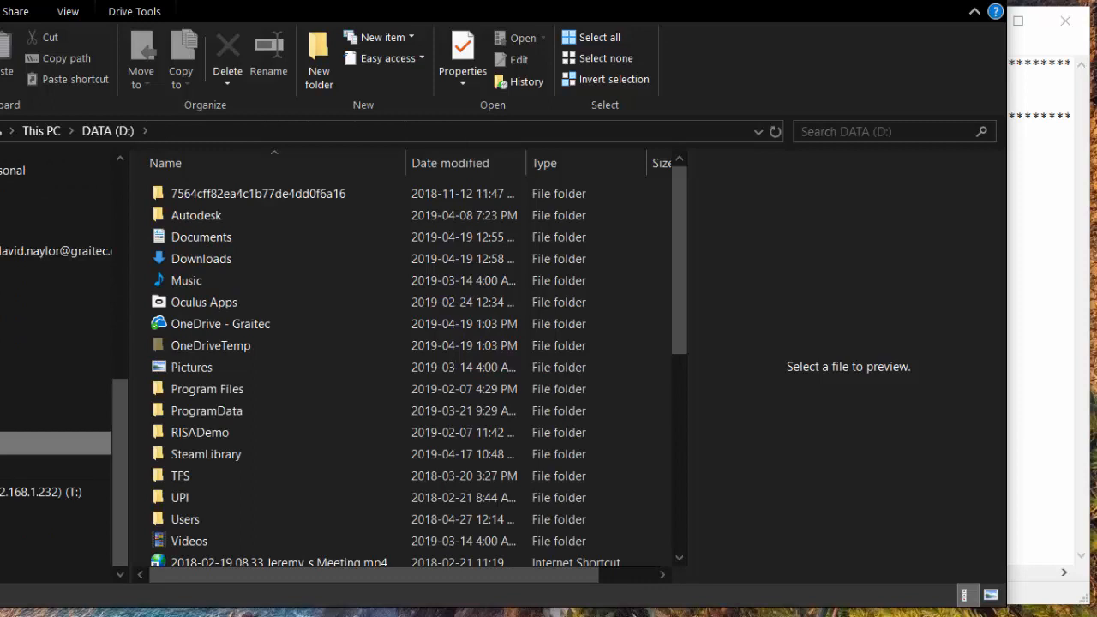
Step: Create a new folder named AS2020 BU under D:\Autodesk and go into it
left_click(195, 216)
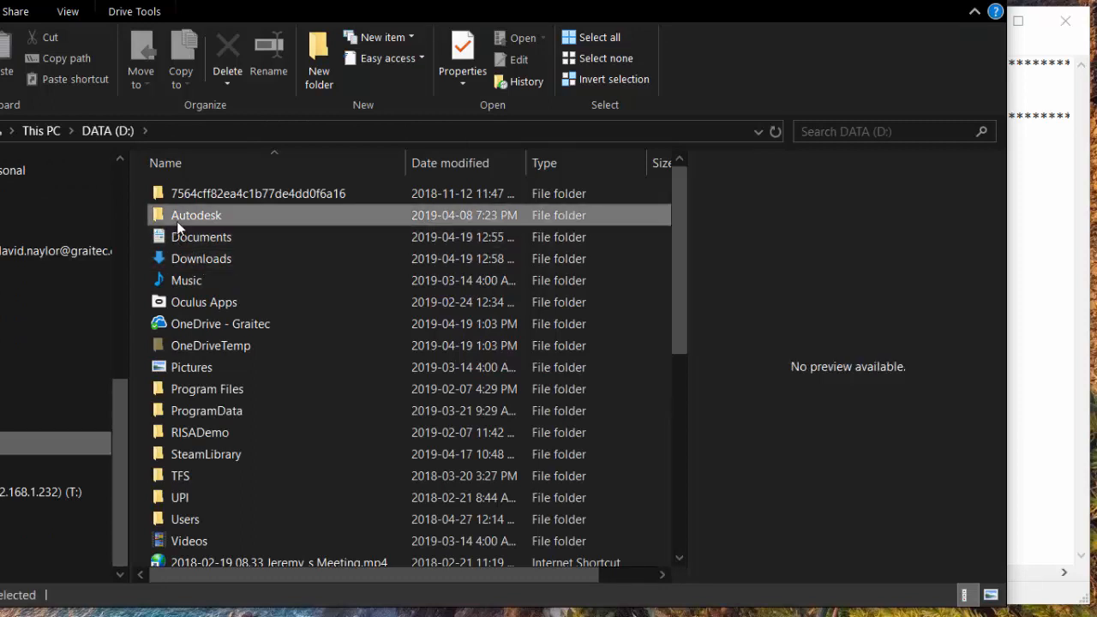
double_click(195, 216)
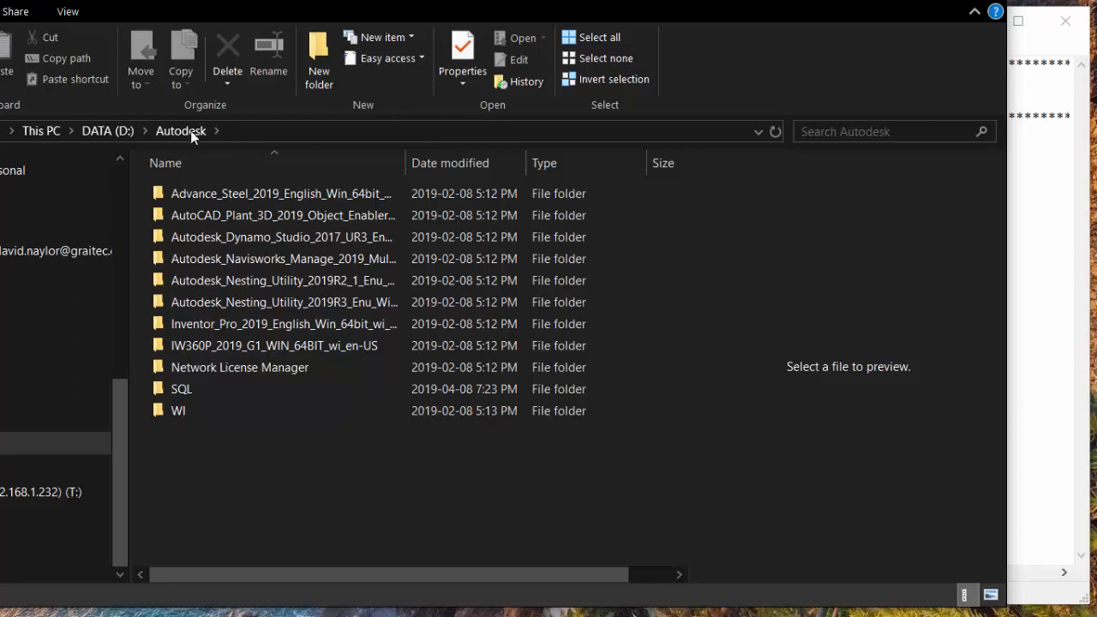
left_click(319, 53)
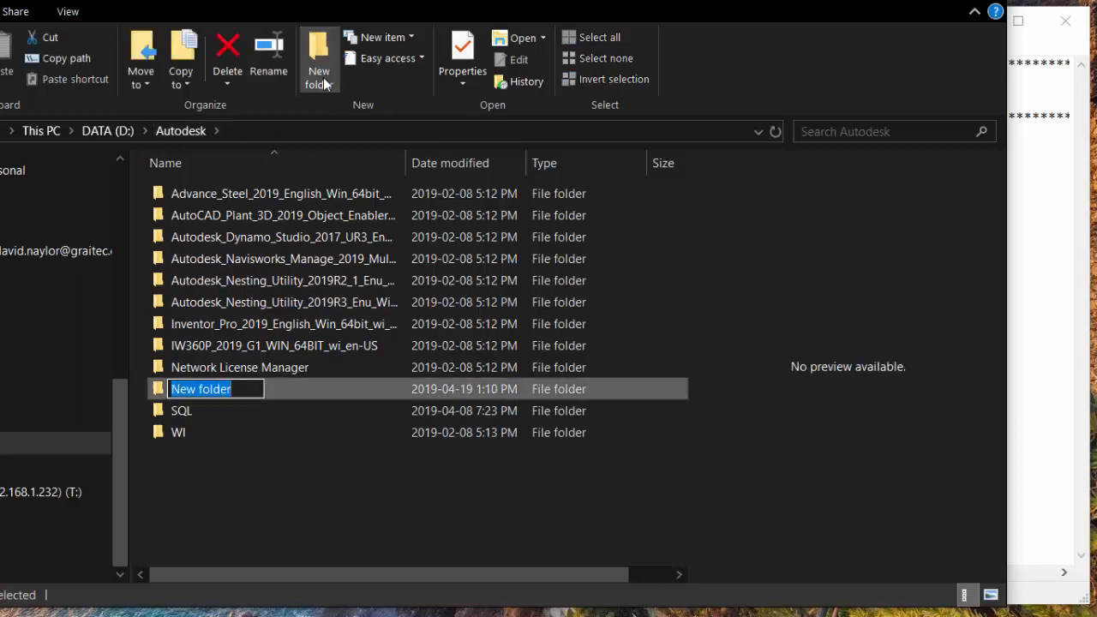
type("AS")
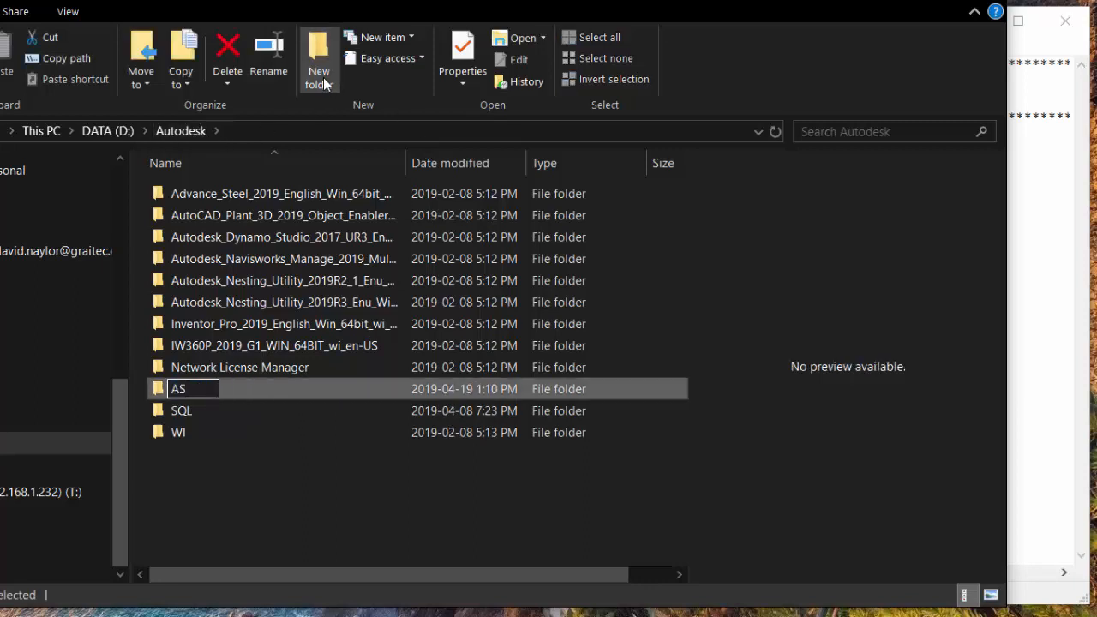
type("2020")
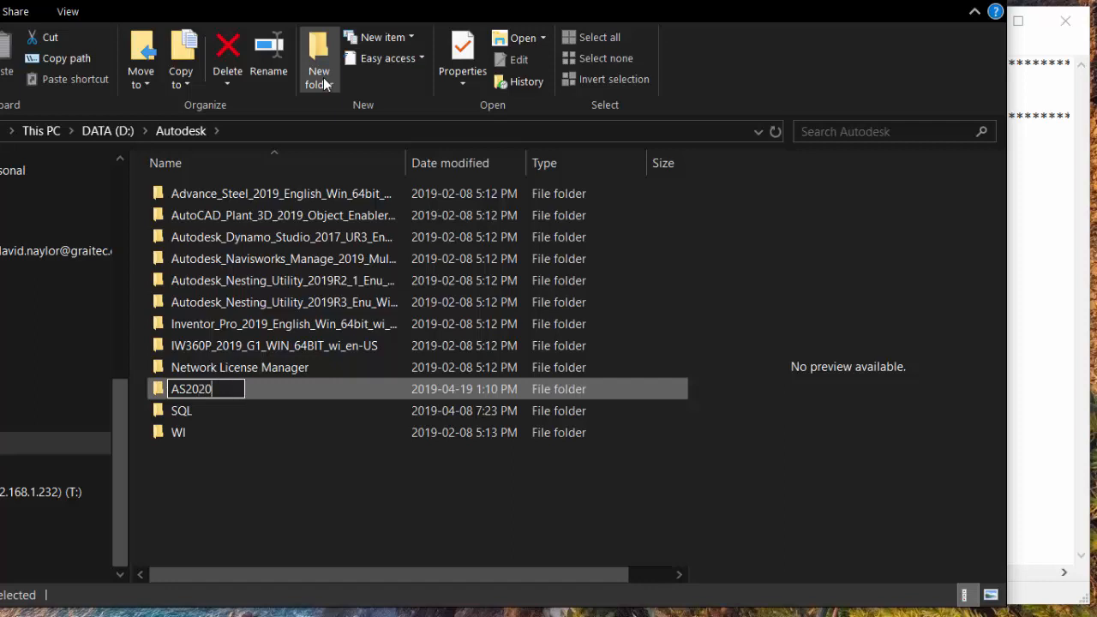
type("BU")
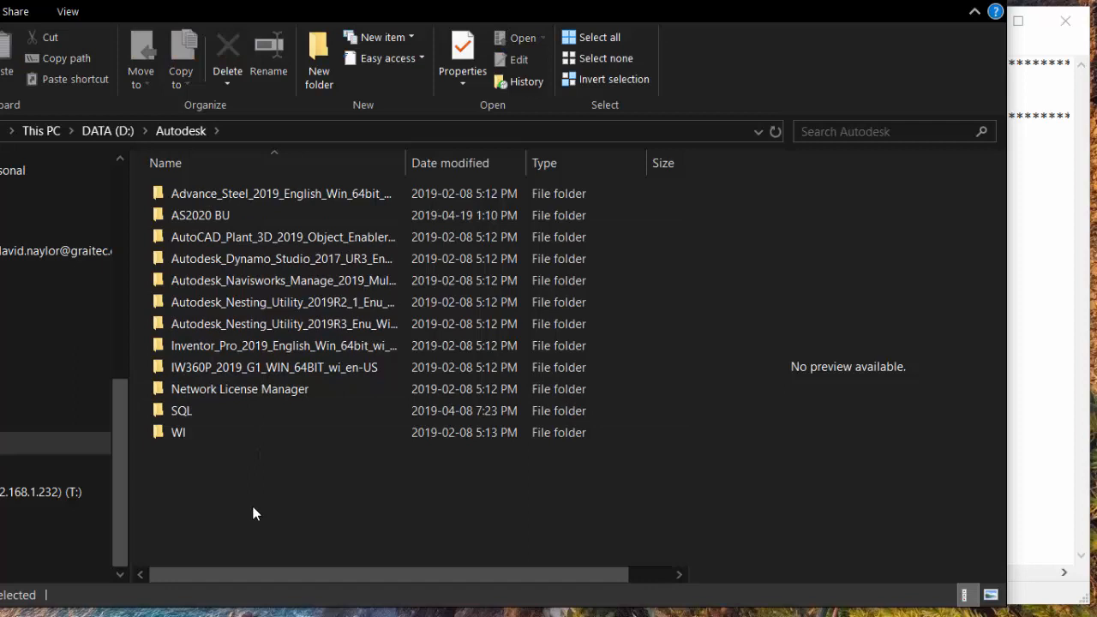
left_click(199, 216)
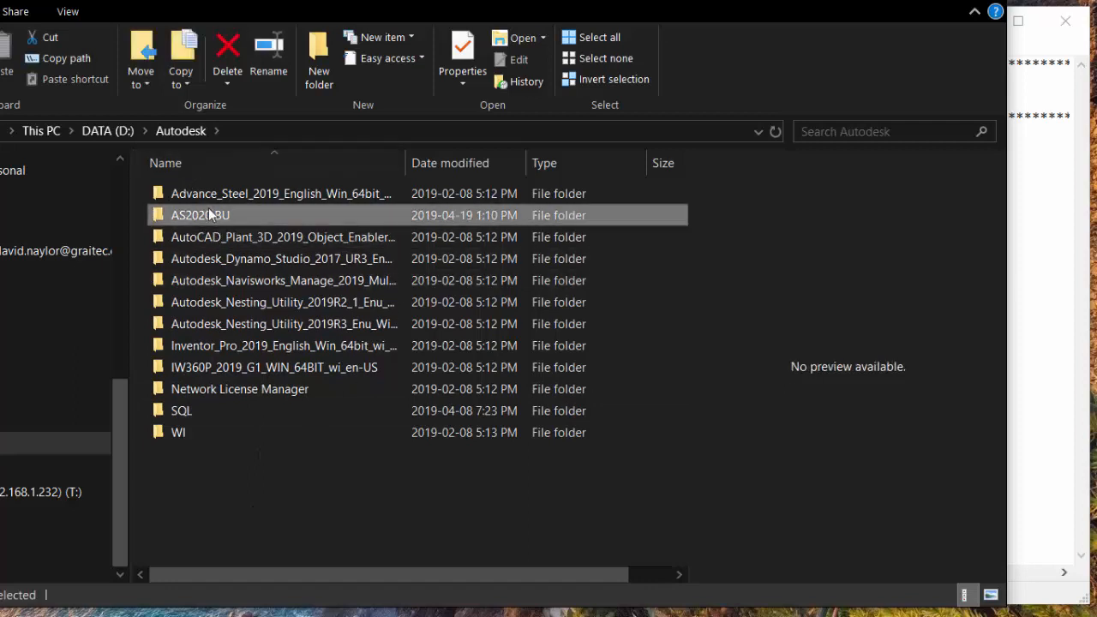
double_click(199, 216)
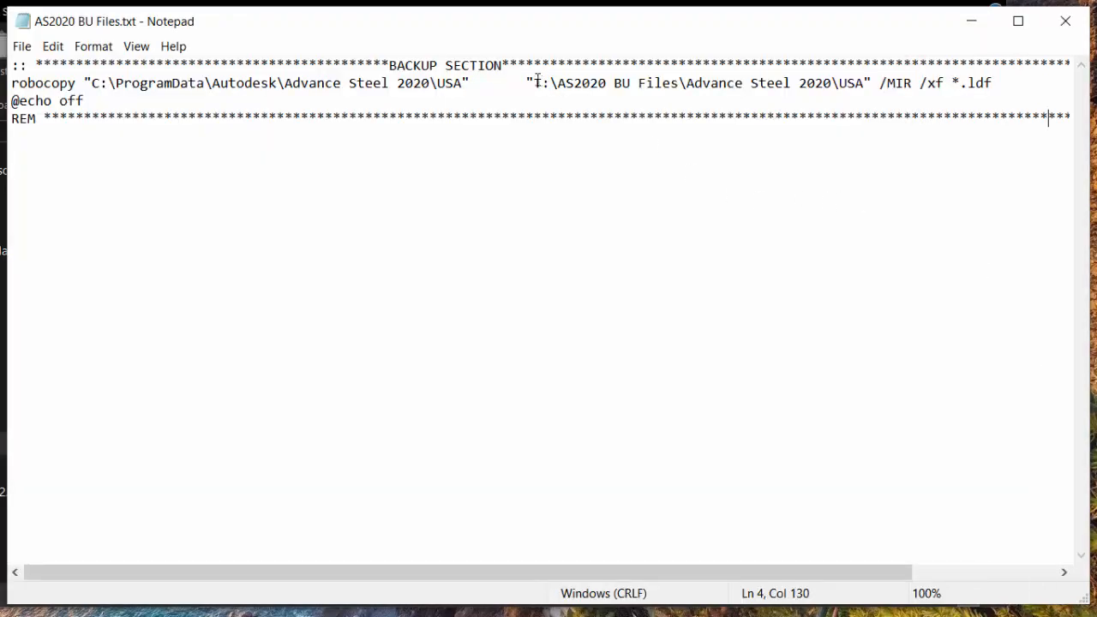
Step: Paste D:\Autodesk\AS2020 BU over the T: destination and append \USA
left_click_drag(535, 82, 864, 83)
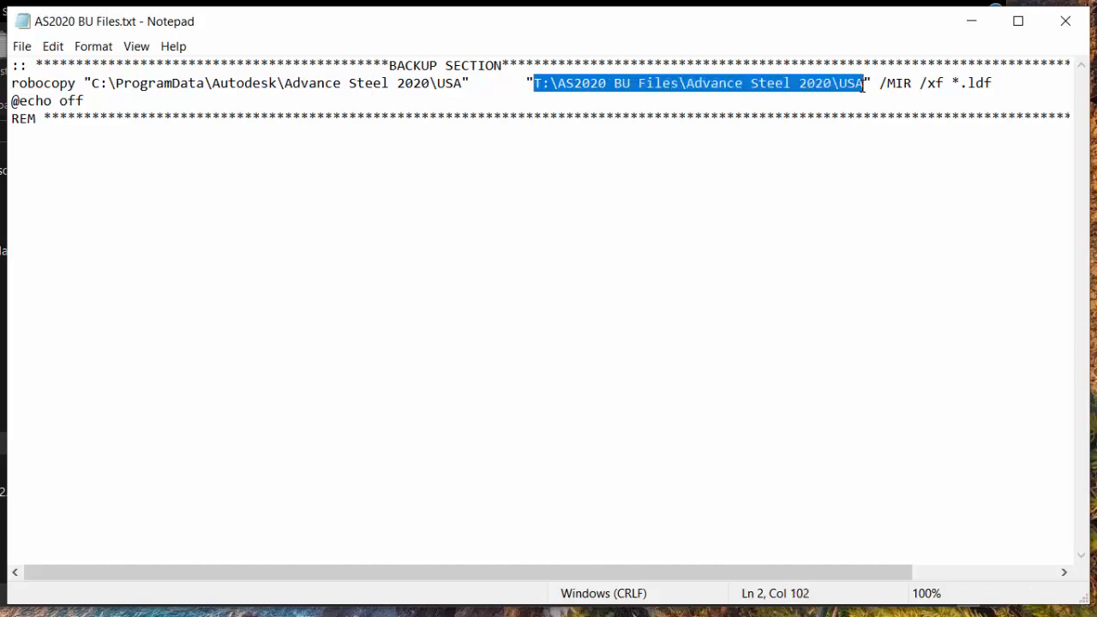
right_click(866, 83)
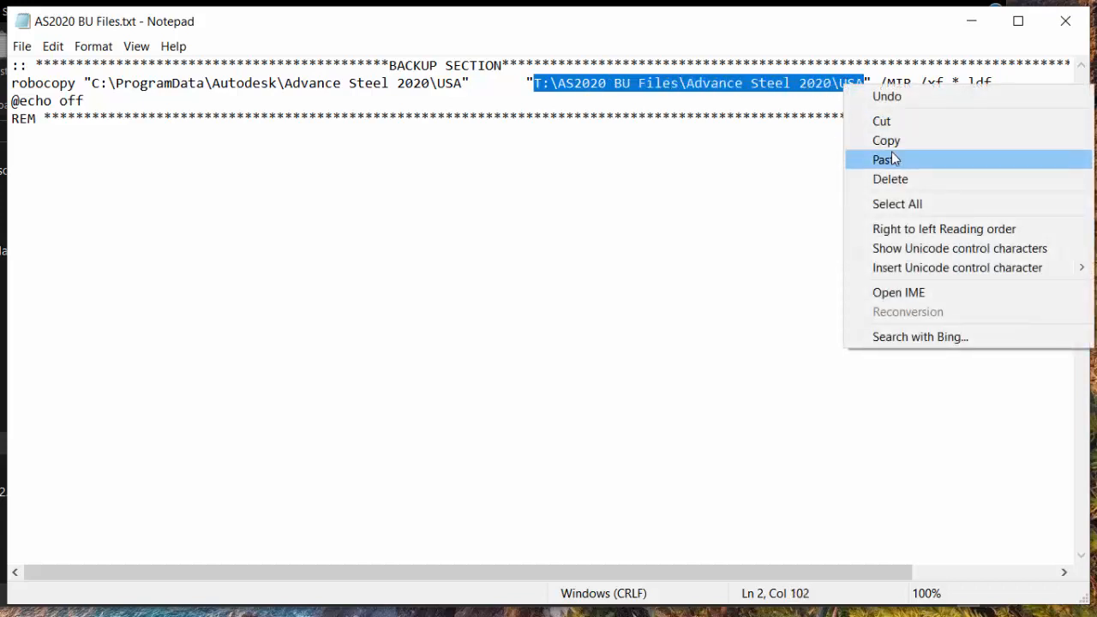
left_click(886, 159)
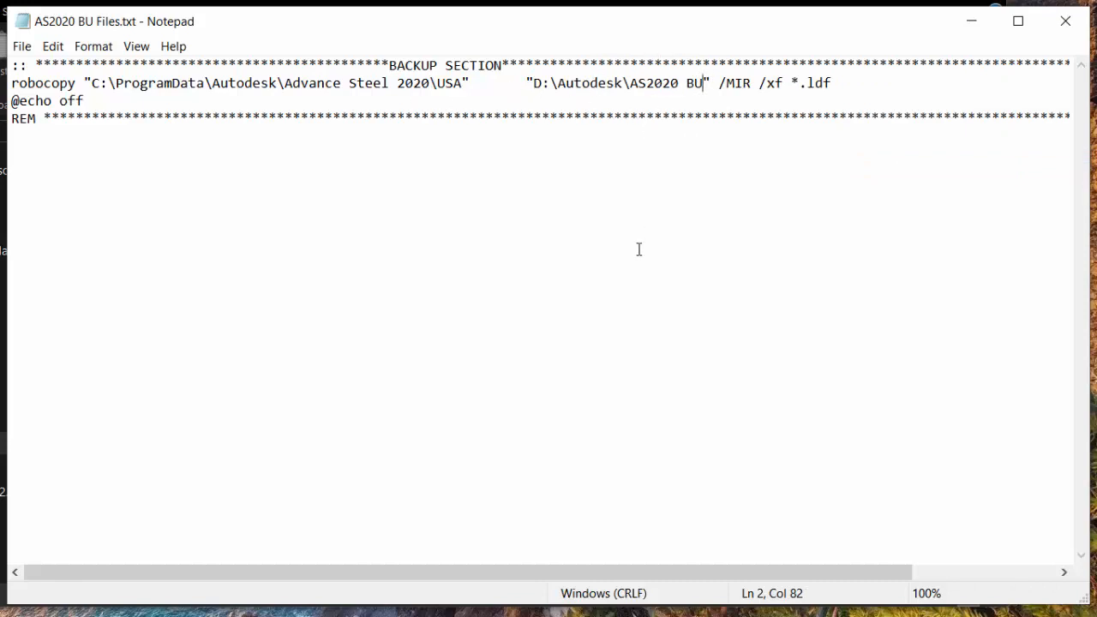
mouse_move(439, 65)
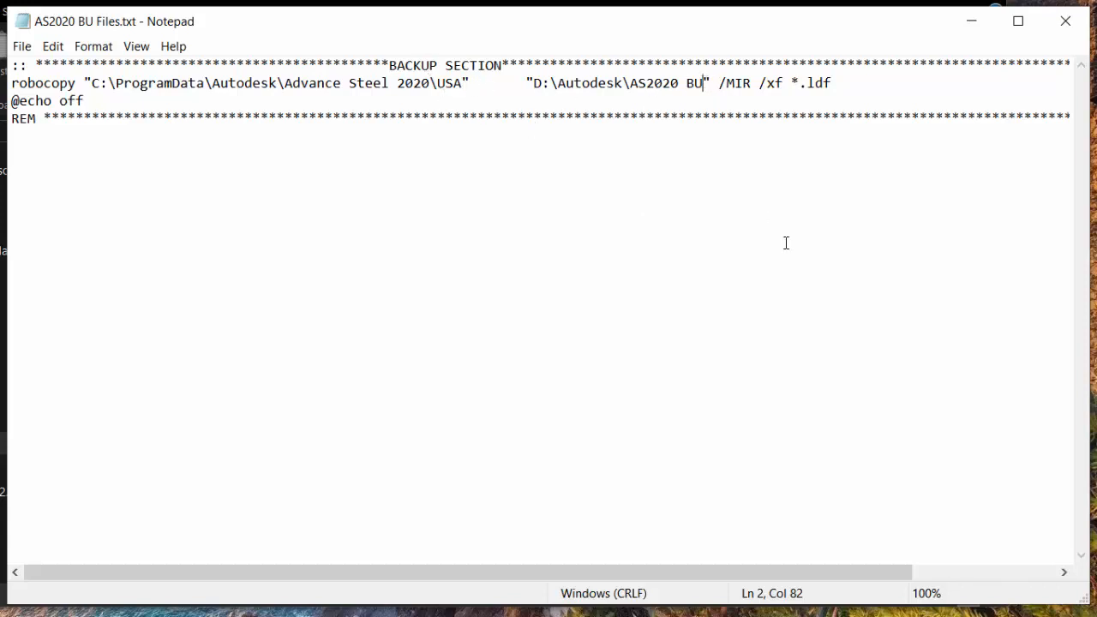
type("\\USA")
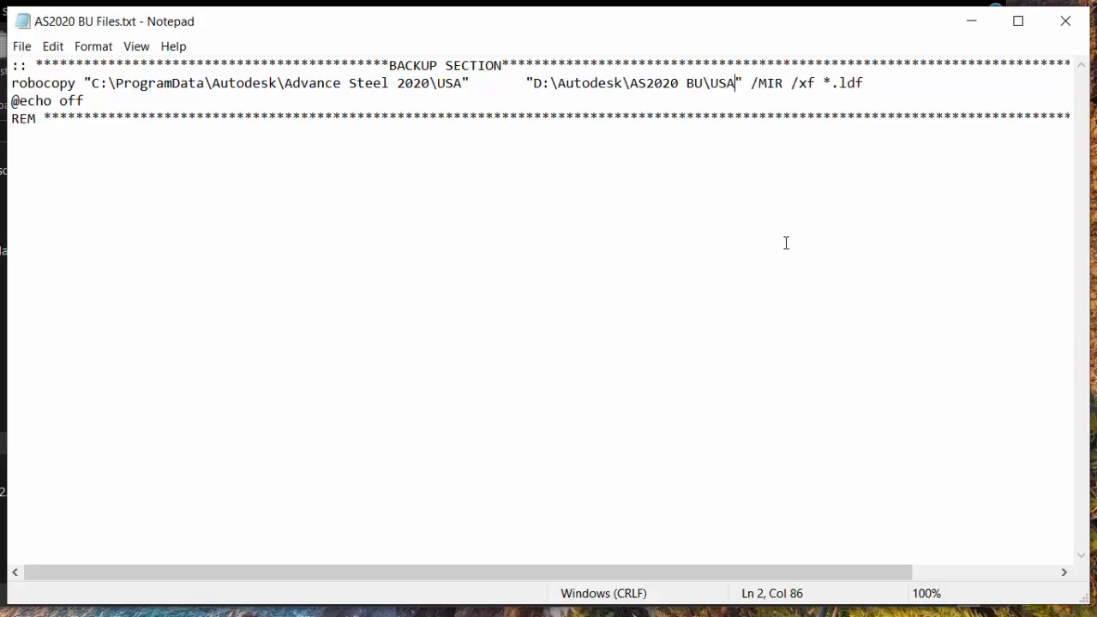
mouse_move(675, 271)
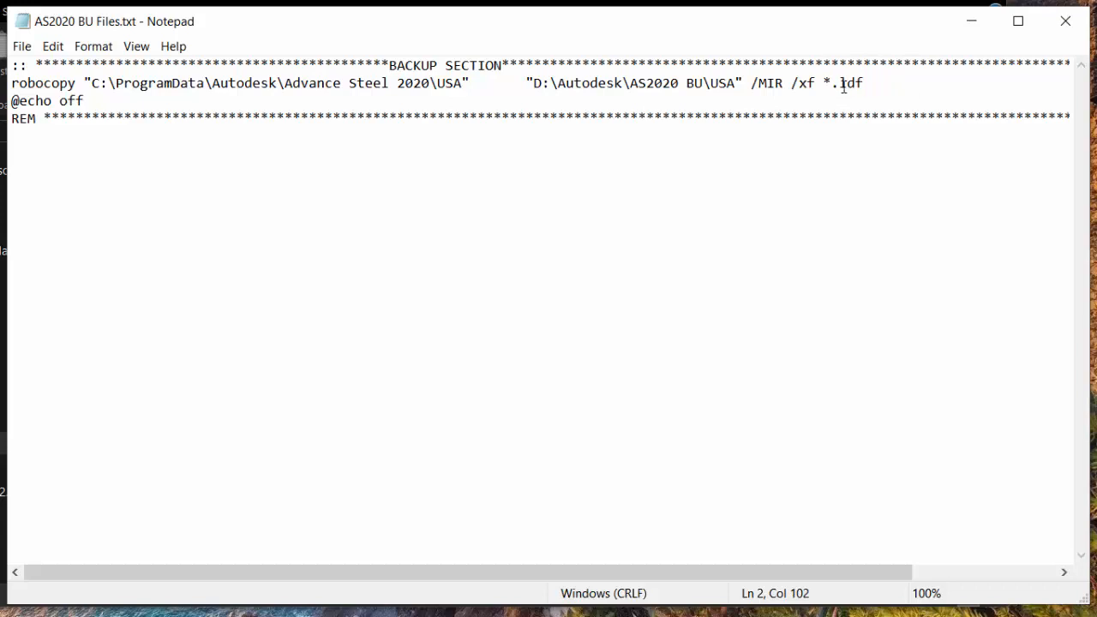
Step: Try a *.bak exclusion, then remove /xf *.ldf so the robocopy line ends at /MIR
left_click_drag(864, 82, 792, 83)
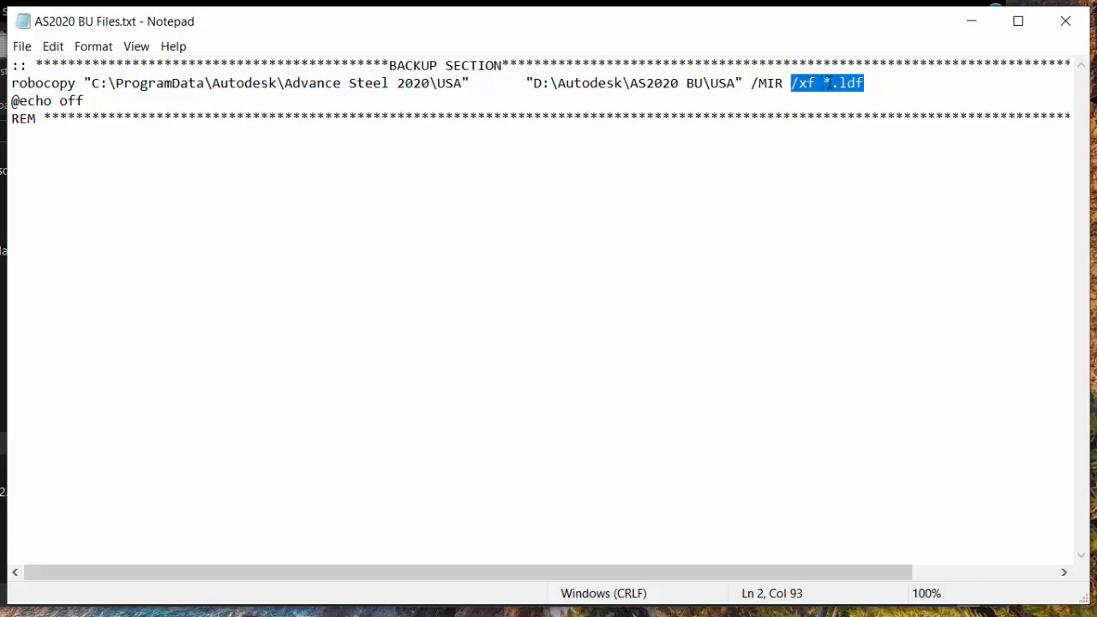
left_click(906, 84)
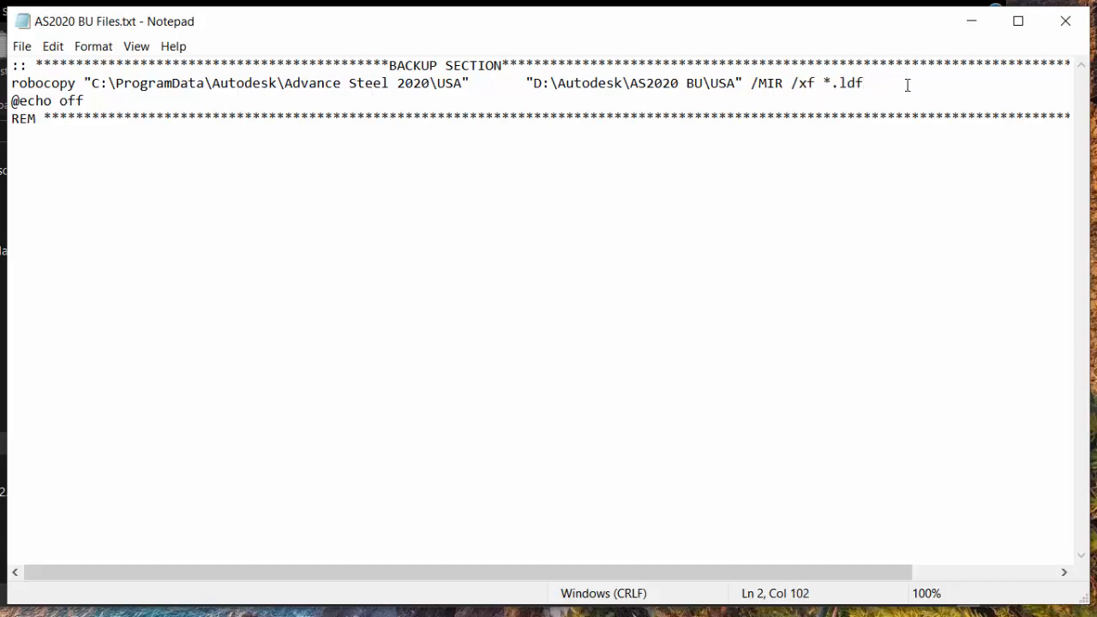
type("8")
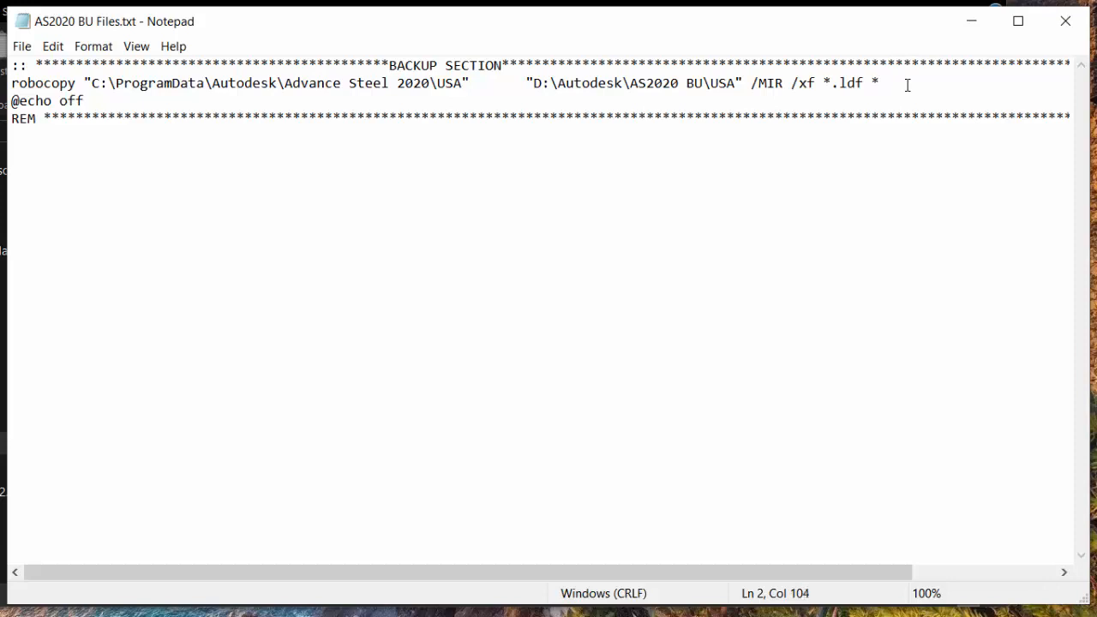
type("*.bak")
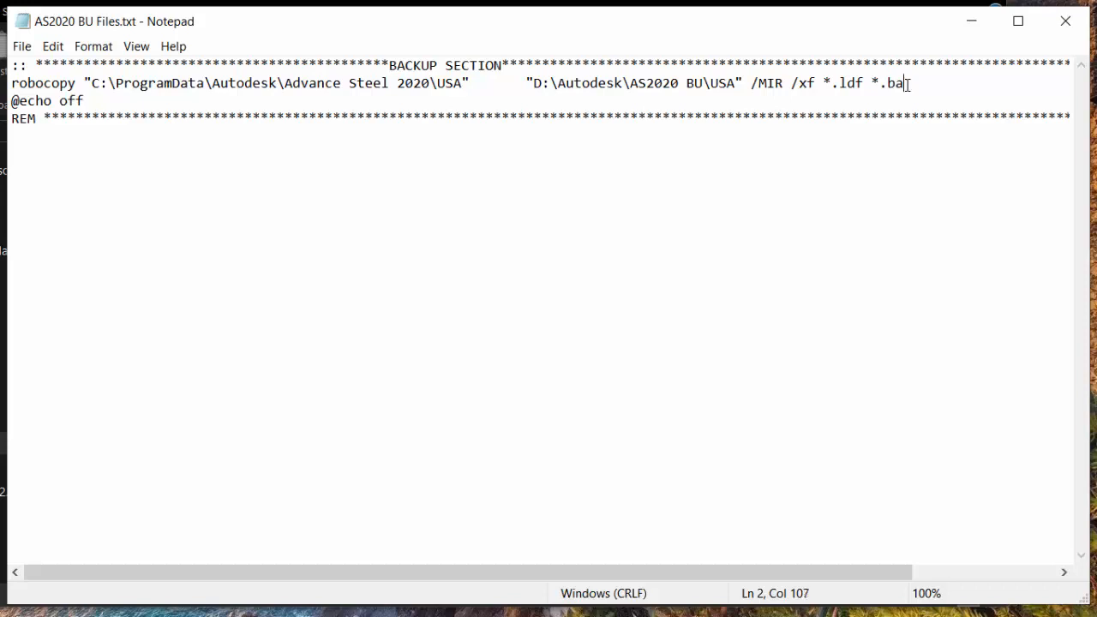
key("Backspace")
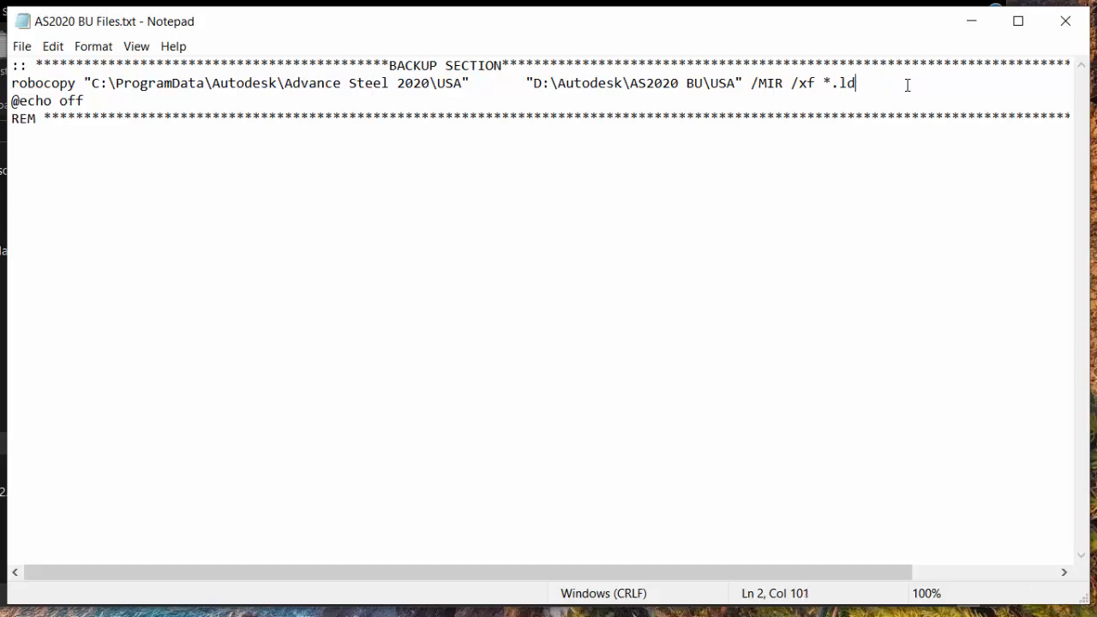
key("BackSpace")
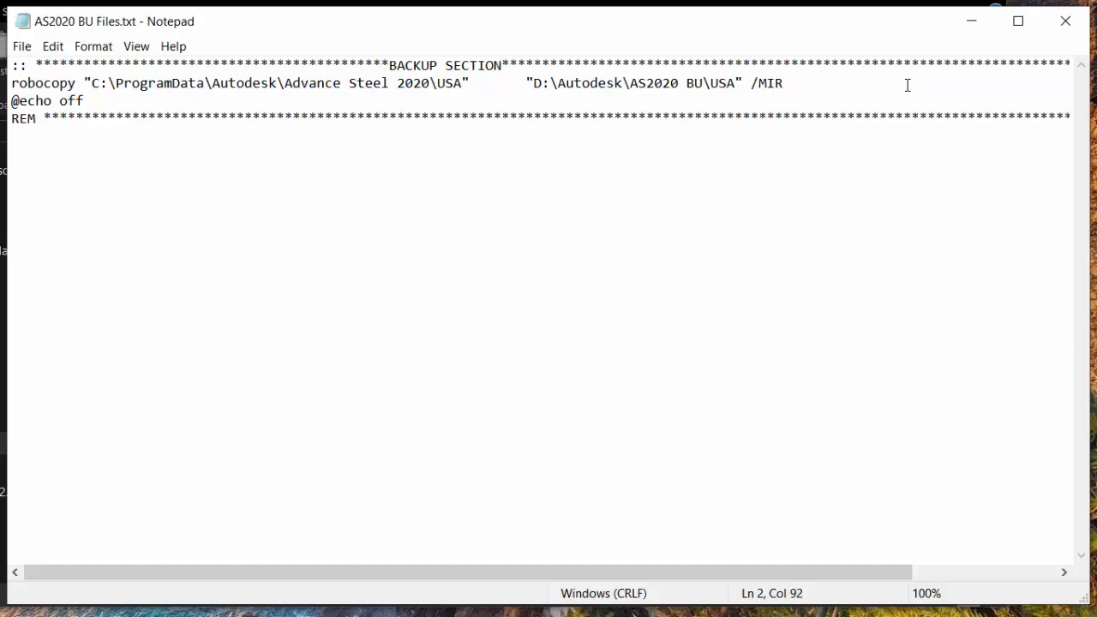
left_click(792, 82)
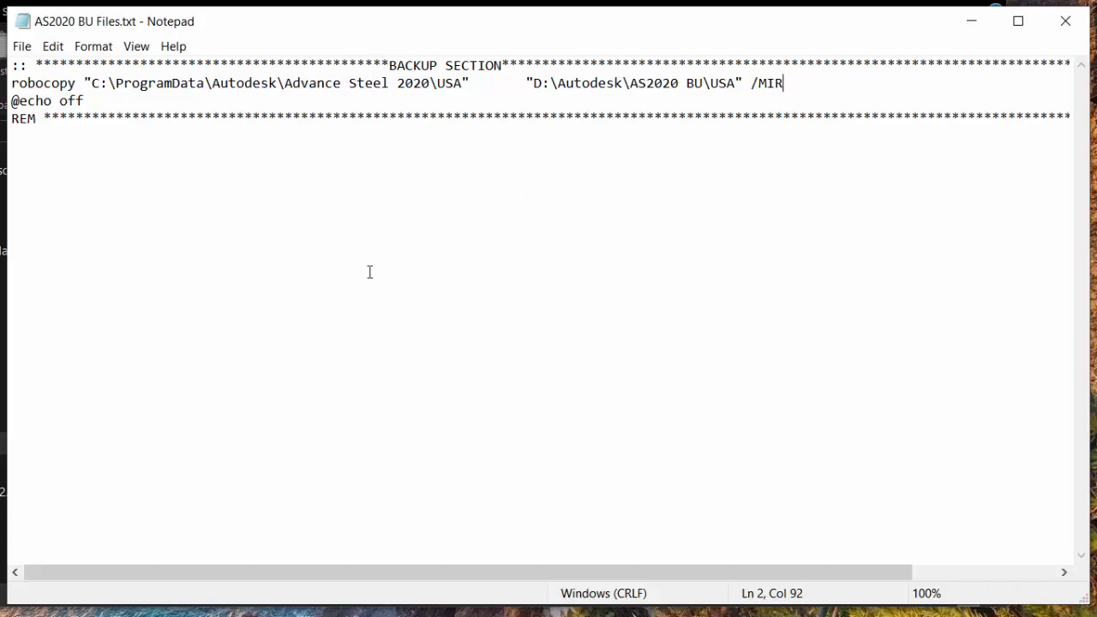
mouse_move(295, 105)
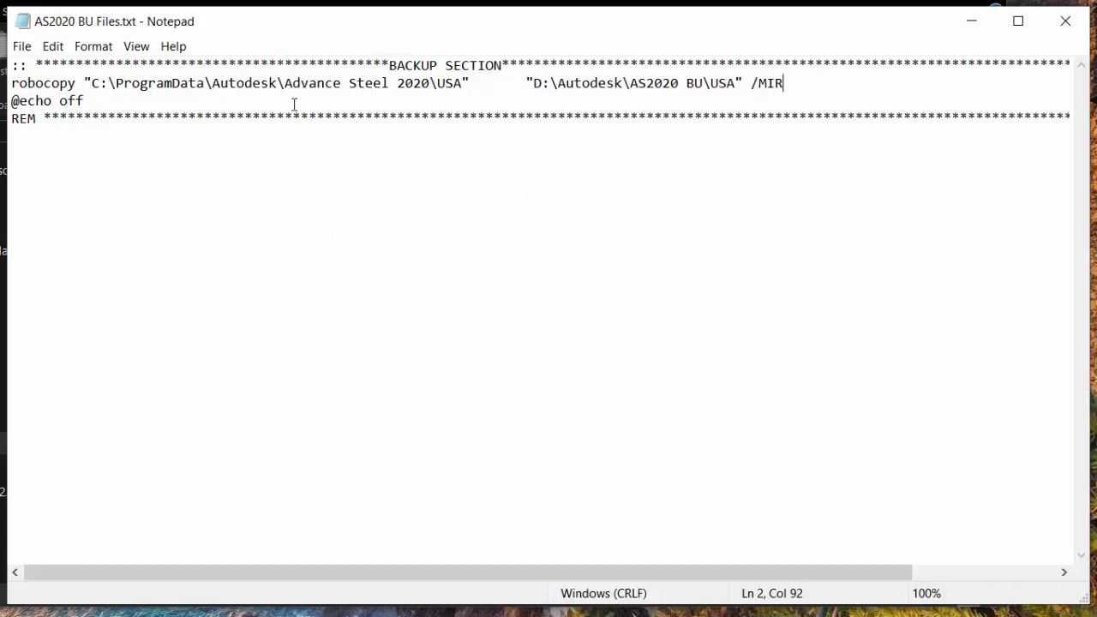
left_click(21, 45)
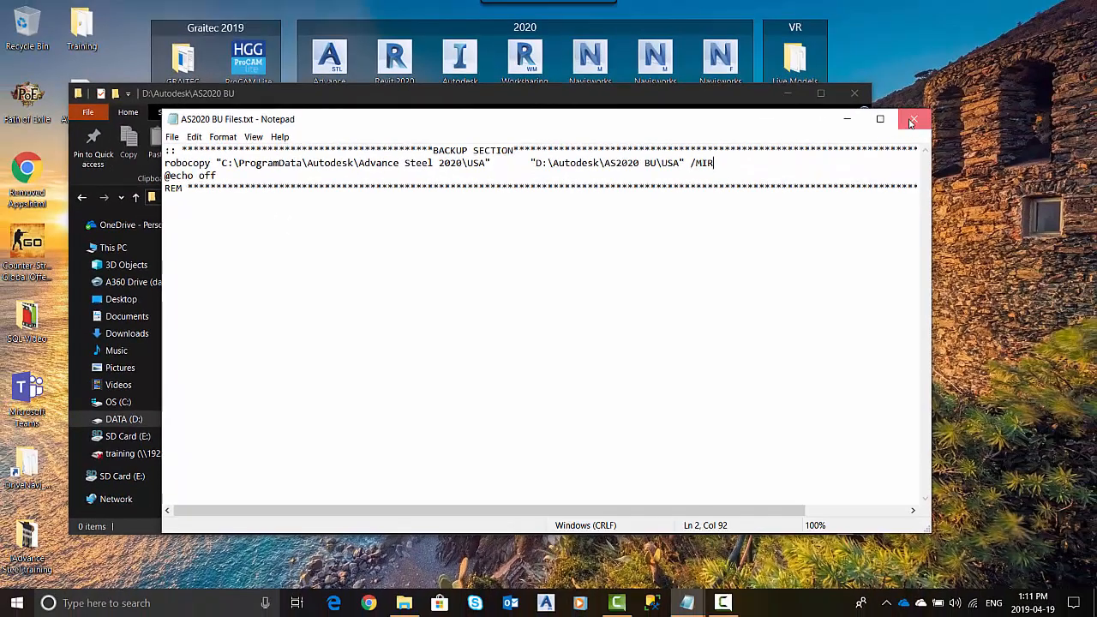
Step: Close Notepad, confirm the .bat extension change, and run AS2020 BU Files.bat from the desktop
left_click(912, 120)
type("AS2020 BU Files.bat")
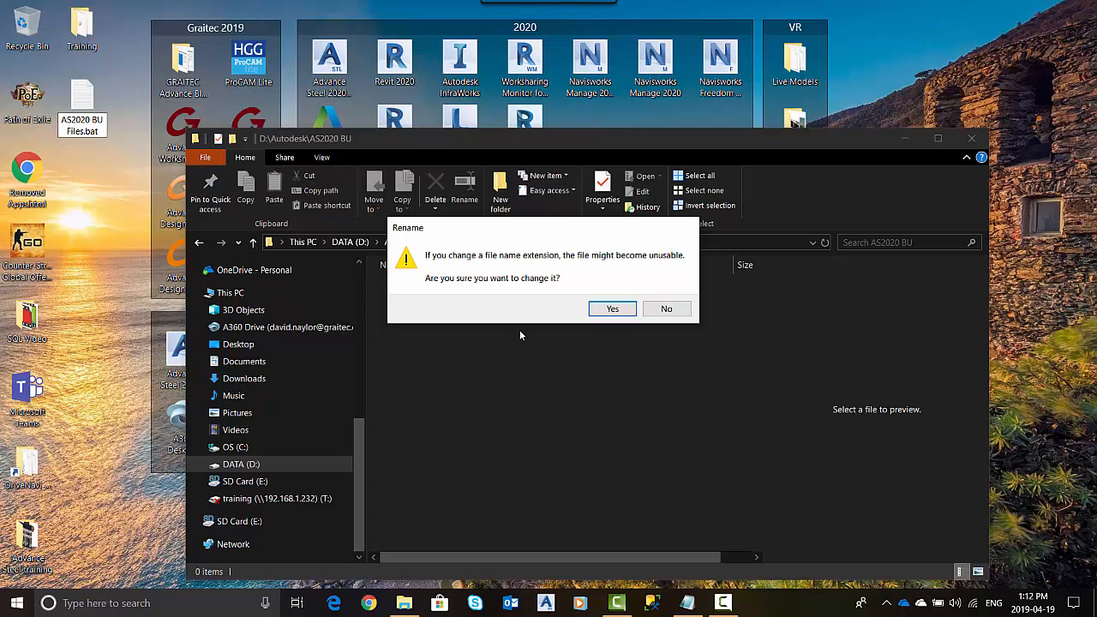
left_click(612, 309)
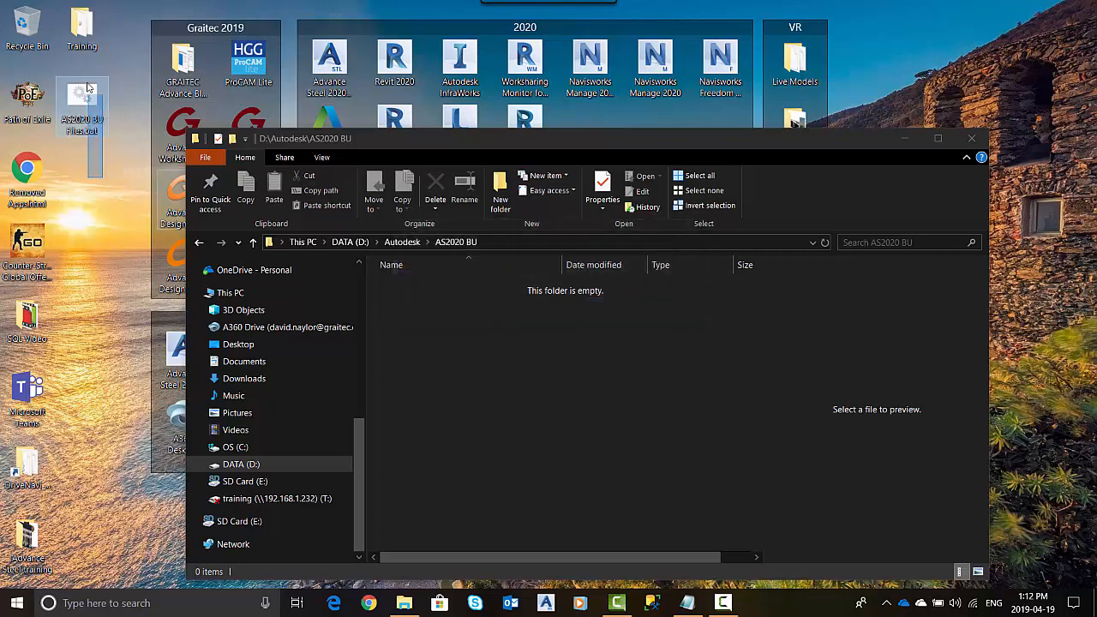
right_click(83, 97)
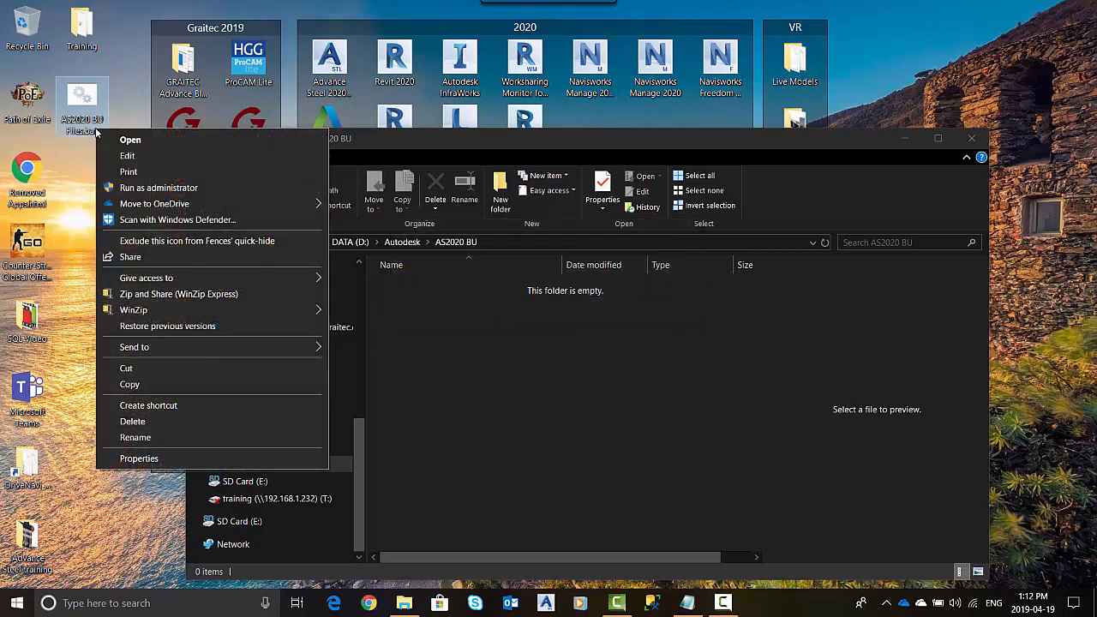
left_click(127, 154)
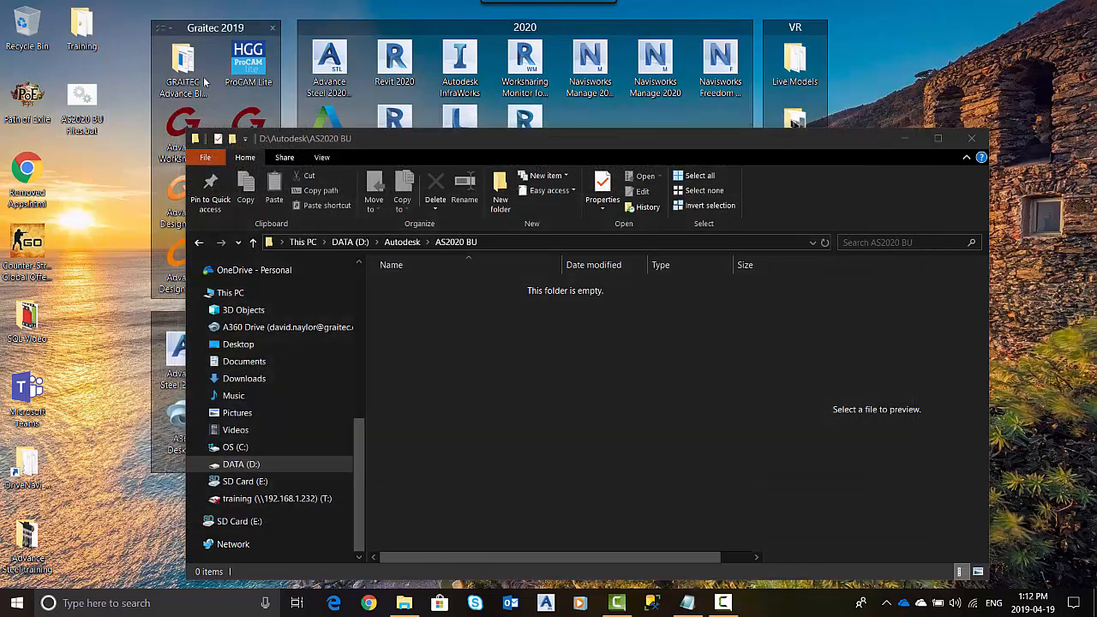
right_click(83, 95)
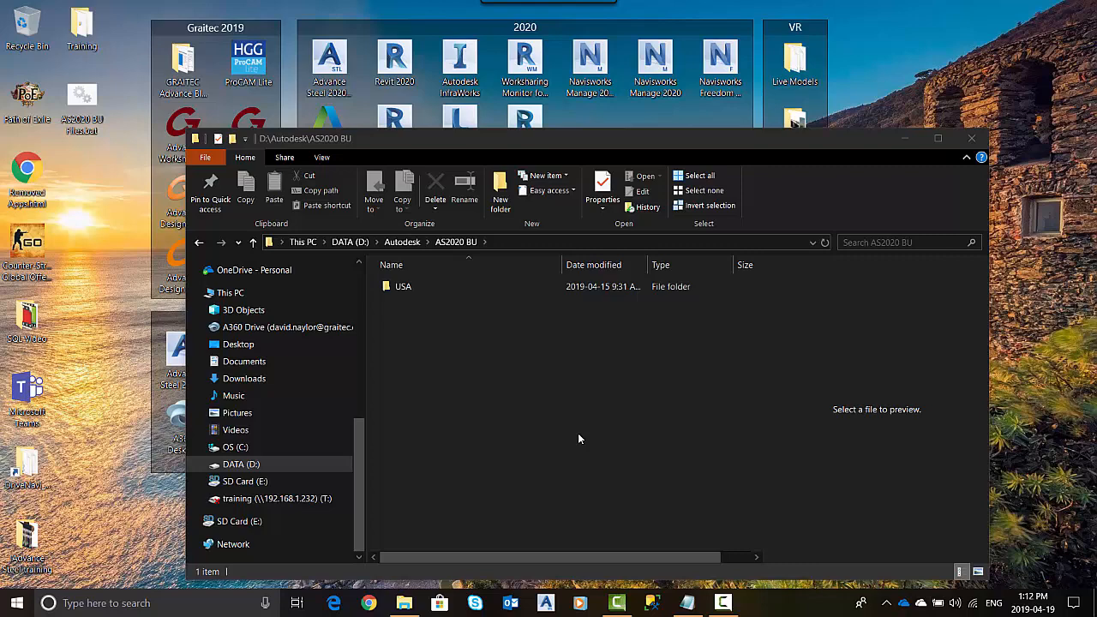
mouse_move(665, 254)
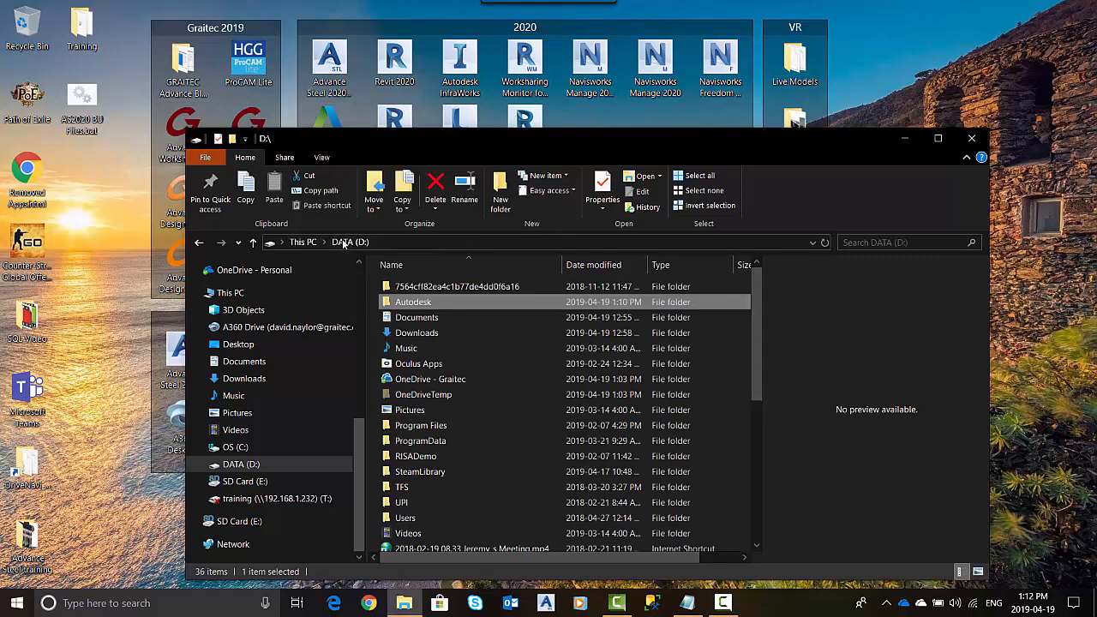
Step: Browse D:\Autodesk\AS2020 BU\USA to check the copied Configuration, Kernel and Steel folders
double_click(413, 301)
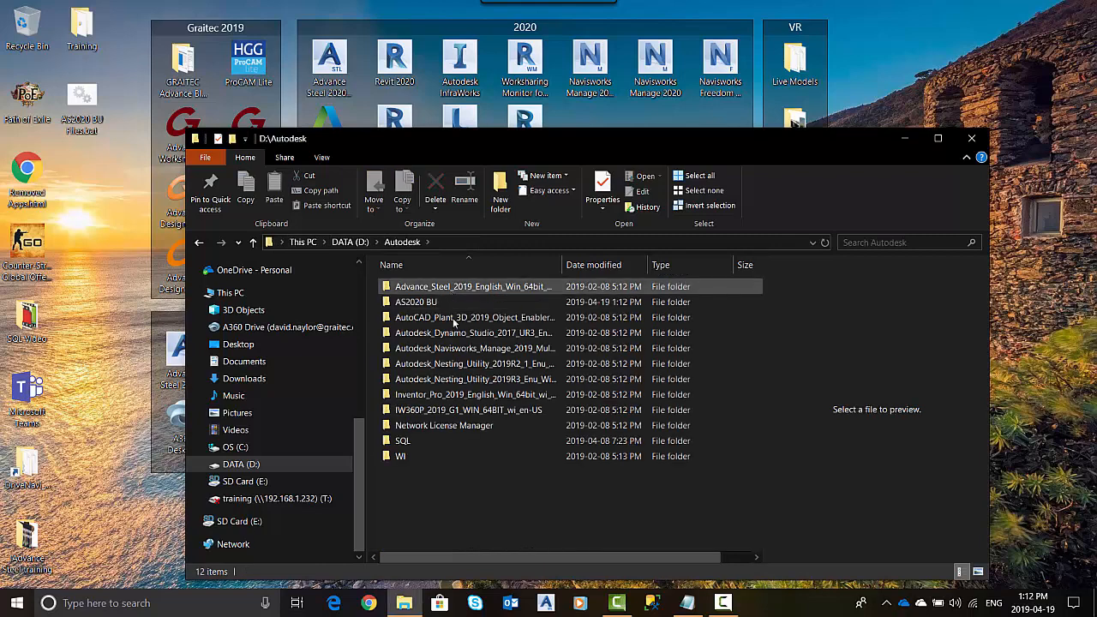
left_click(415, 302)
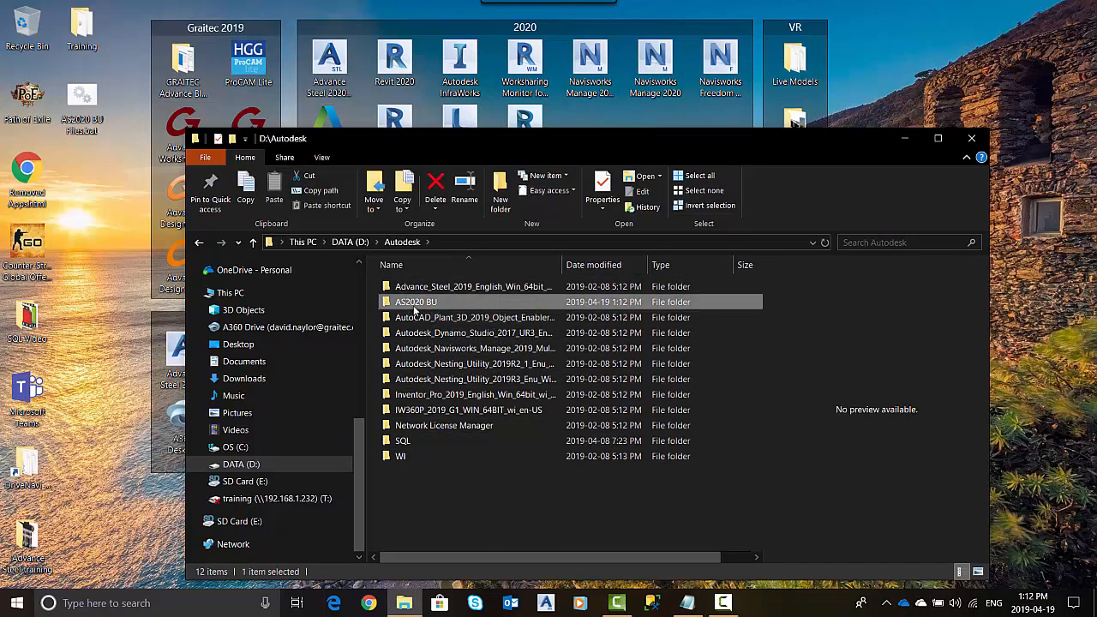
double_click(415, 302)
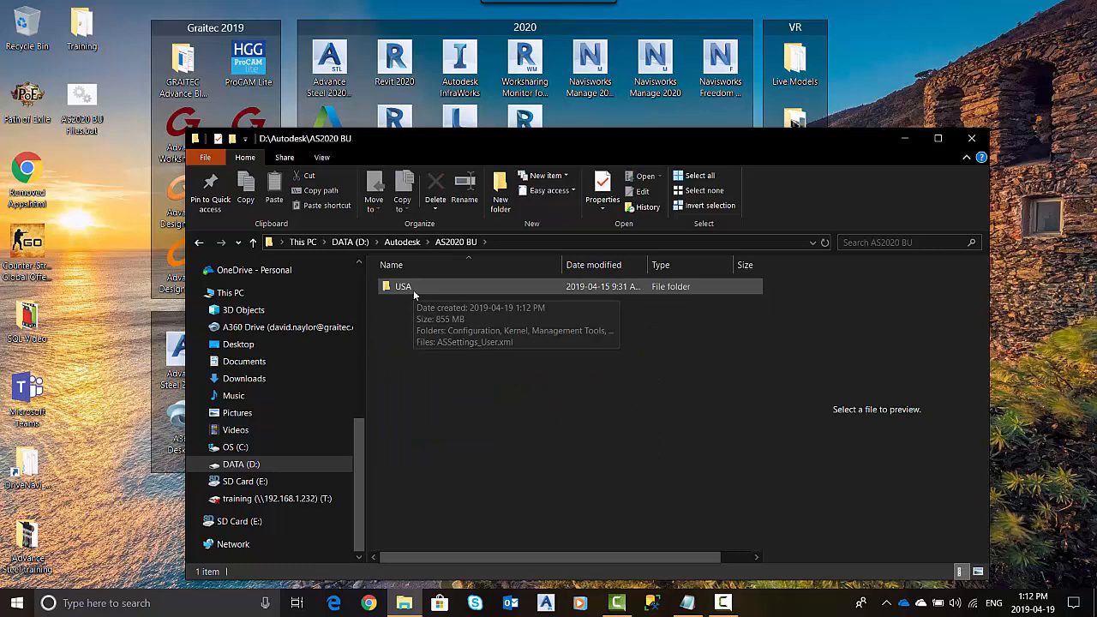
double_click(401, 286)
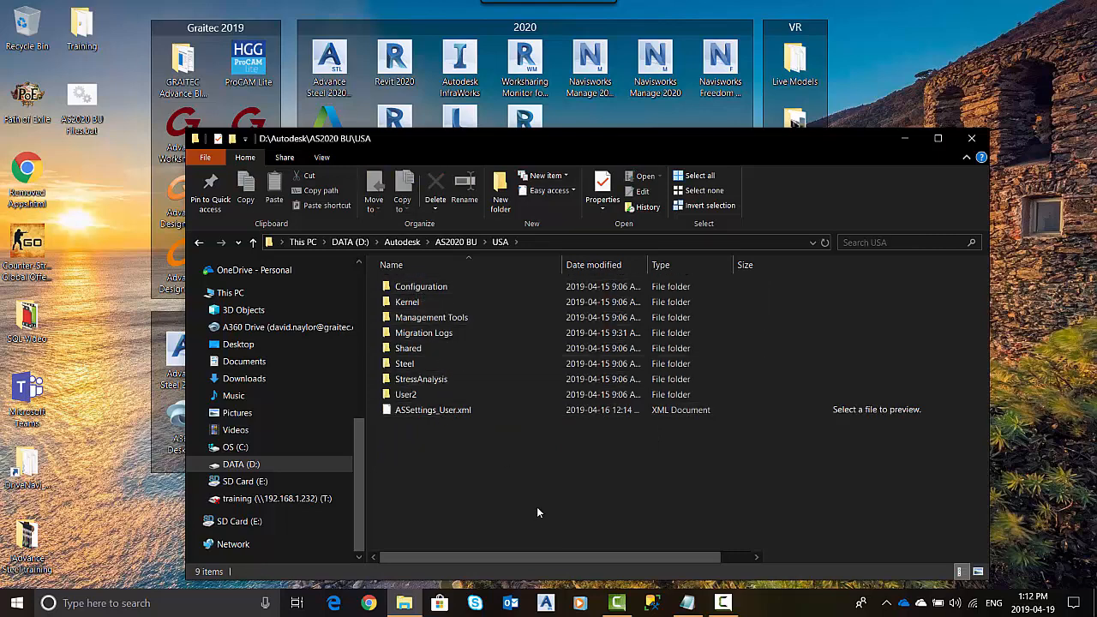
mouse_move(552, 257)
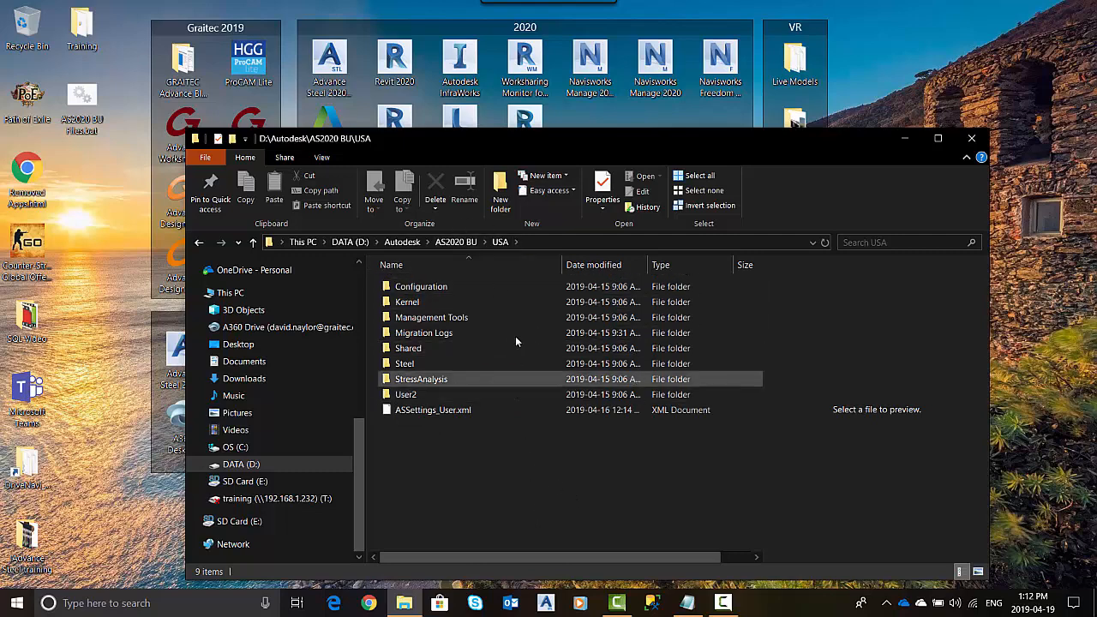
mouse_move(518, 375)
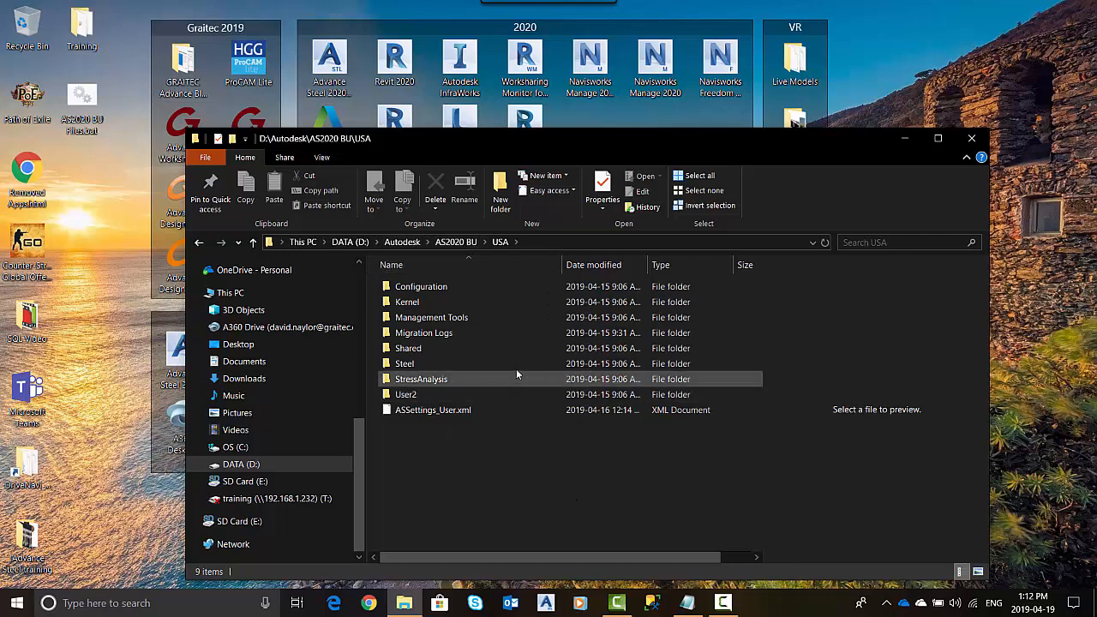
mouse_move(428, 281)
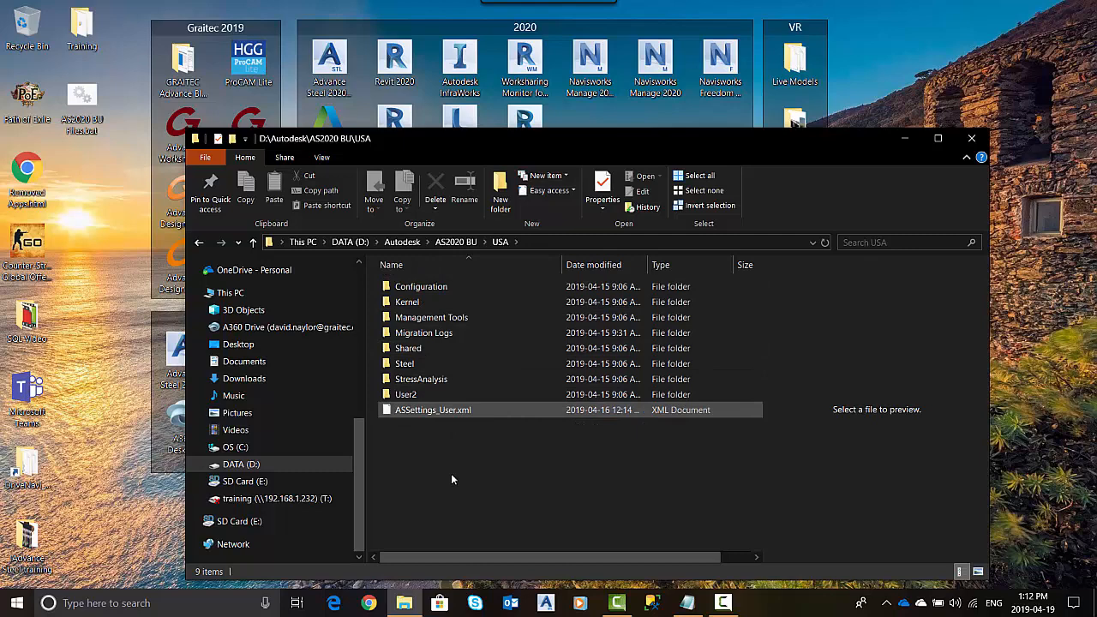
left_click(463, 502)
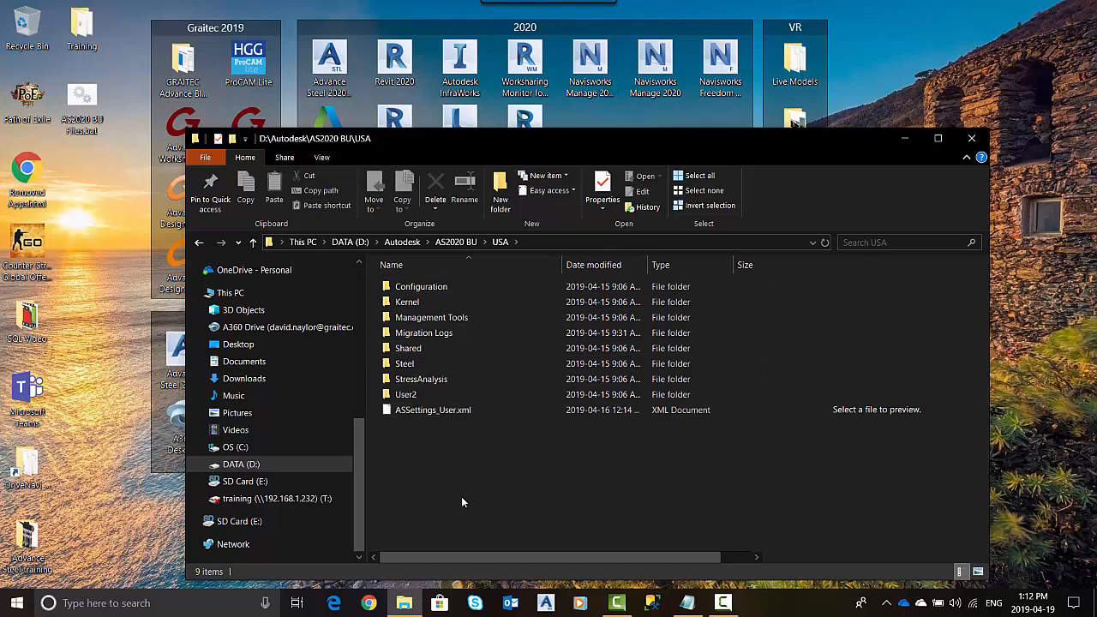
mouse_move(972, 138)
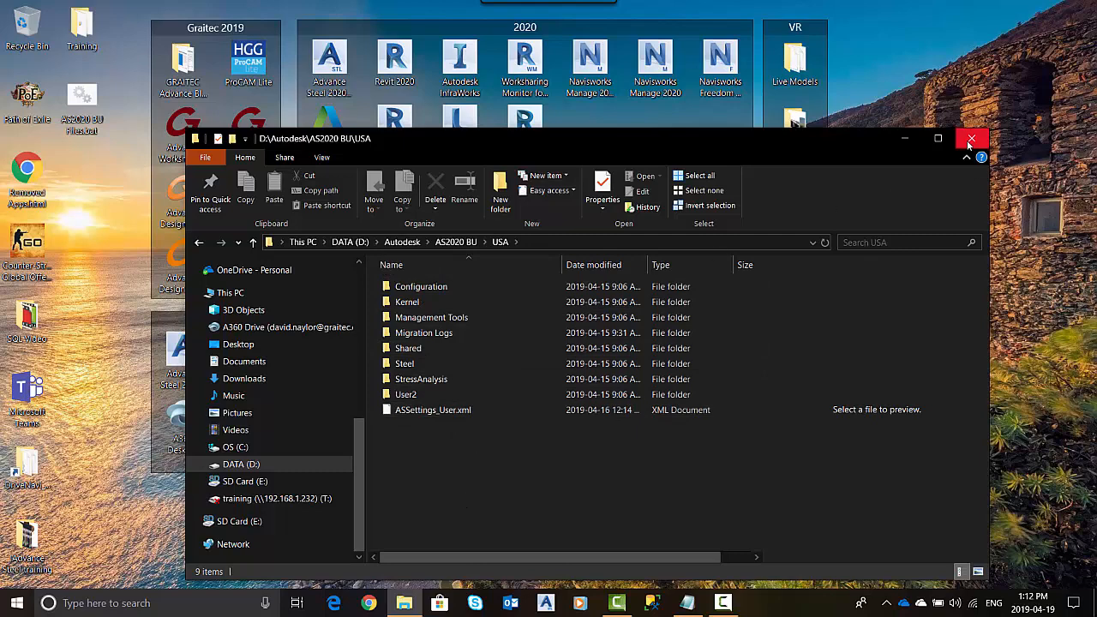
Step: Close Explorer and rename the desktop script to AS2020 ADMIN Files.bat
left_click(970, 138)
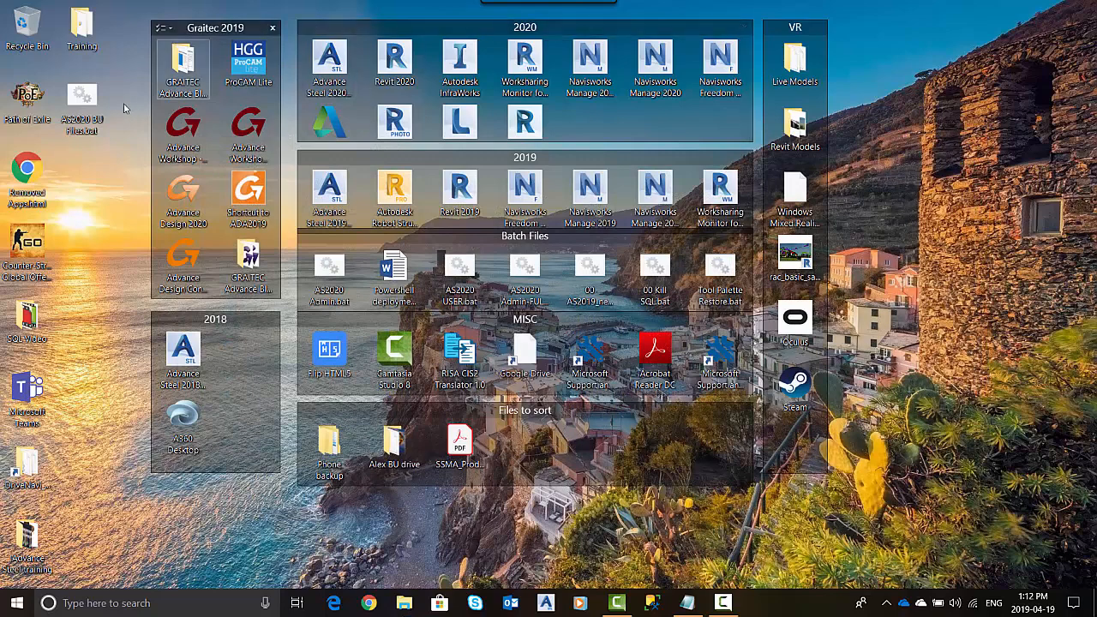
mouse_move(82, 97)
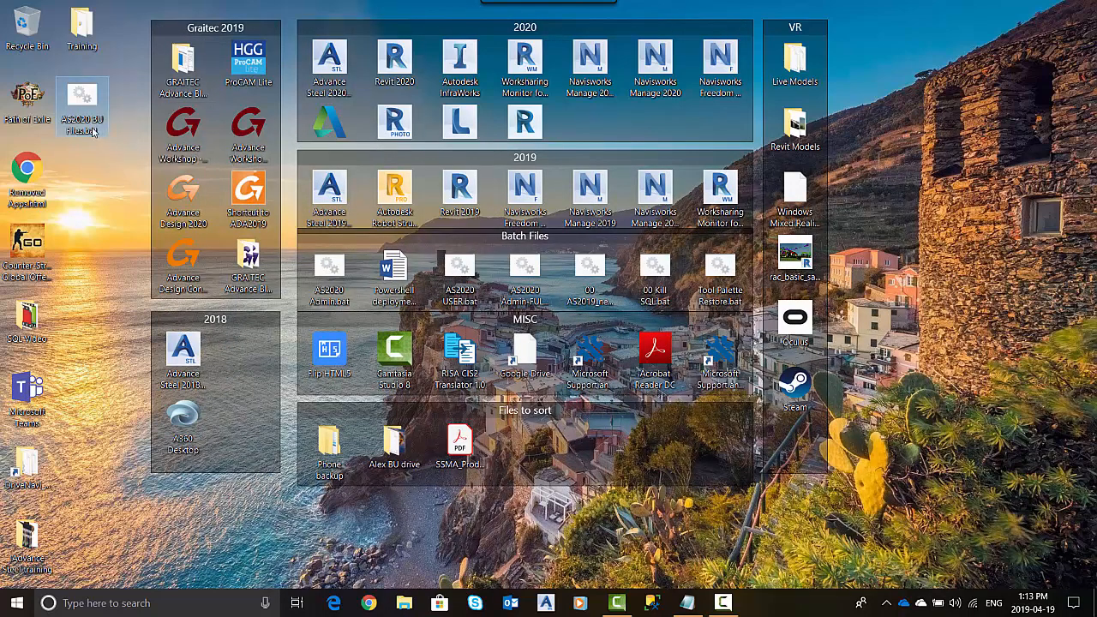
left_click(84, 95)
type("ADMIN")
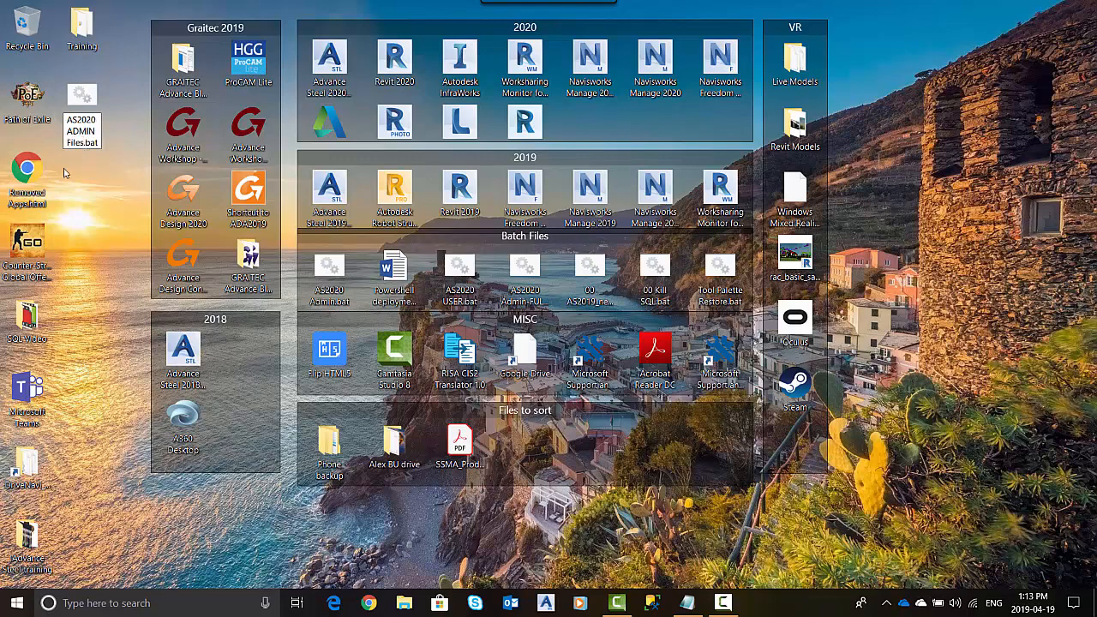
left_click(80, 94)
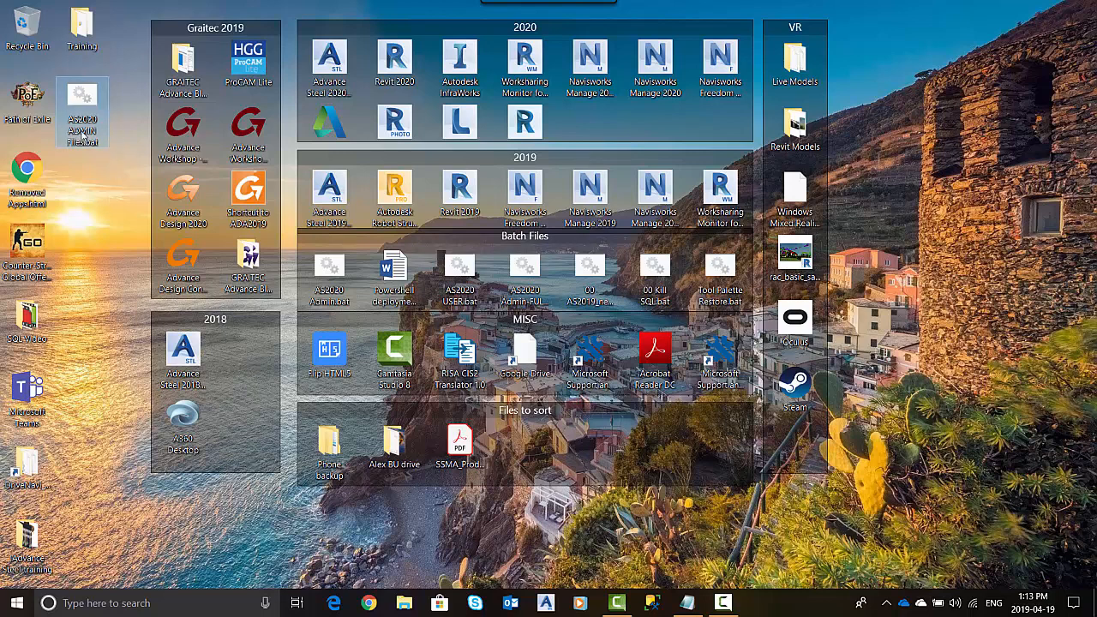
Step: Paste a copy of the admin script and rename it AS2020 User Files.bat
right_click(83, 89)
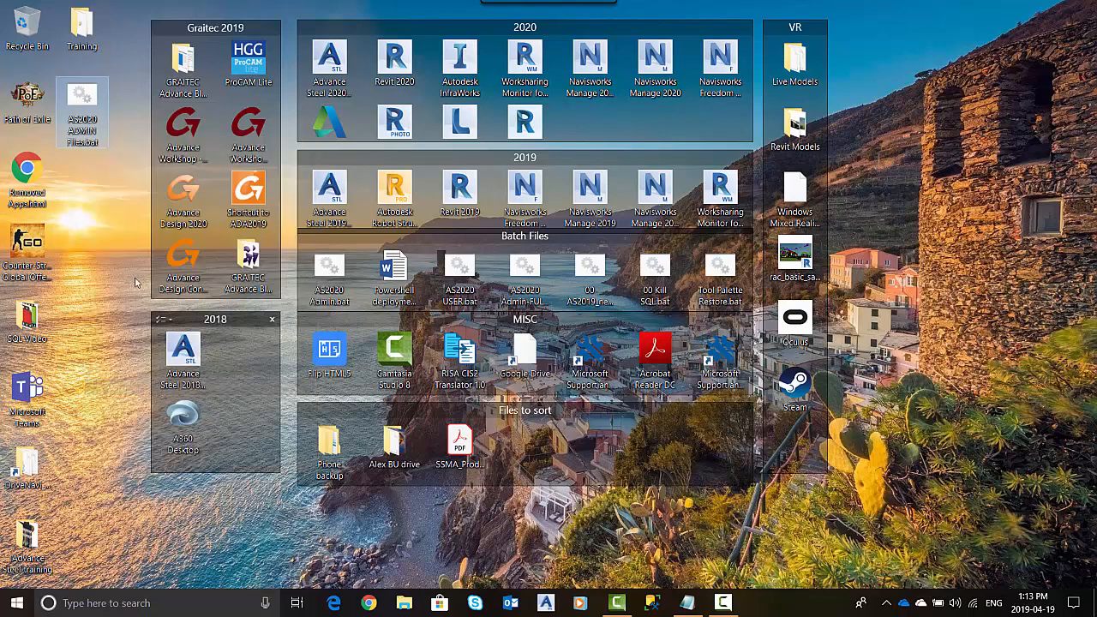
right_click(135, 281)
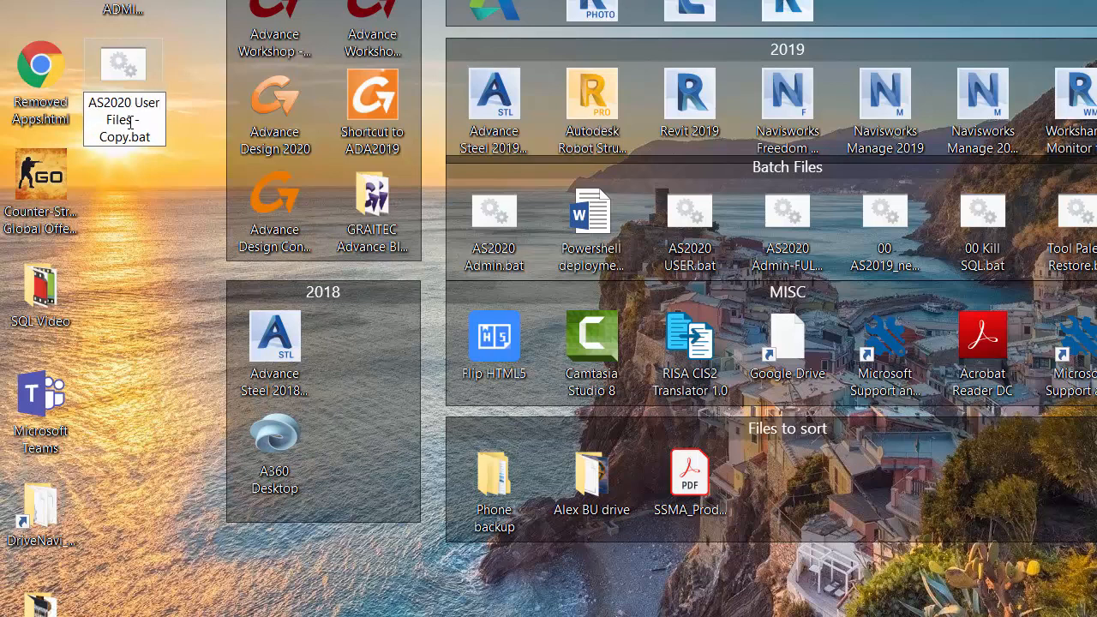
double_click(111, 137)
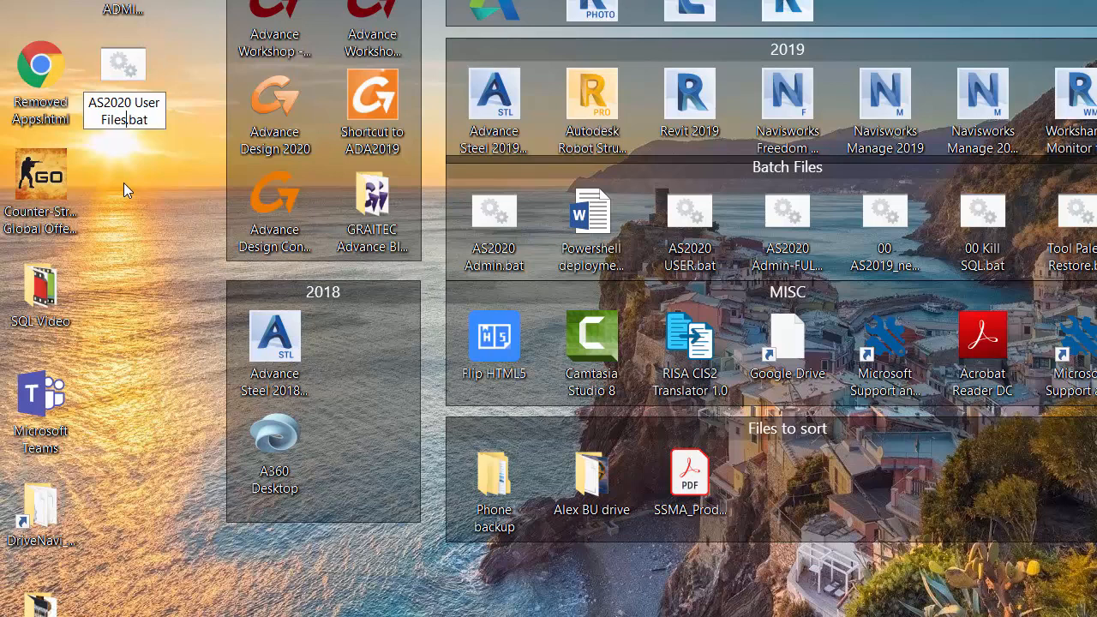
left_click(123, 77)
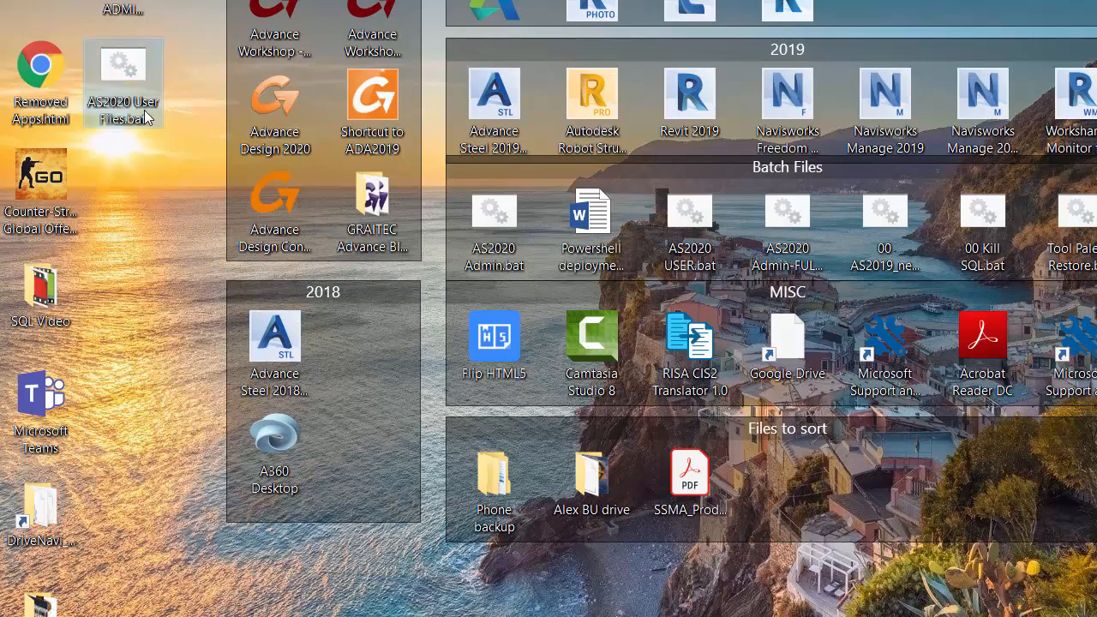
right_click(123, 78)
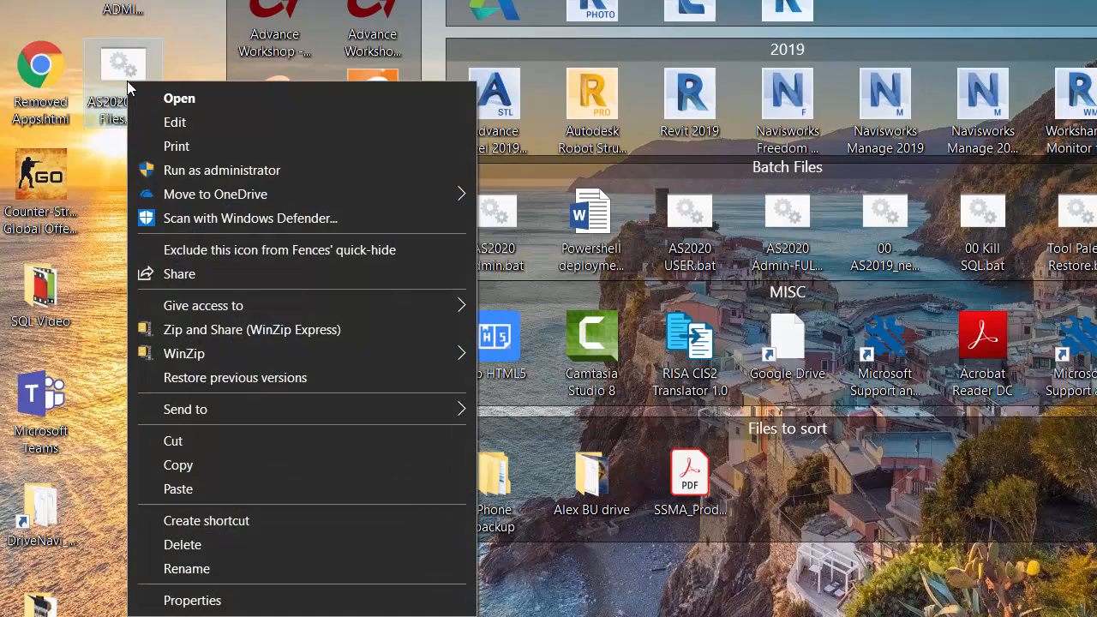
Step: Swap the robocopy paths so it restores into C:\ProgramData\Autodesk\Advance Steel 2020\USA
left_click(174, 122)
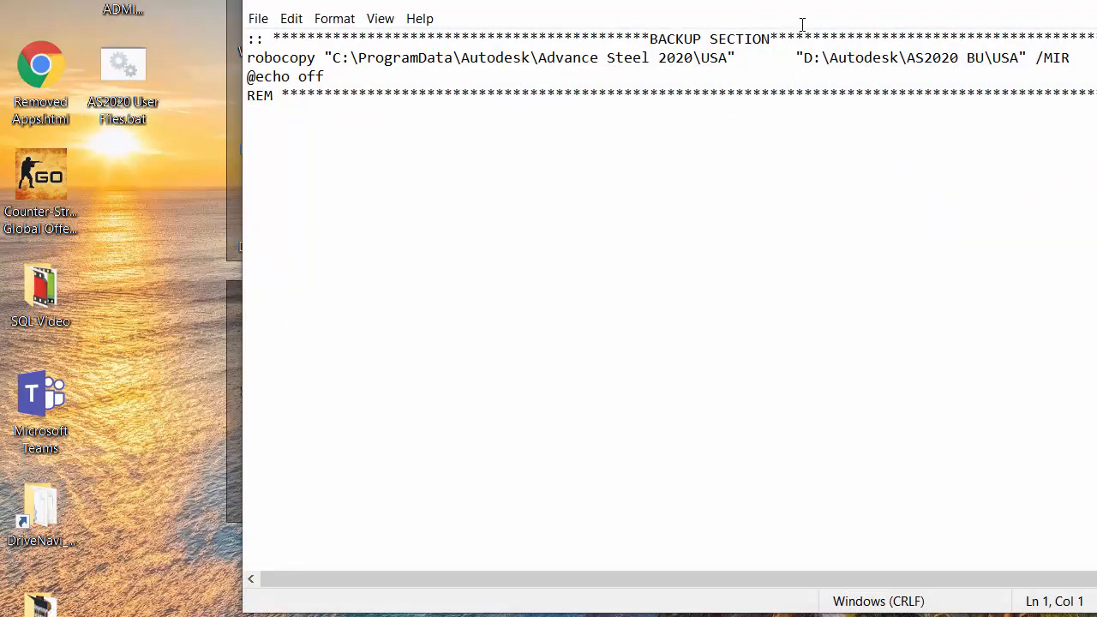
mouse_move(664, 234)
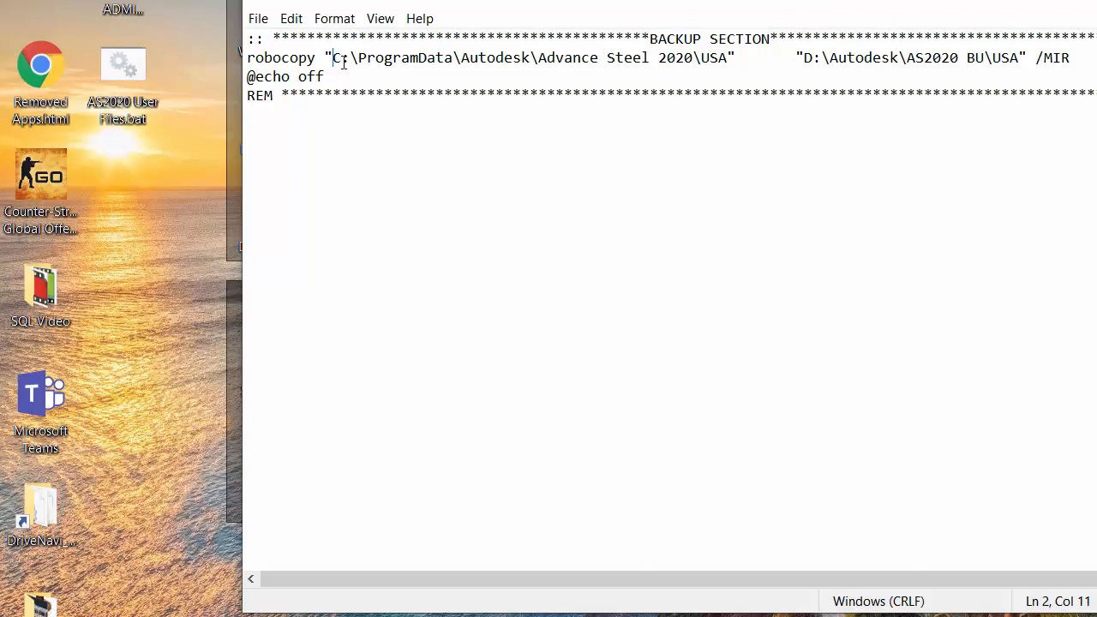
left_click_drag(334, 58, 724, 58)
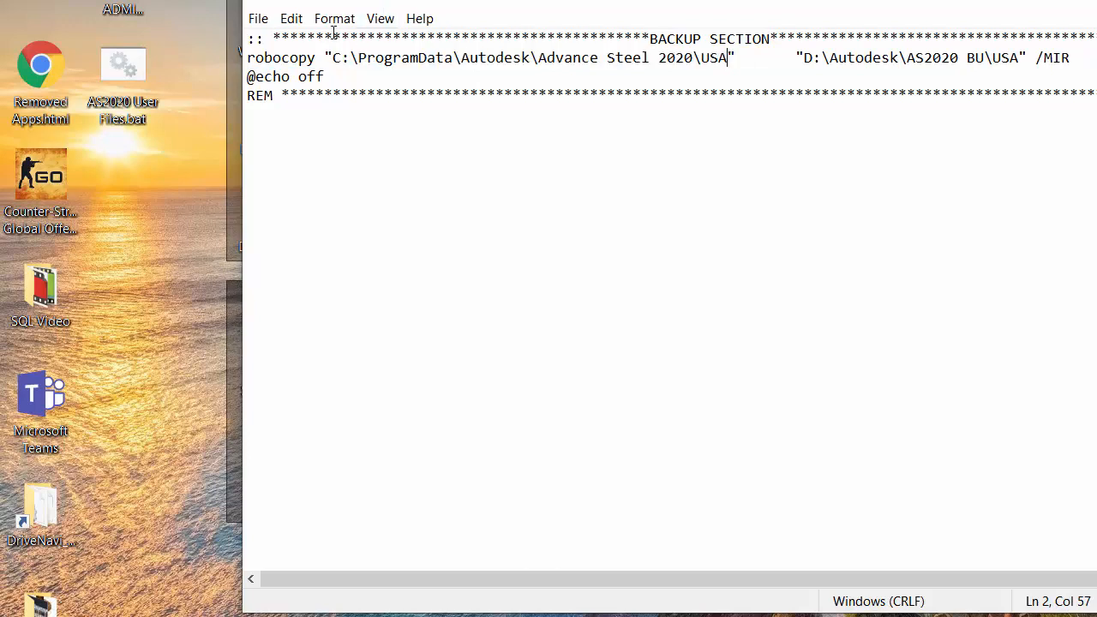
left_click_drag(325, 58, 735, 59)
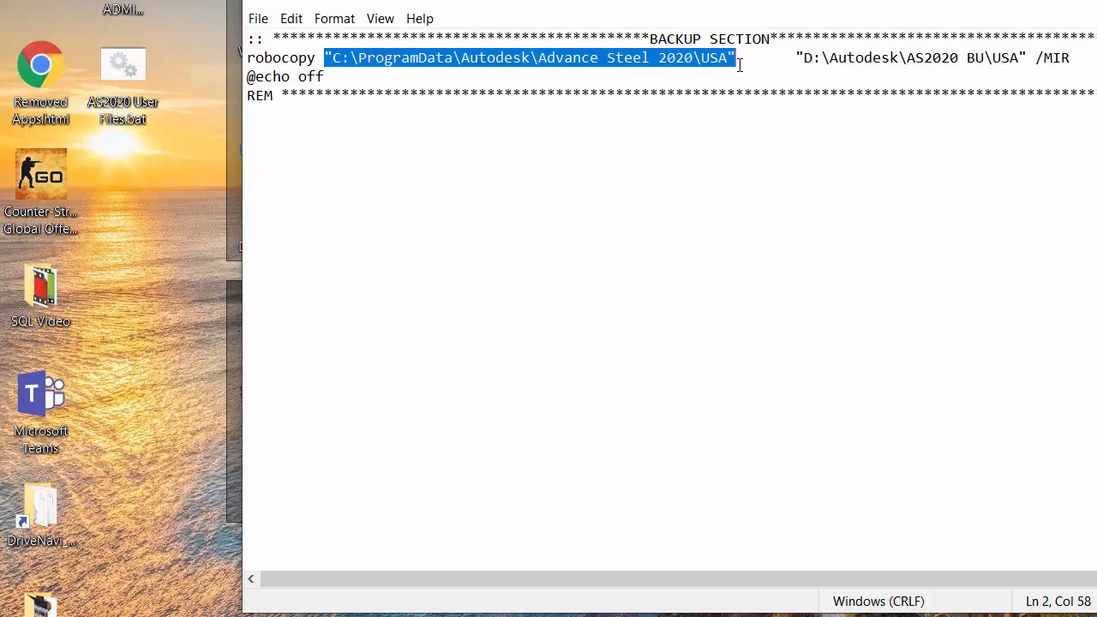
key("Delete")
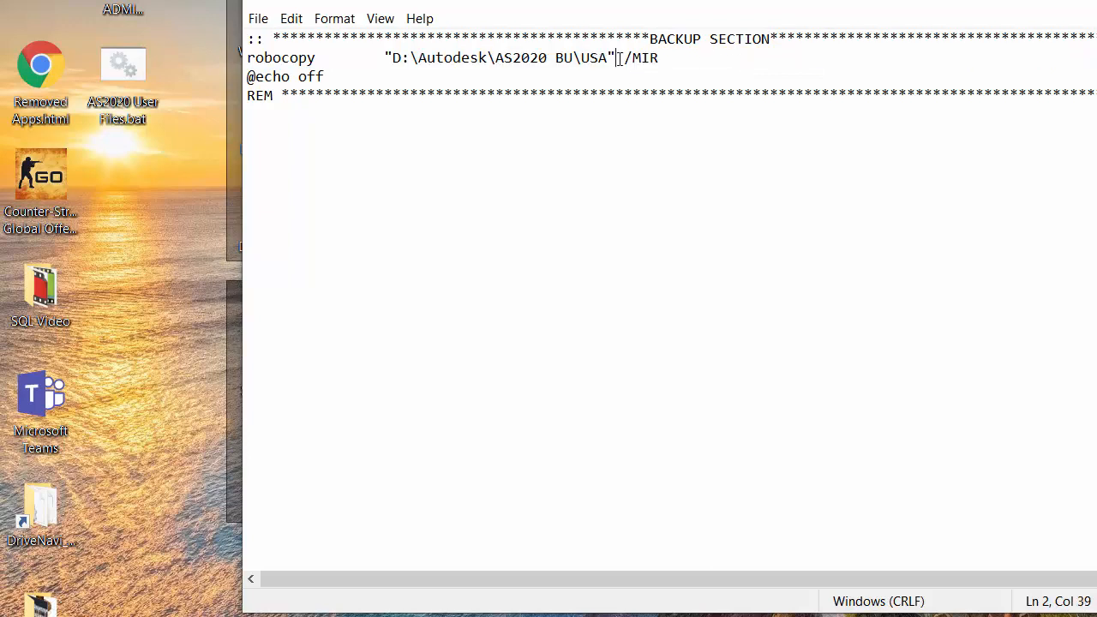
type("\"C:\\ProgramData\\Autodesk\\Advance Steel 2020\\USA\"       \"T:\\AS2020 Shared Files\\Advance Steel 2020\\USA\" /MIR /xf *.ldf")
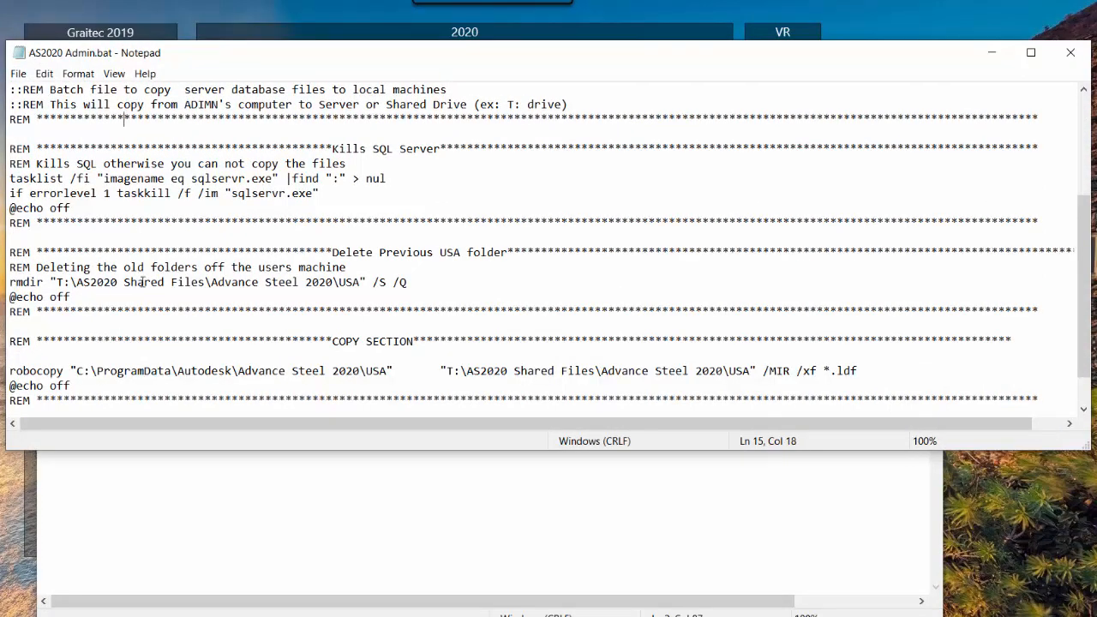
scroll("down", 3)
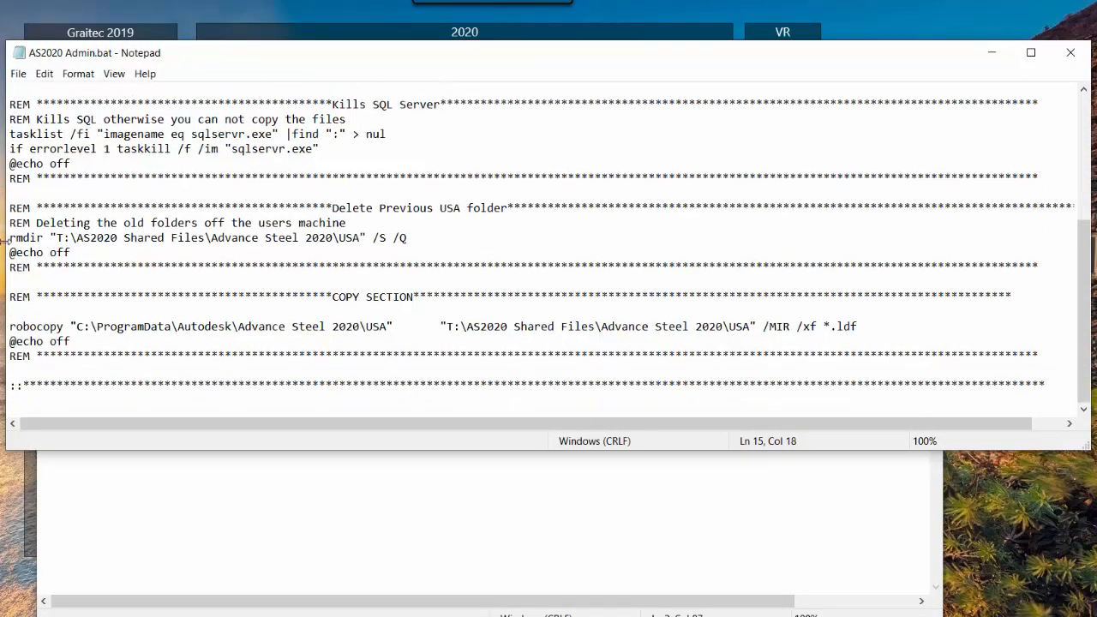
Step: Select and copy the Delete Previous USA folder rmdir block in AS2020 Admin.bat
double_click(26, 237)
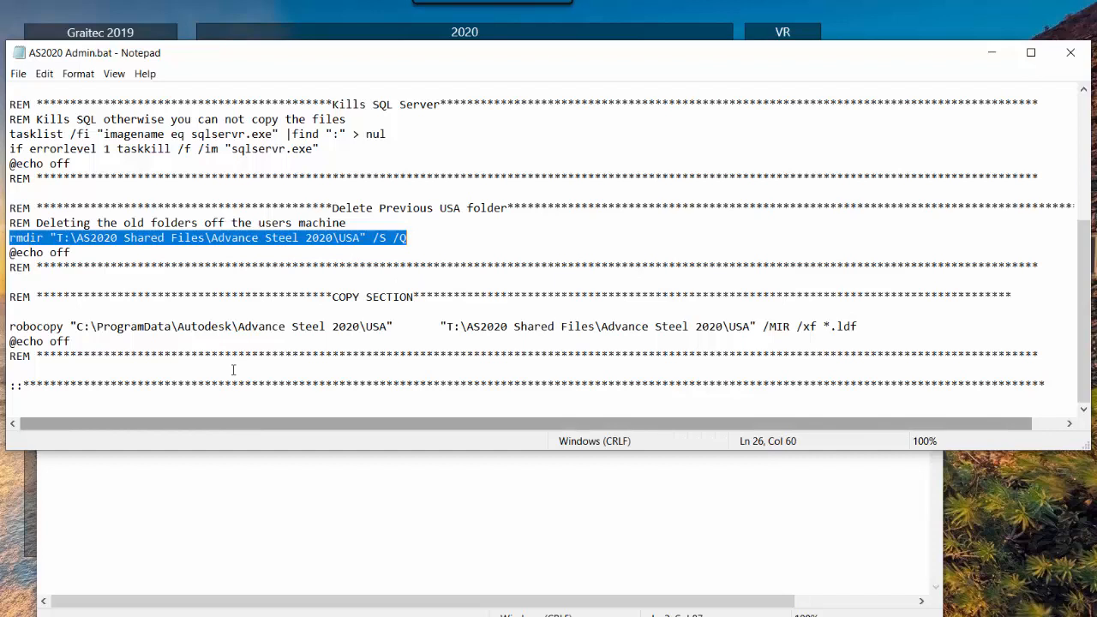
left_click(10, 208)
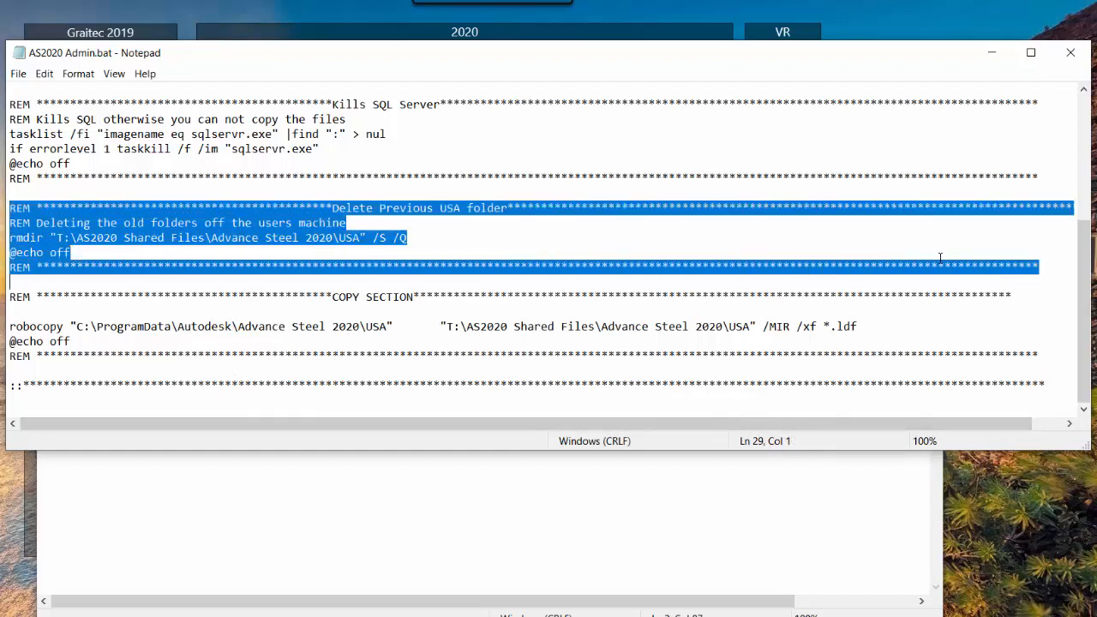
right_click(939, 257)
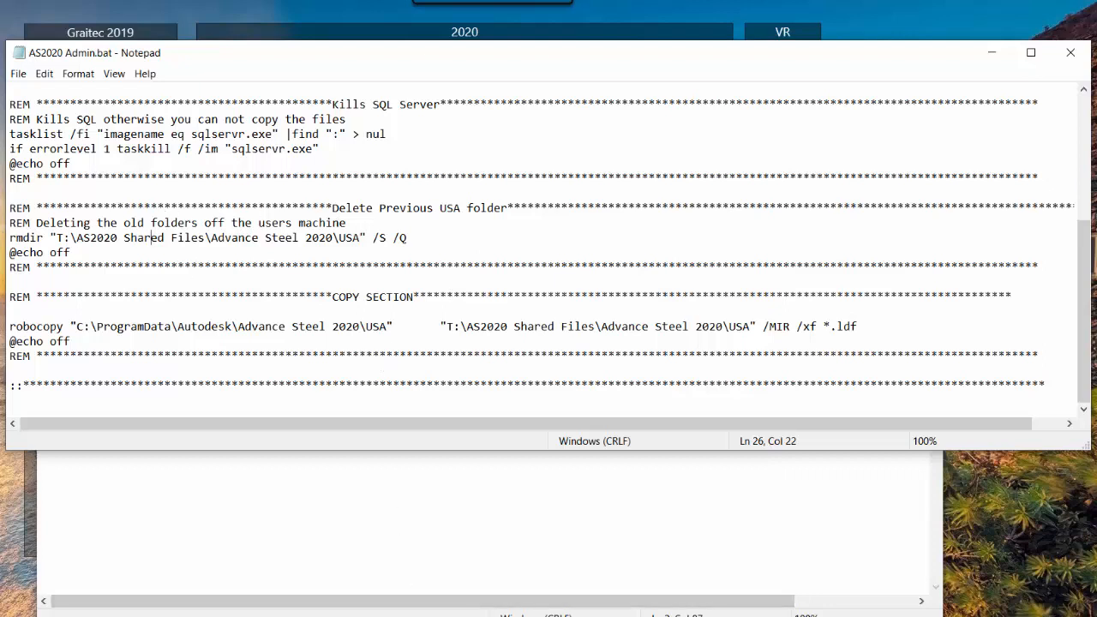
mouse_move(271, 555)
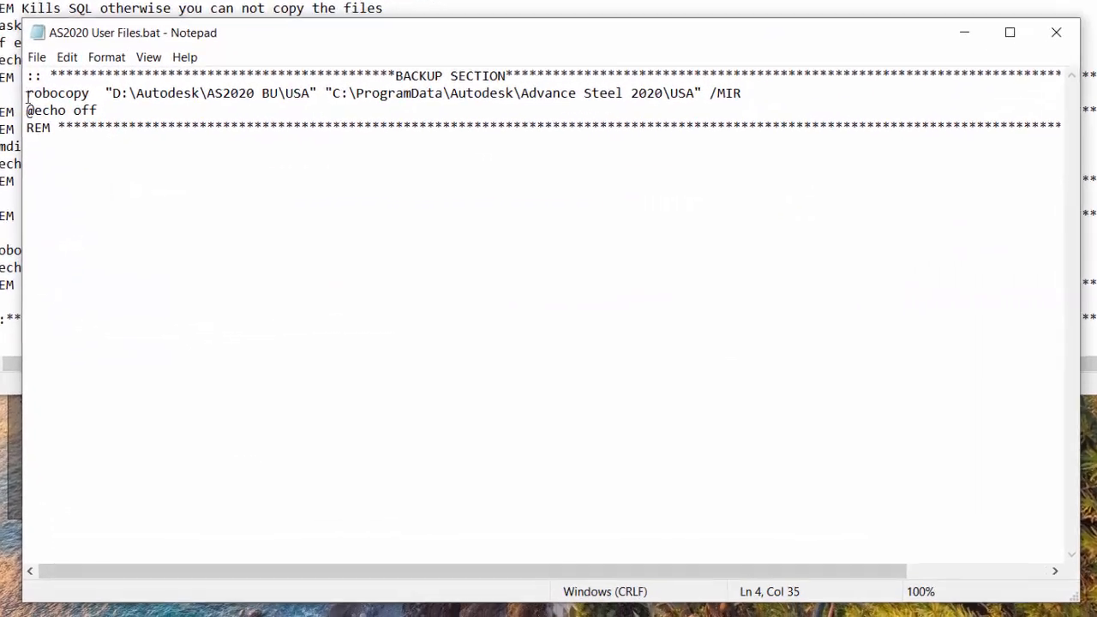
Step: Paste the delete block and point rmdir at C:\ProgramData\Autodesk\Advance Steel 2020\USA
right_click(36, 68)
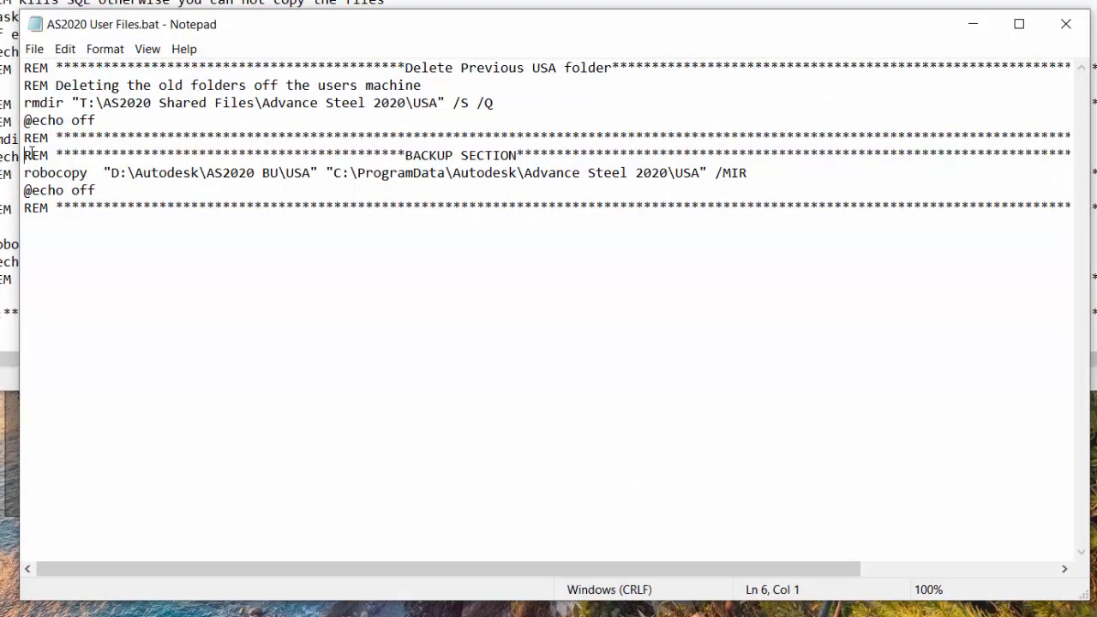
key("Enter")
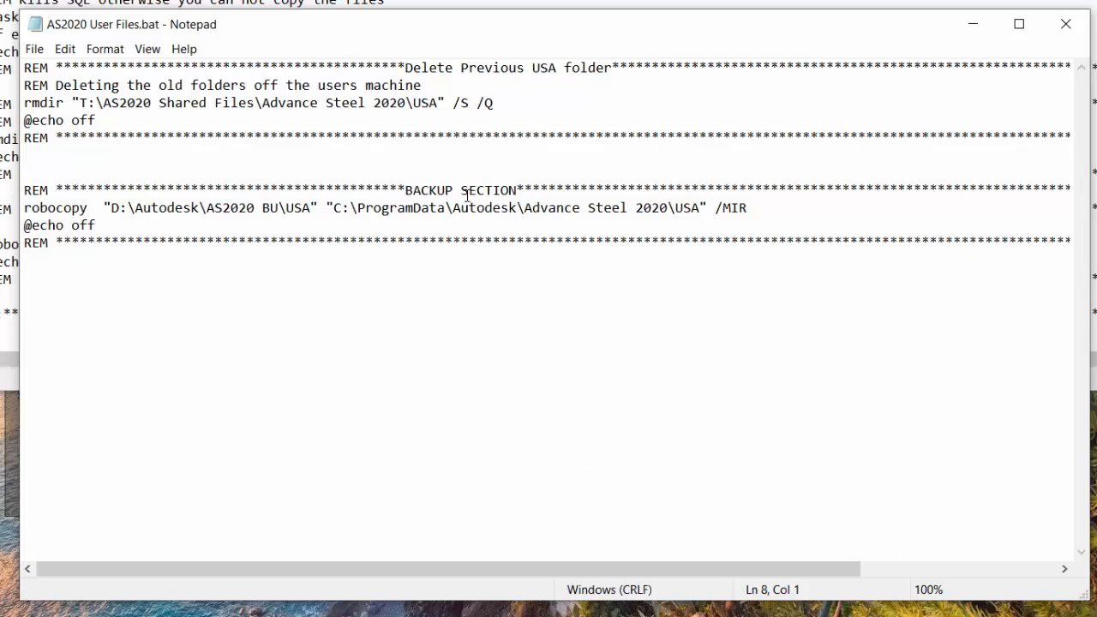
left_click_drag(335, 208, 579, 208)
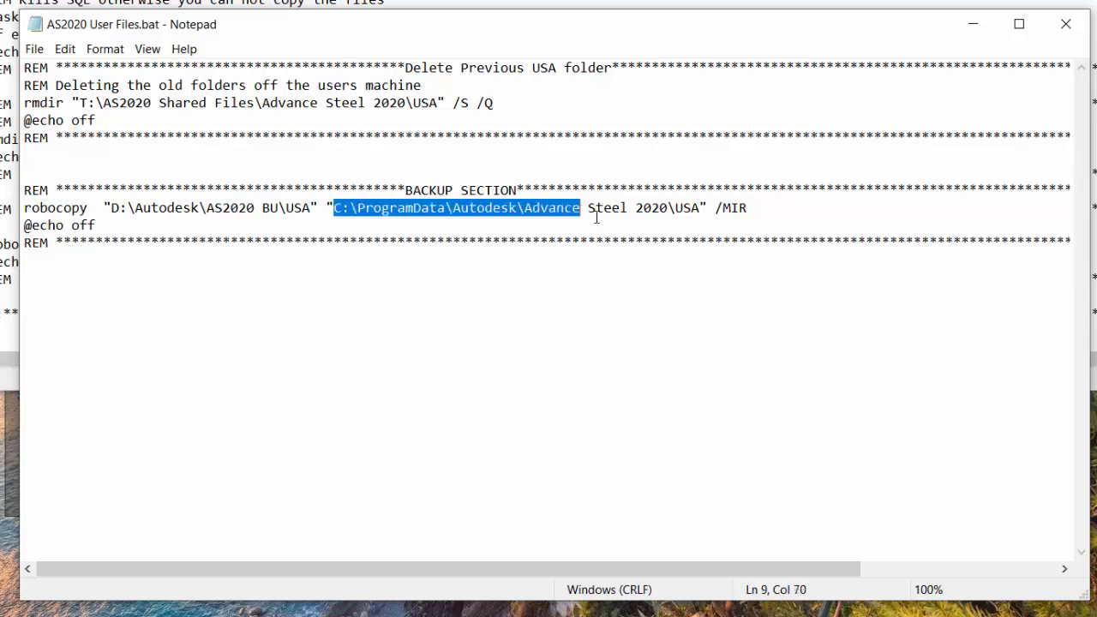
left_click_drag(580, 207, 699, 207)
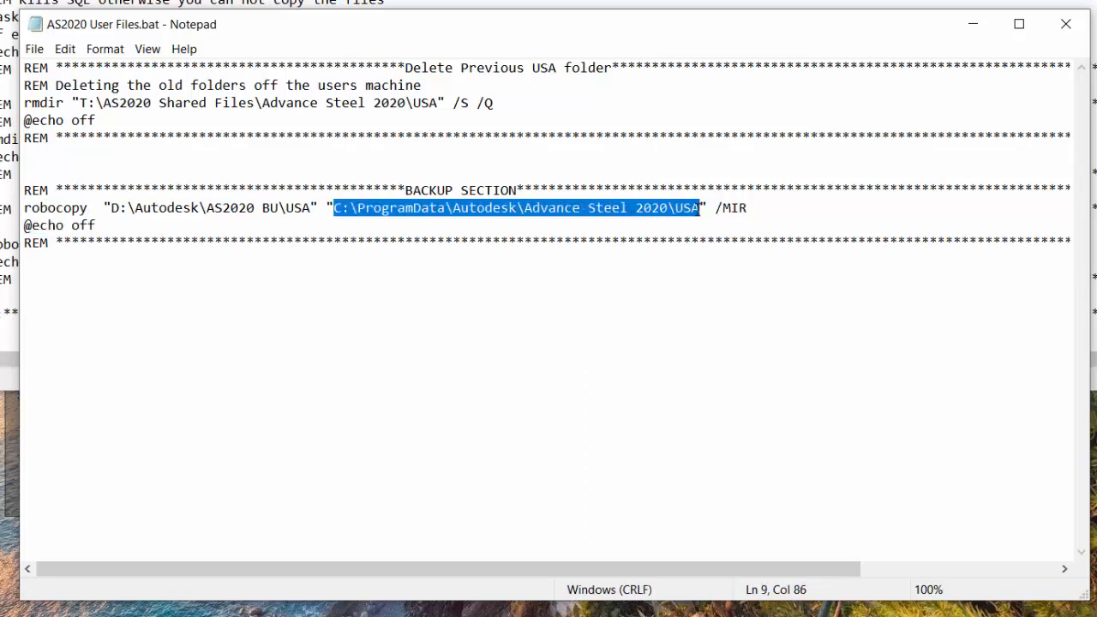
mouse_move(288, 144)
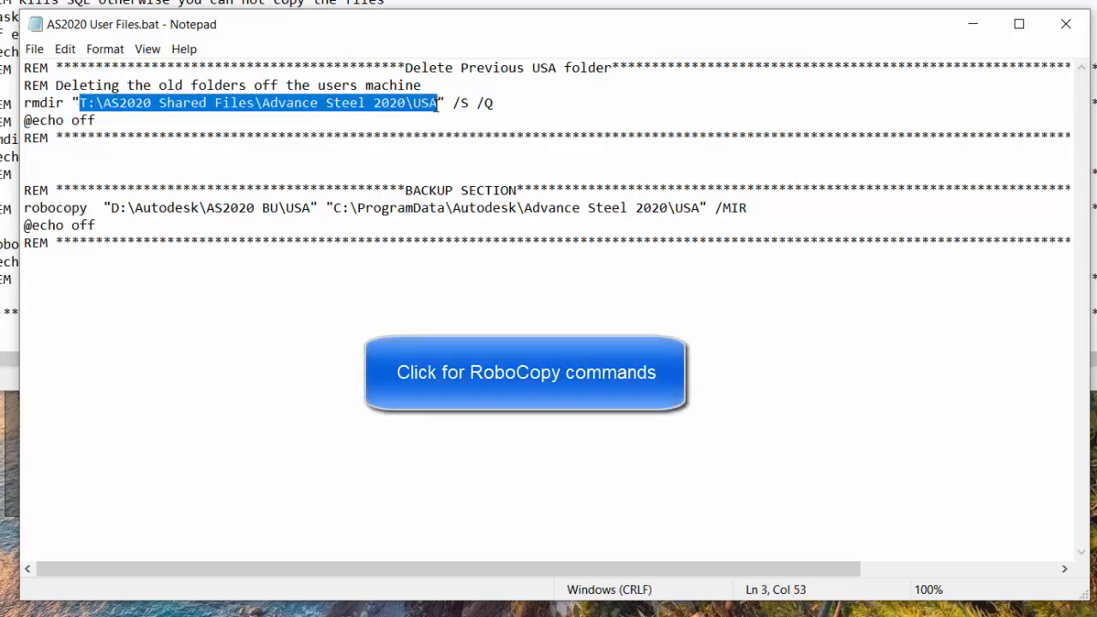
type("C:\\ProgramData\\Autodesk\\Advance Steel 2020\\USA")
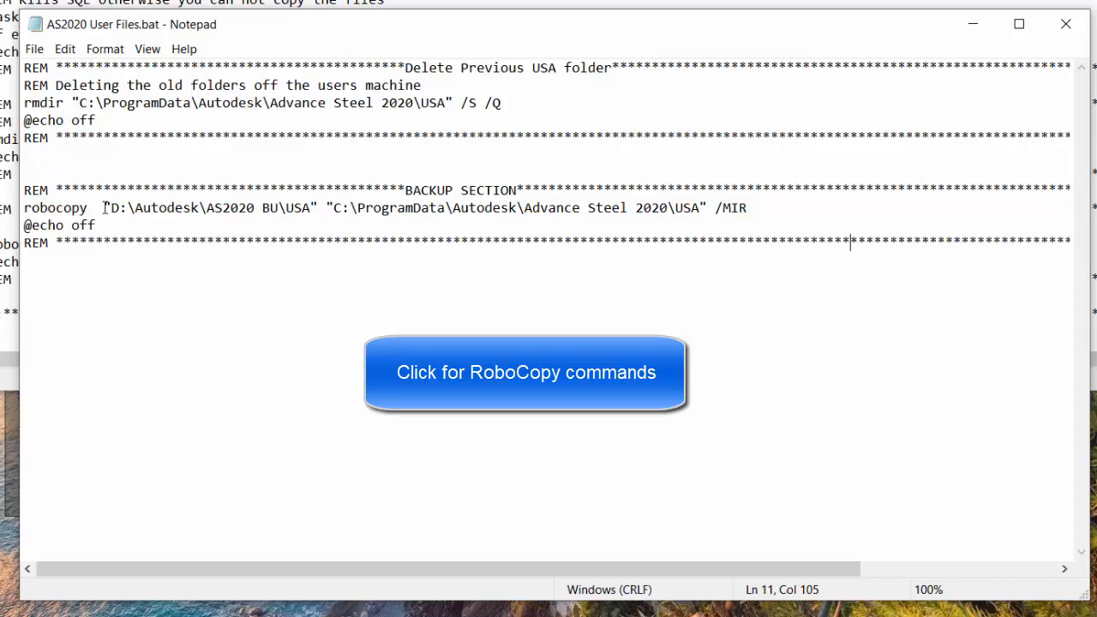
Step: Comment out the backup lines with :: and close AS2020 User Files.bat
left_click(525, 372)
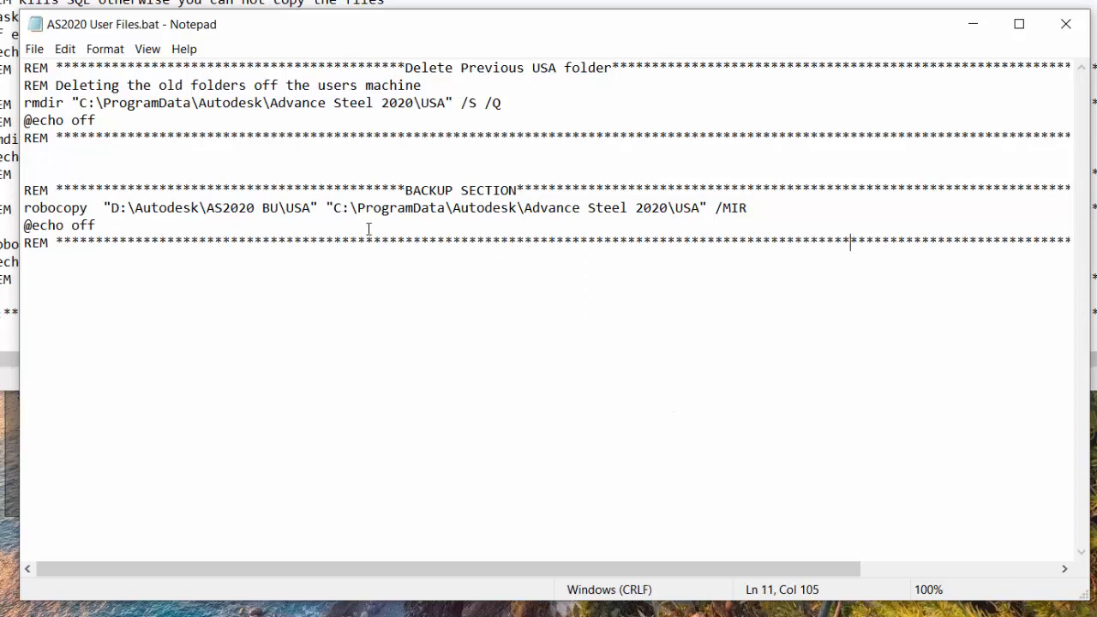
mouse_move(766, 228)
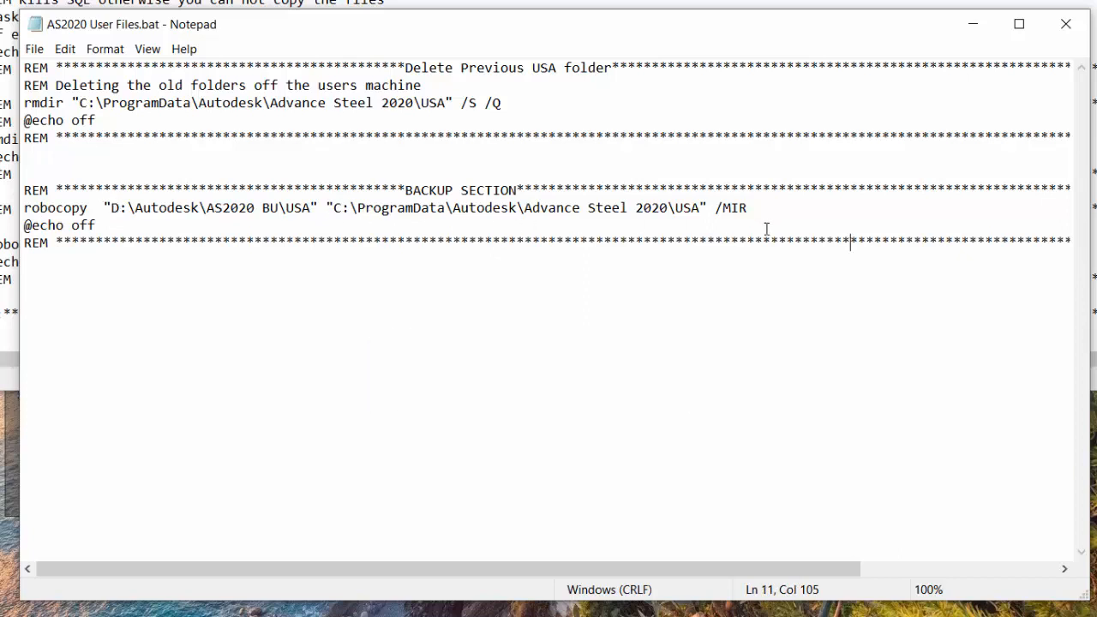
mouse_move(1062, 24)
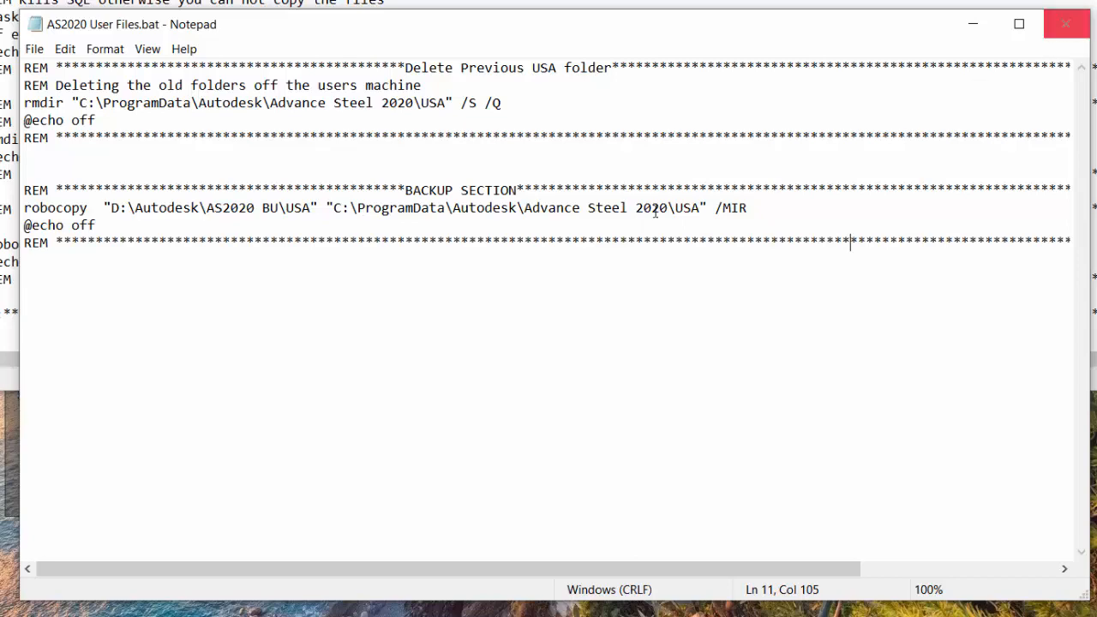
left_click_drag(104, 208, 317, 207)
type("::")
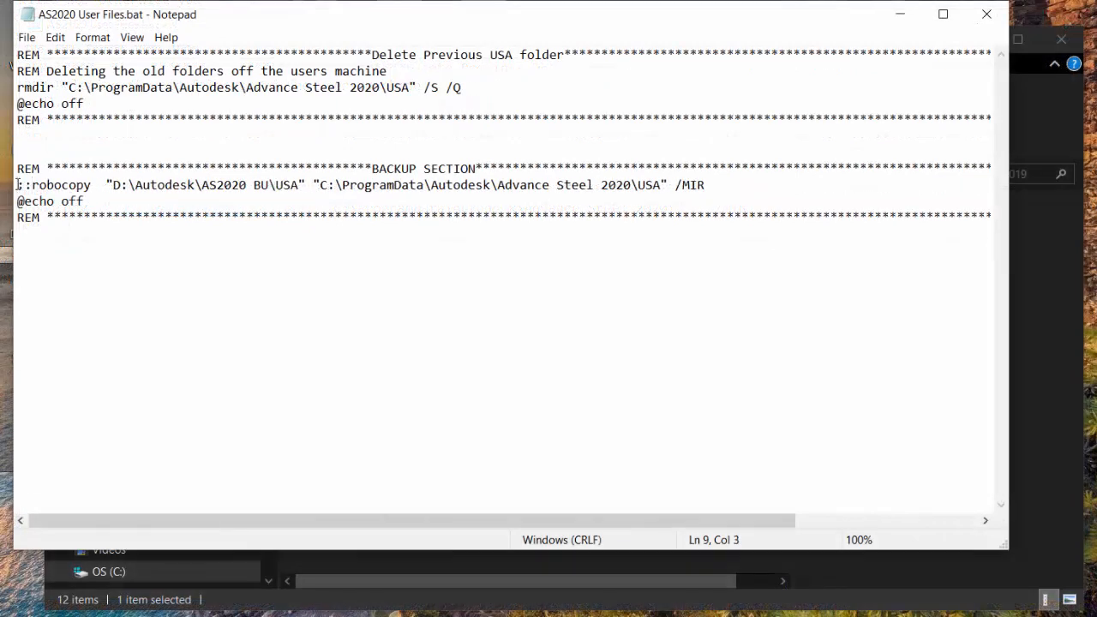
type("\" \"")
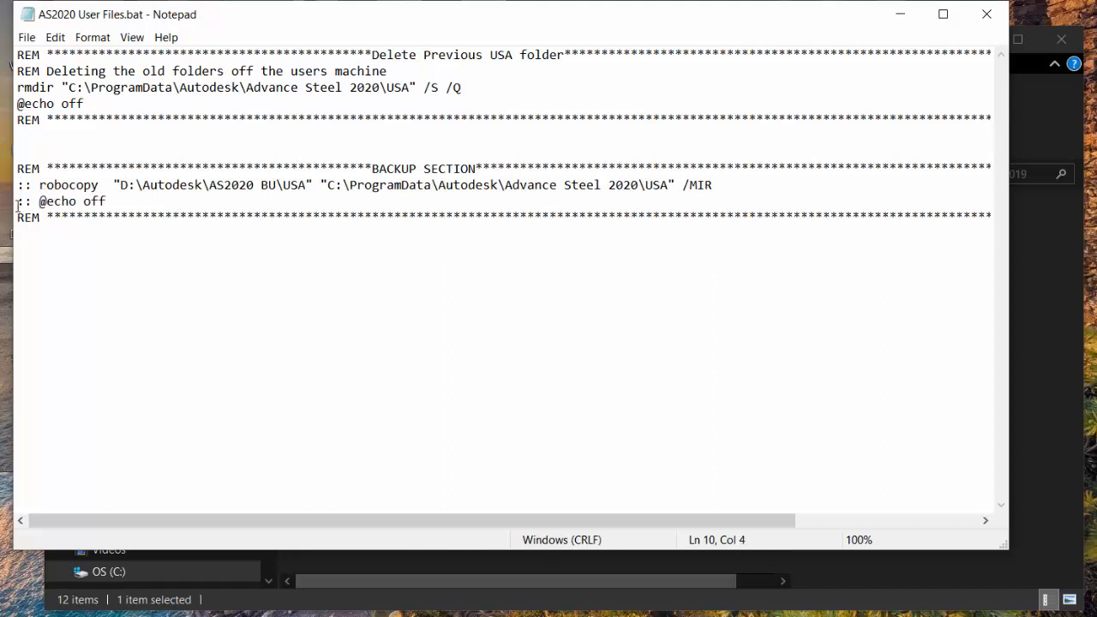
mouse_move(986, 14)
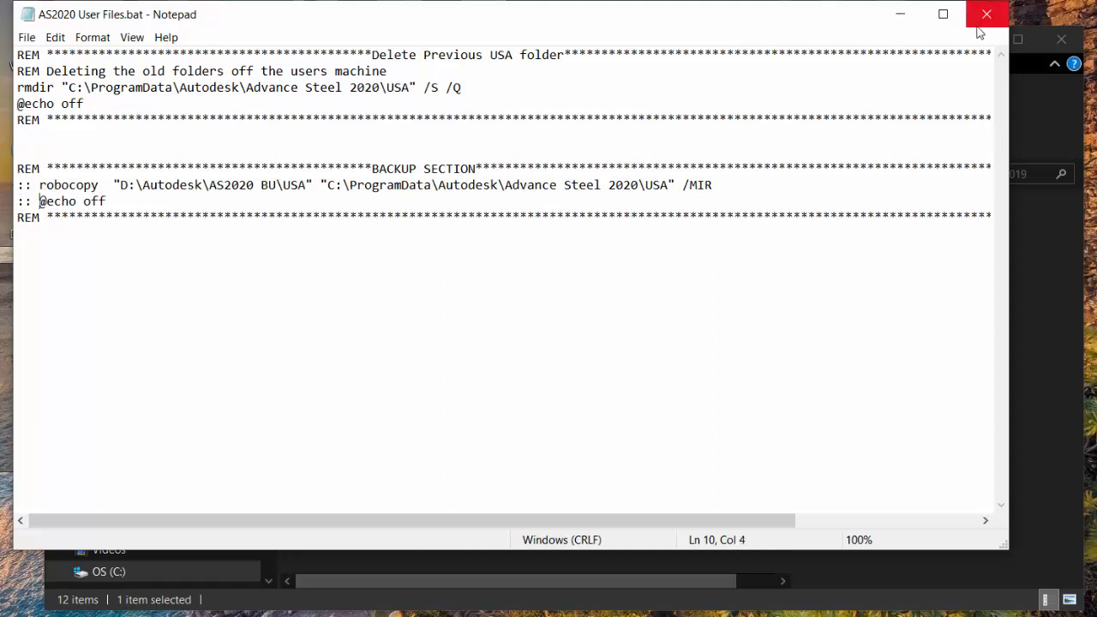
left_click(982, 13)
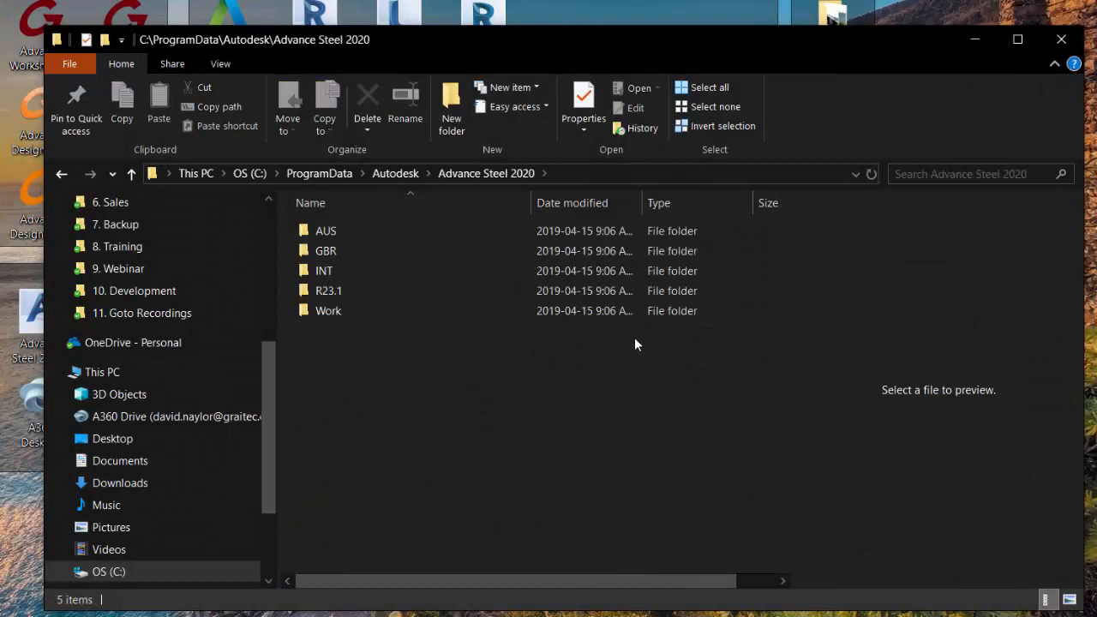
mouse_move(420, 470)
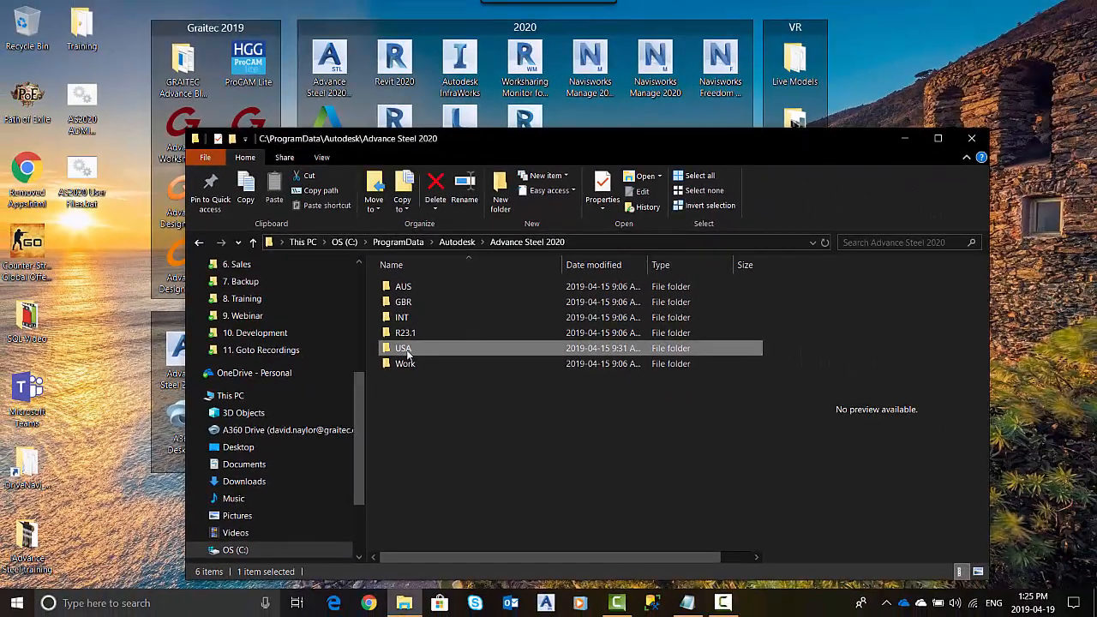
Step: Check the new USA folder in Advance Steel 2020 and reopen AS2020 Admin.bat for editing
left_click(454, 420)
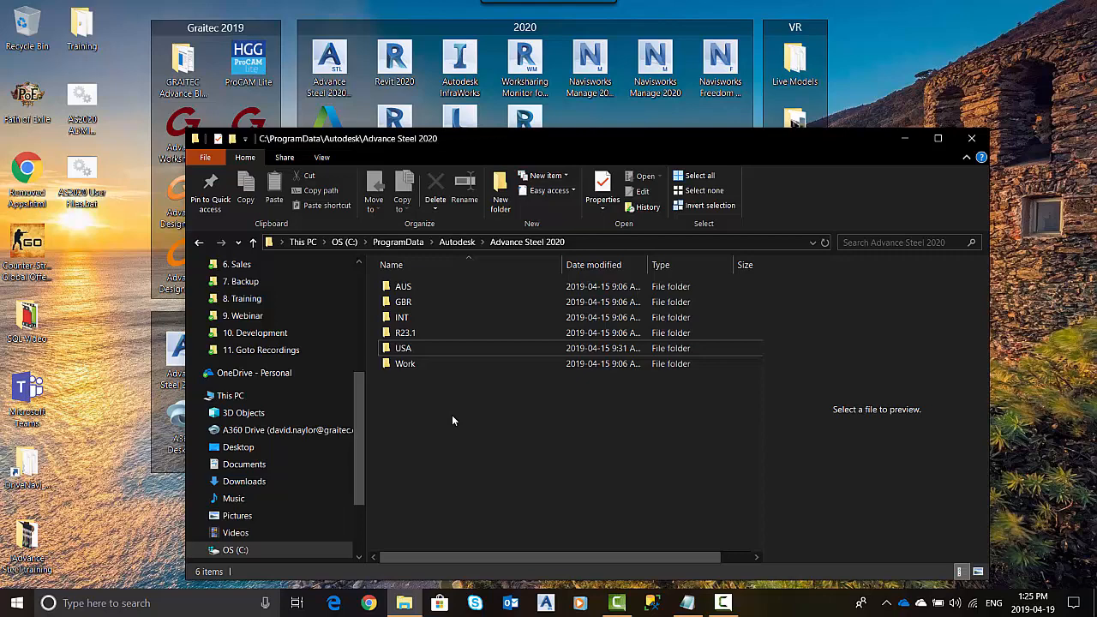
mouse_move(596, 240)
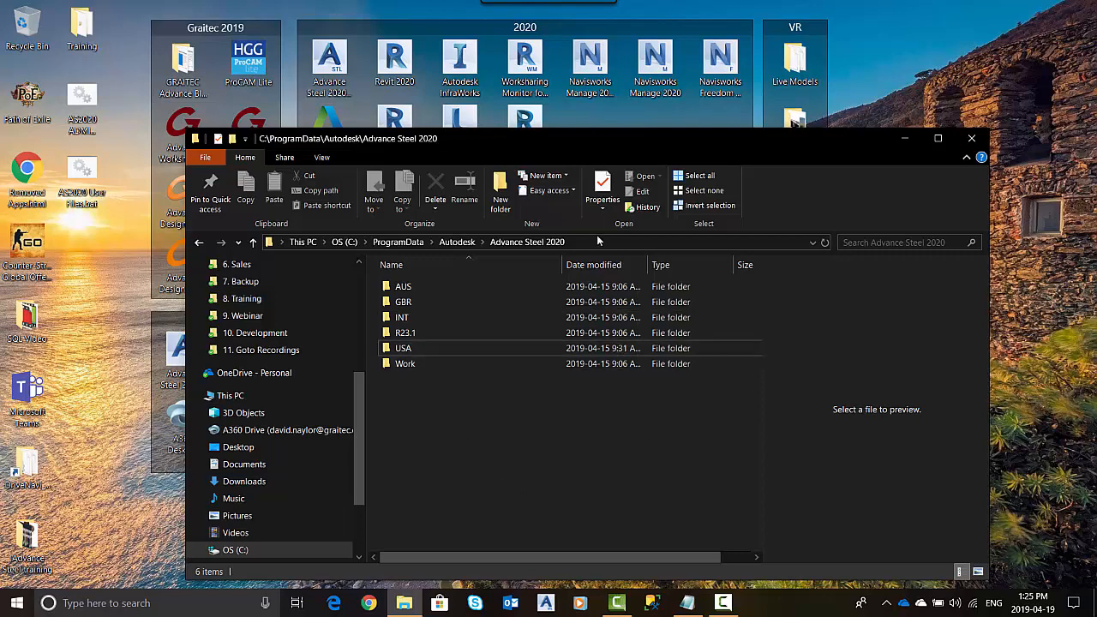
mouse_move(604, 439)
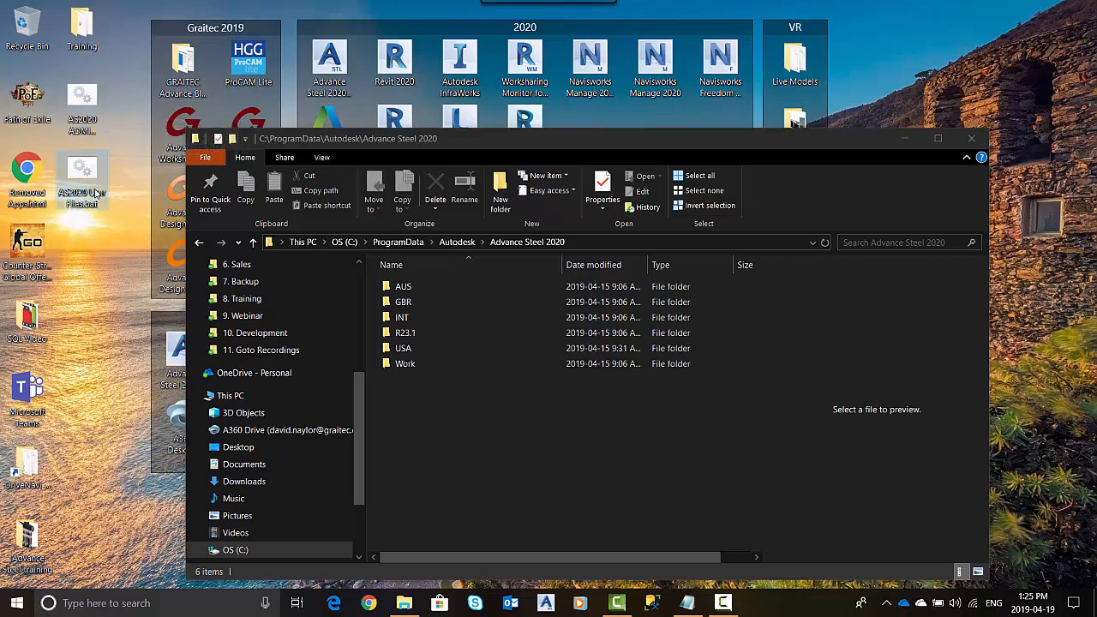
mouse_move(82, 171)
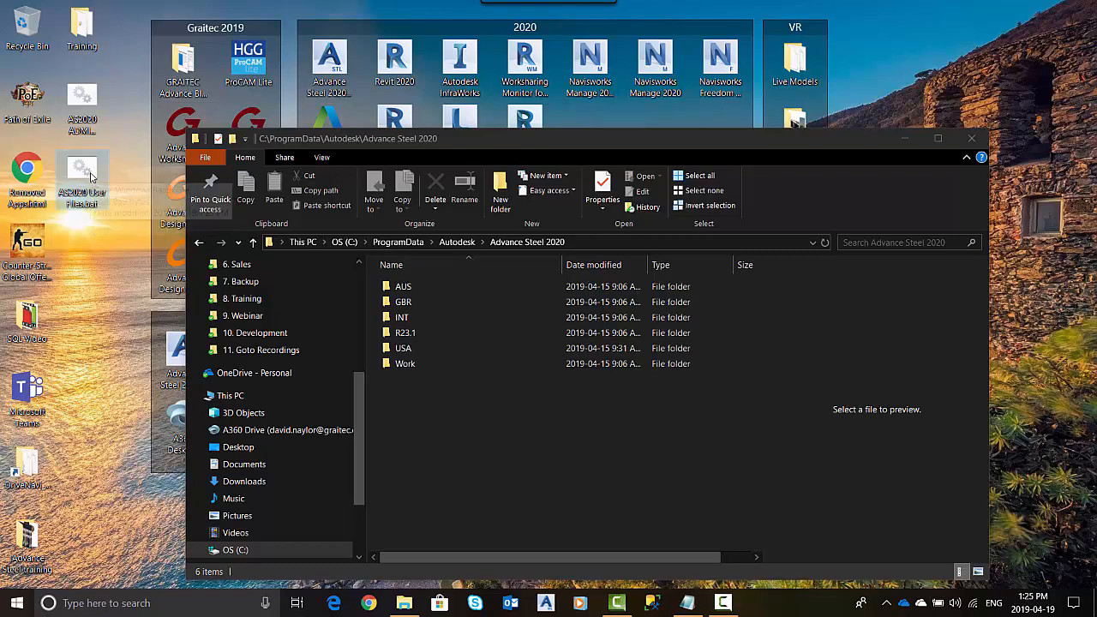
mouse_move(85, 175)
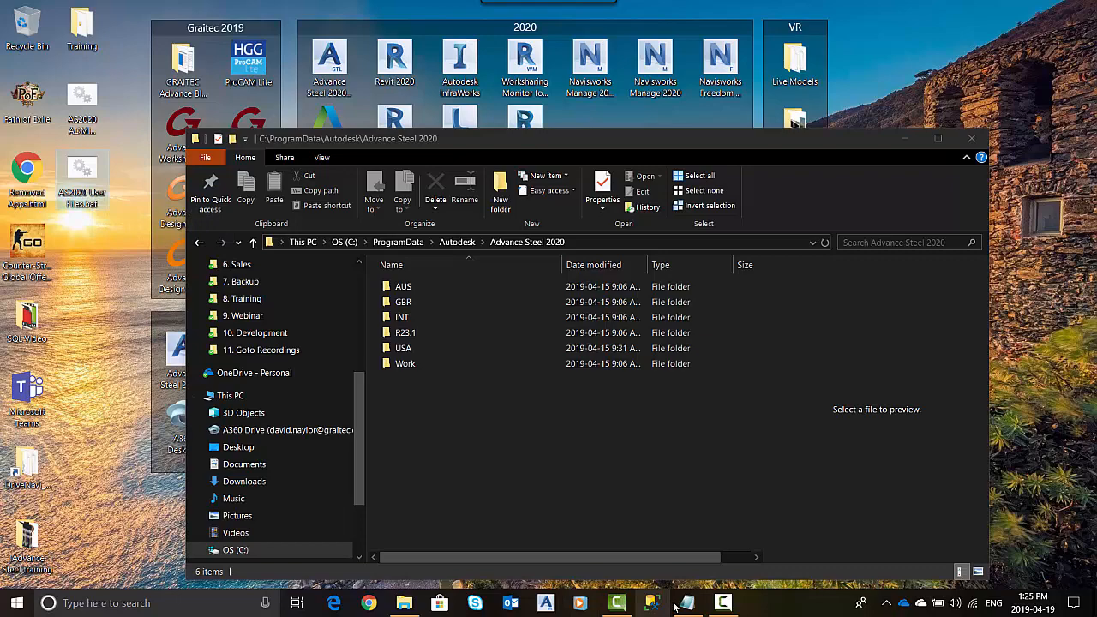
left_click(675, 602)
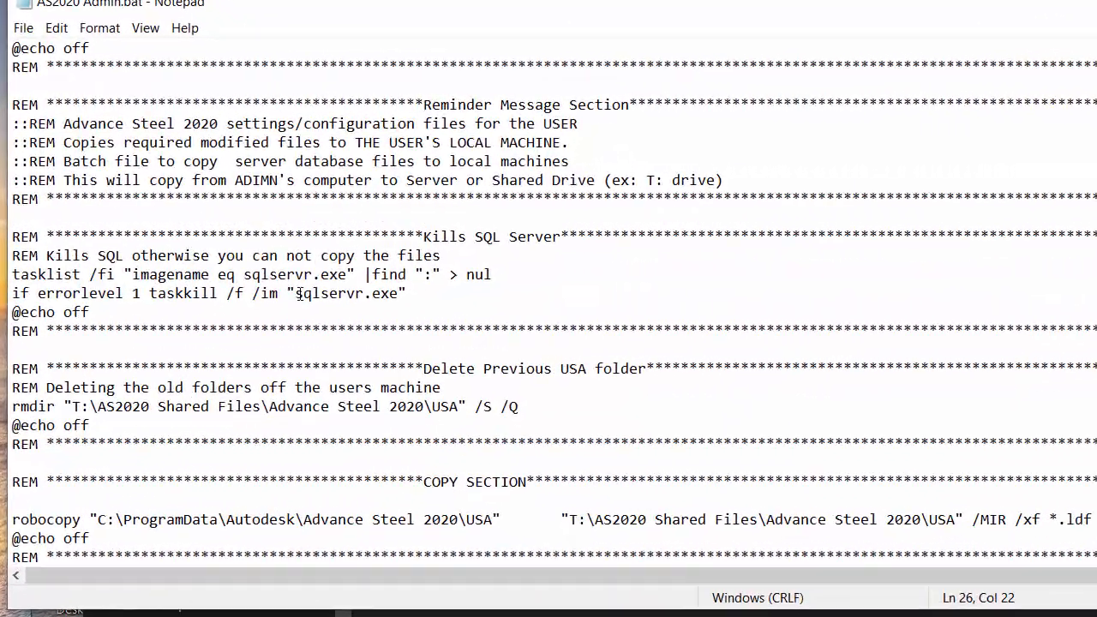
Step: Select the sqlservr.exe taskkill line in the Kills SQL Server section
double_click(336, 293)
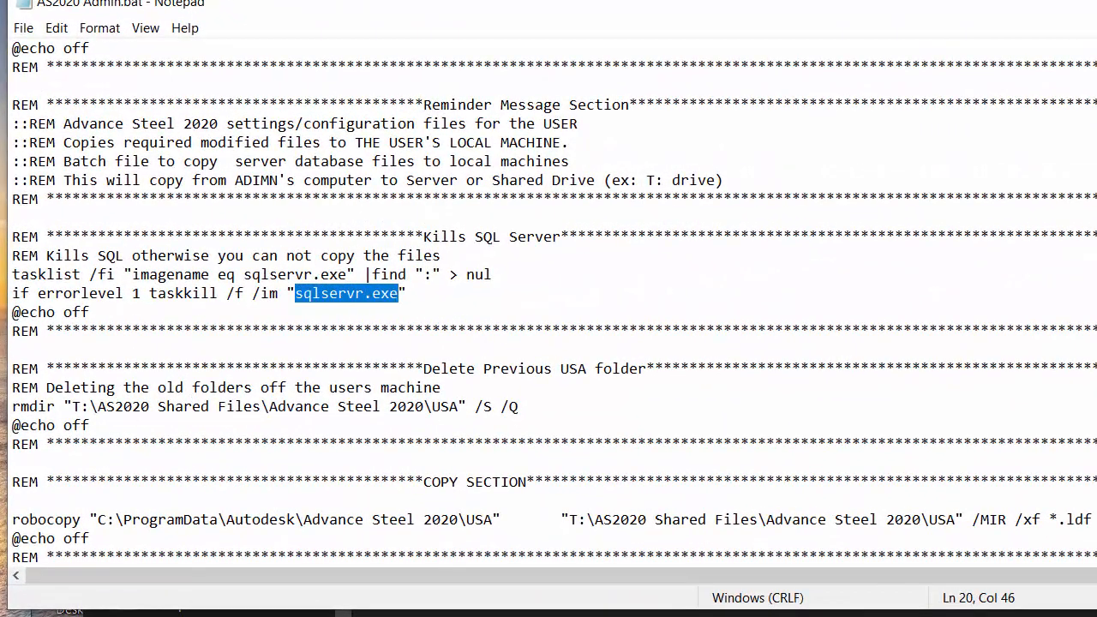
mouse_move(495, 214)
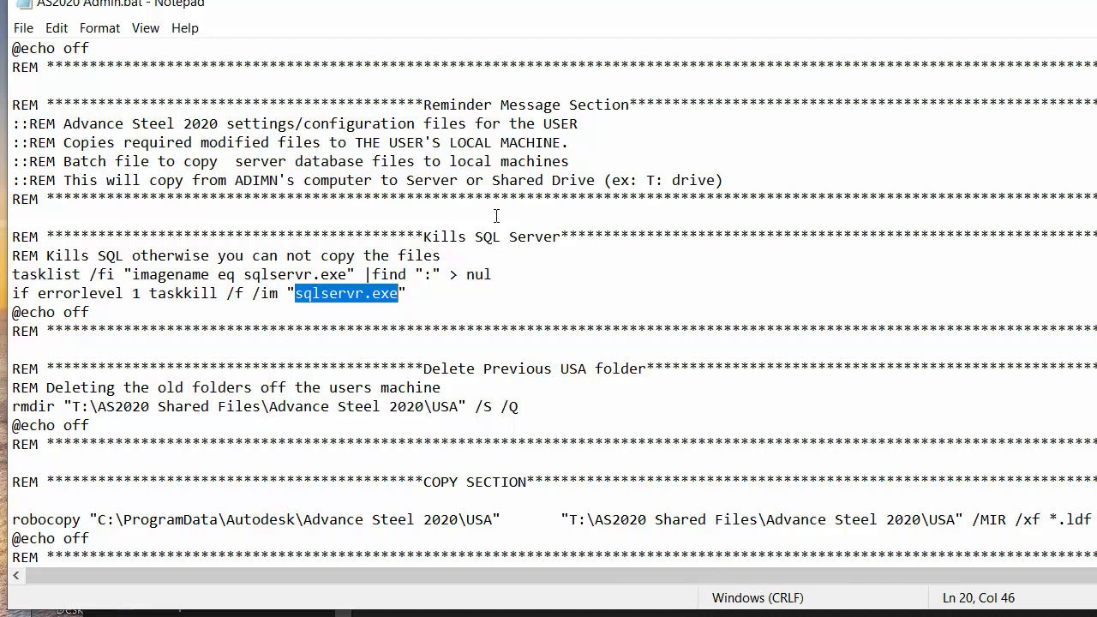
mouse_move(419, 298)
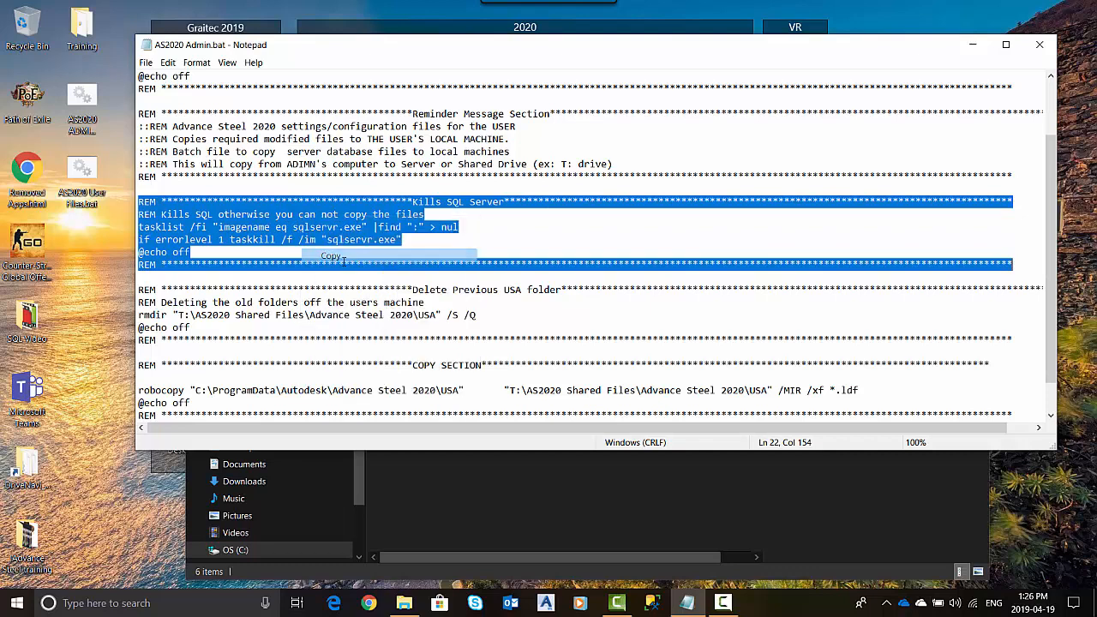
mouse_move(118, 247)
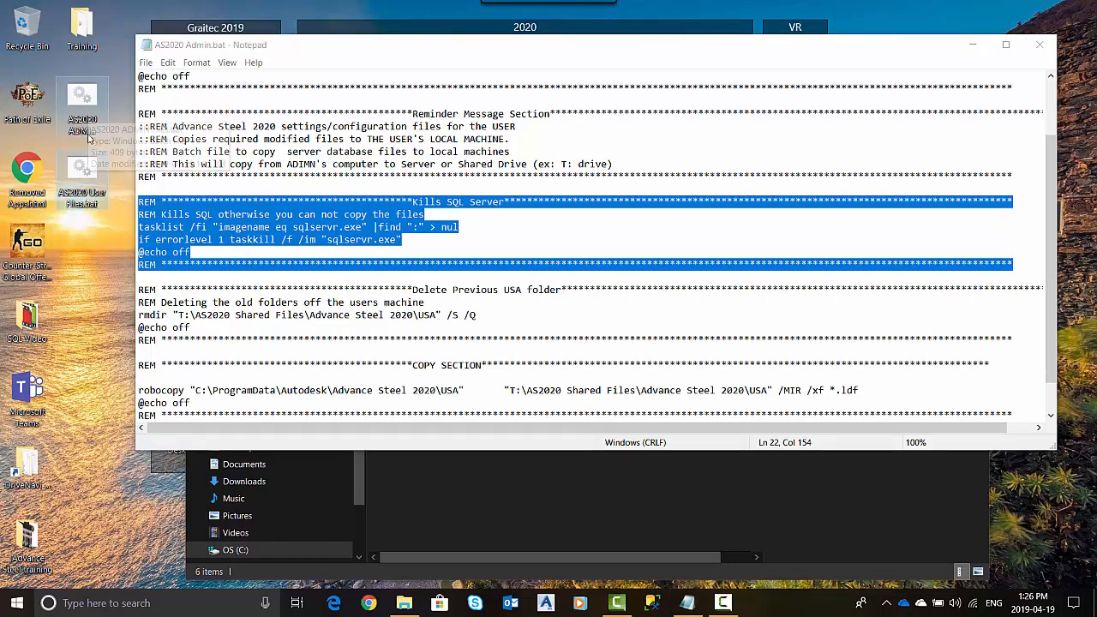
mouse_move(82, 168)
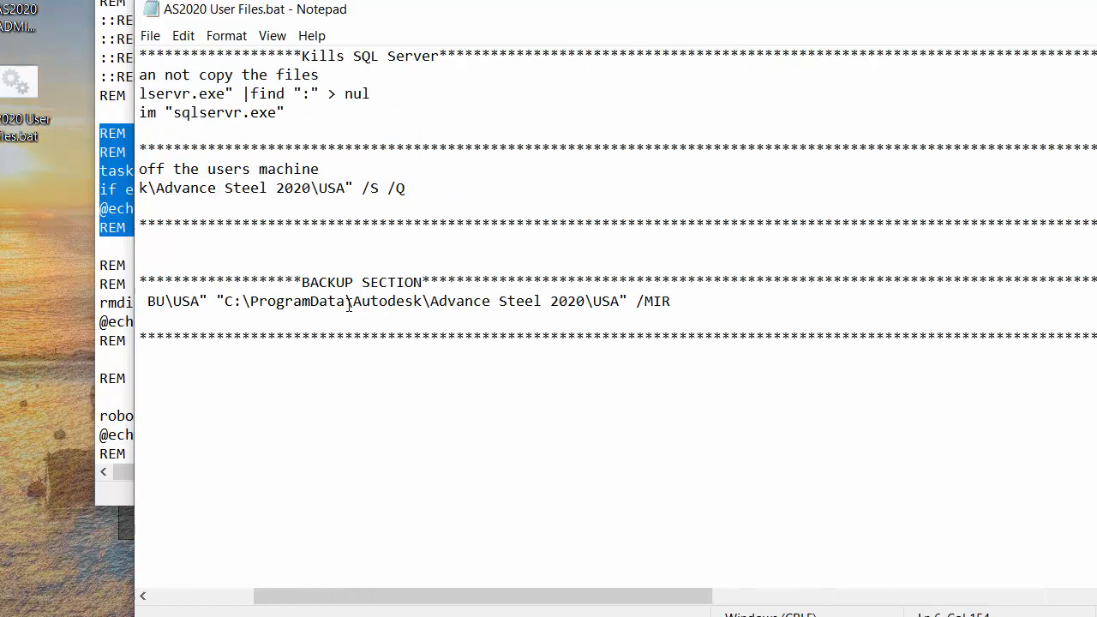
Step: Scroll AS2020 Admin.bat back to show its header and backup section
scroll("left", 3)
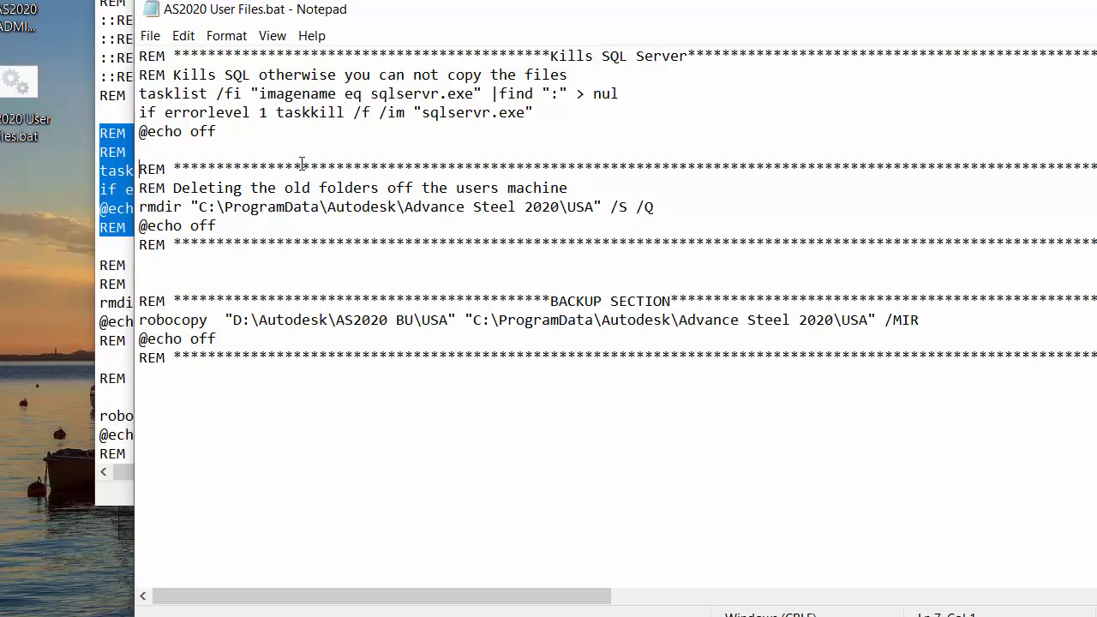
mouse_move(579, 264)
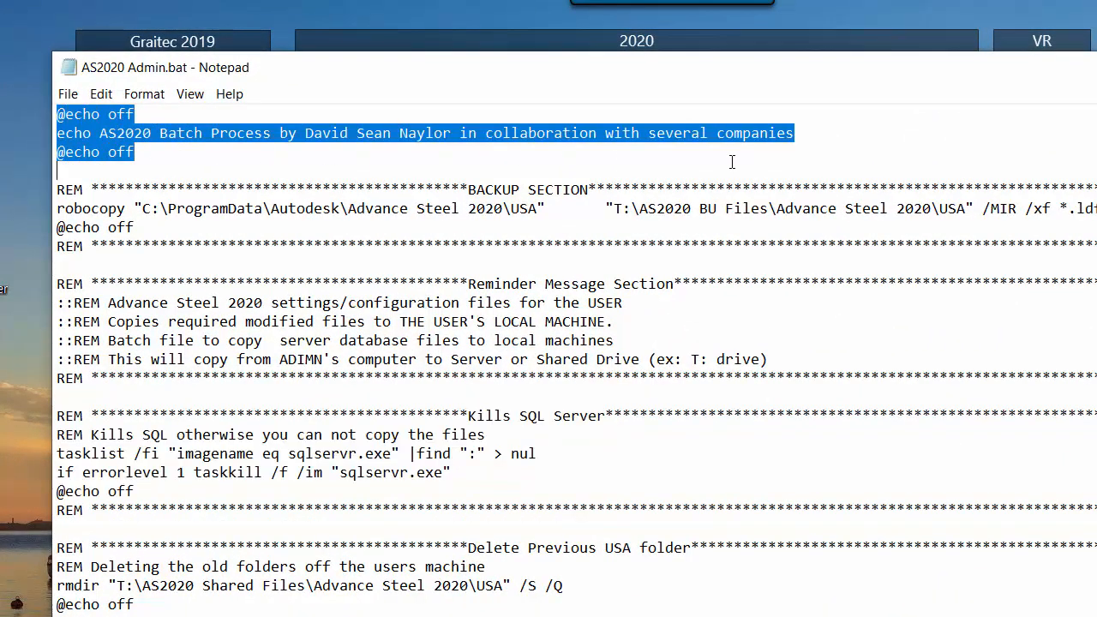
mouse_move(757, 163)
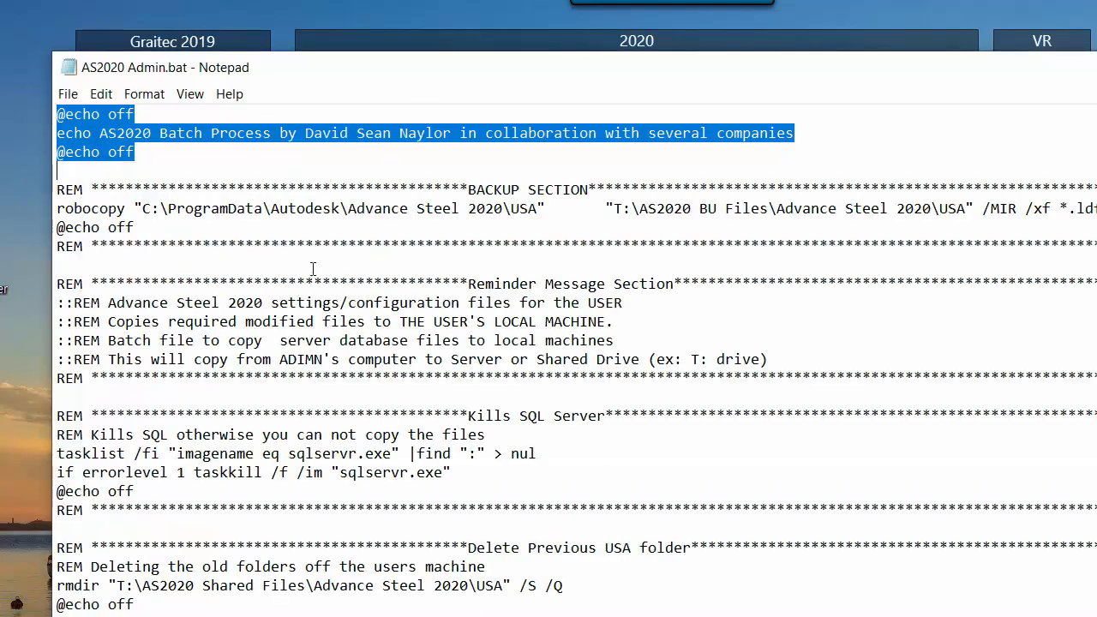
mouse_move(630, 293)
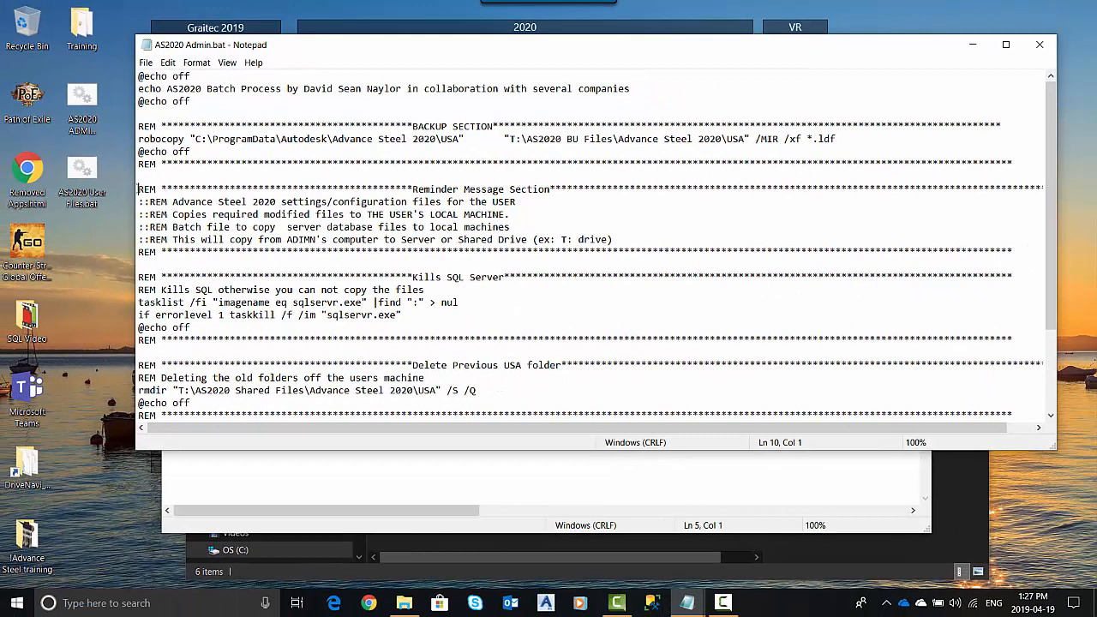
Step: Review the AS2020 Admin.bat script and close its Notepad window
left_click_drag(137, 188, 614, 250)
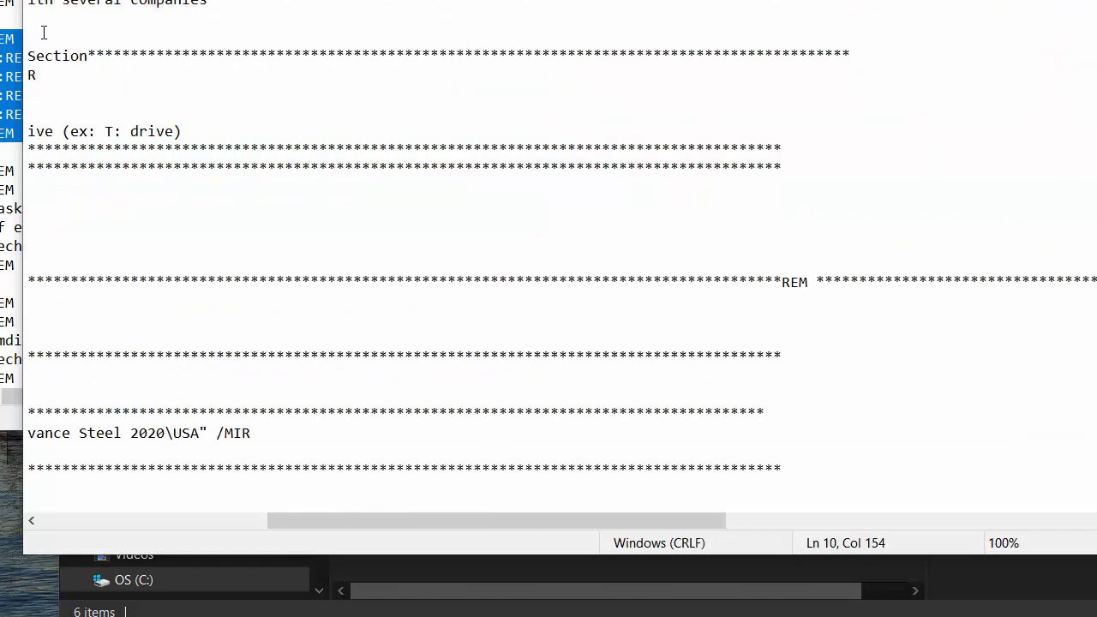
scroll("left", 3)
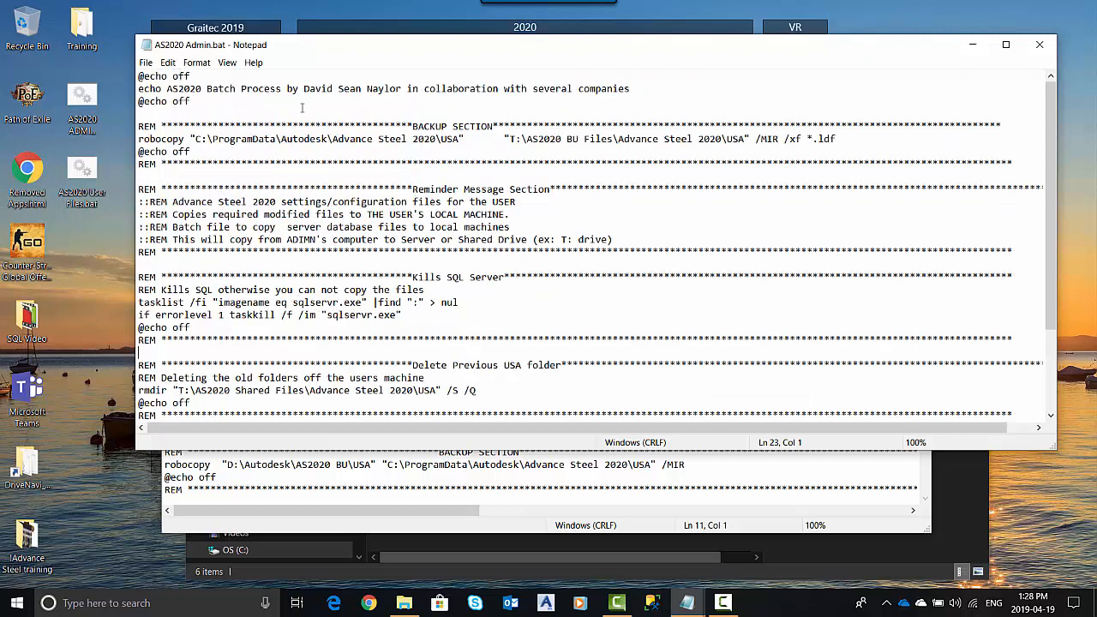
mouse_move(1035, 45)
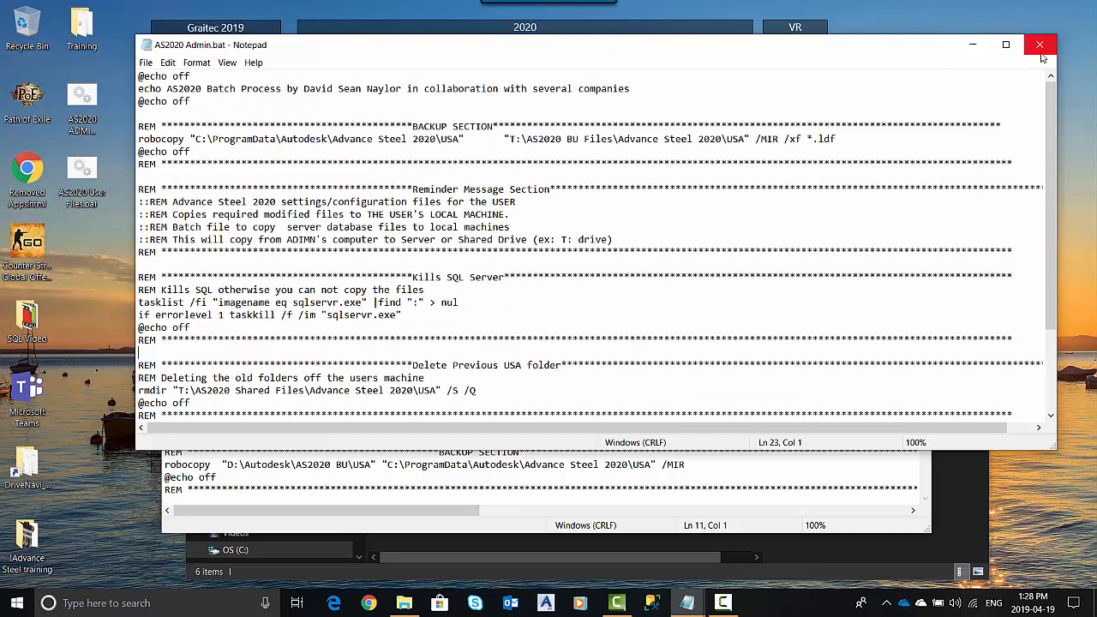
mouse_move(1039, 48)
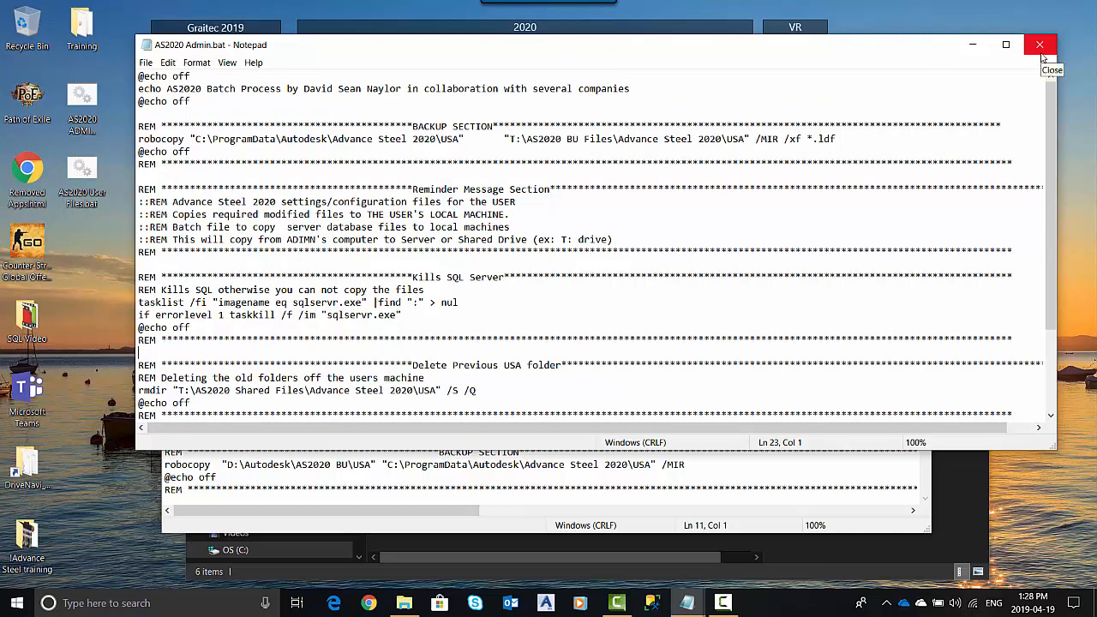
left_click(1039, 44)
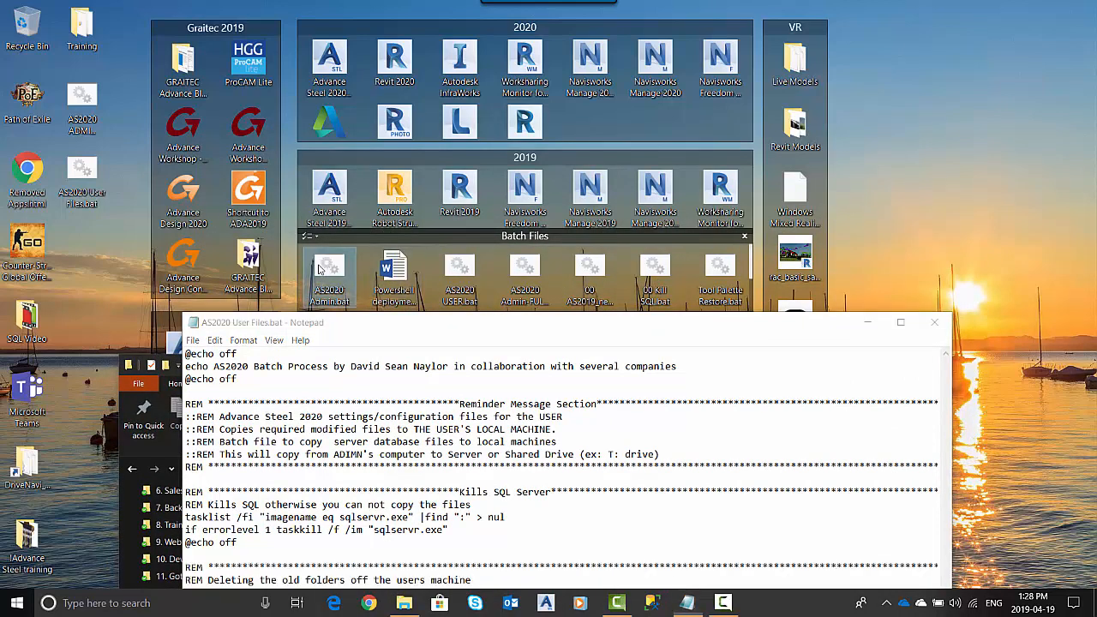
mouse_move(647, 274)
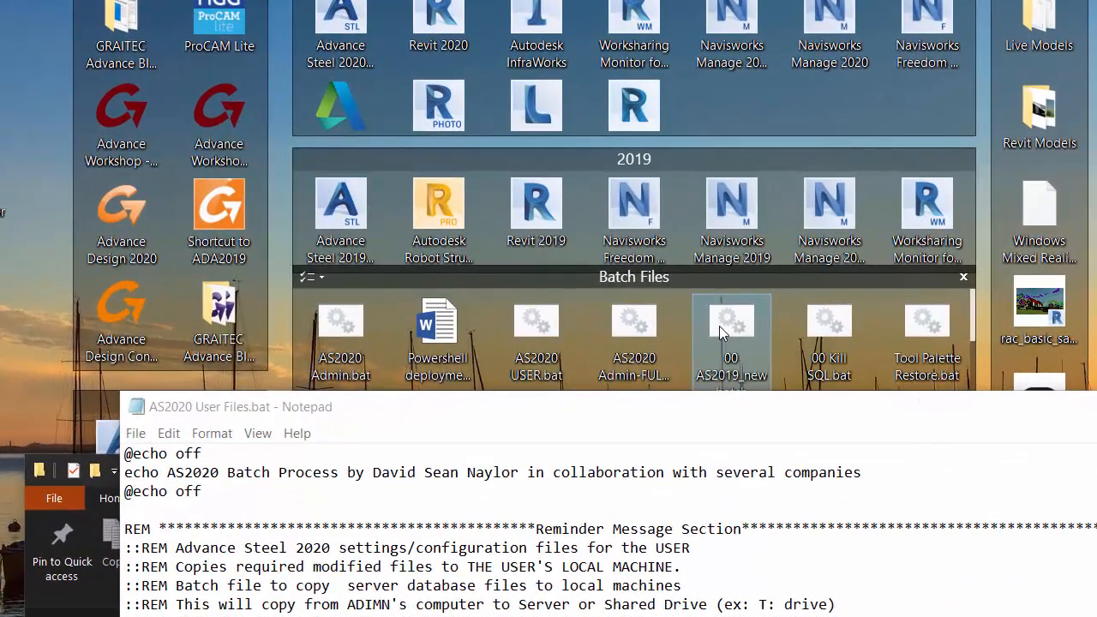
Step: Select the Reminder Message and close-Advance-Steel popup lines in the AS2019 batch script
double_click(730, 321)
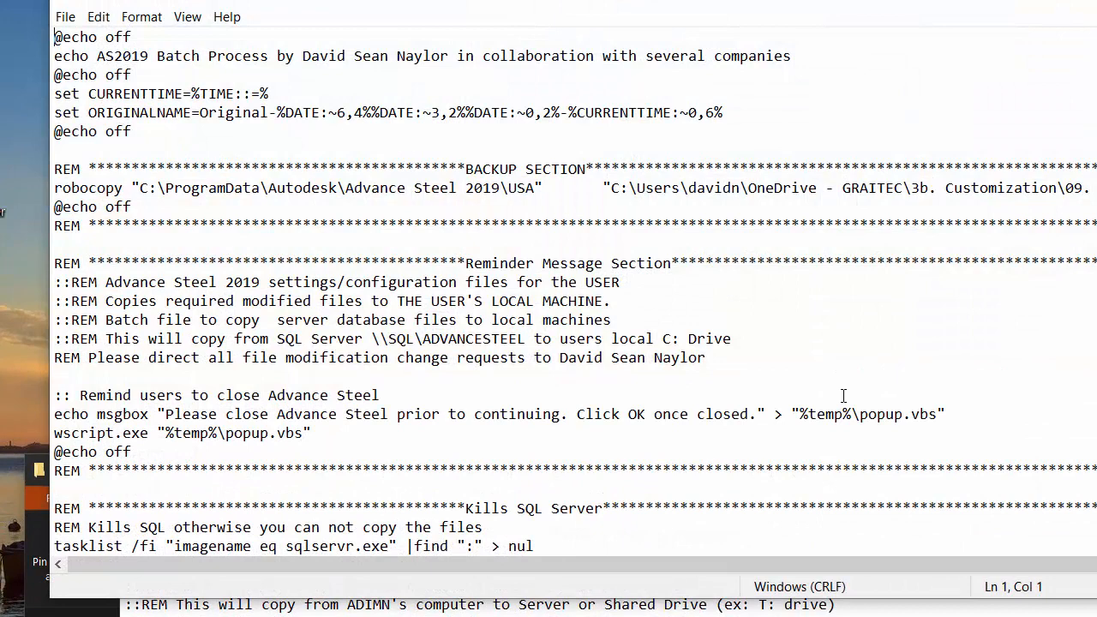
mouse_move(641, 240)
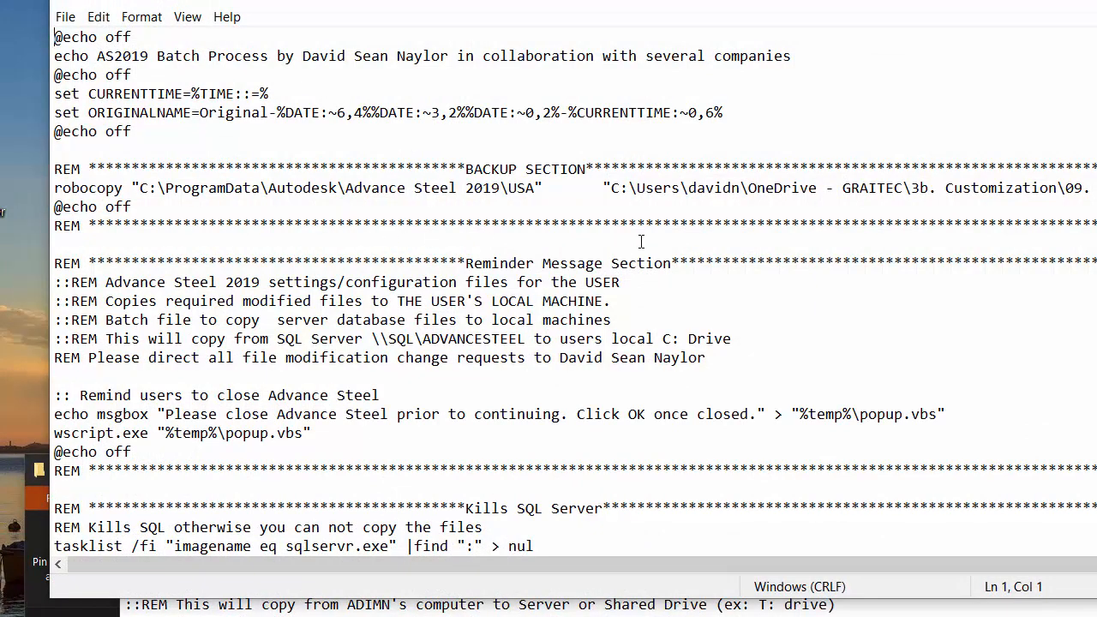
mouse_move(206, 305)
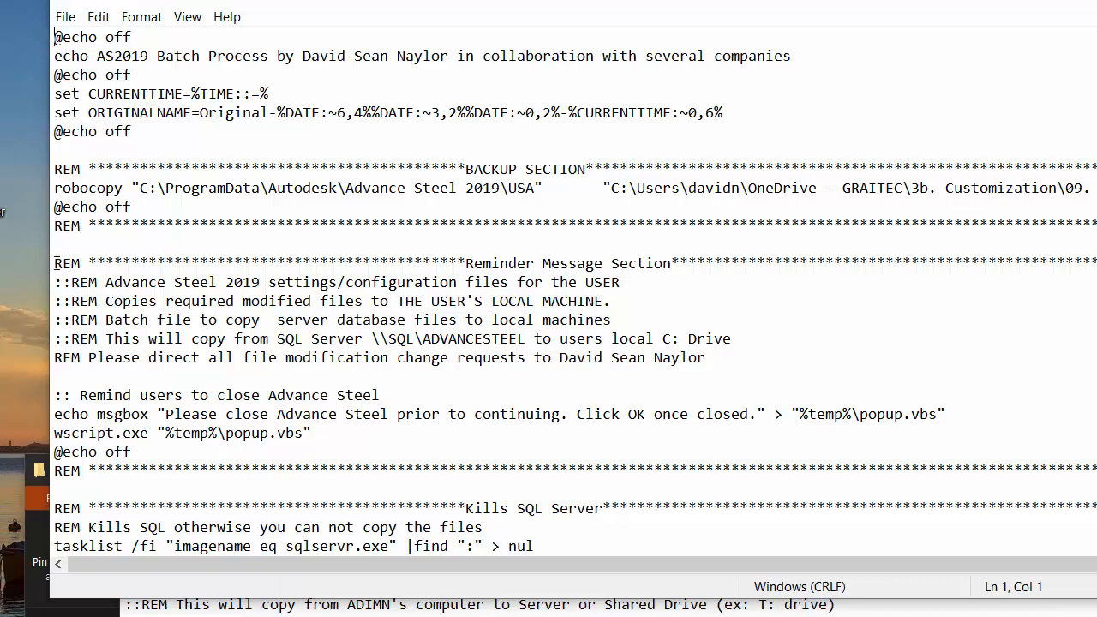
double_click(67, 264)
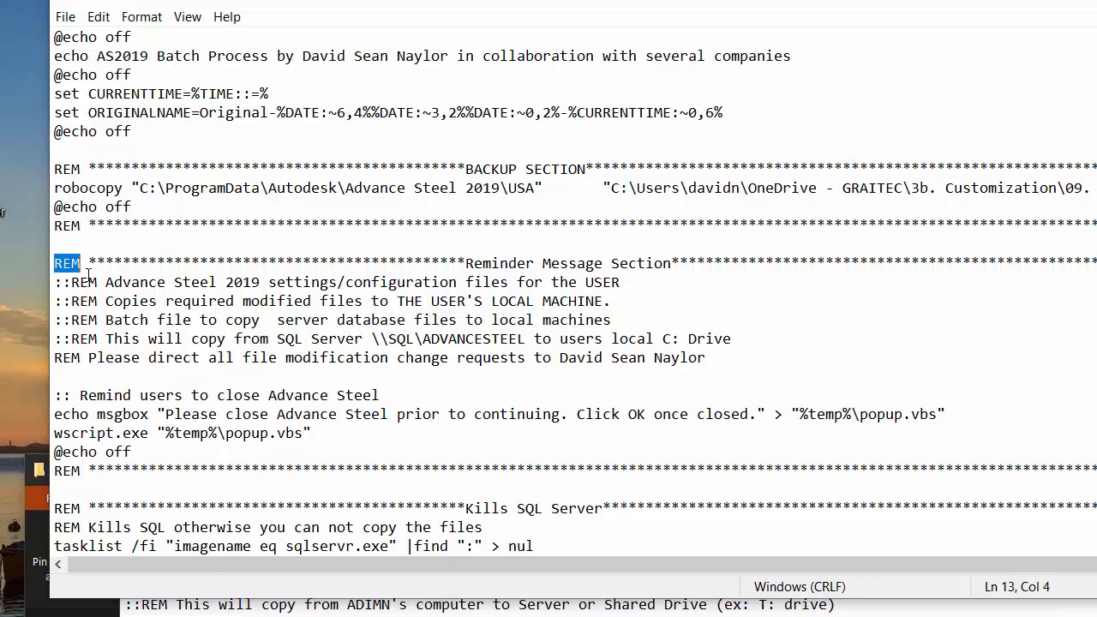
left_click_drag(79, 264, 100, 281)
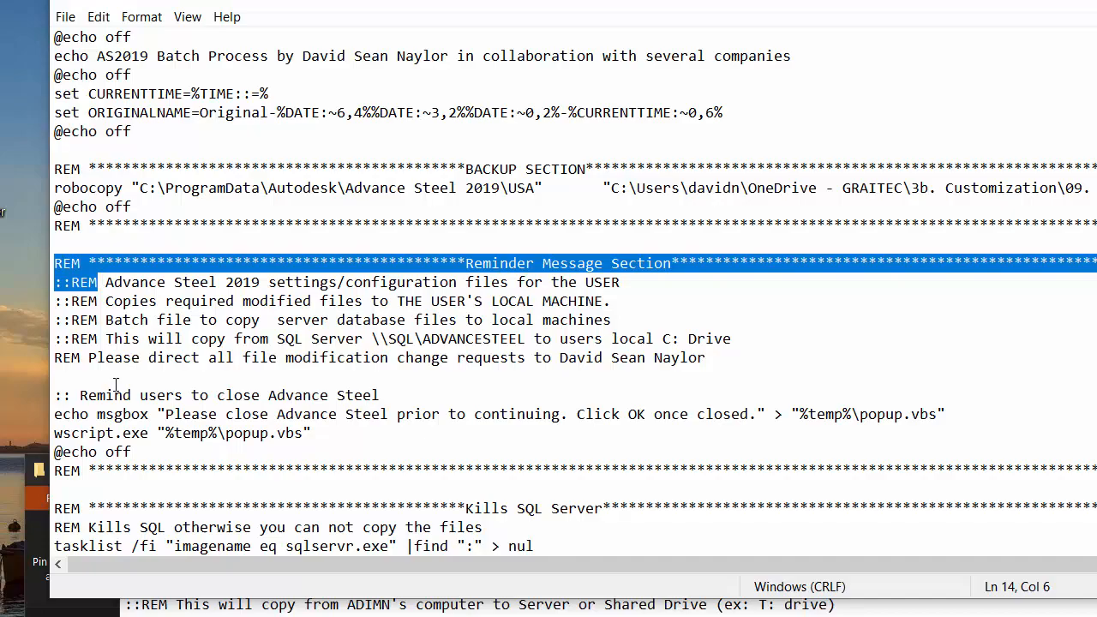
left_click(1001, 45)
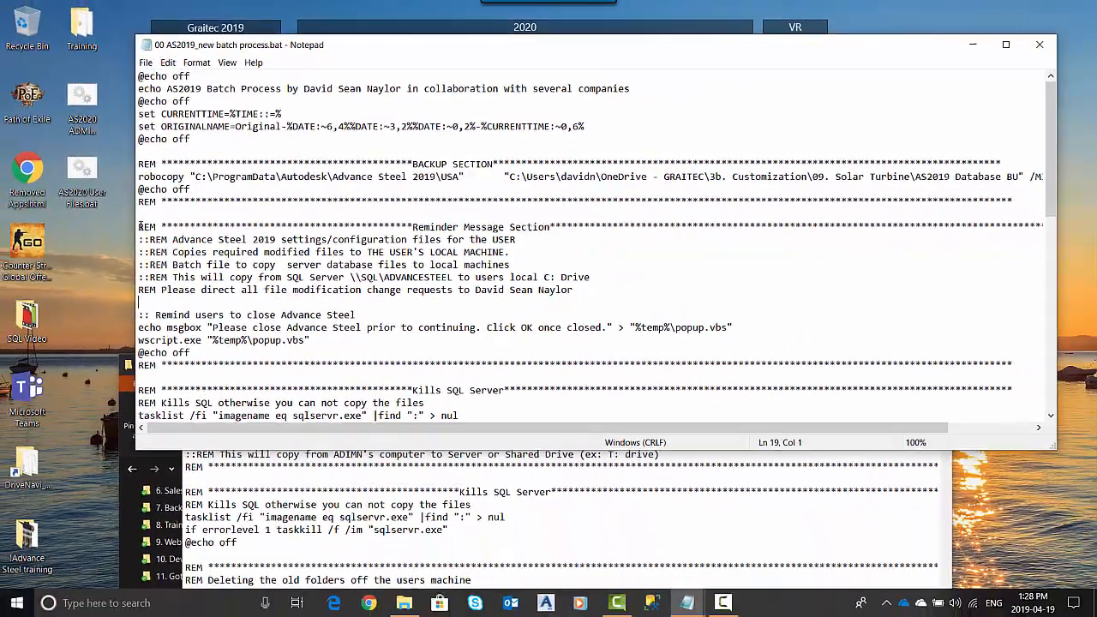
left_click_drag(137, 226, 237, 372)
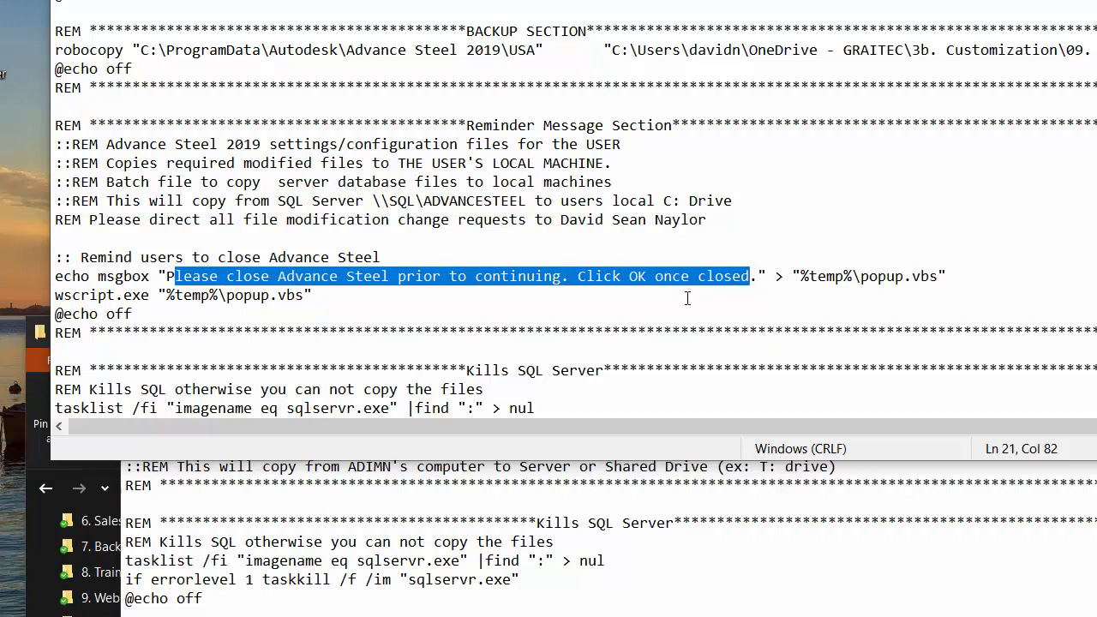
Step: Copy the reminder block into AS2020 User Files.bat and run it to test
scroll("down", 3)
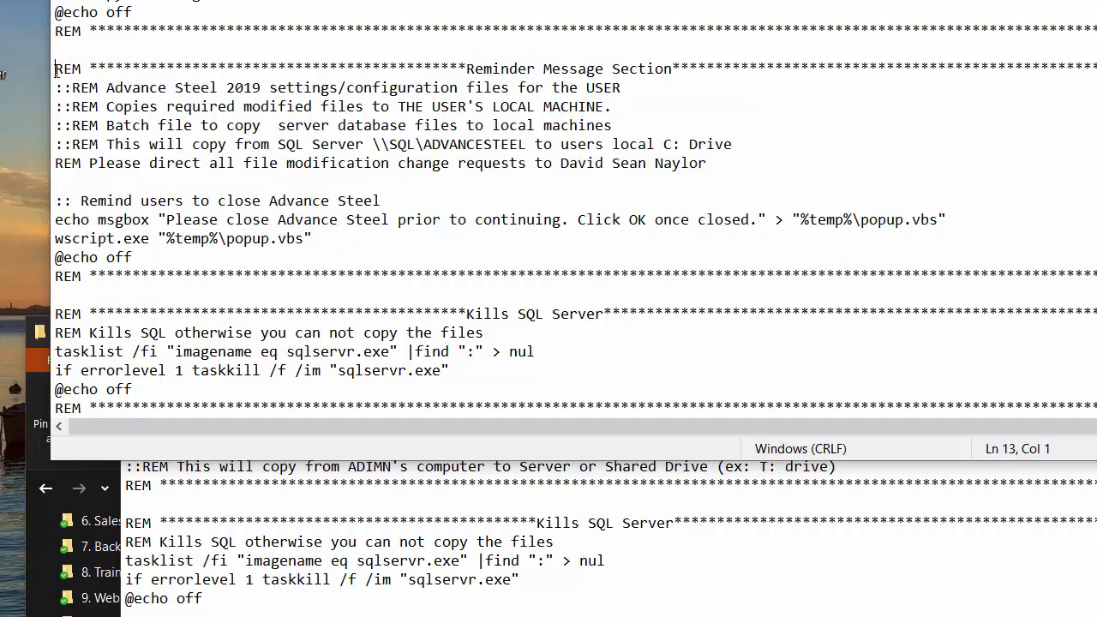
right_click(129, 144)
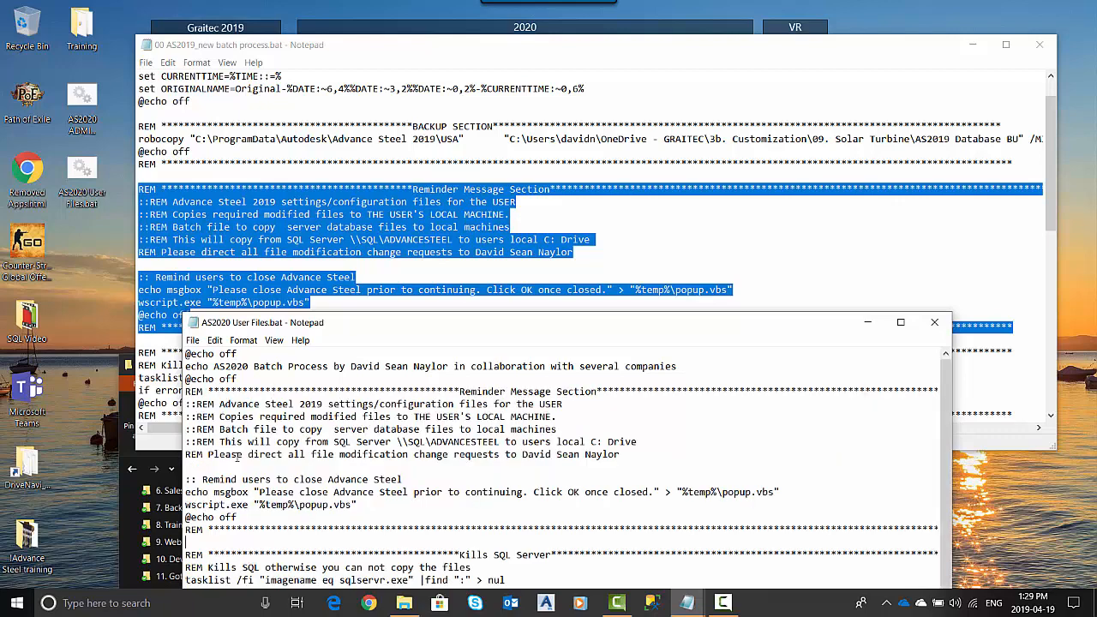
mouse_move(796, 403)
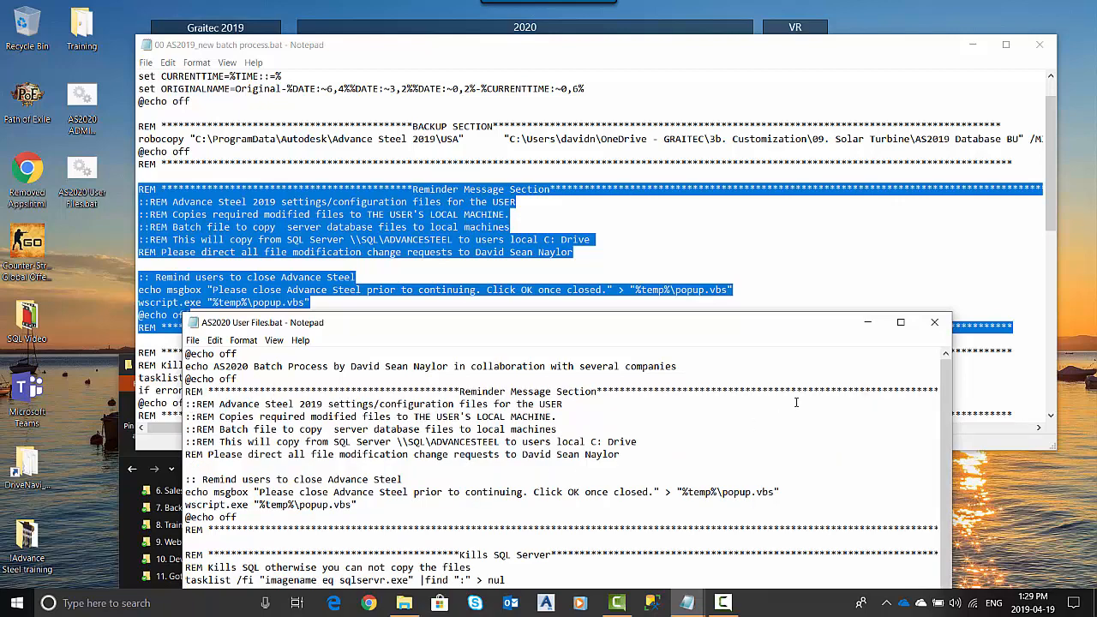
left_click(935, 322)
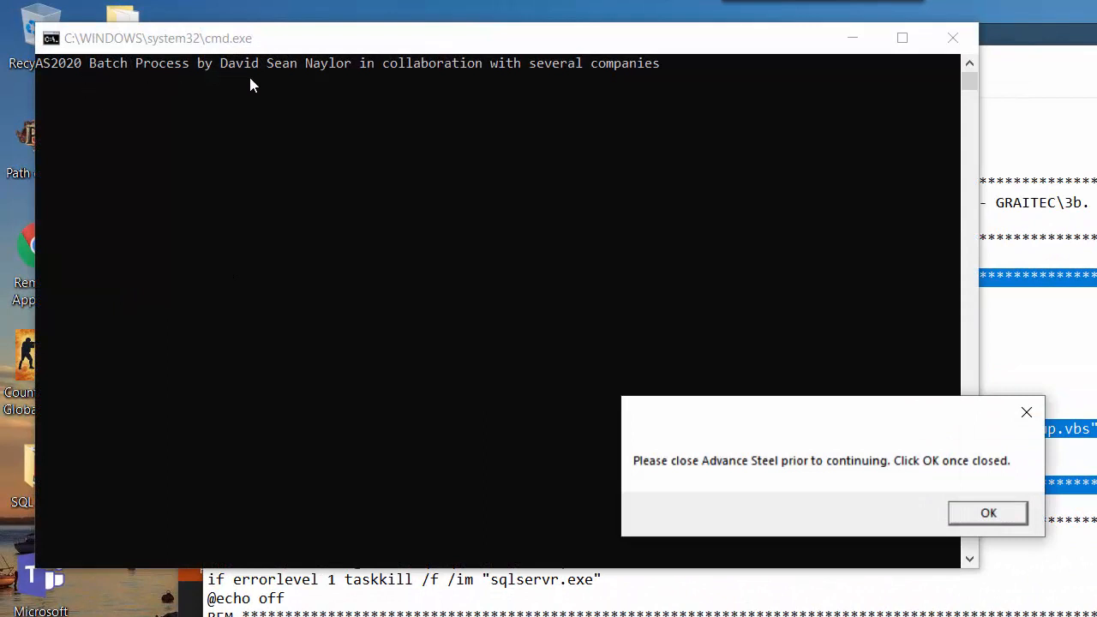
mouse_move(206, 81)
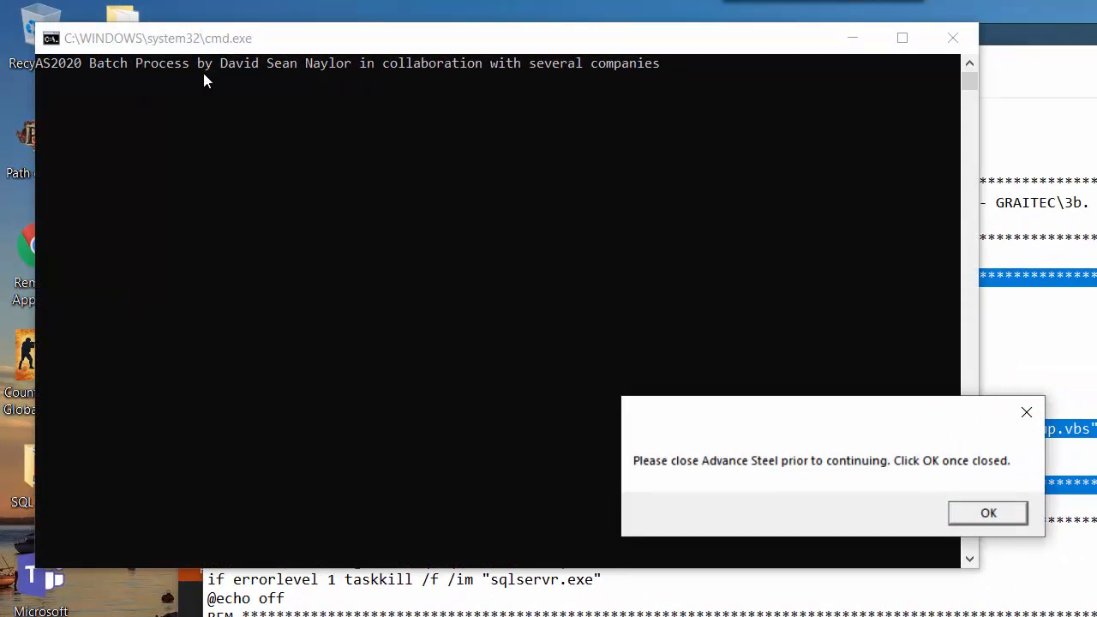
mouse_move(504, 72)
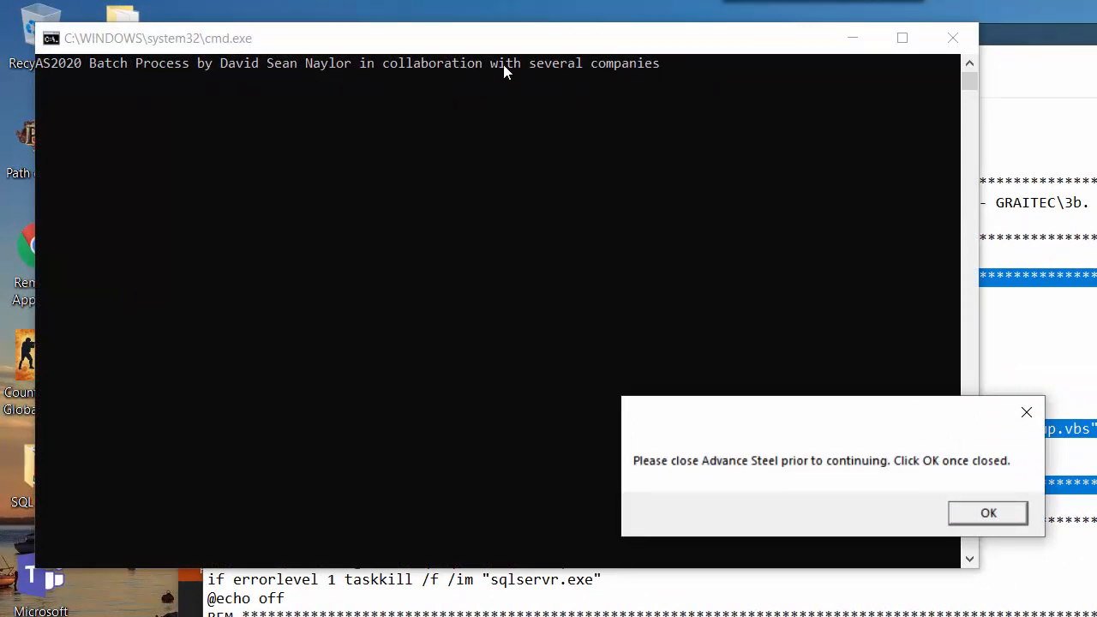
mouse_move(645, 463)
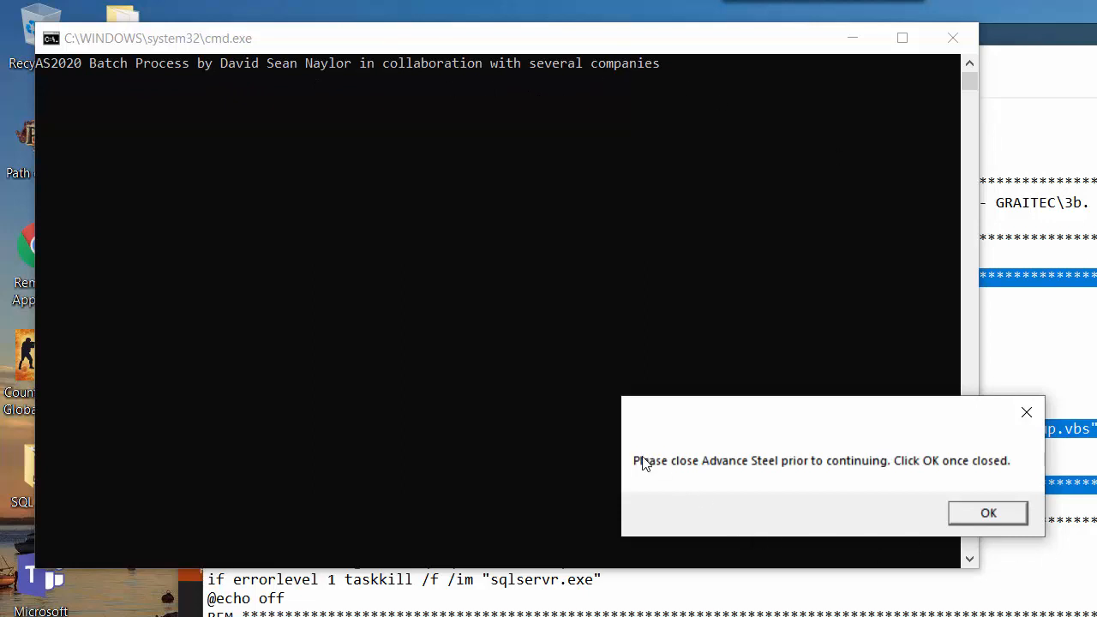
mouse_move(693, 507)
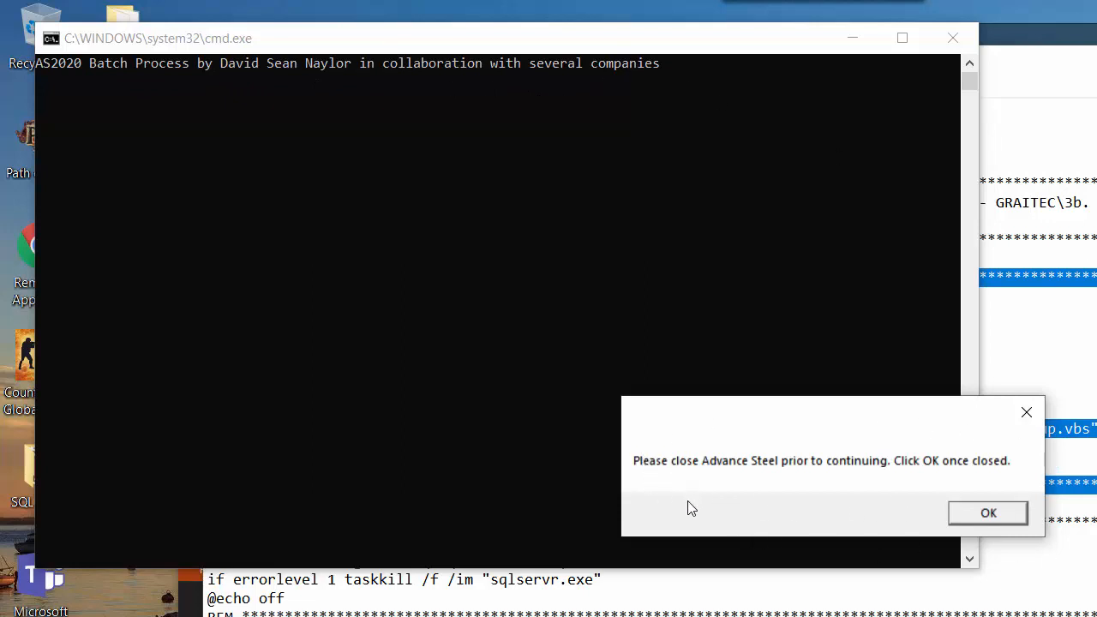
mouse_move(1001, 466)
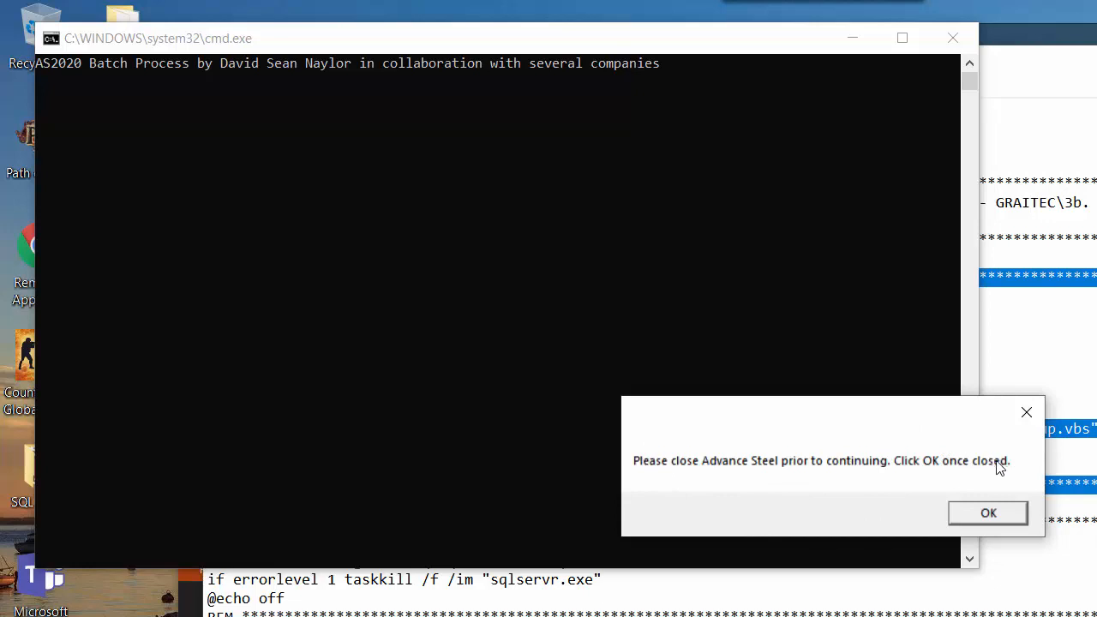
mouse_move(549, 473)
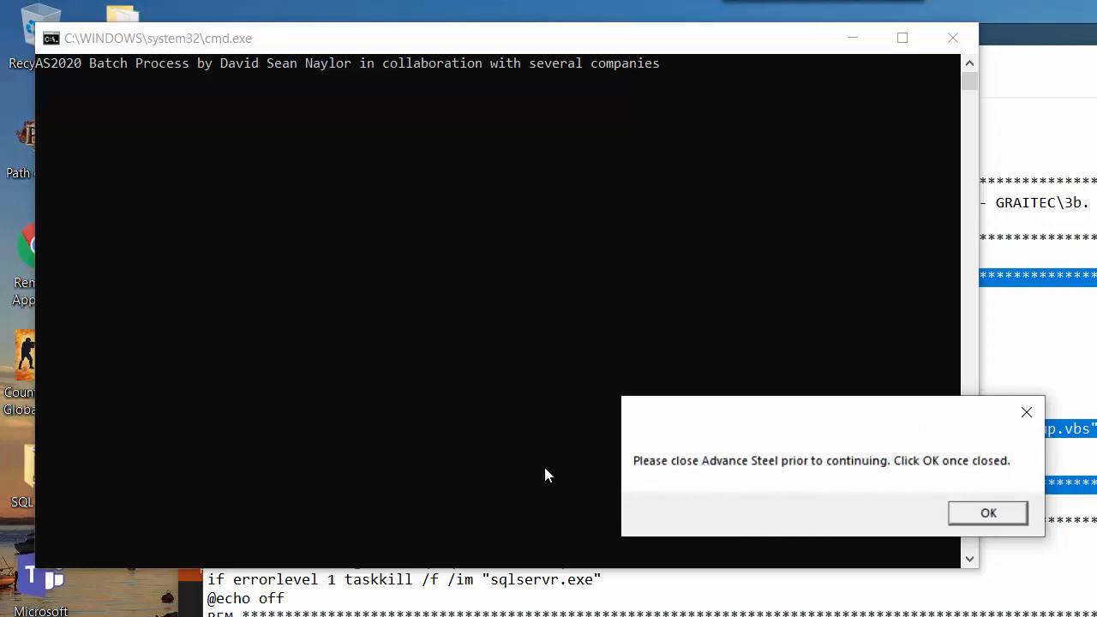
mouse_move(127, 461)
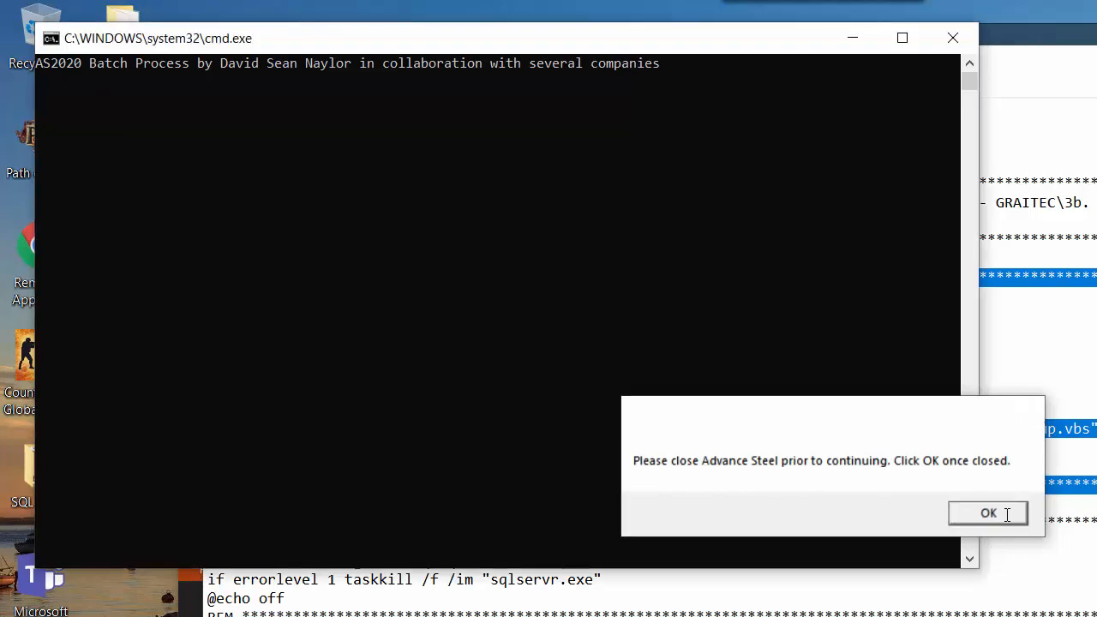
Step: Acknowledge the close-Advance-Steel reminder with OK so the test run finishes
left_click(988, 512)
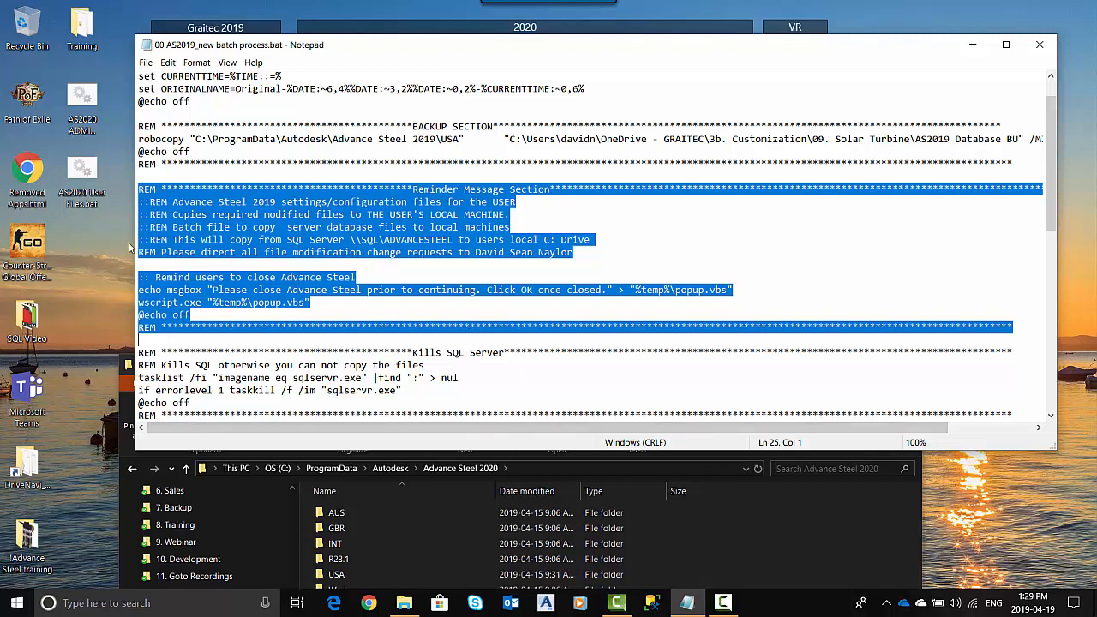
Step: Copy the COPY SECTION block with its popup lines and bring up the user .bat's options
scroll("down", 3)
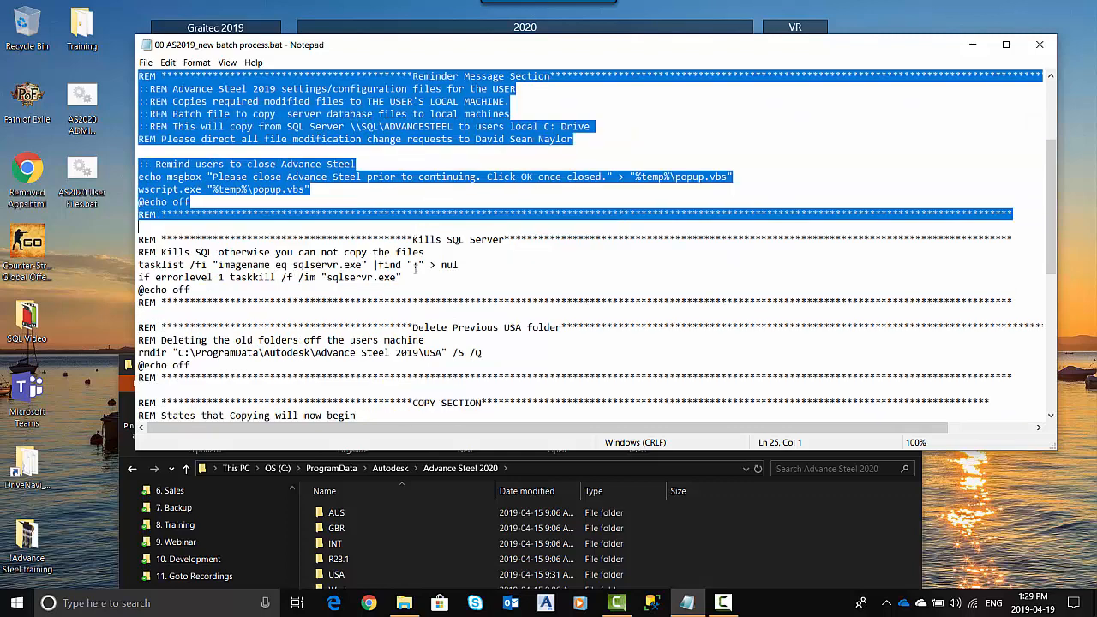
scroll("down", 3)
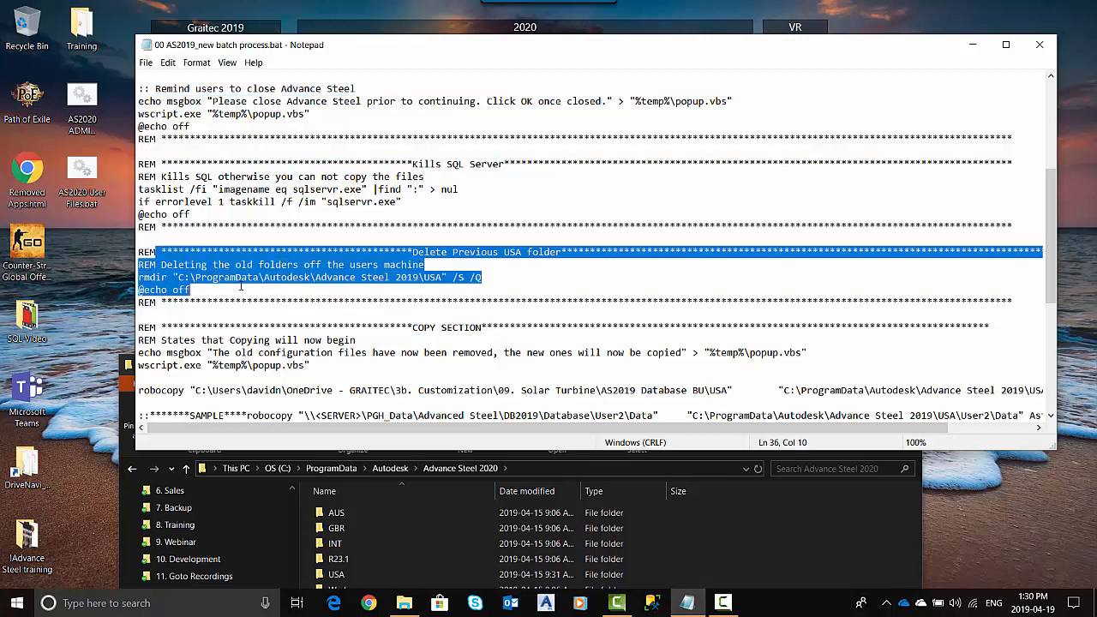
scroll("down", 3)
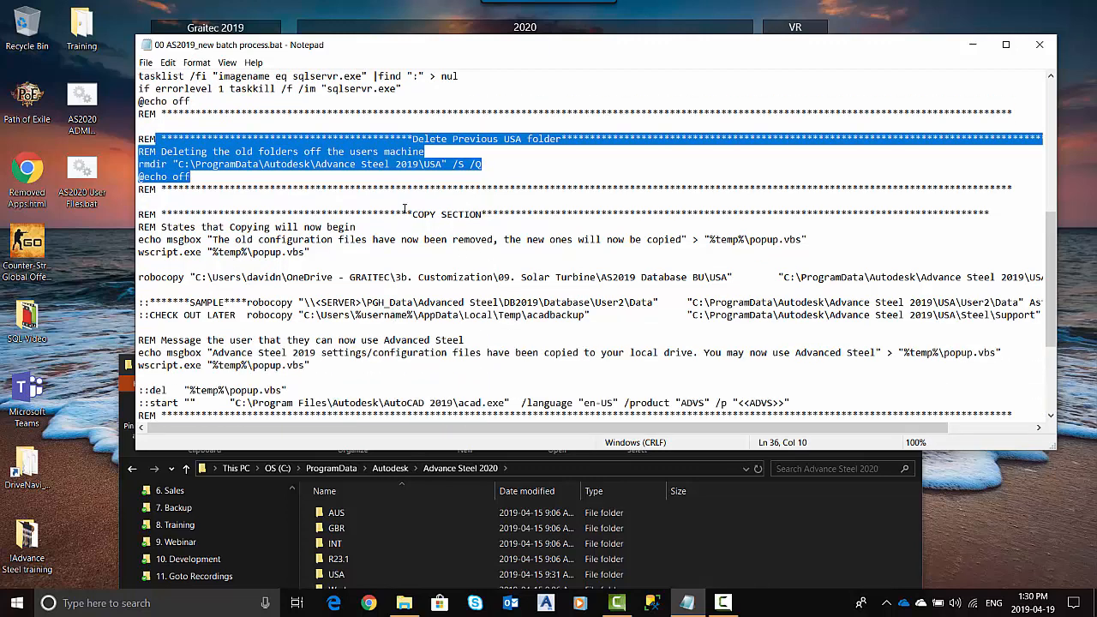
left_click(282, 252)
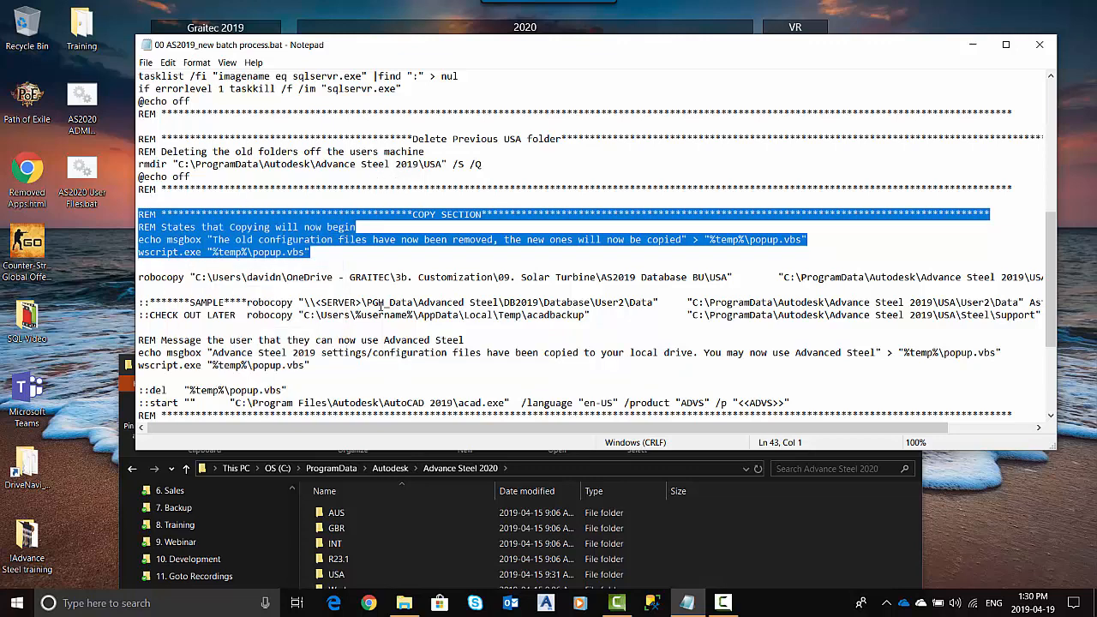
mouse_move(105, 261)
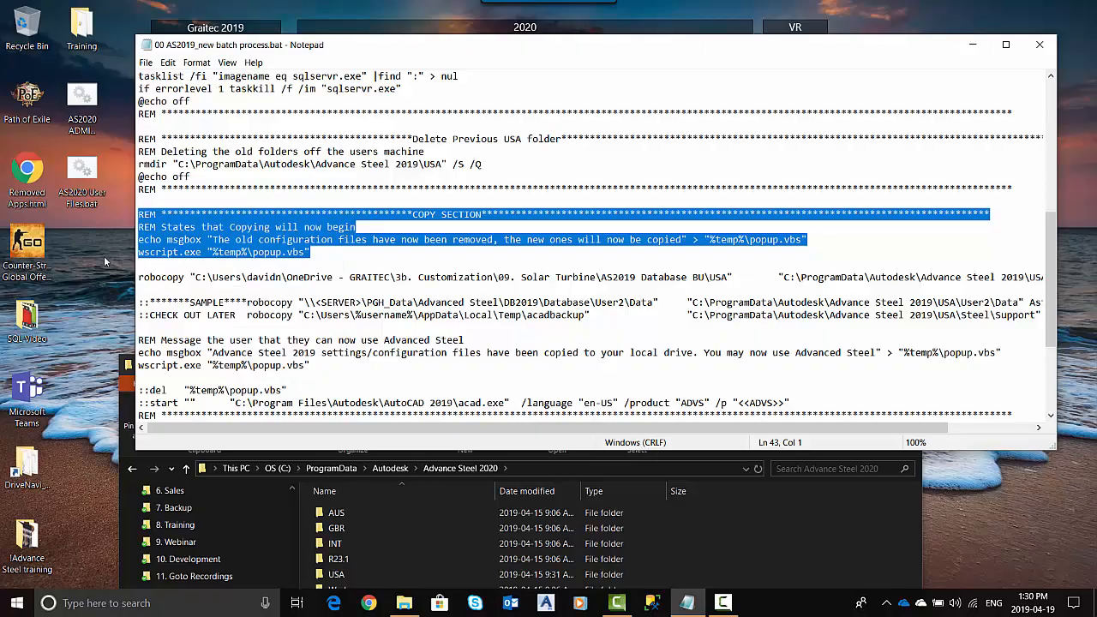
right_click(82, 171)
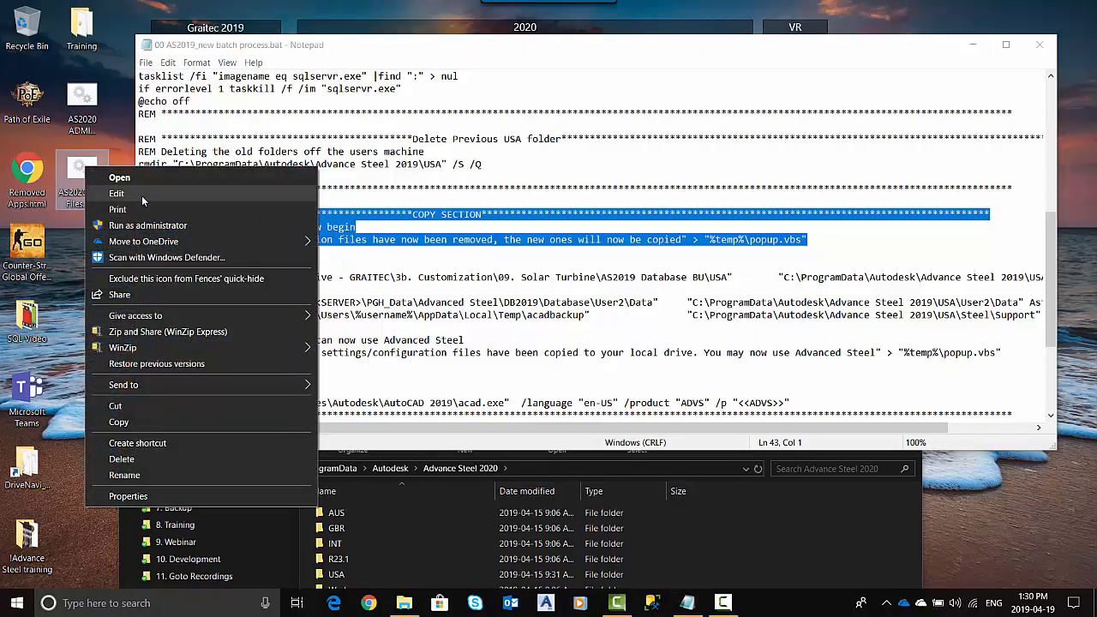
Step: Paste the COPY SECTION popup block into AS2020 User Files.bat, save it and rerun the script
left_click(117, 192)
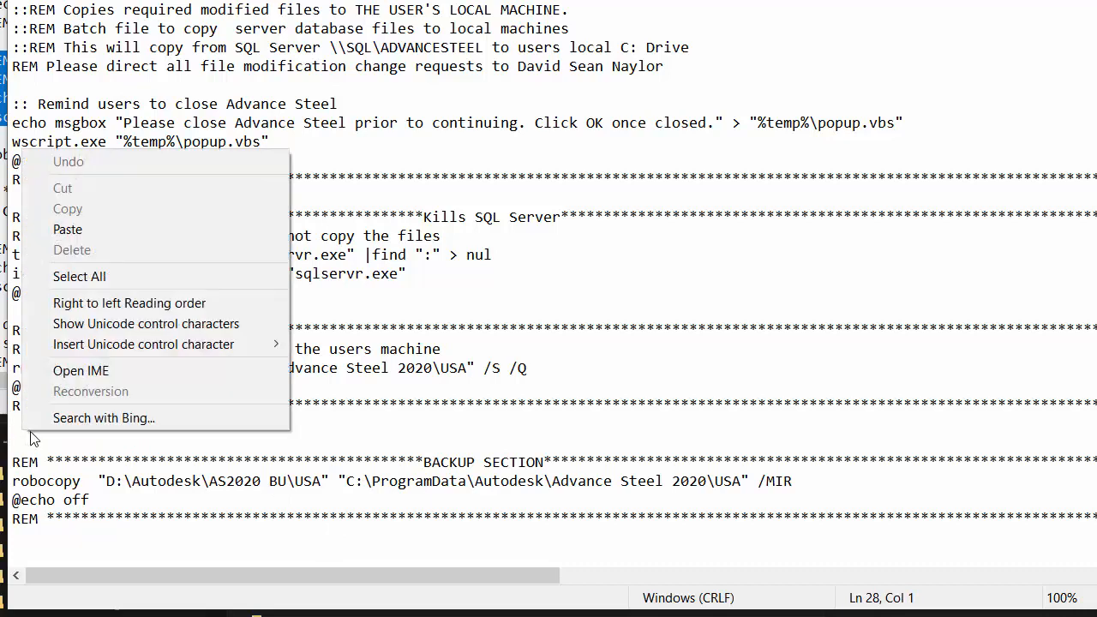
left_click(161, 415)
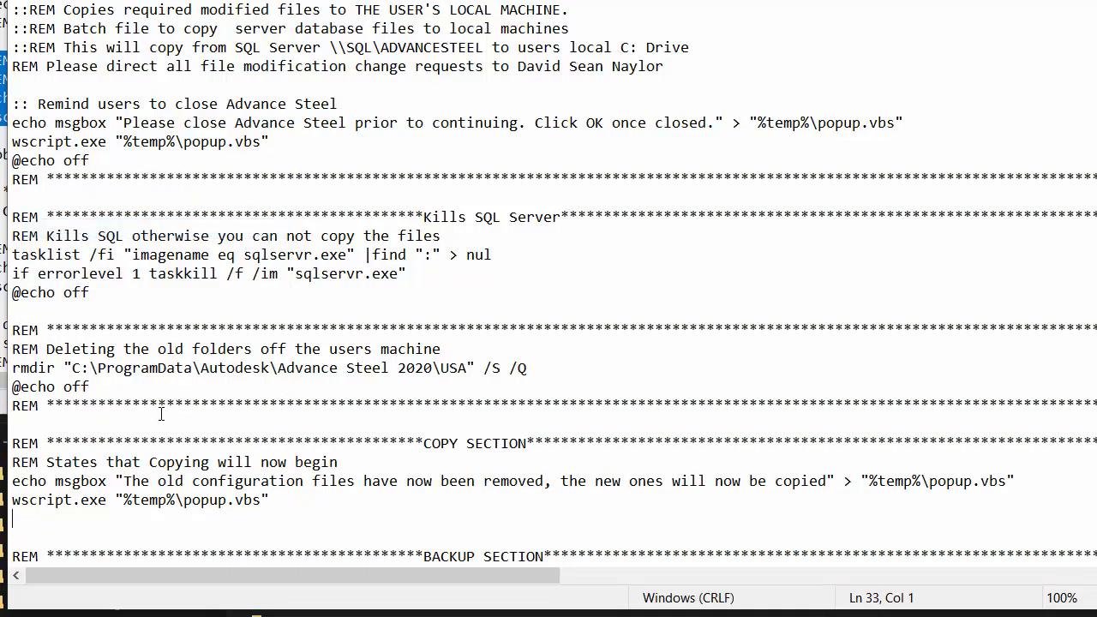
scroll("down", 3)
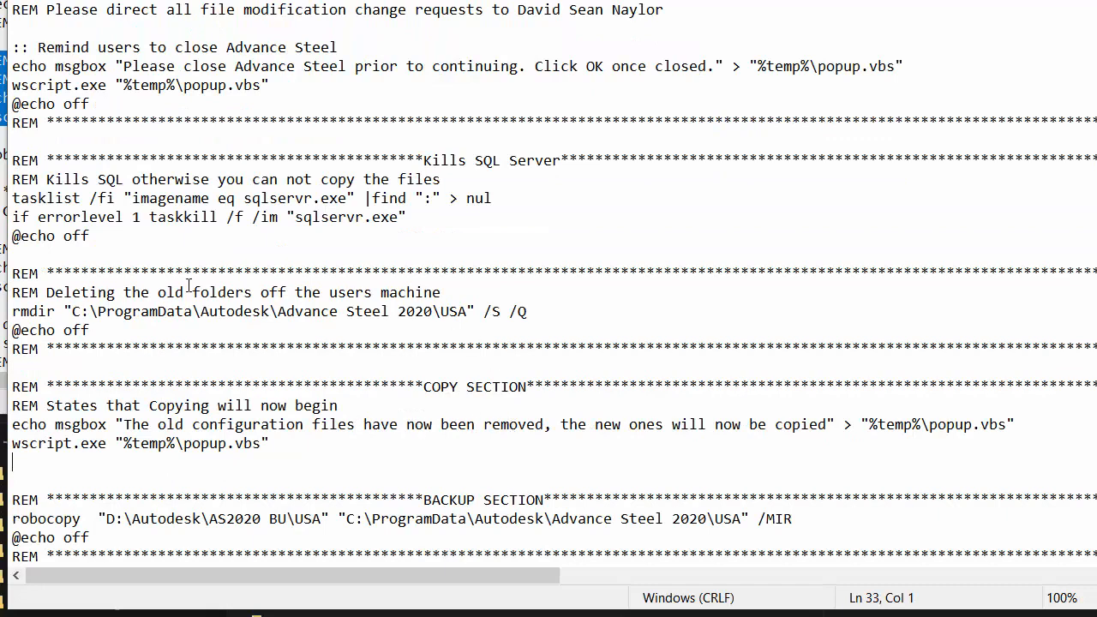
left_click(394, 388)
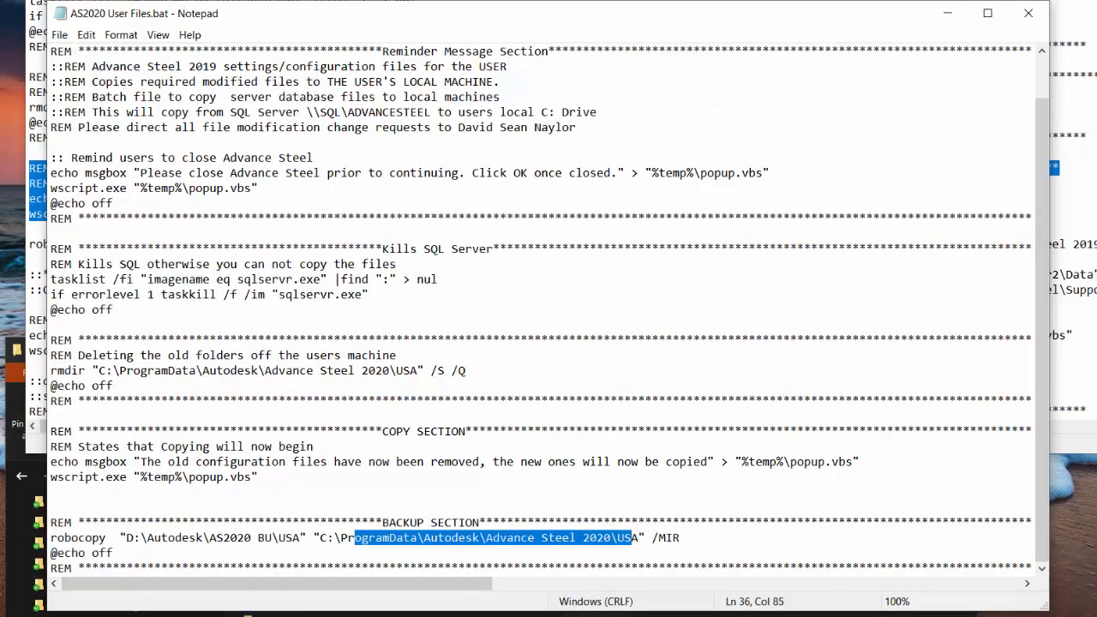
left_click(1022, 14)
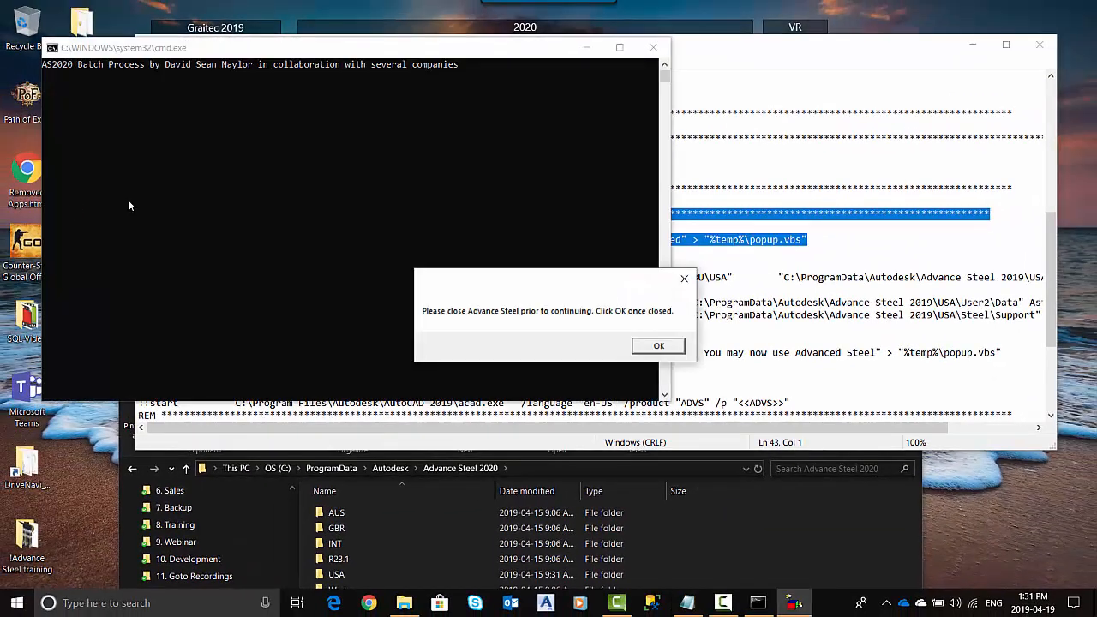
Step: Acknowledge the close-Advance-Steel warning and the old-files-removed popup with OK
left_click(658, 346)
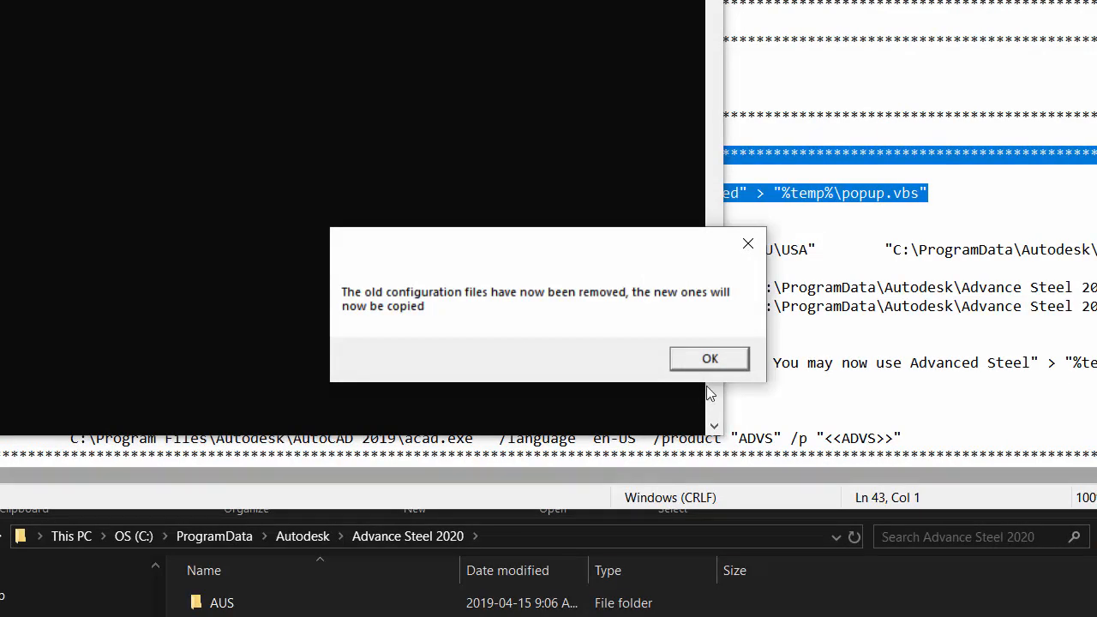
mouse_move(737, 322)
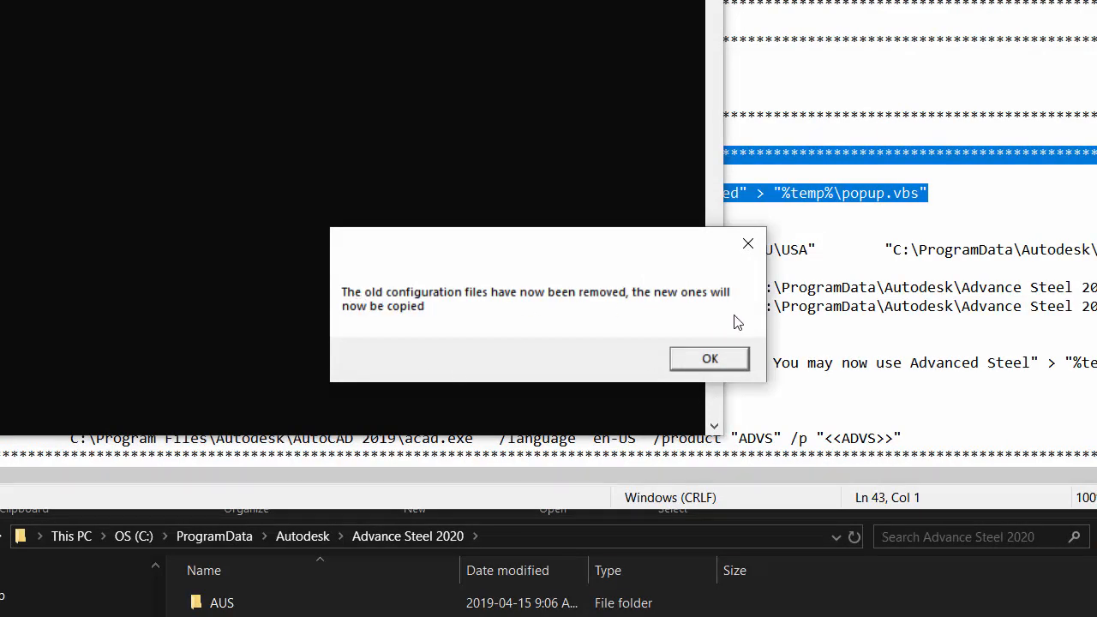
left_click(710, 358)
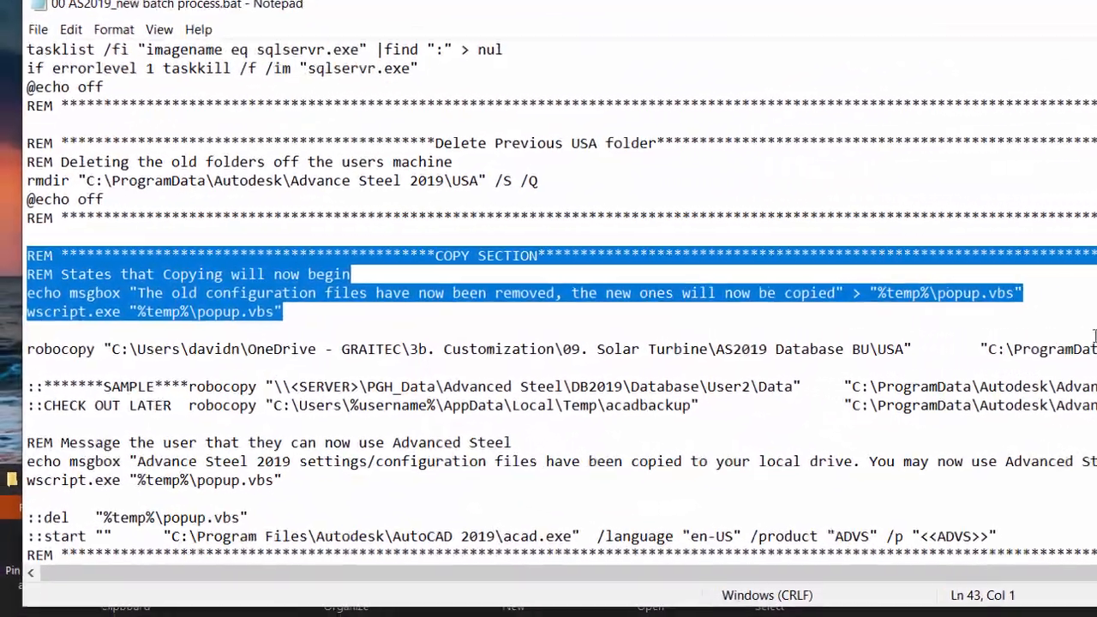
Step: Select the final REM Message block with its echo msgbox and wscript lines for copying
scroll("down", 3)
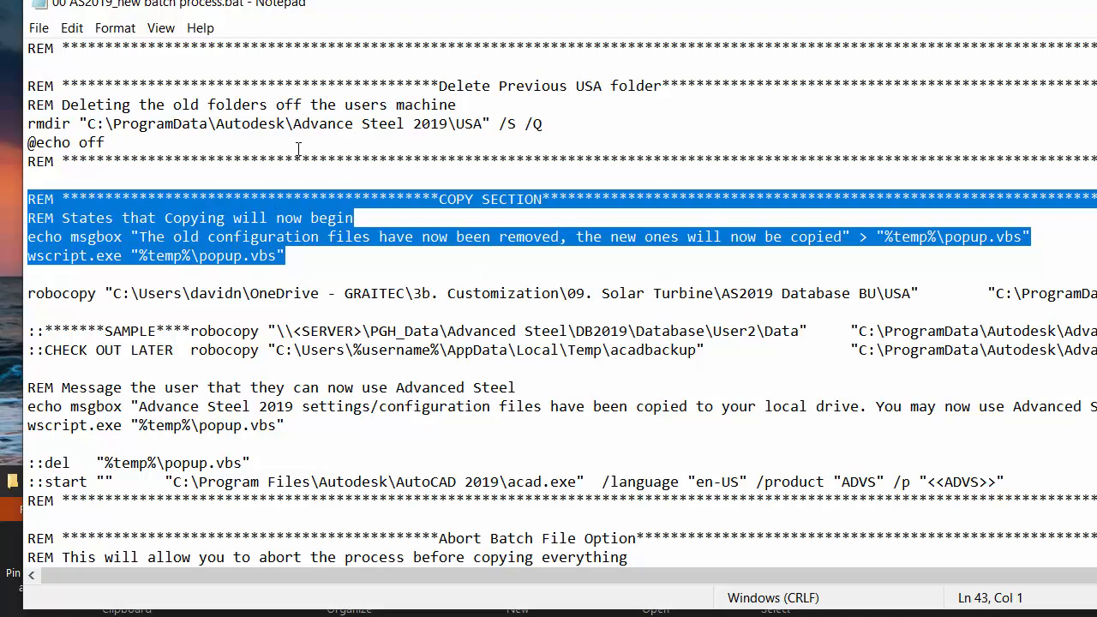
scroll("down", 3)
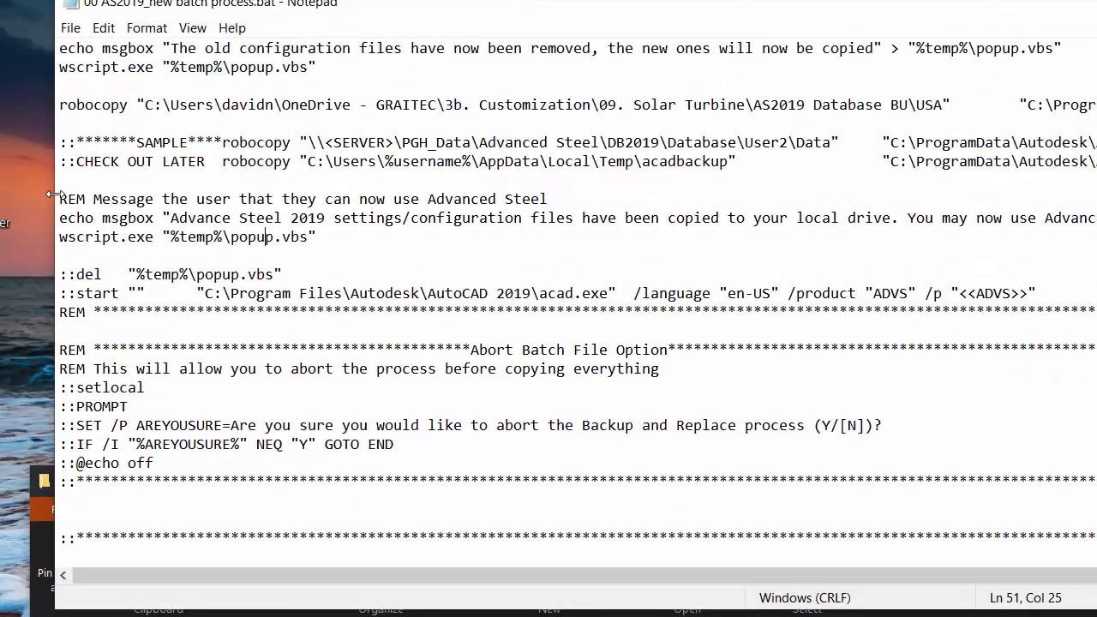
left_click_drag(58, 199, 316, 237)
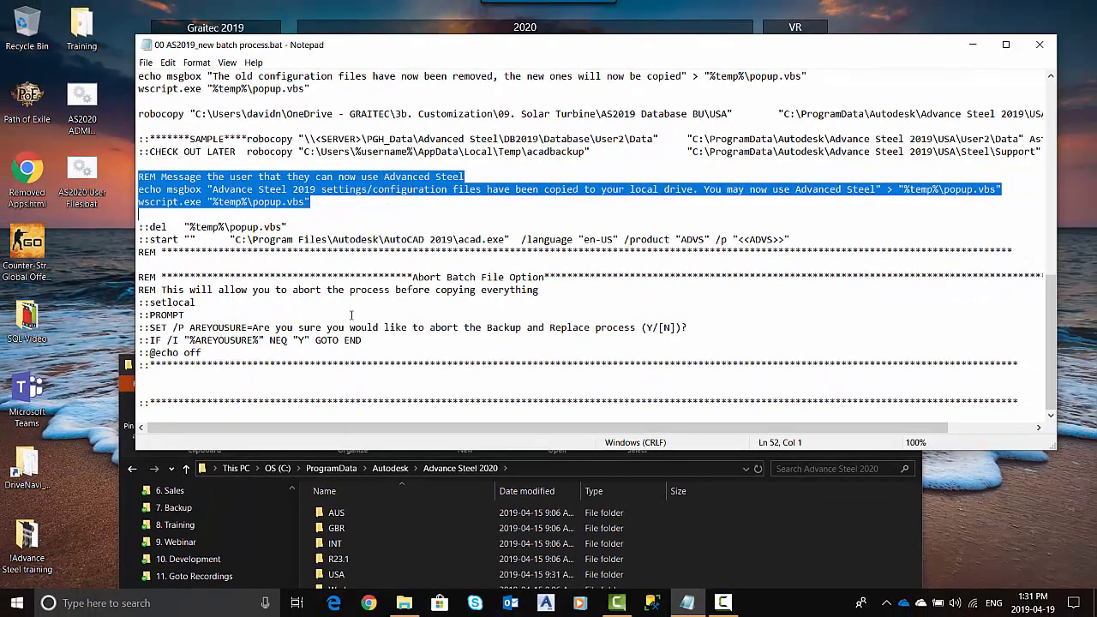
Step: Reopen AS2020 User Files.bat for editing to paste the completion message after BACKUP SECTION
right_click(83, 172)
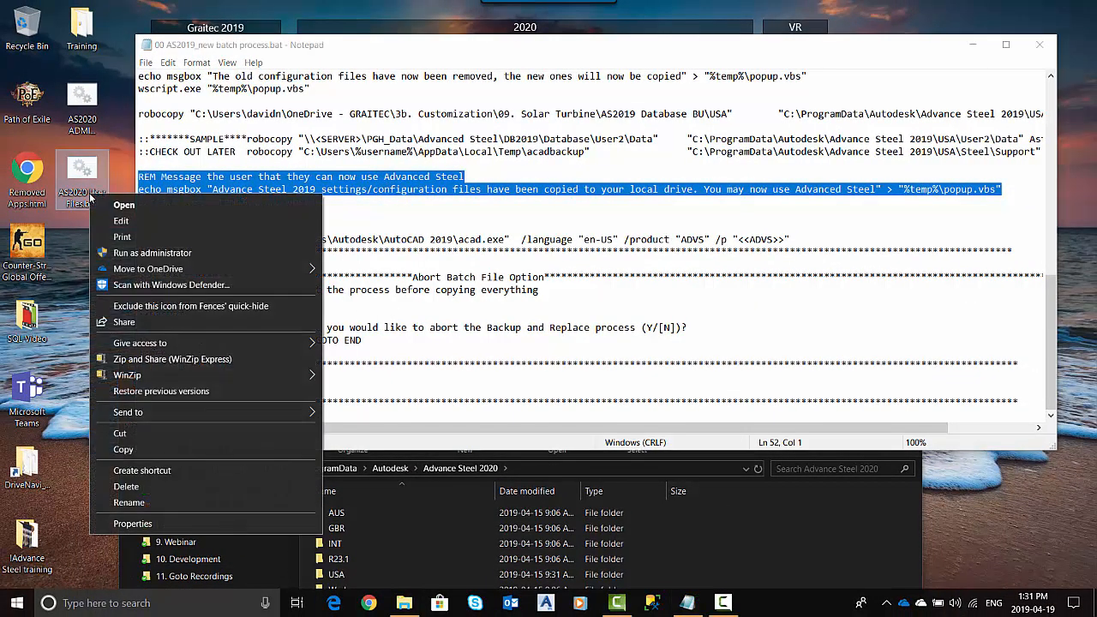
mouse_move(148, 487)
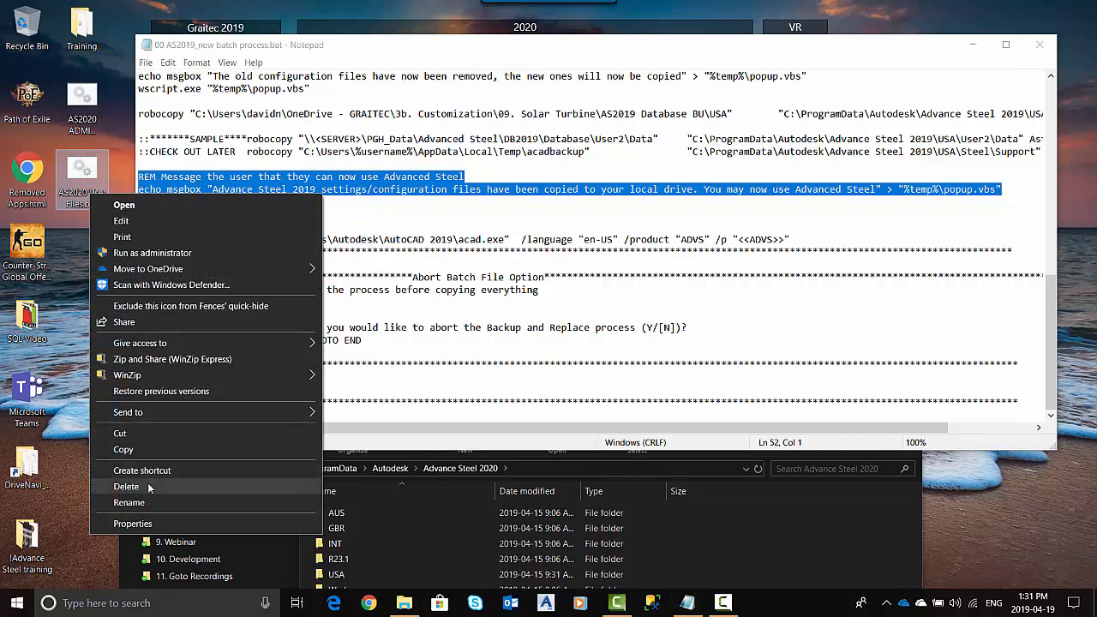
mouse_move(154, 223)
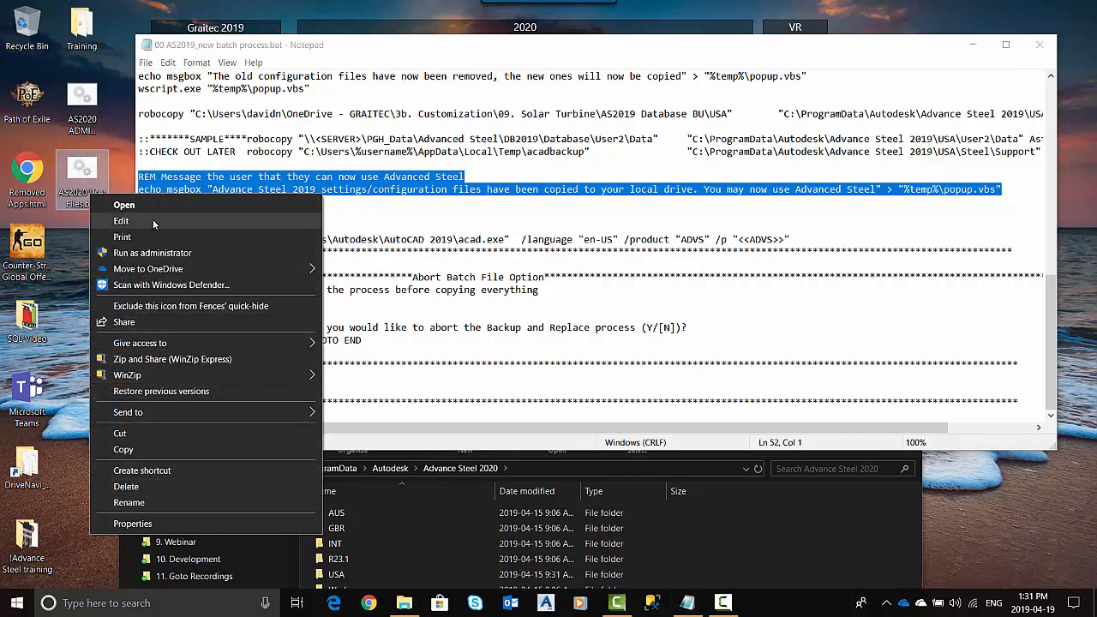
left_click(120, 221)
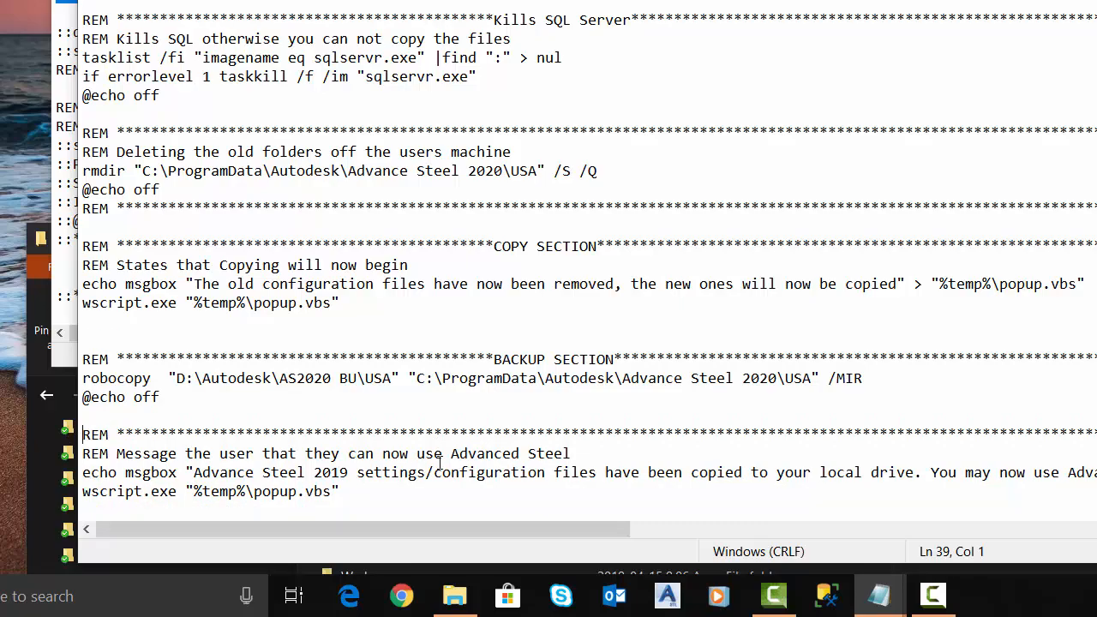
mouse_move(278, 549)
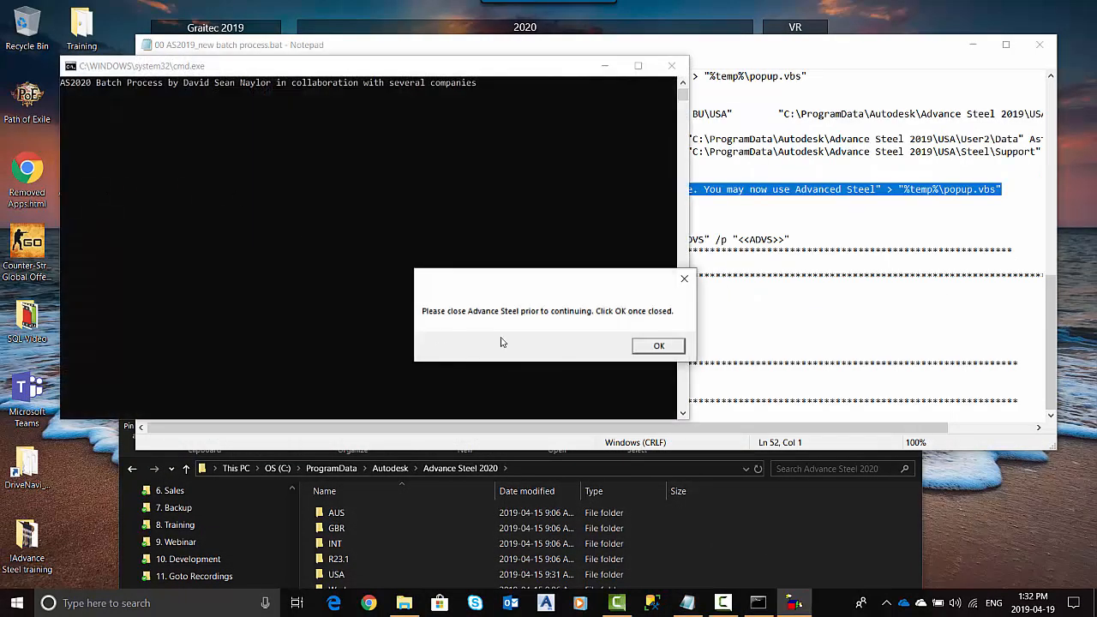
Step: Acknowledge all three popups as 1083 files copy, then reopen AS2020 User Files.bat for editing
left_click(658, 346)
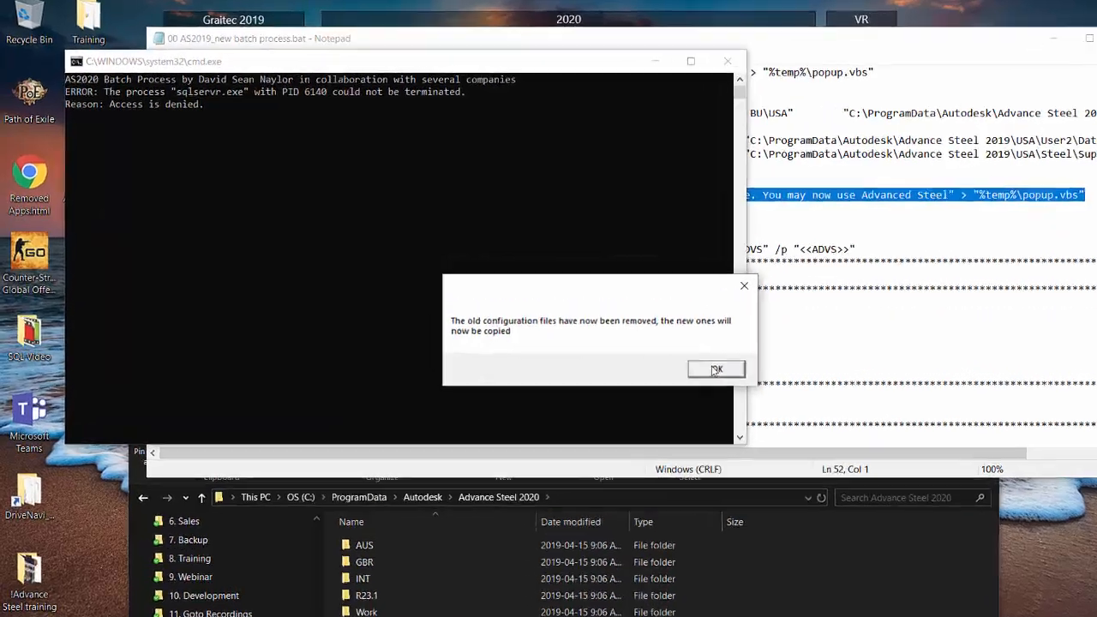
left_click(717, 368)
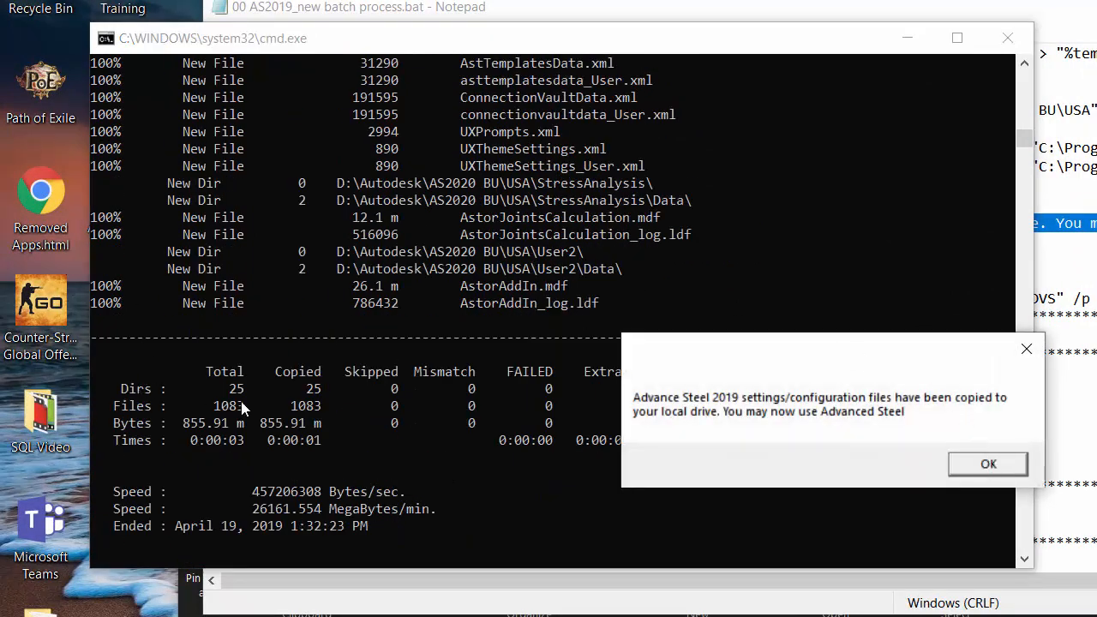
mouse_move(1025, 427)
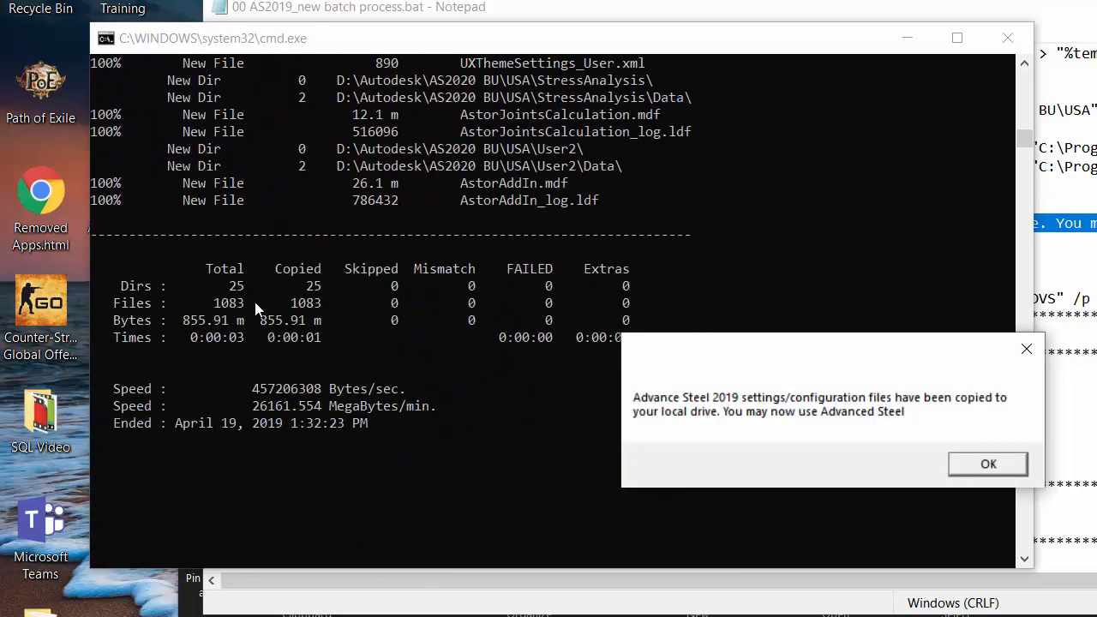
mouse_move(376, 425)
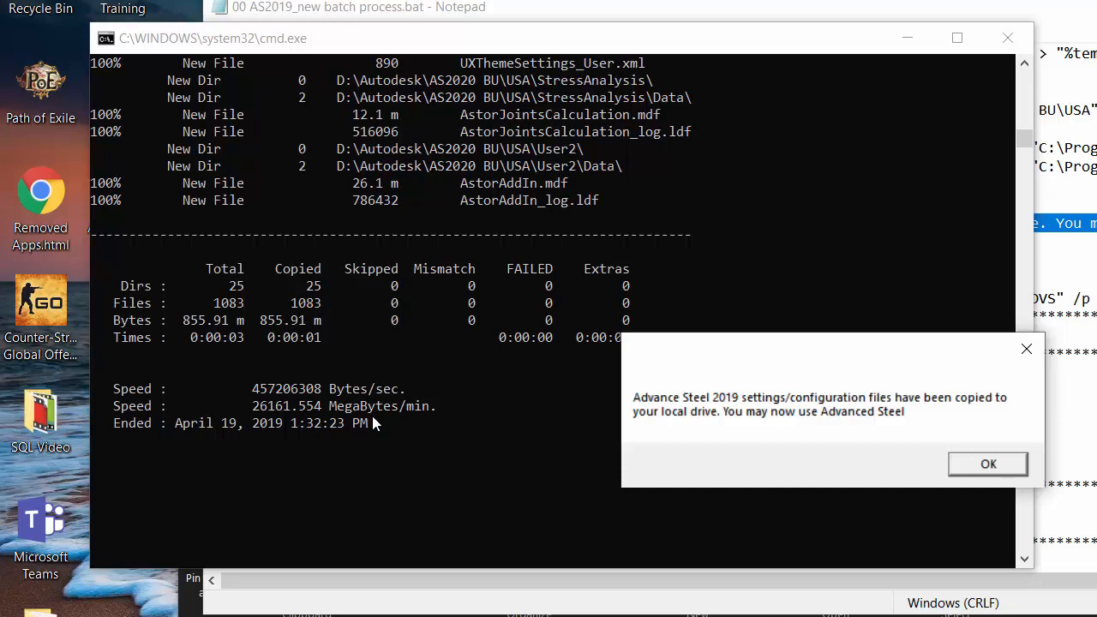
mouse_move(250, 444)
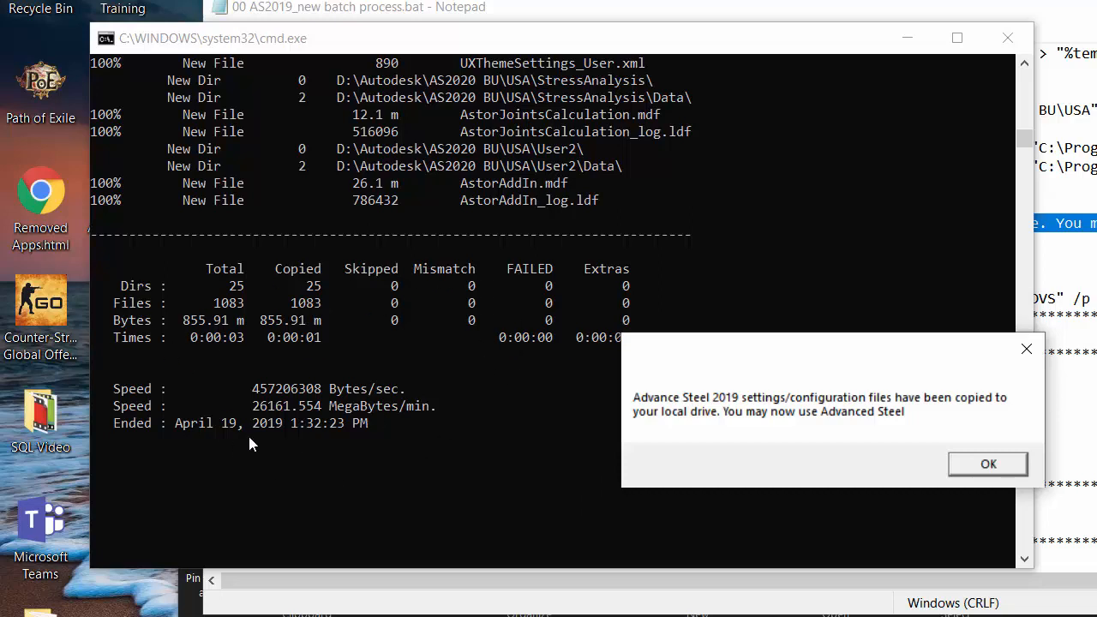
mouse_move(212, 487)
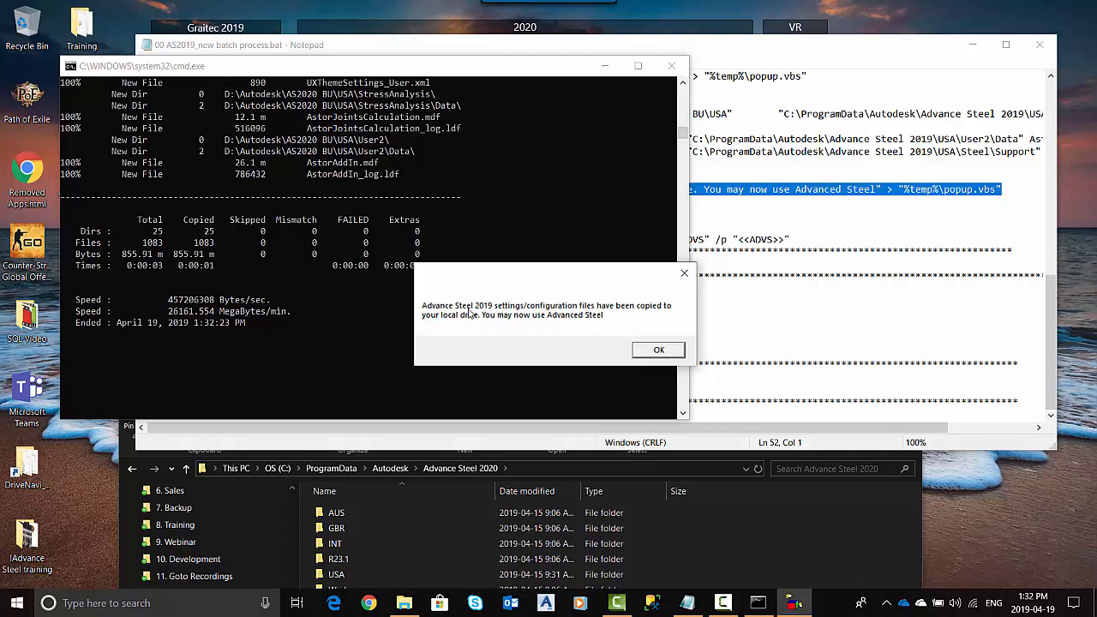
mouse_move(683, 315)
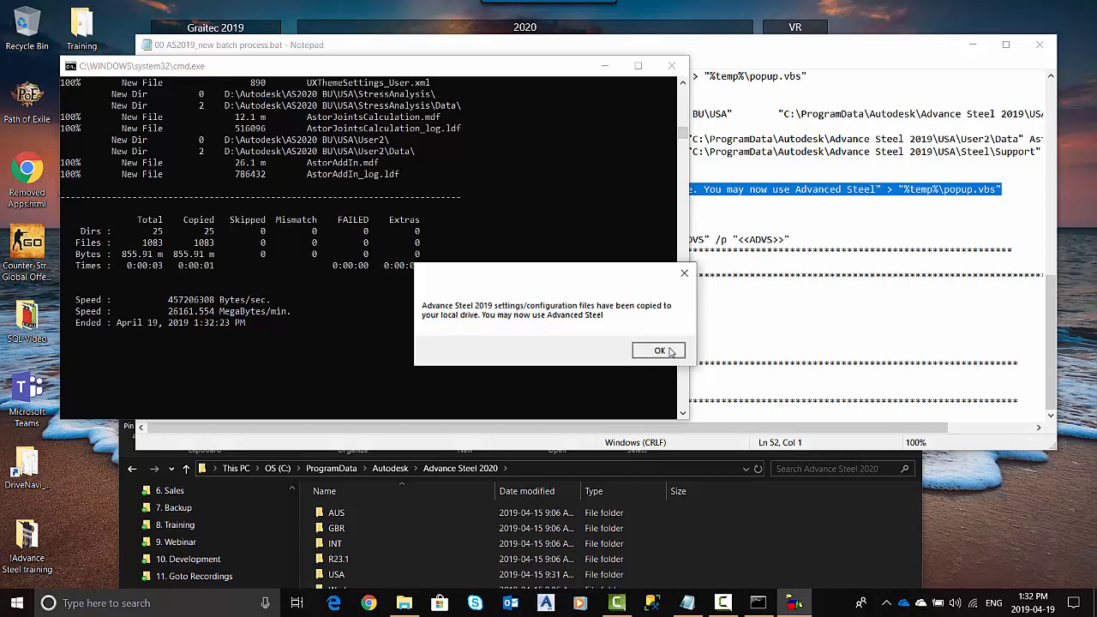
left_click(658, 349)
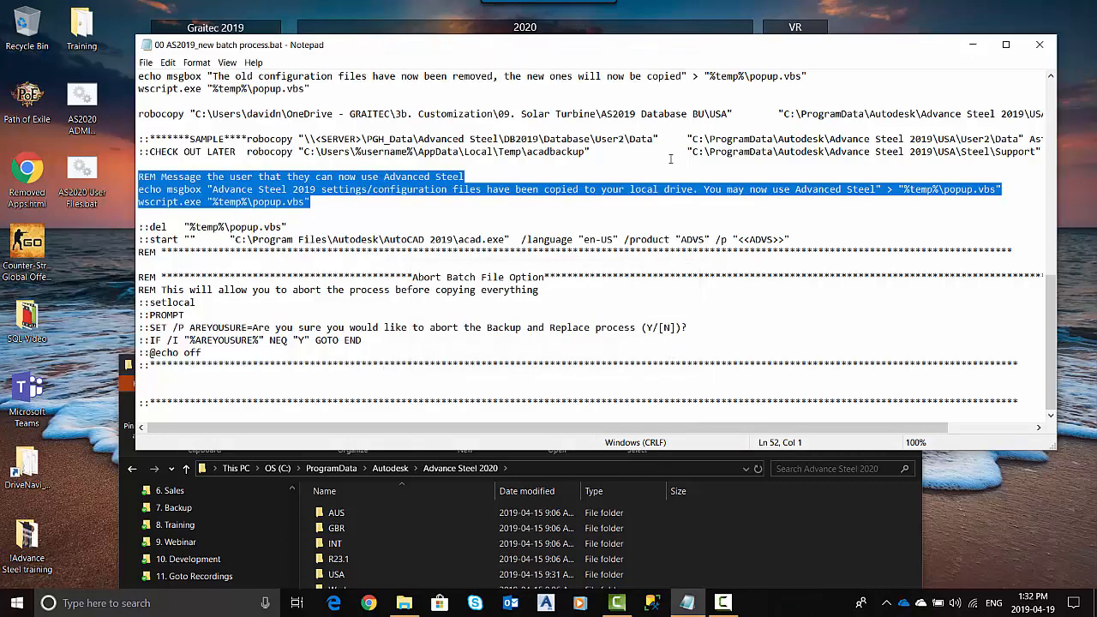
right_click(82, 168)
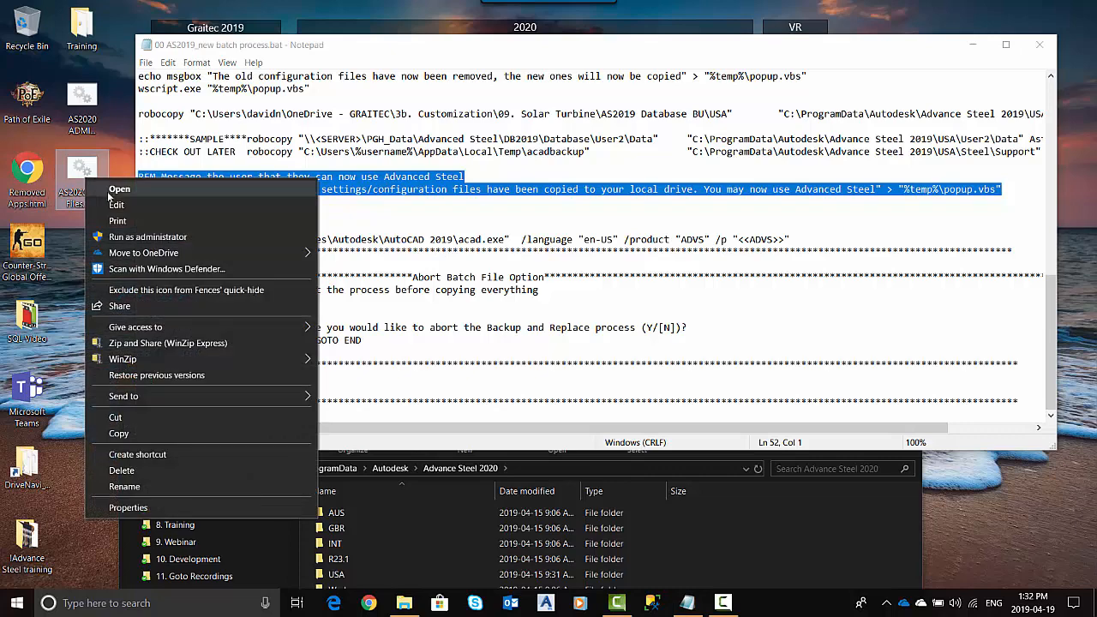
left_click(120, 189)
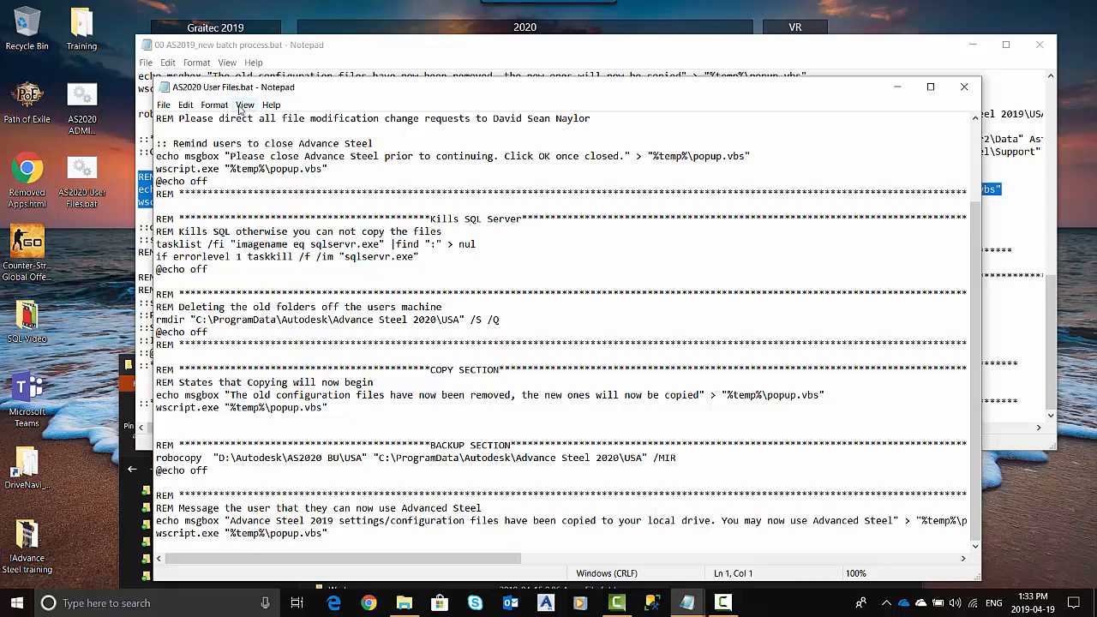
Step: Replace every 2019 with 2020 throughout the user files script via Edit > Replace All
left_click(185, 104)
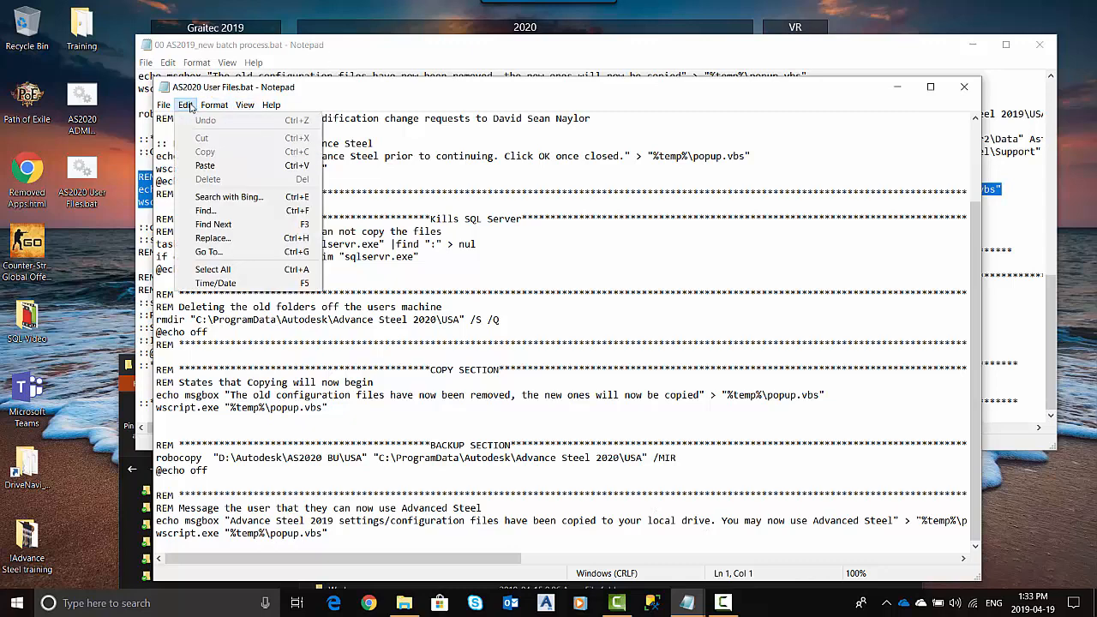
left_click(212, 237)
type("2019")
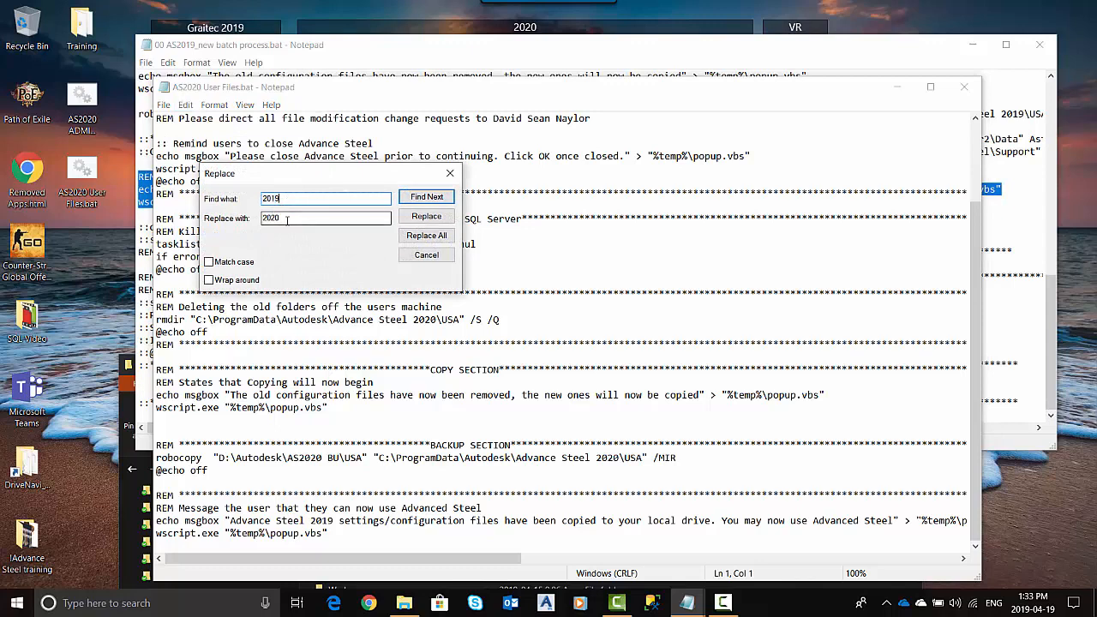
left_click(425, 236)
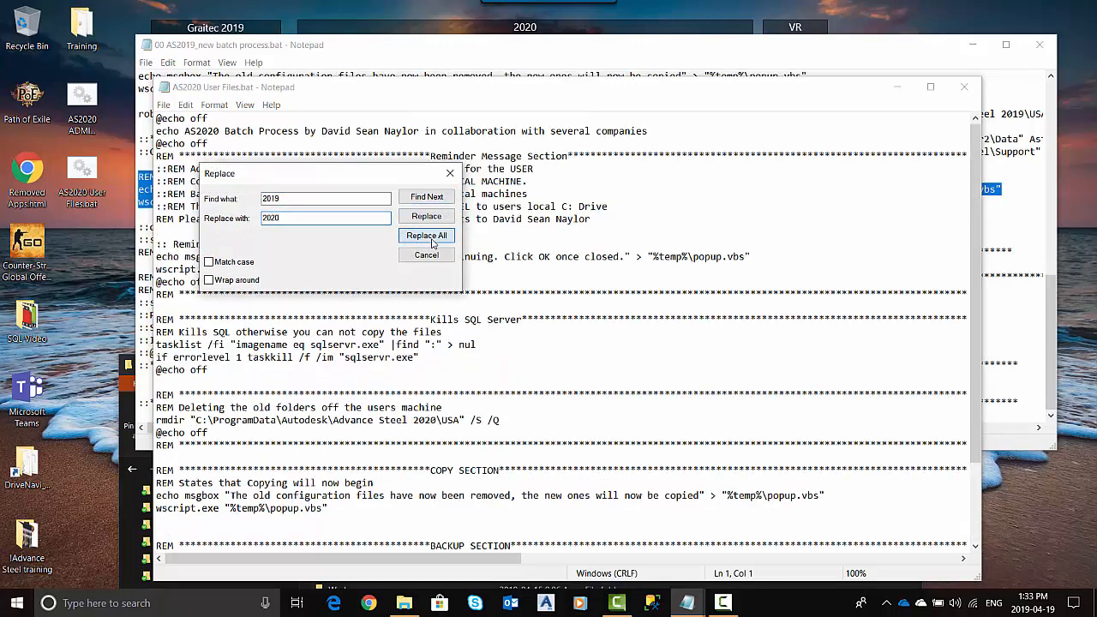
left_click(426, 237)
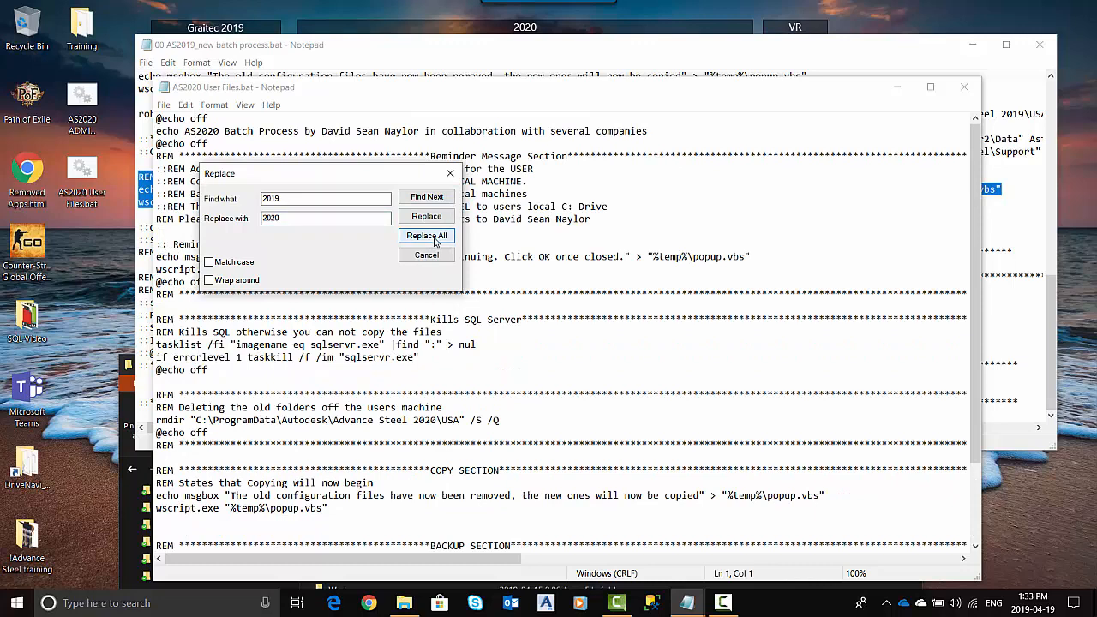
left_click(425, 234)
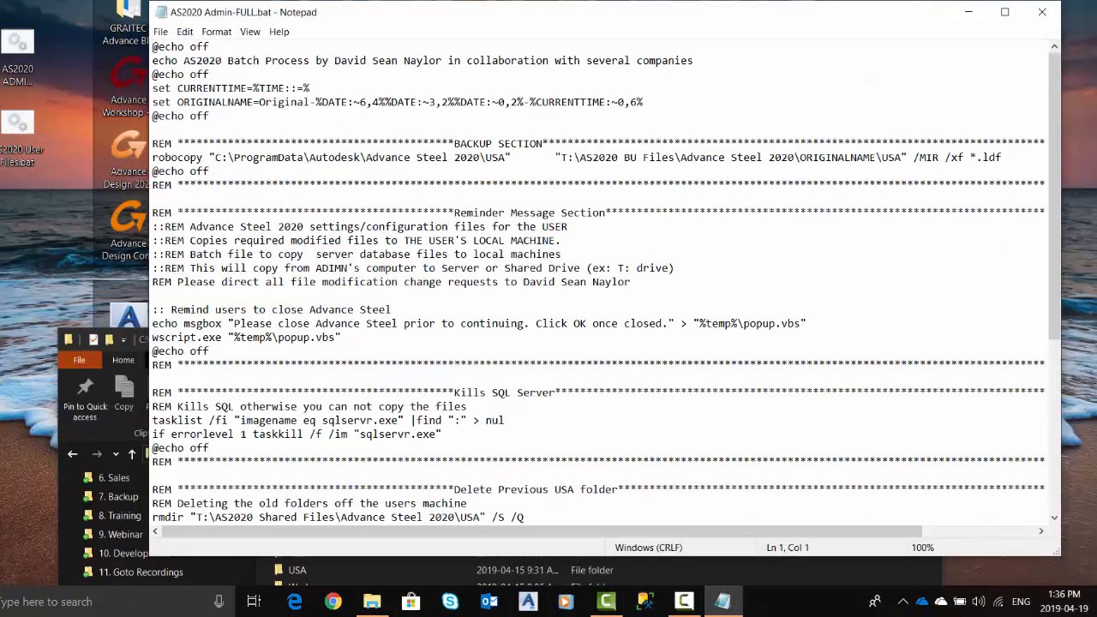
Step: Open AS2020 User Files.bat for editing and bring the Admin-FULL.bat window back into view
right_click(19, 123)
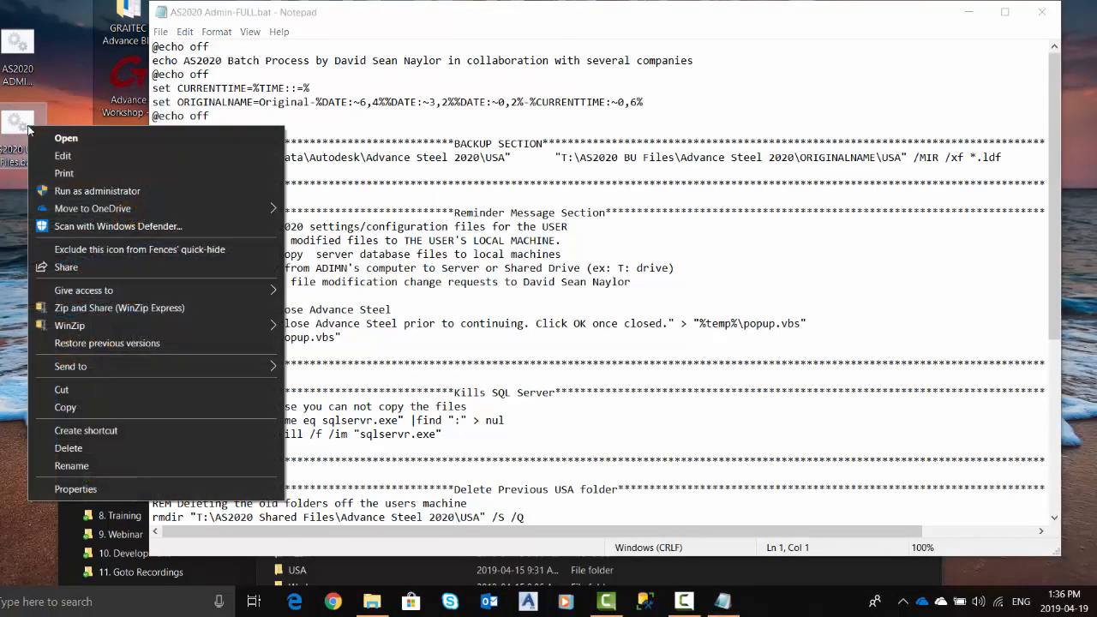
left_click(65, 137)
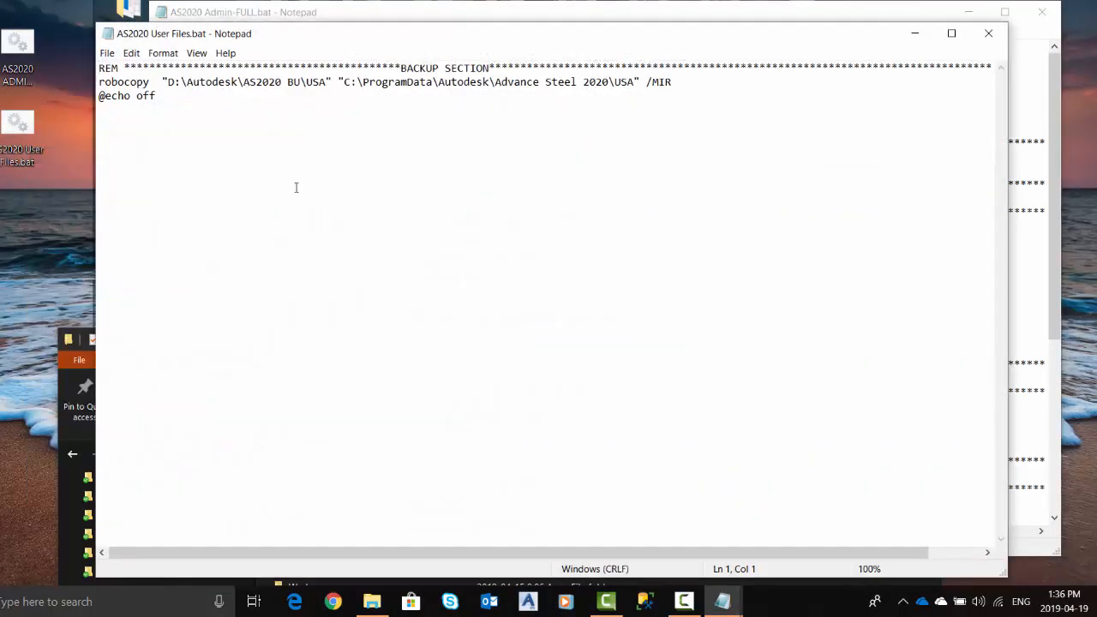
mouse_move(219, 312)
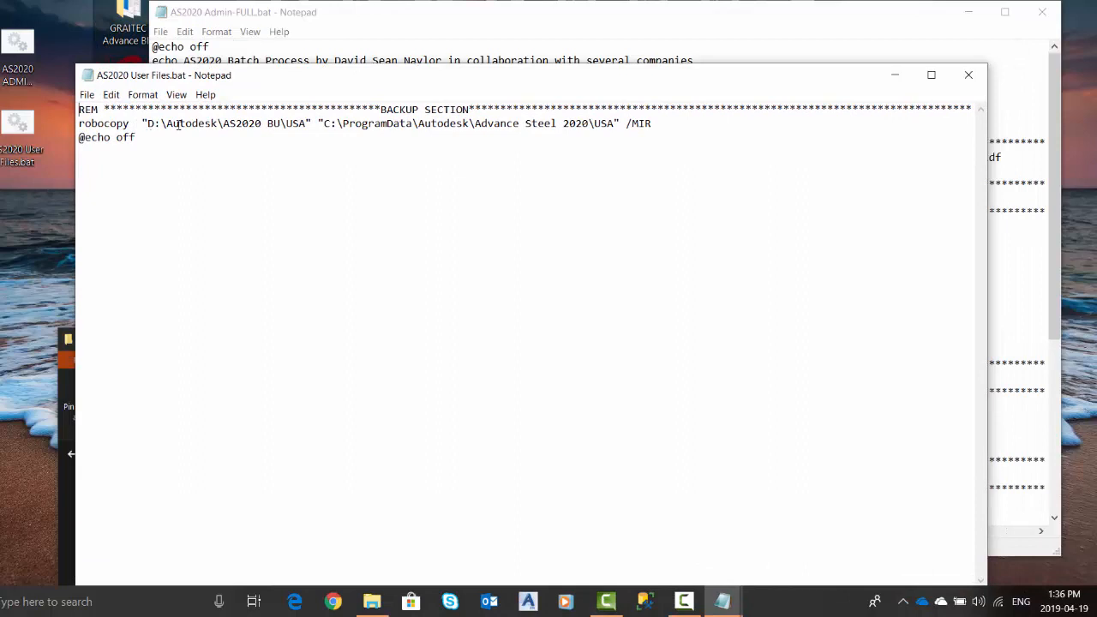
mouse_move(811, 408)
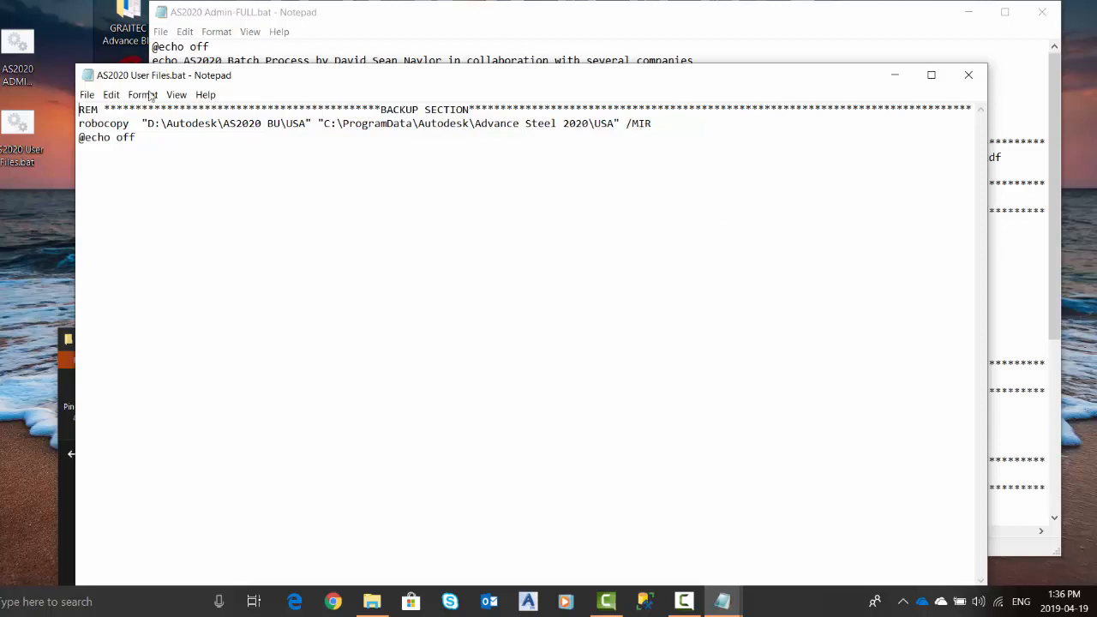
left_click_drag(220, 123, 133, 137)
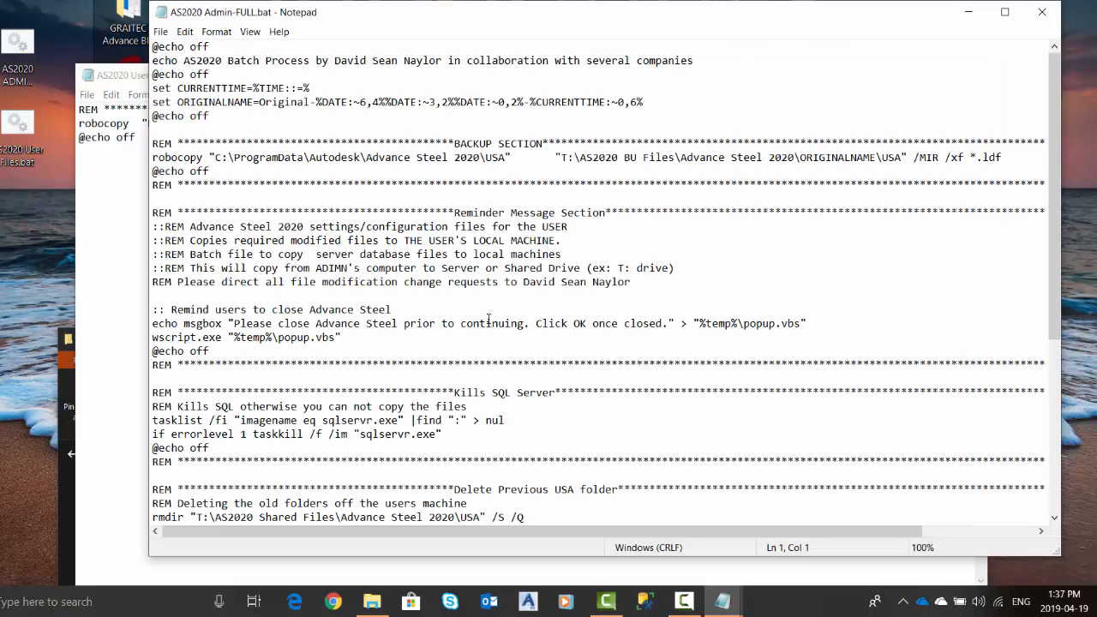
mouse_move(552, 342)
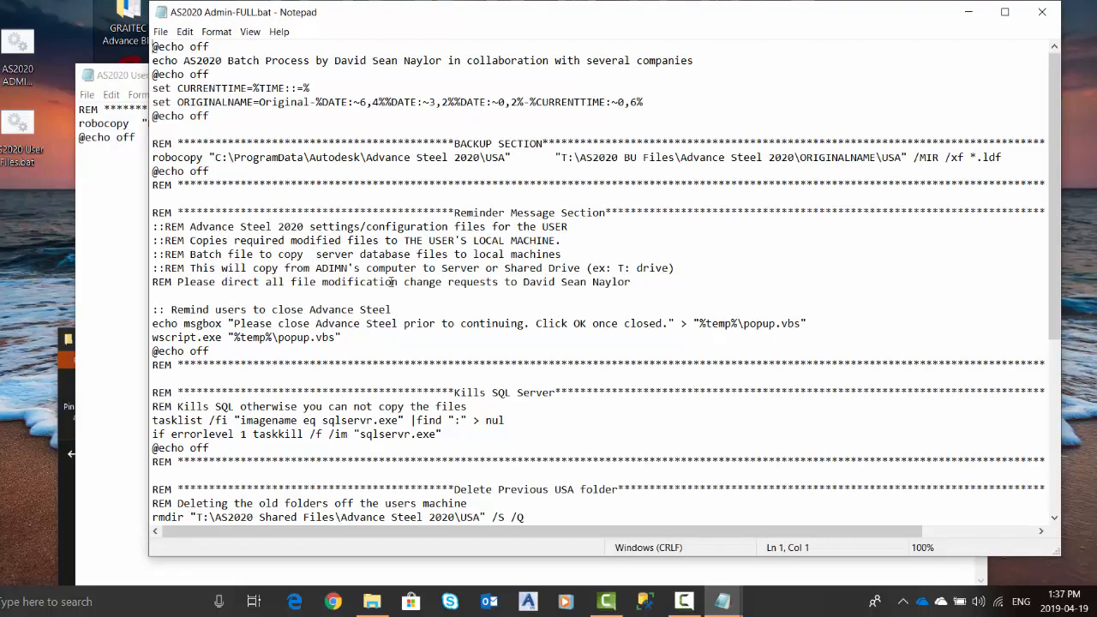
Step: Paste the Kills SQL Server block into User Files.bat and retitle BACKUP as 'Copy from Server SECTION'
scroll("down", 3)
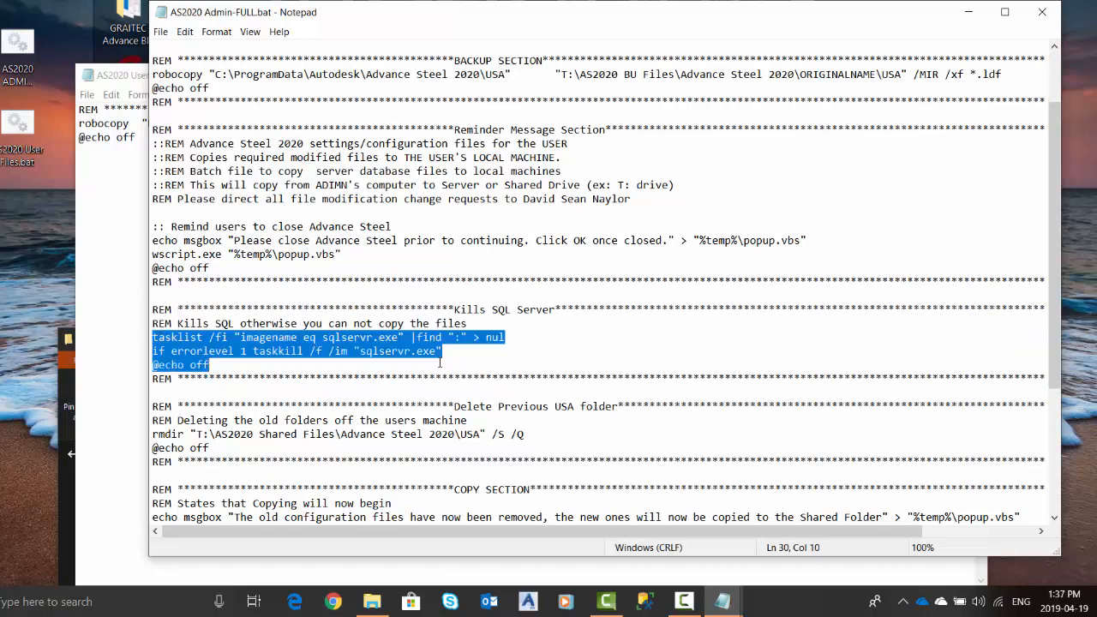
left_click(472, 384)
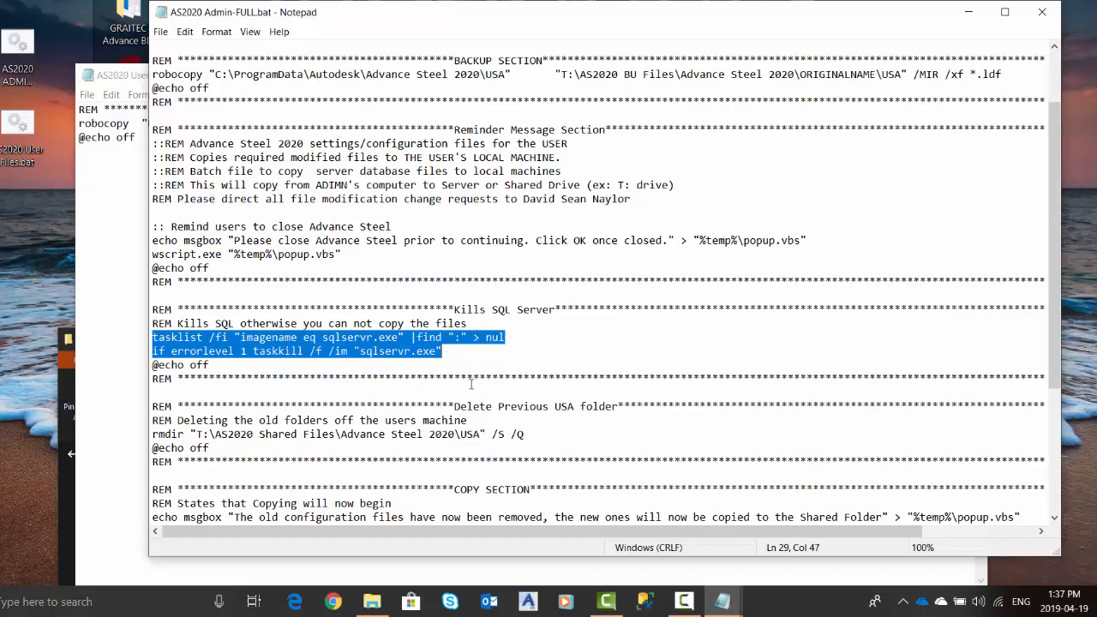
left_click(211, 365)
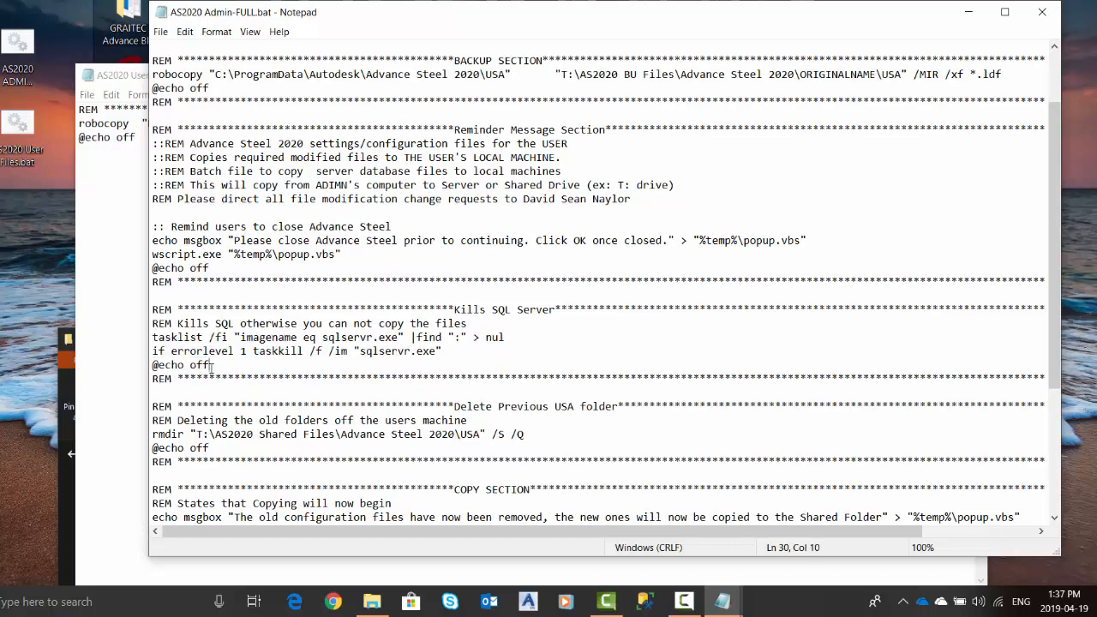
double_click(180, 364)
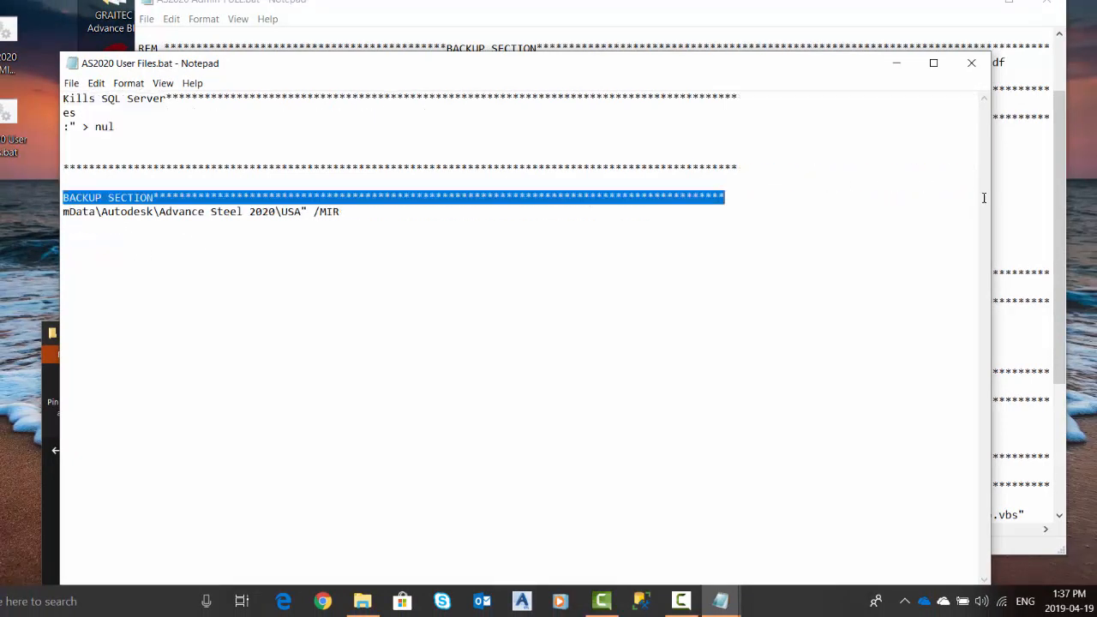
mouse_move(785, 548)
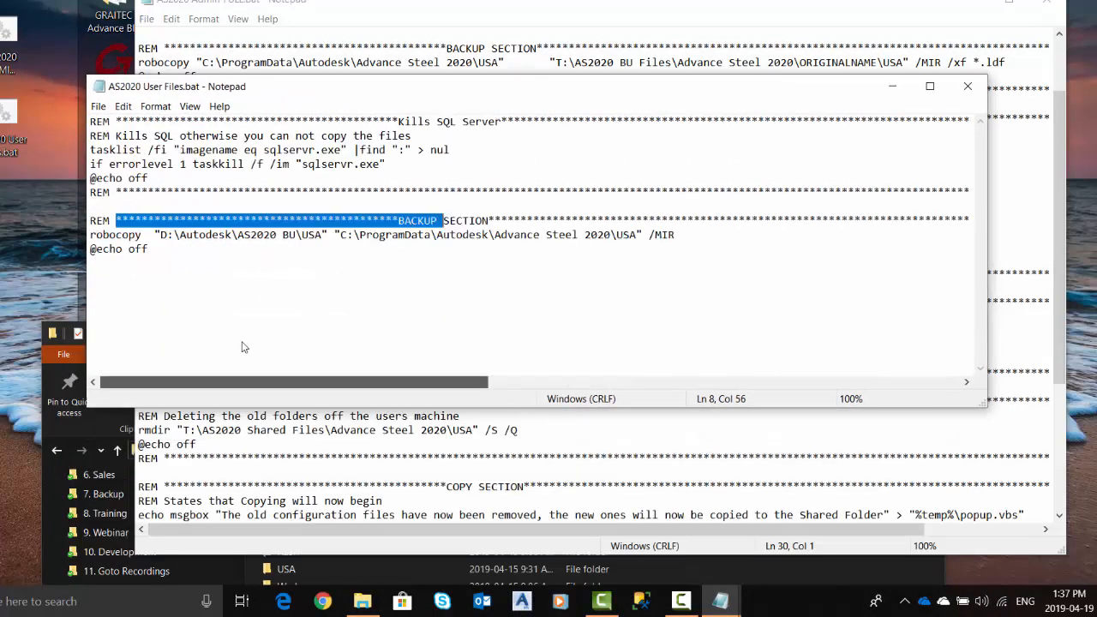
mouse_move(998, 283)
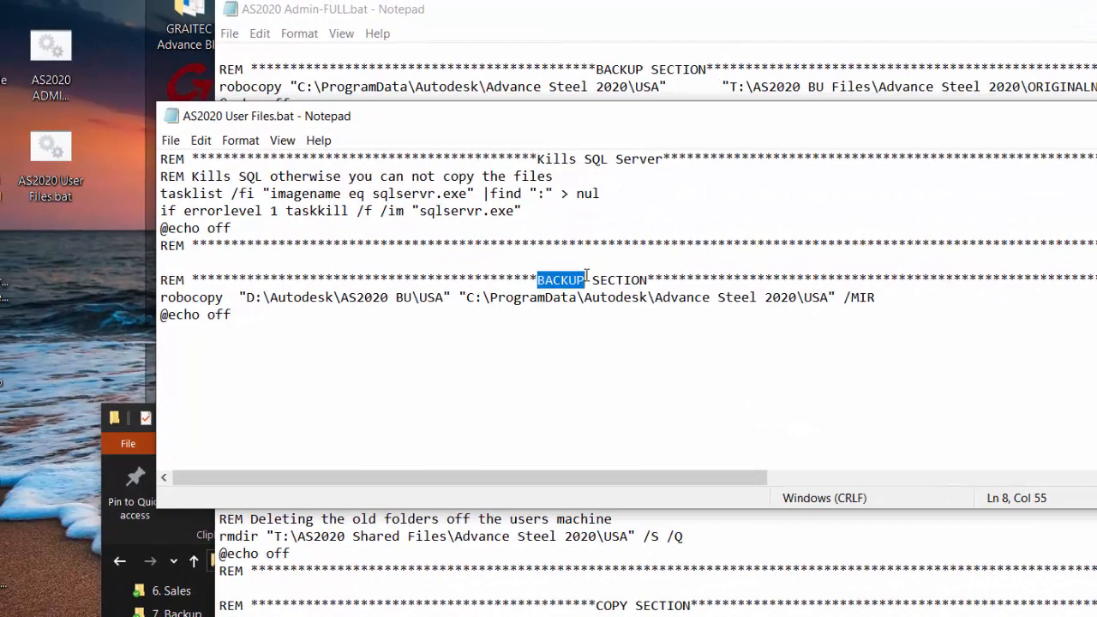
type("Copy from Server")
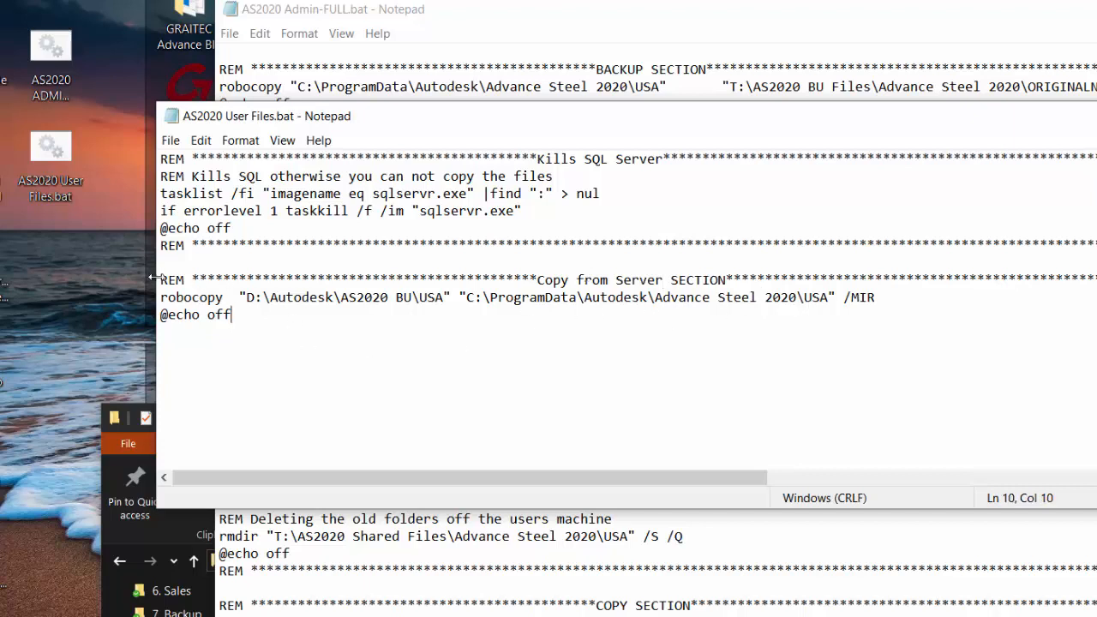
left_click_drag(159, 279, 535, 280)
type("REM ****************************************************************************************************************")
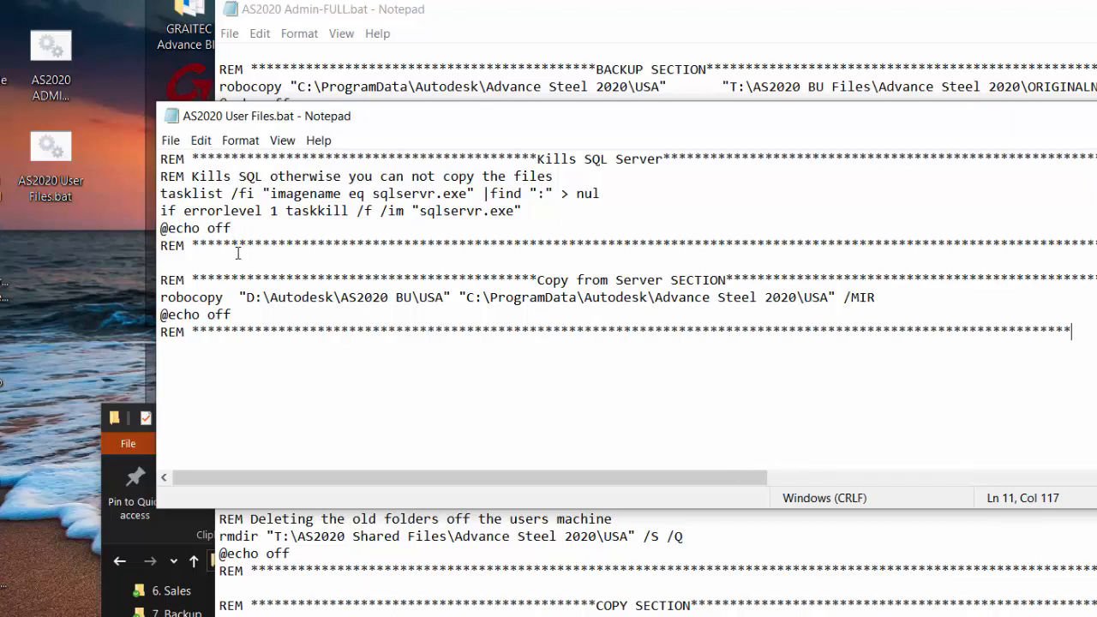
mouse_move(520, 417)
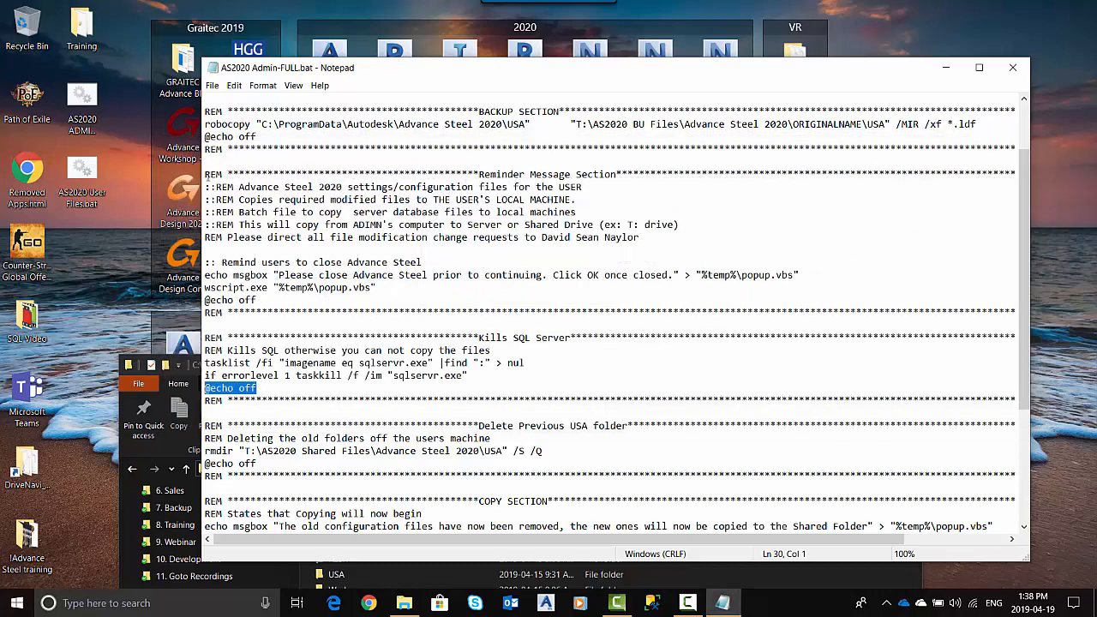
Step: Paste the admin script's echo-off and batch-process credit lines at the top of User Files.bat
left_click(82, 171)
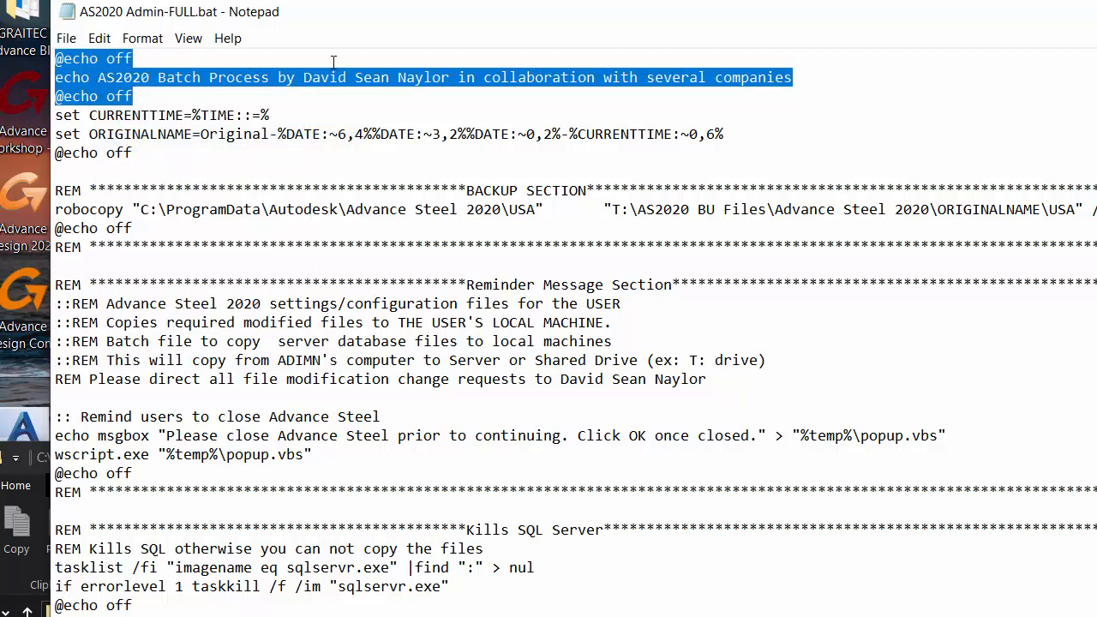
mouse_move(781, 62)
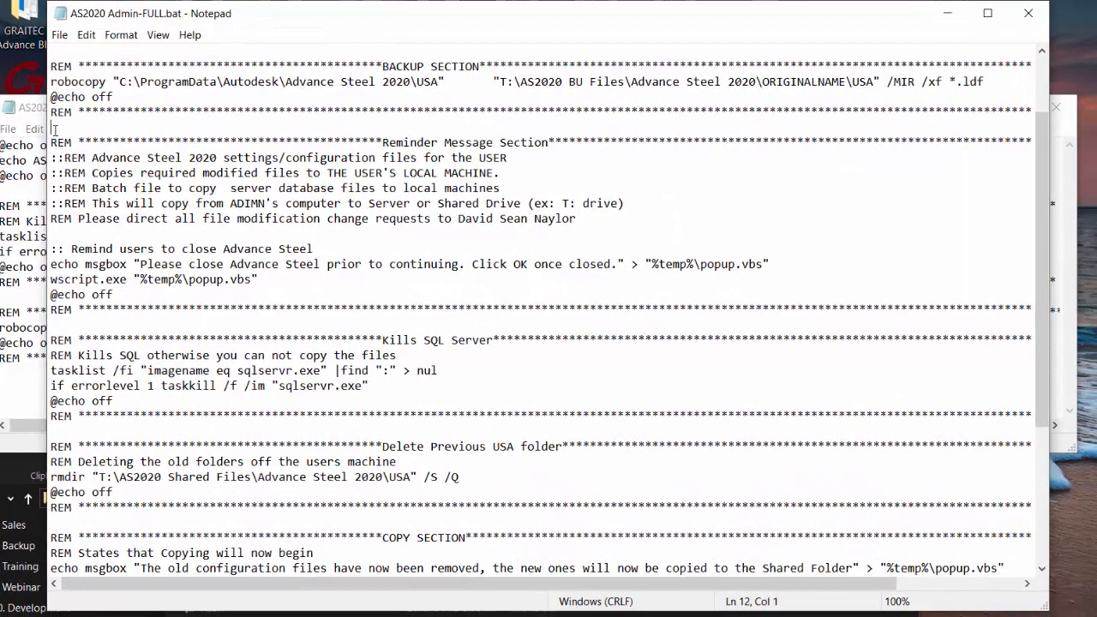
Step: Copy the Reminder Message section through its closing separator from Admin-FULL.bat for the user script
left_click_drag(50, 142, 278, 220)
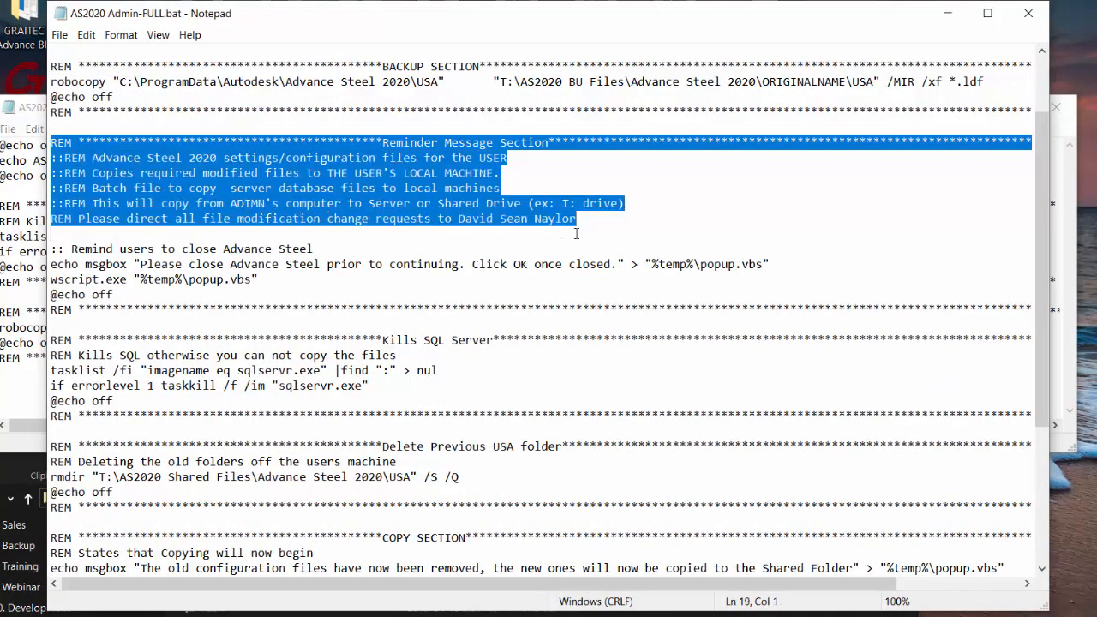
left_click_drag(576, 234, 590, 264)
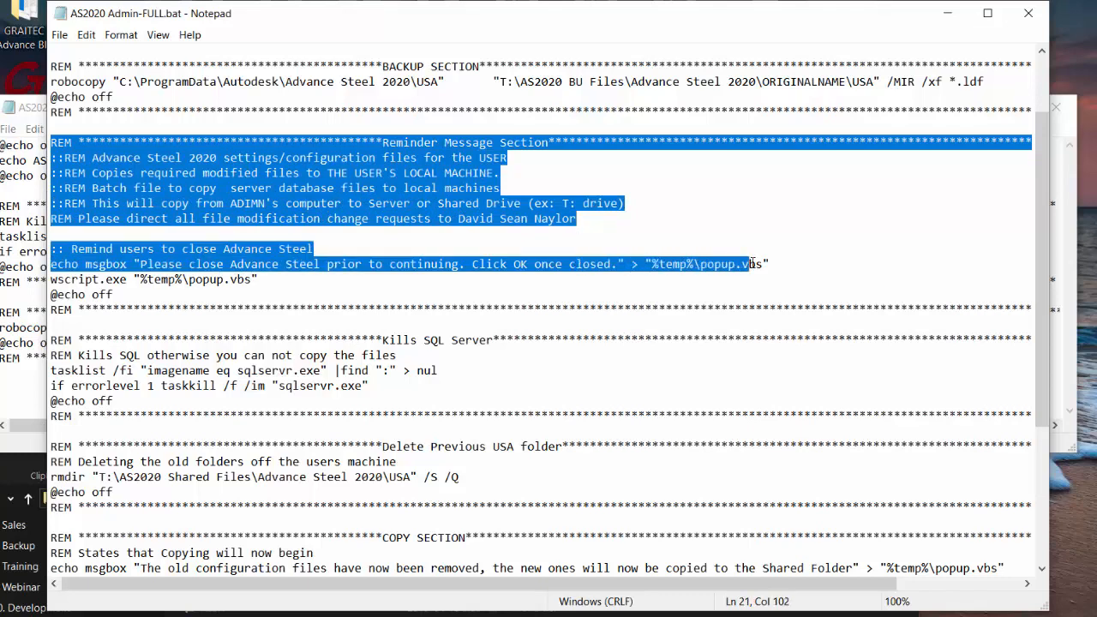
left_click_drag(751, 264, 754, 309)
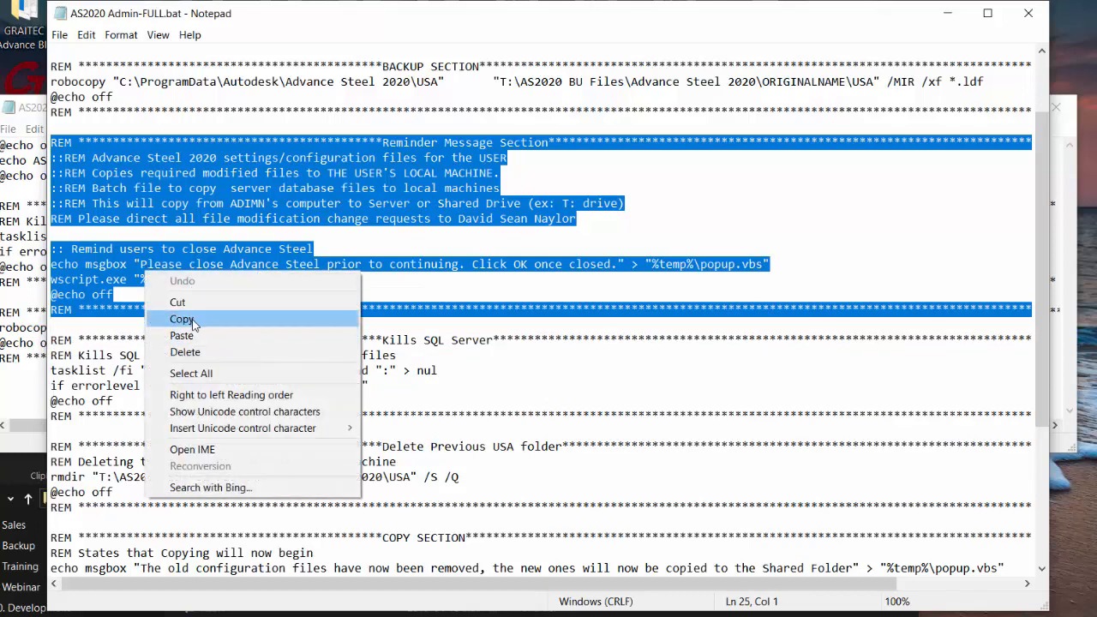
left_click(178, 319)
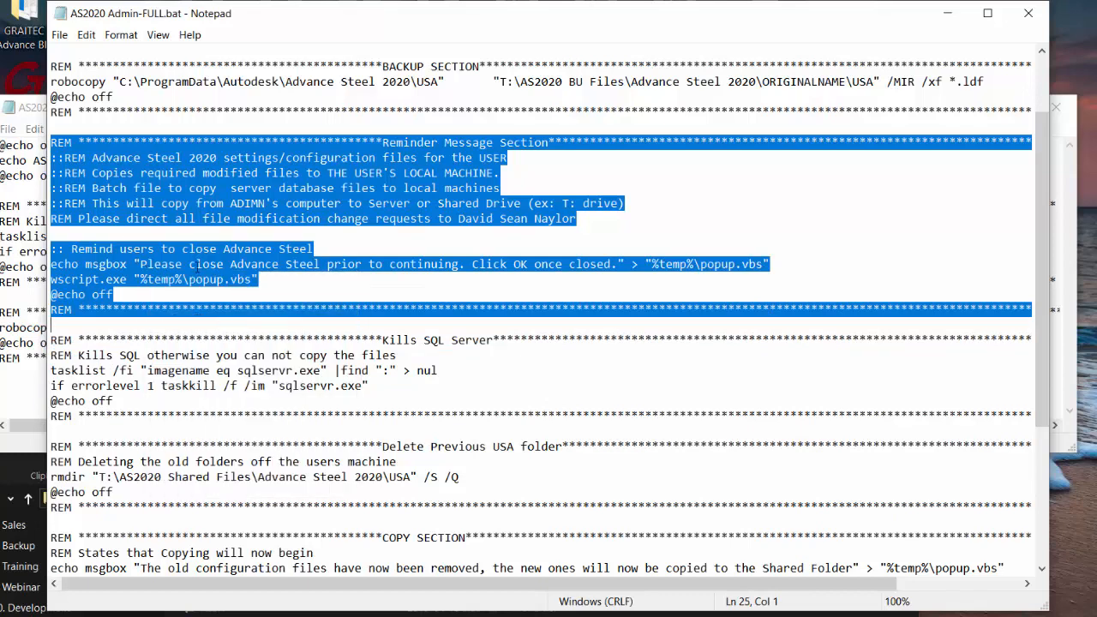
left_click(60, 264)
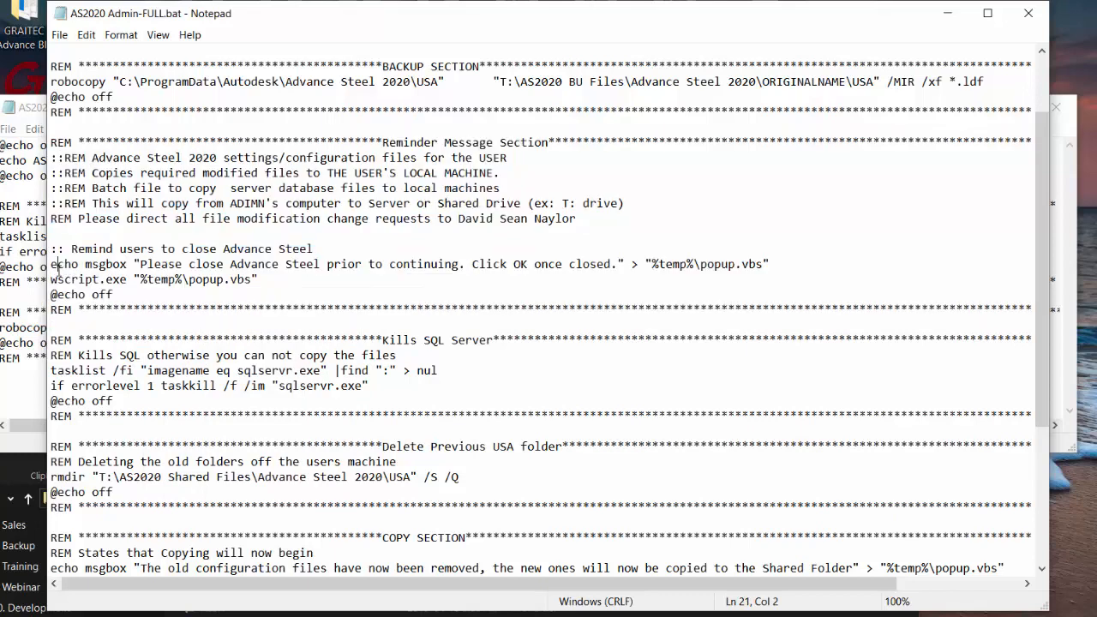
left_click_drag(51, 264, 75, 280)
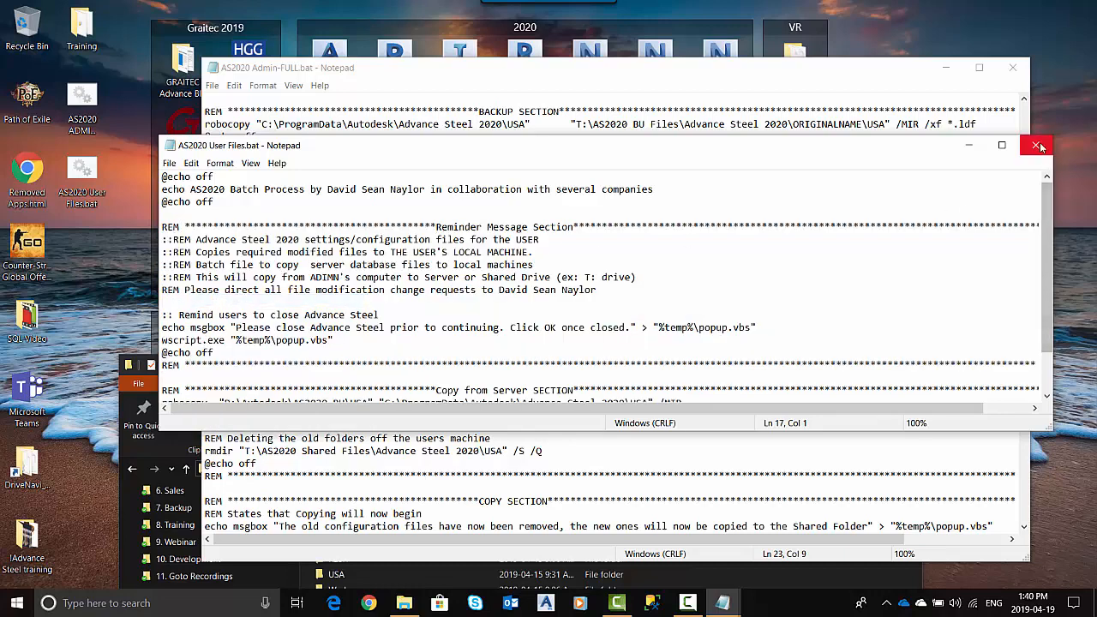
Step: Close the user script and OK the 'Please close Advance Steel' test-run reminder
left_click(1034, 144)
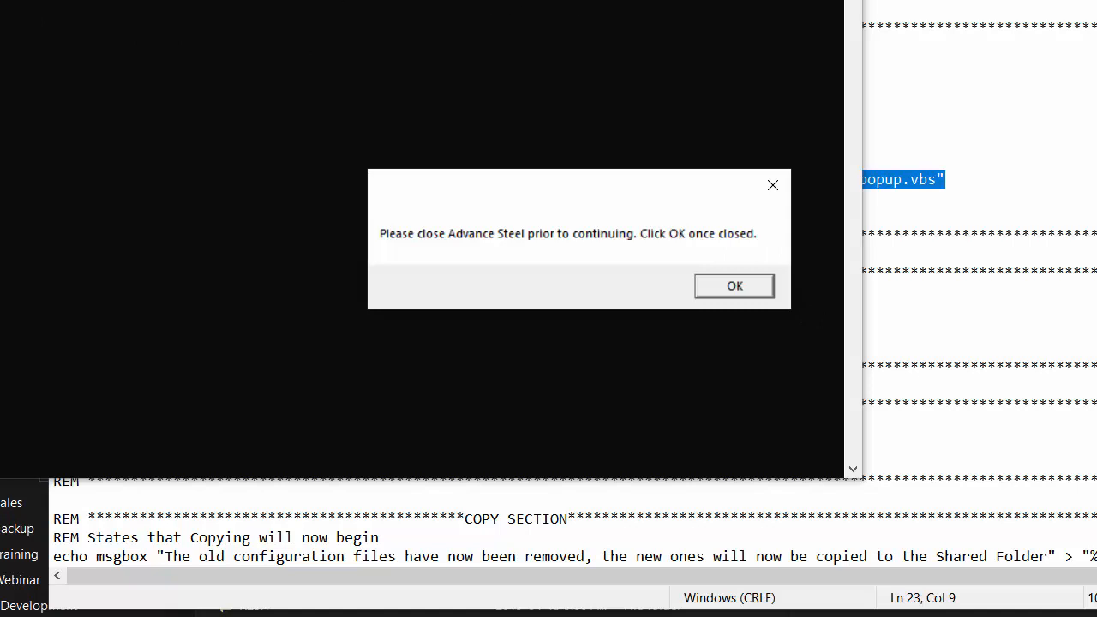
mouse_move(409, 271)
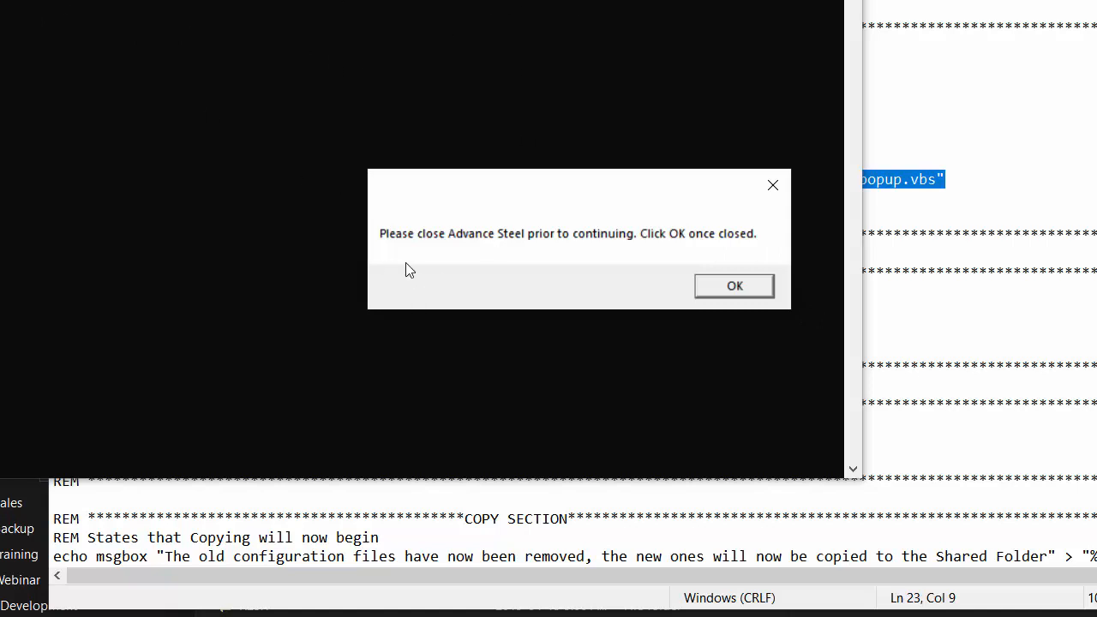
left_click(734, 285)
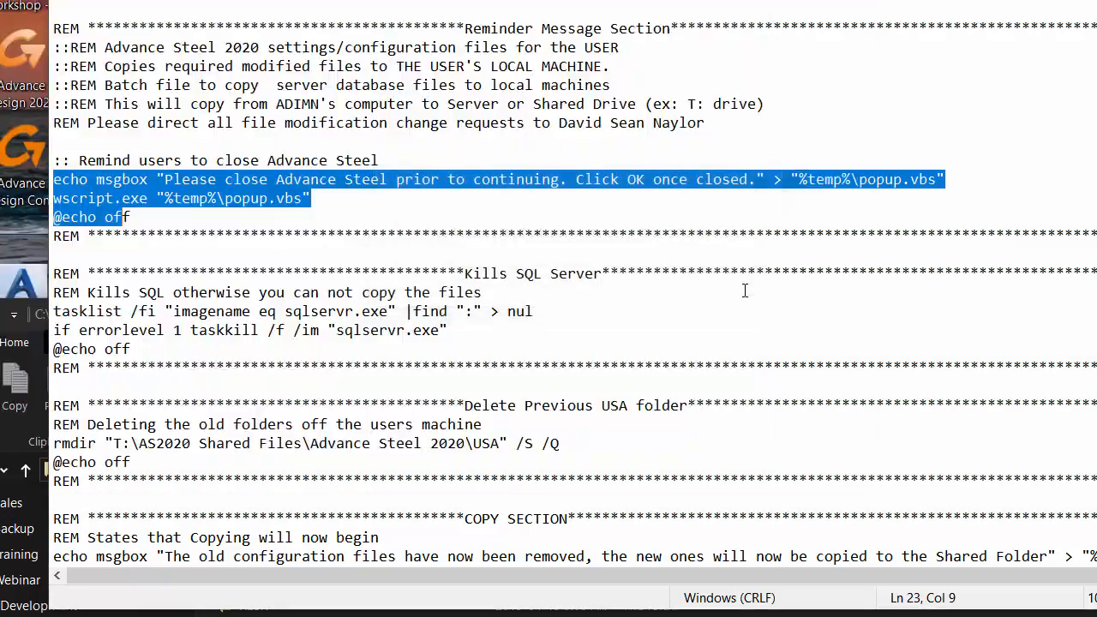
mouse_move(380, 199)
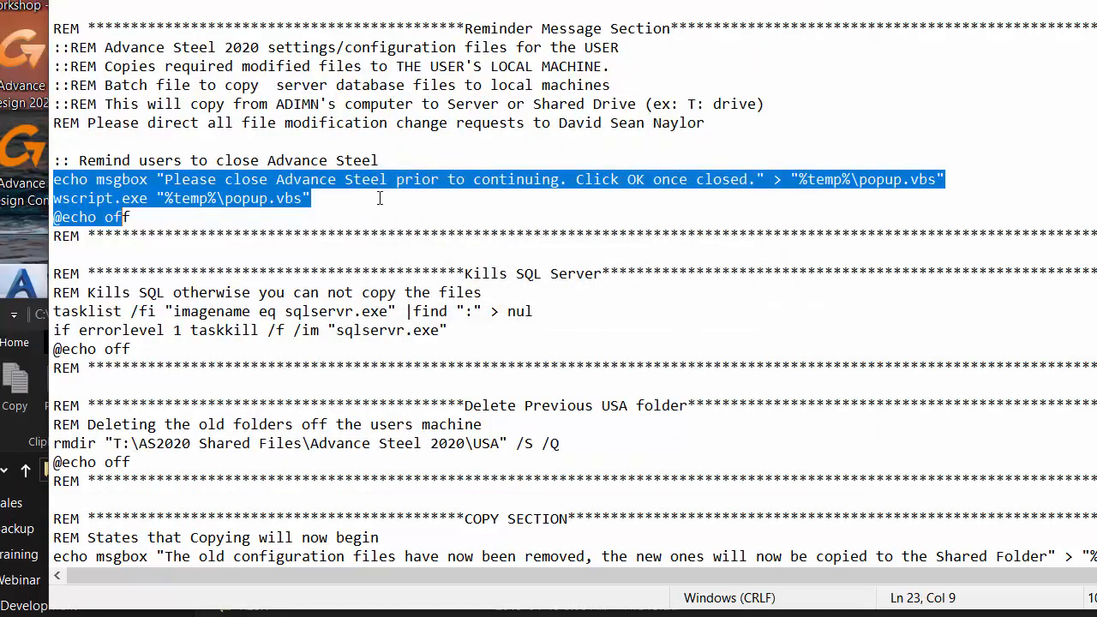
scroll("down", 3)
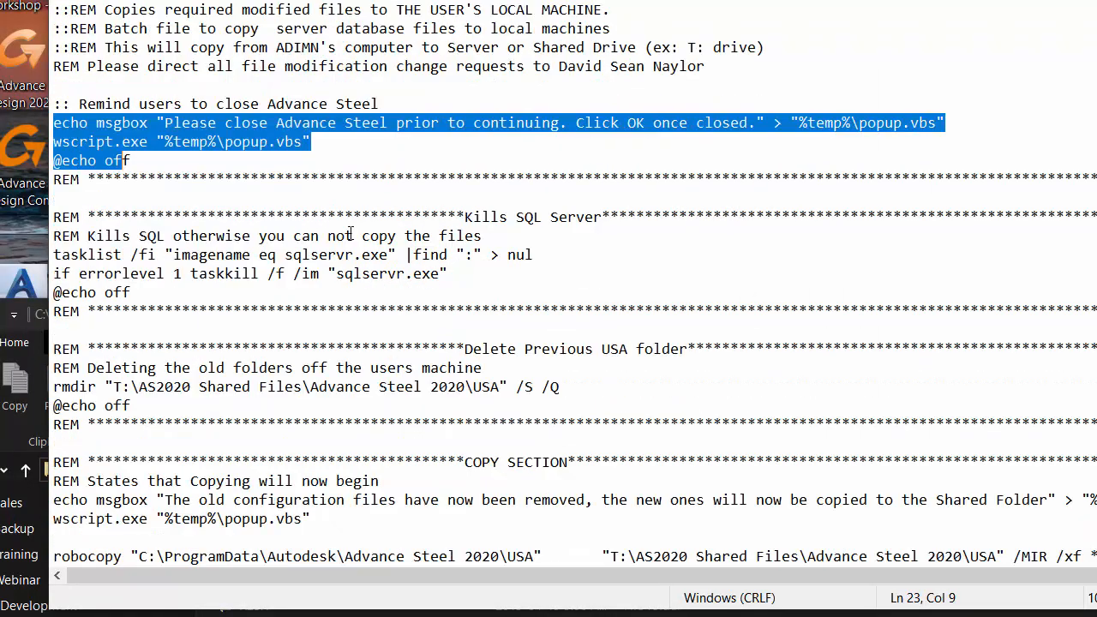
Step: Copy the admin script's Delete Previous USA folder section and paste it into AS2020 User Files.bat
scroll("down", 3)
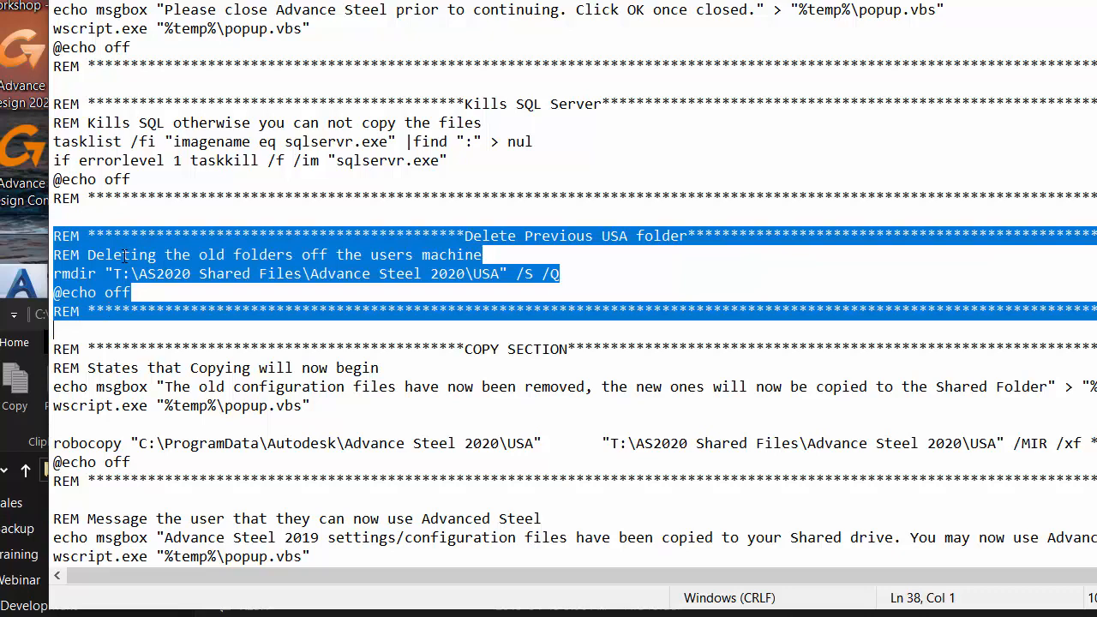
right_click(128, 254)
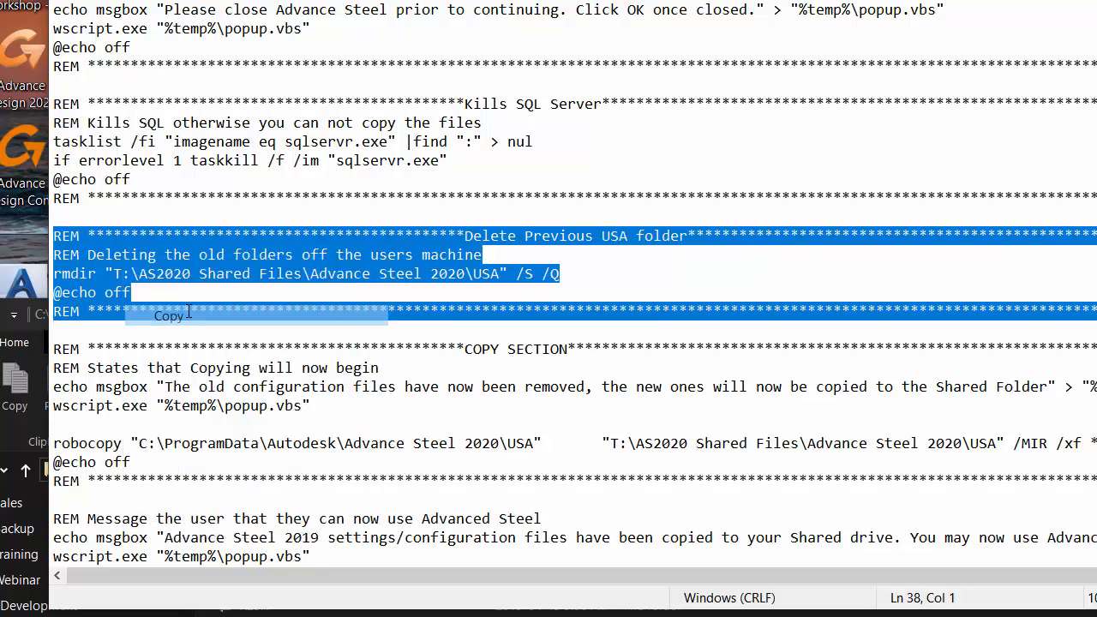
left_click(55, 274)
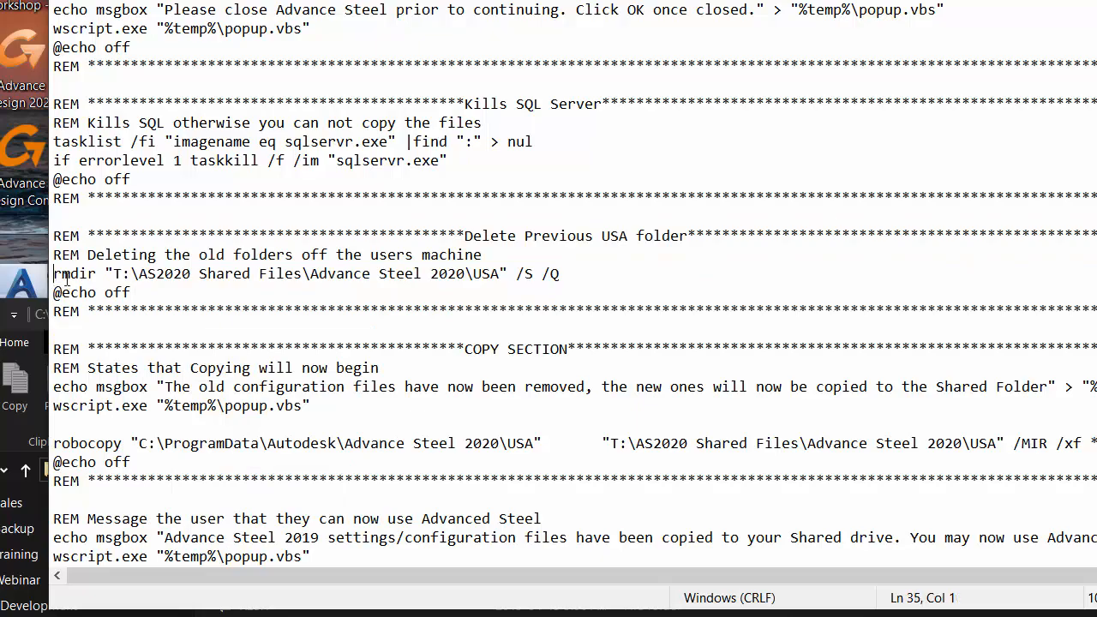
left_click_drag(117, 274, 221, 274)
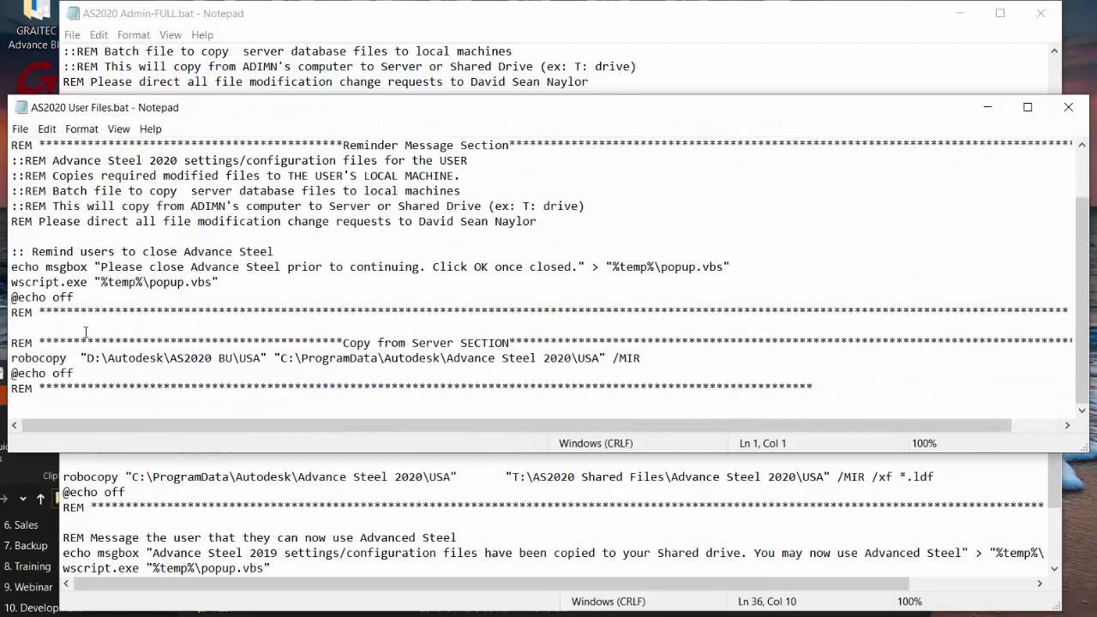
right_click(86, 333)
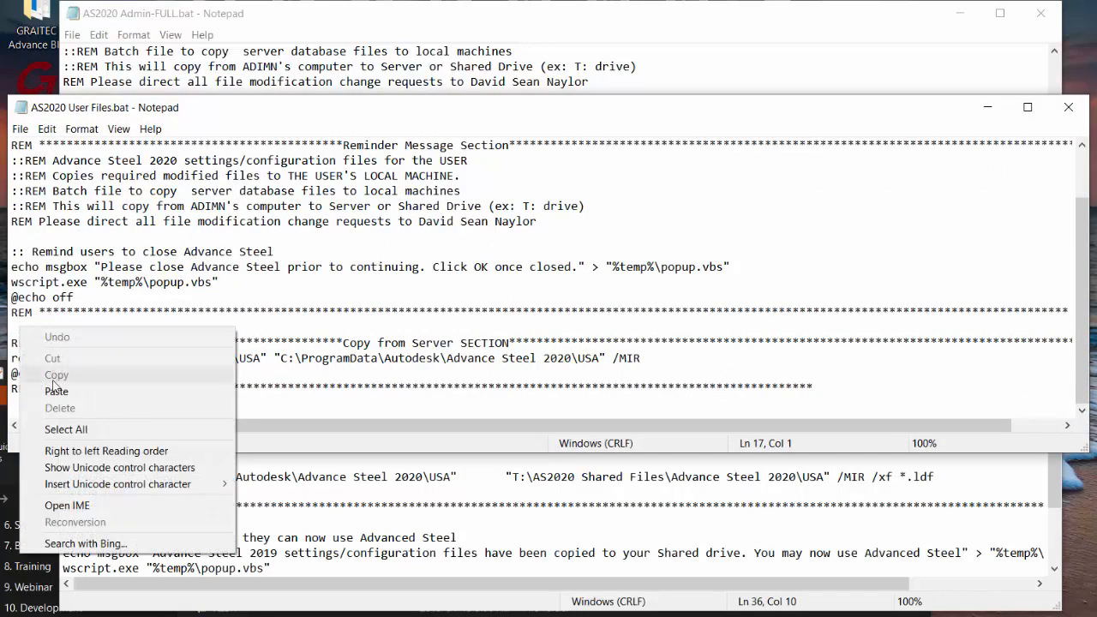
left_click(460, 353)
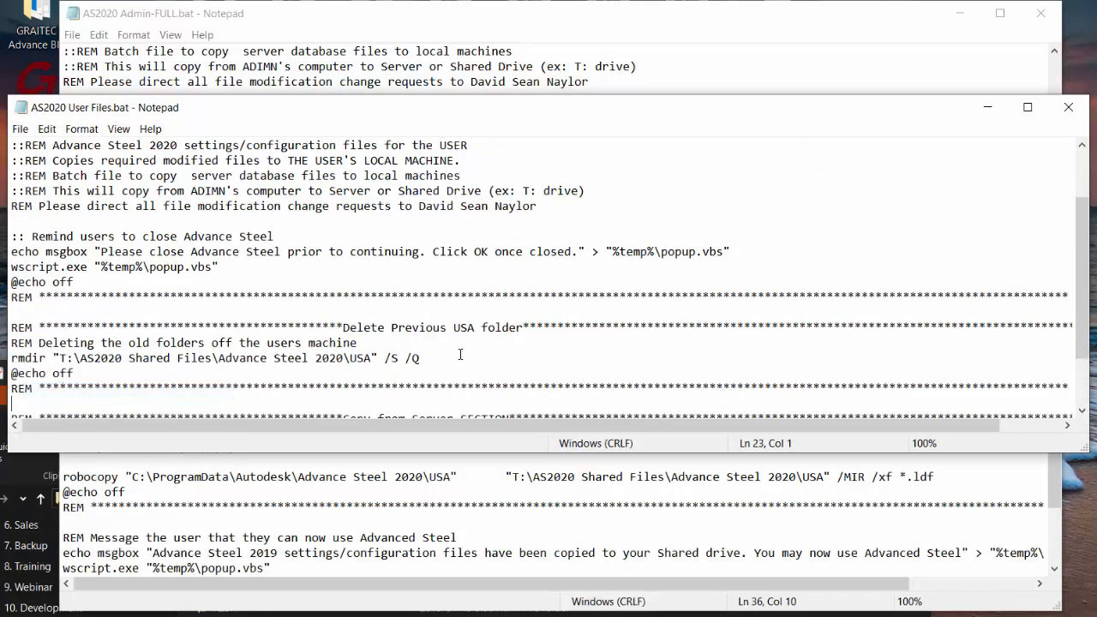
Step: Review the pasted D:\Autodesk\AS2020 BU source and T:\AS2020 Shared Files rmdir paths, then OK the reminder popup
scroll("down", 3)
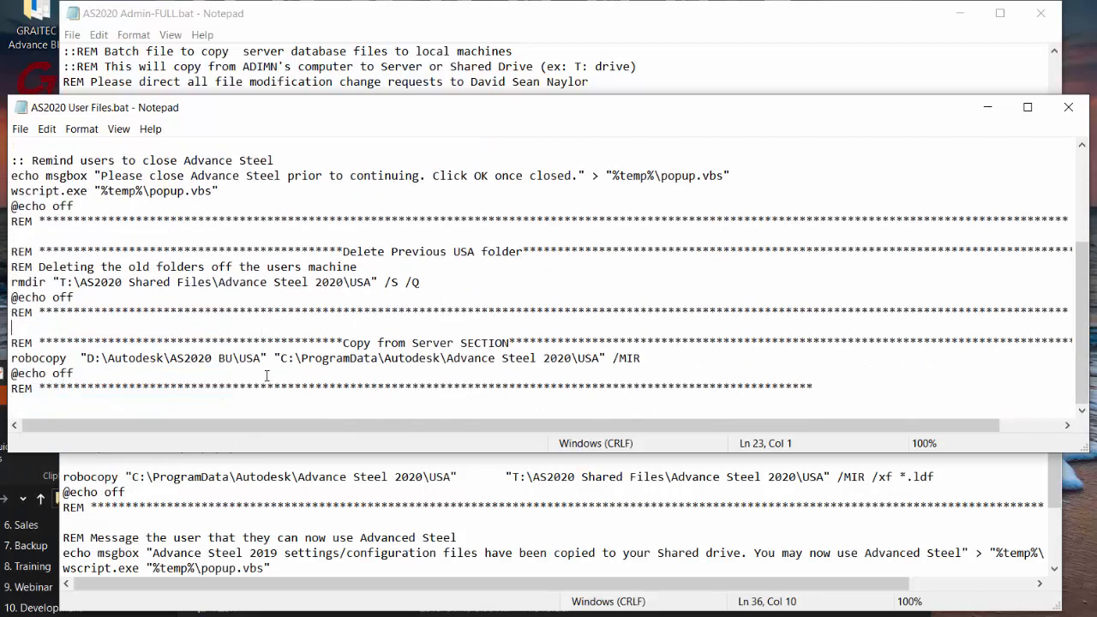
left_click_drag(90, 358, 232, 358)
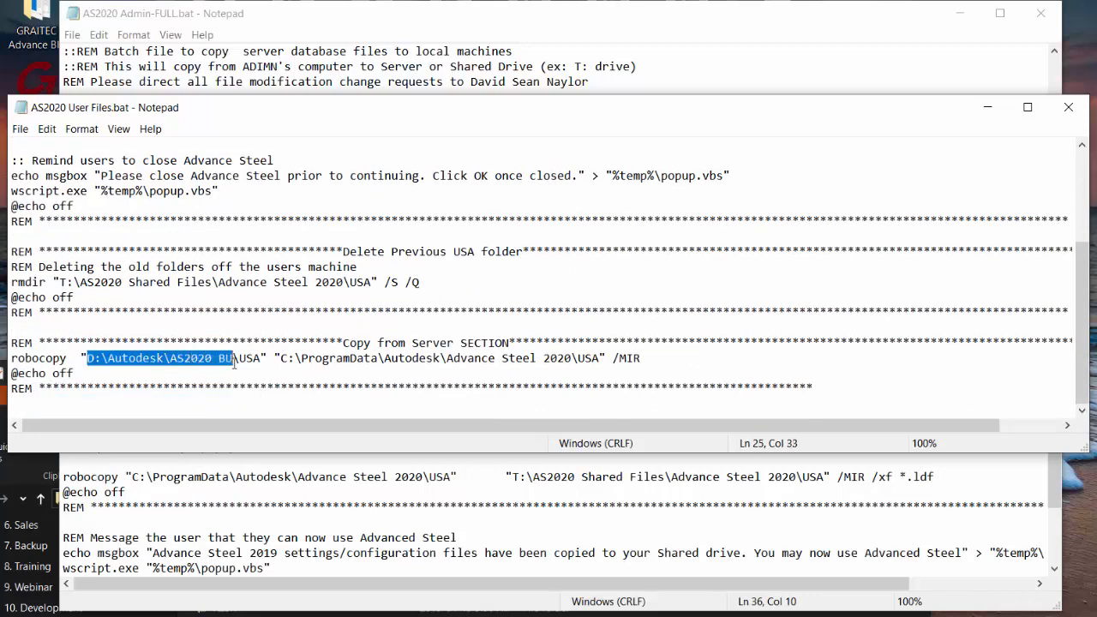
left_click(281, 358)
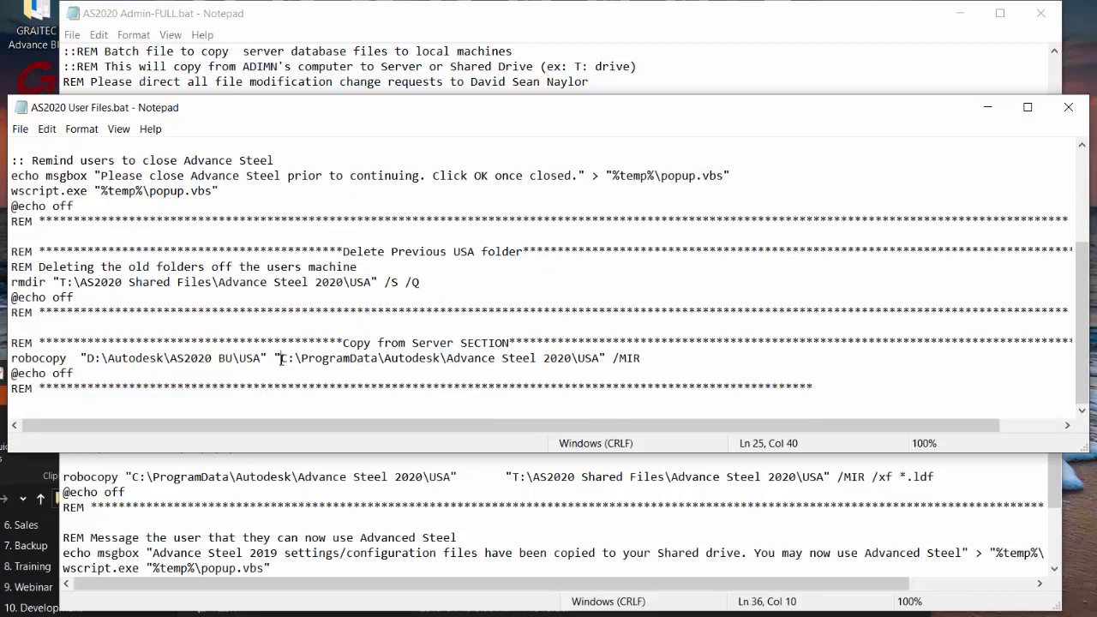
left_click_drag(282, 359, 600, 358)
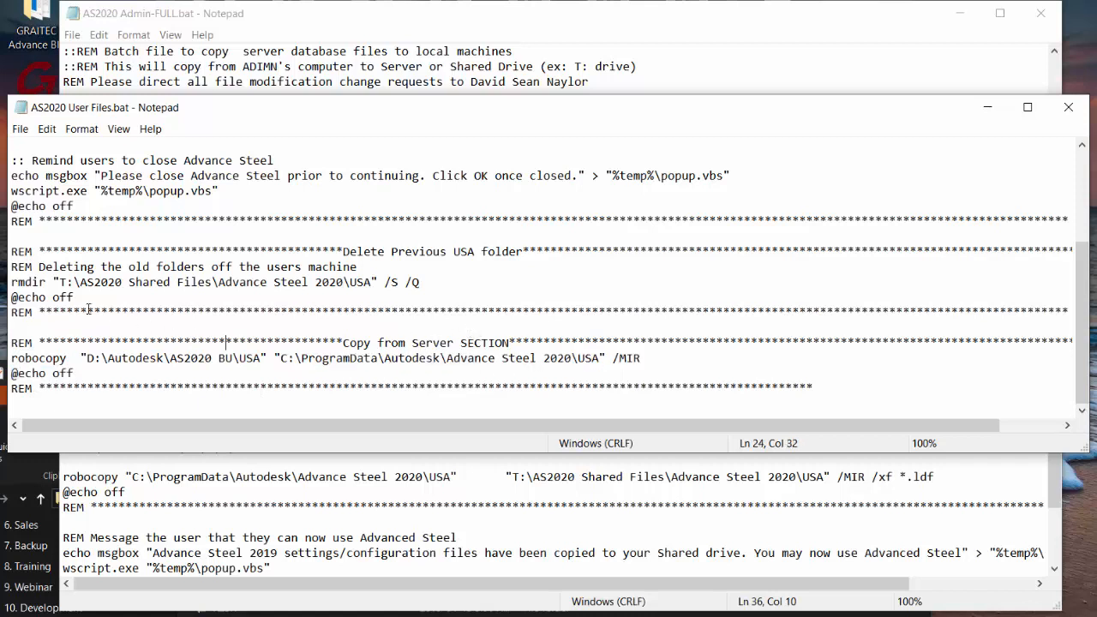
left_click_drag(85, 281, 219, 281)
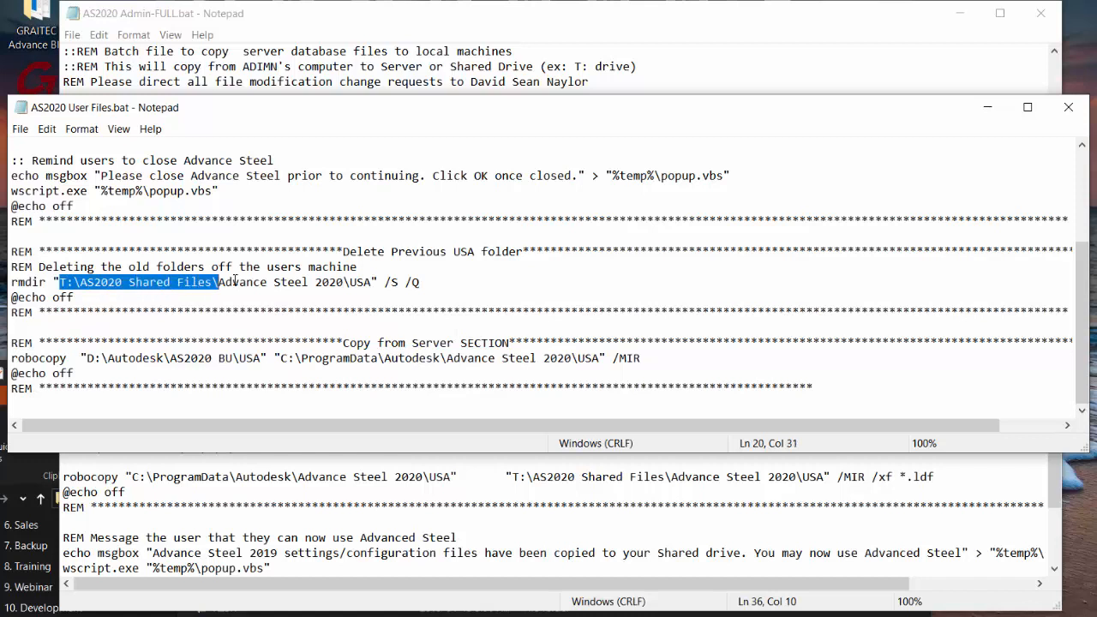
left_click_drag(220, 281, 373, 281)
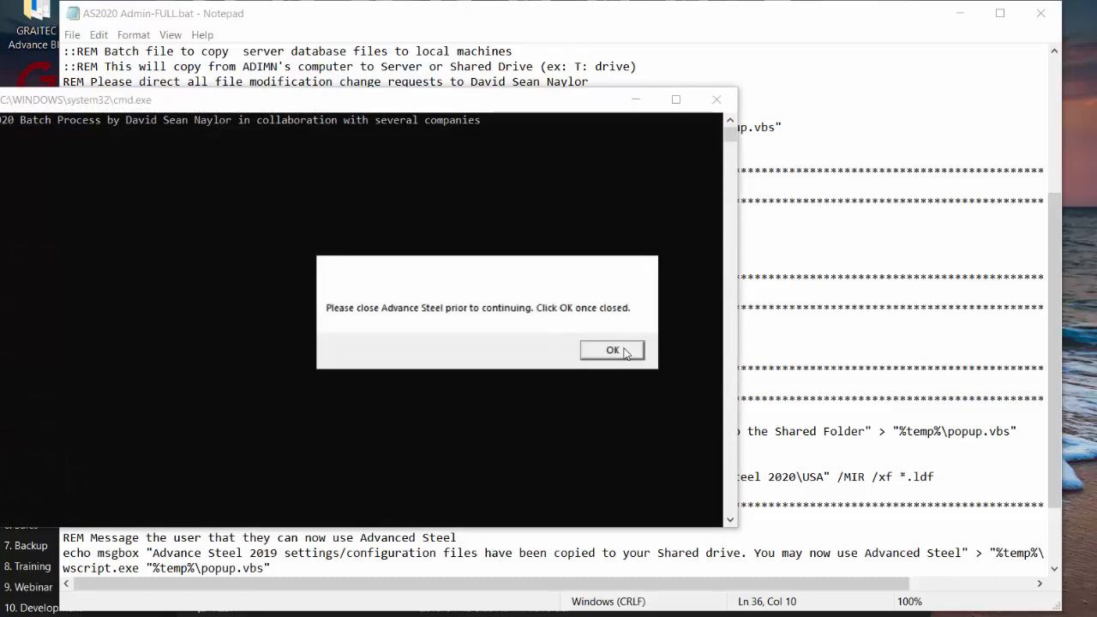
left_click(612, 349)
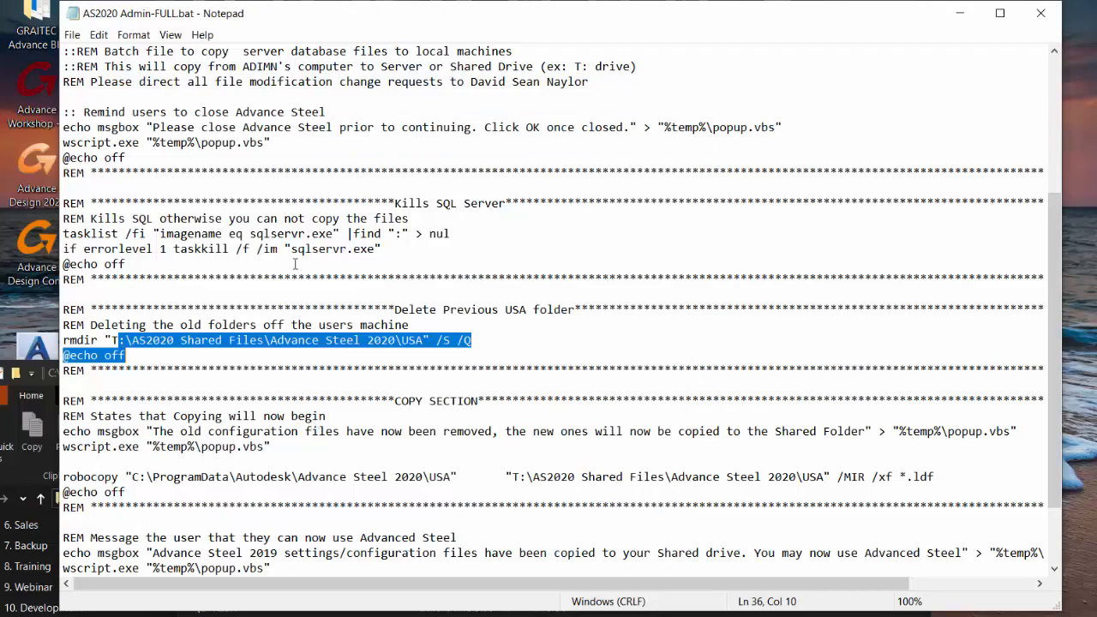
mouse_move(421, 417)
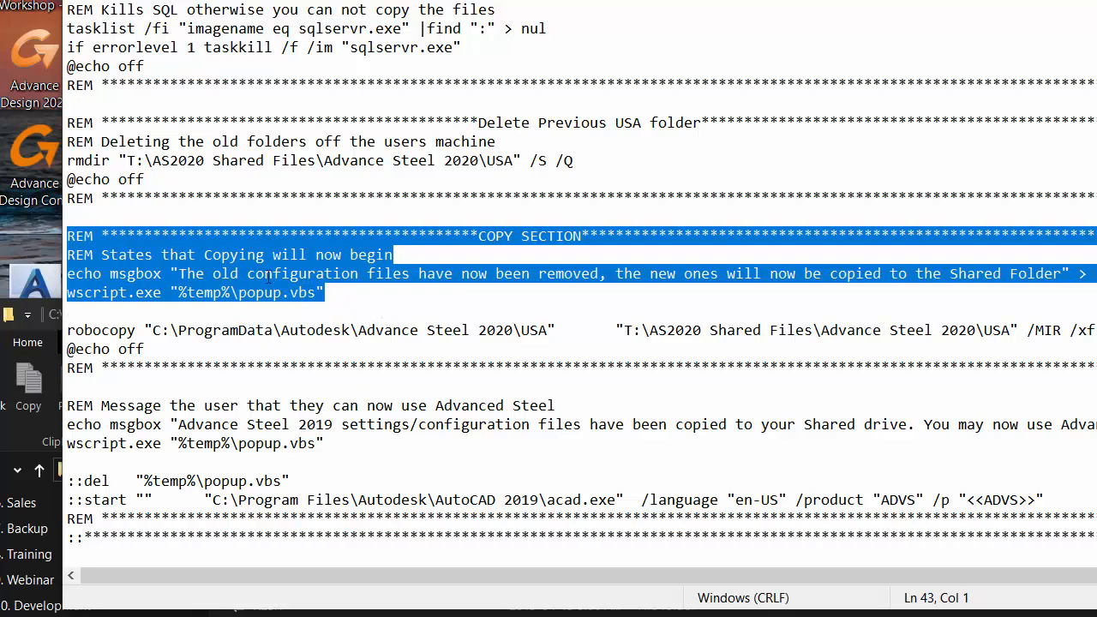
Step: Copy the admin script's COPY SECTION block with its robocopy command for the user script
left_click(77, 216)
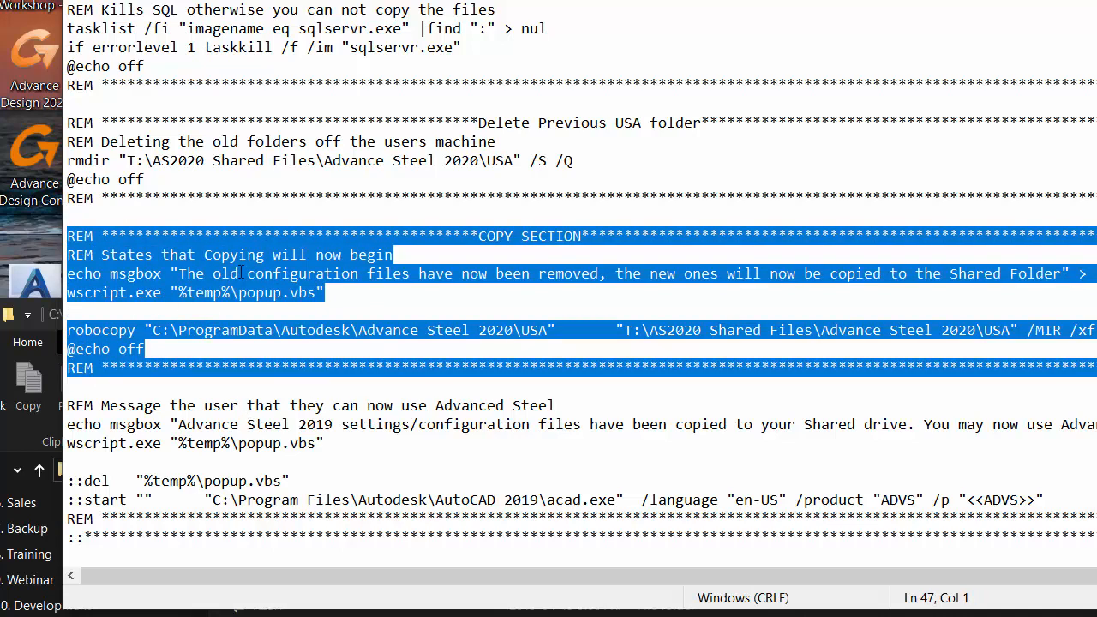
right_click(244, 273)
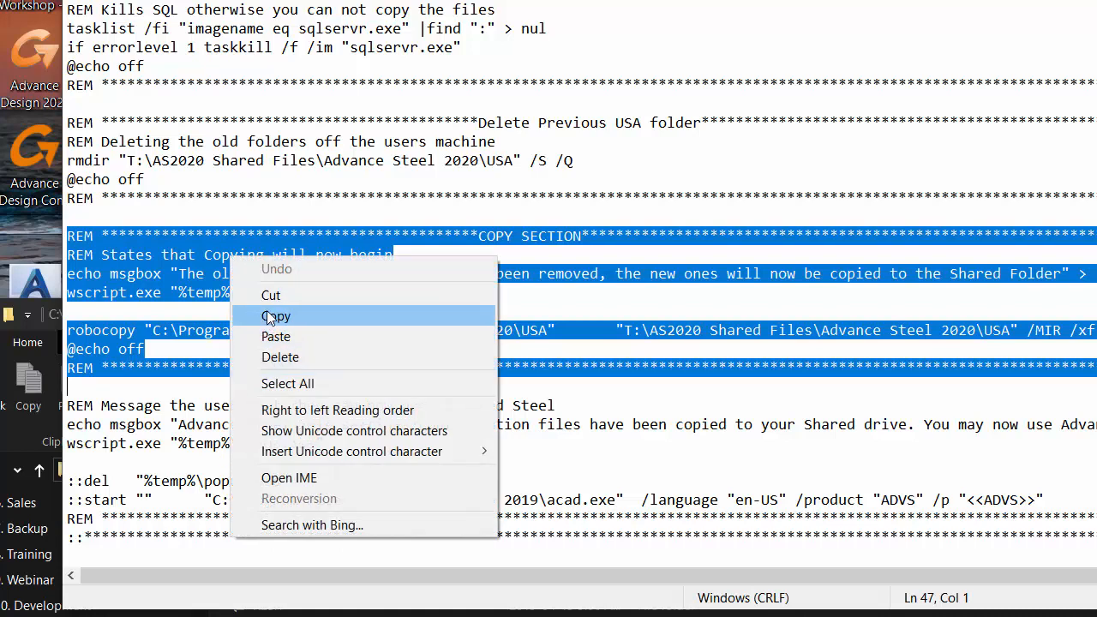
left_click(275, 316)
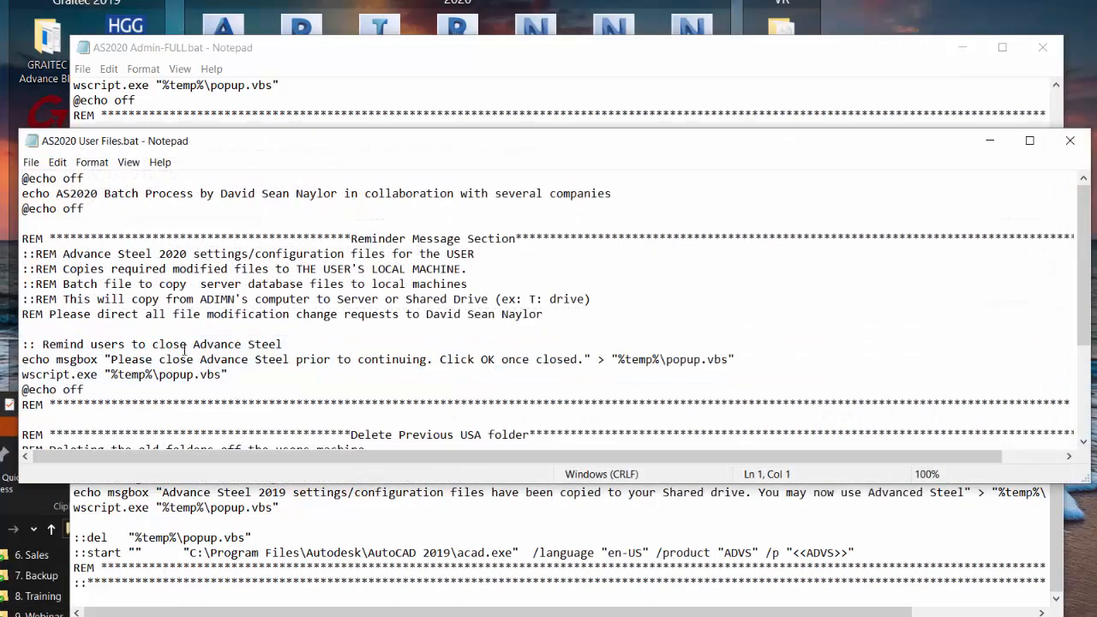
scroll("down", 3)
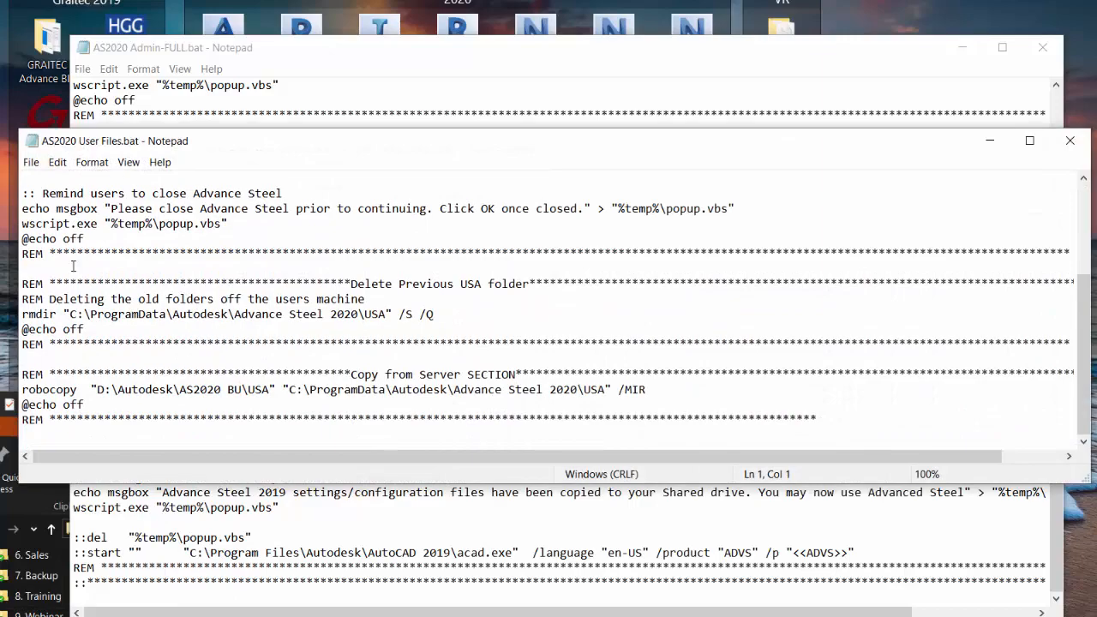
mouse_move(103, 357)
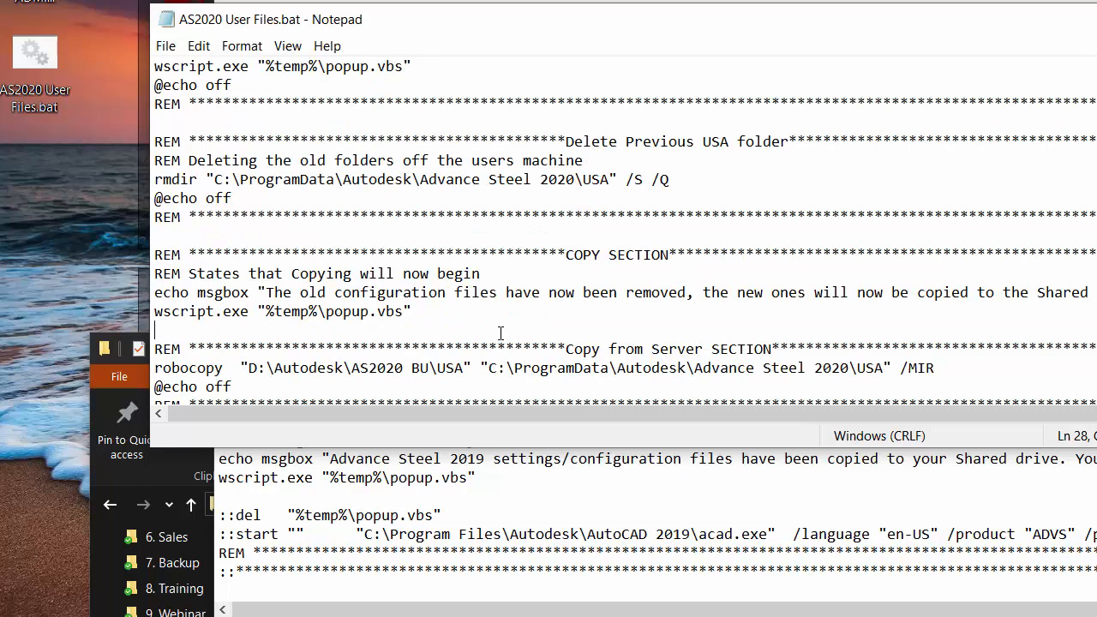
mouse_move(894, 317)
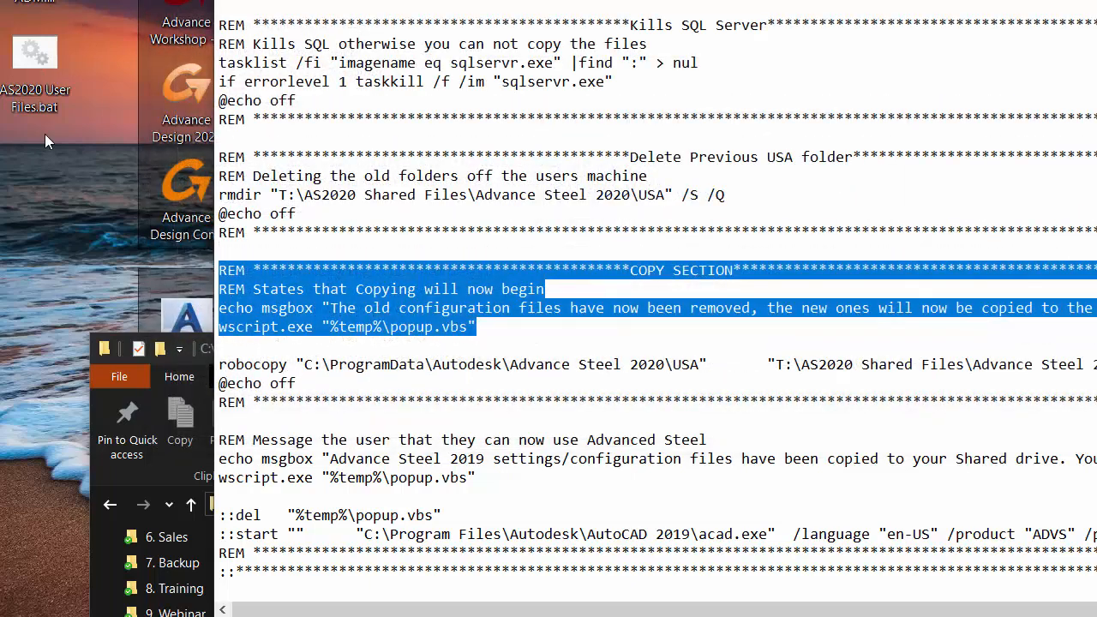
mouse_move(48, 97)
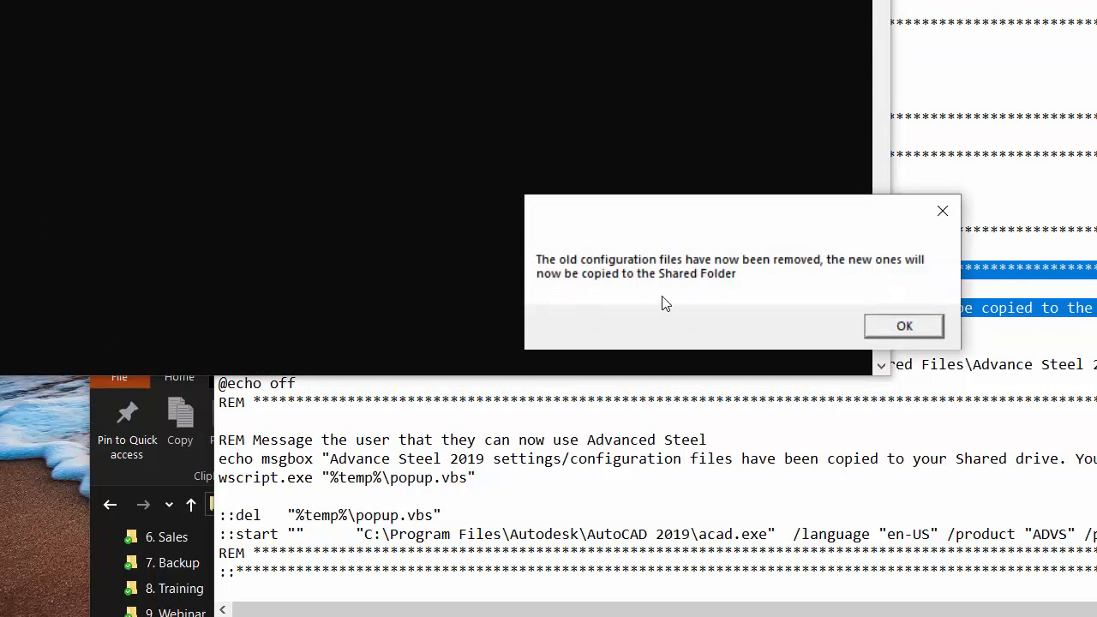
mouse_move(759, 268)
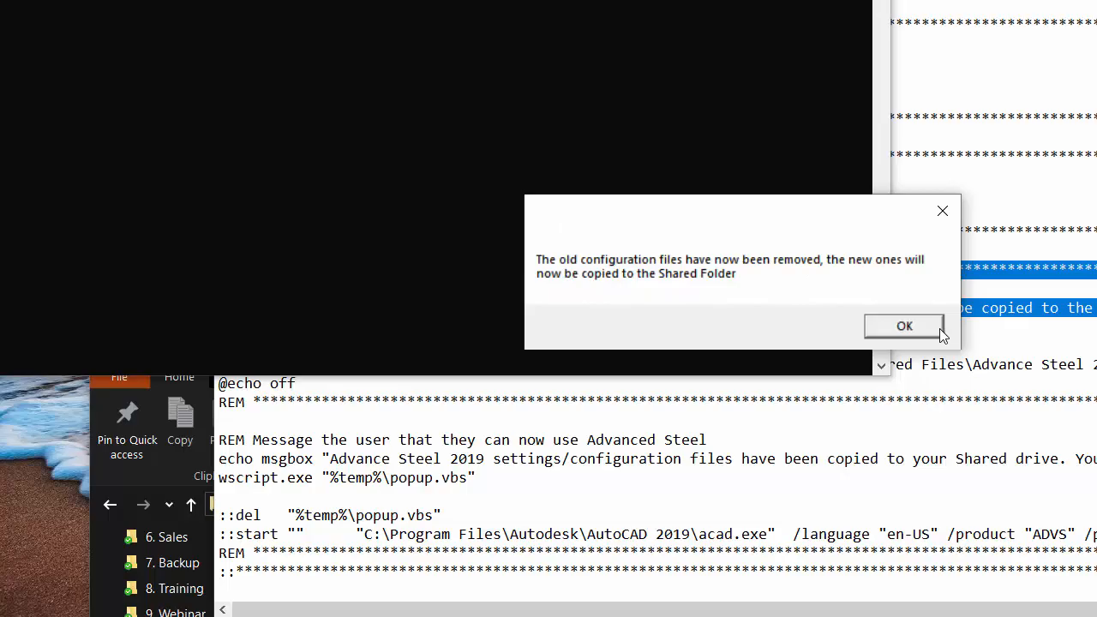
Step: OK the 'old configuration files have now been removed' test-run popup
left_click(905, 326)
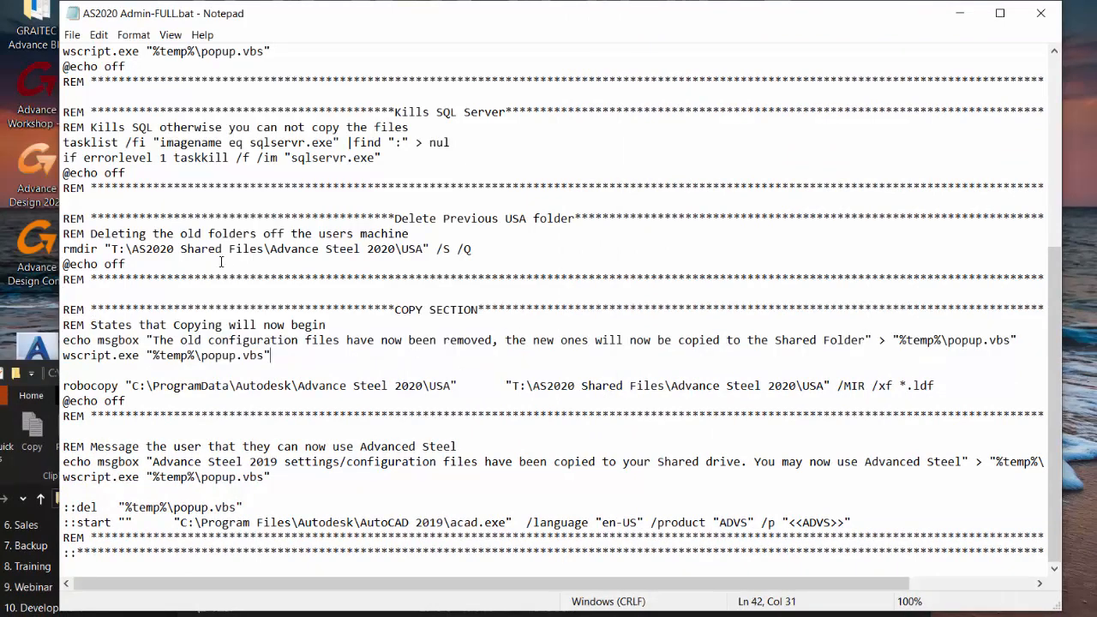
left_click(113, 249)
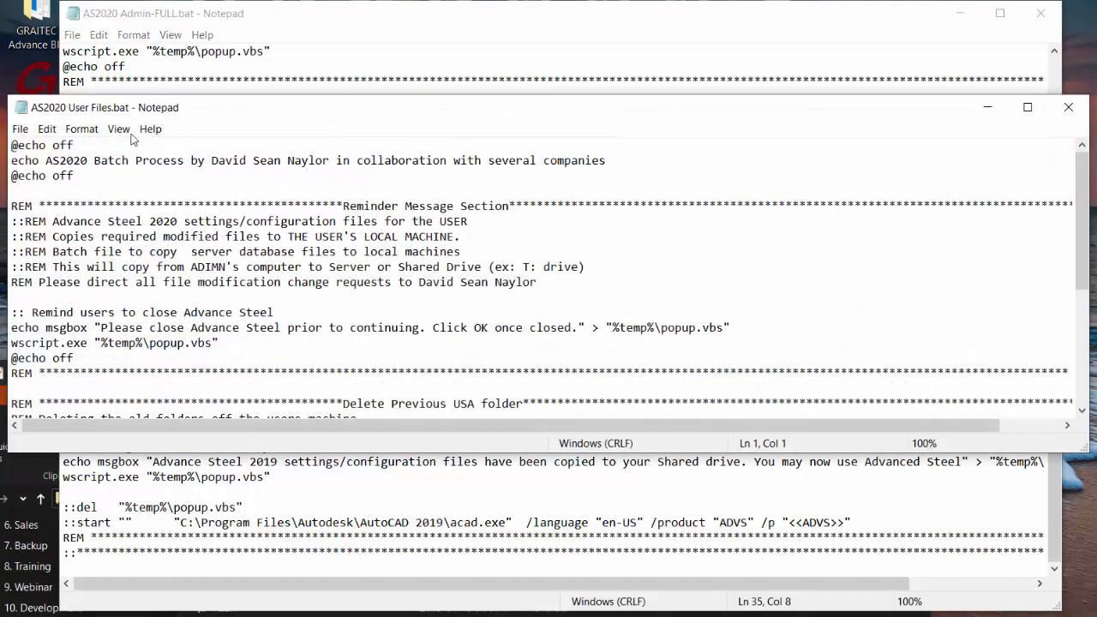
scroll("down", 3)
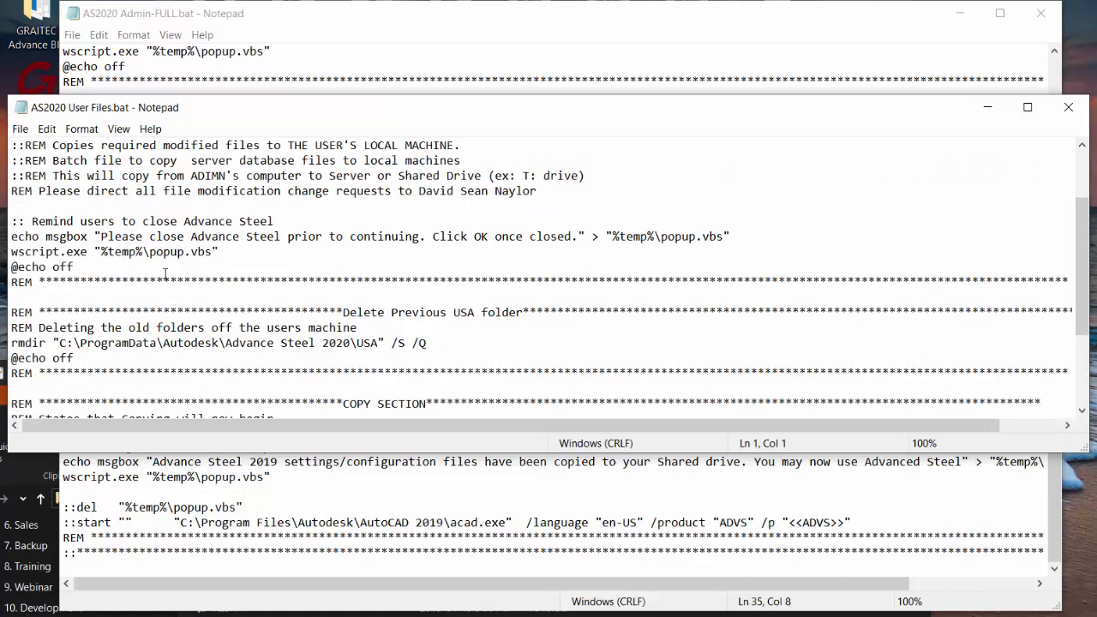
mouse_move(188, 309)
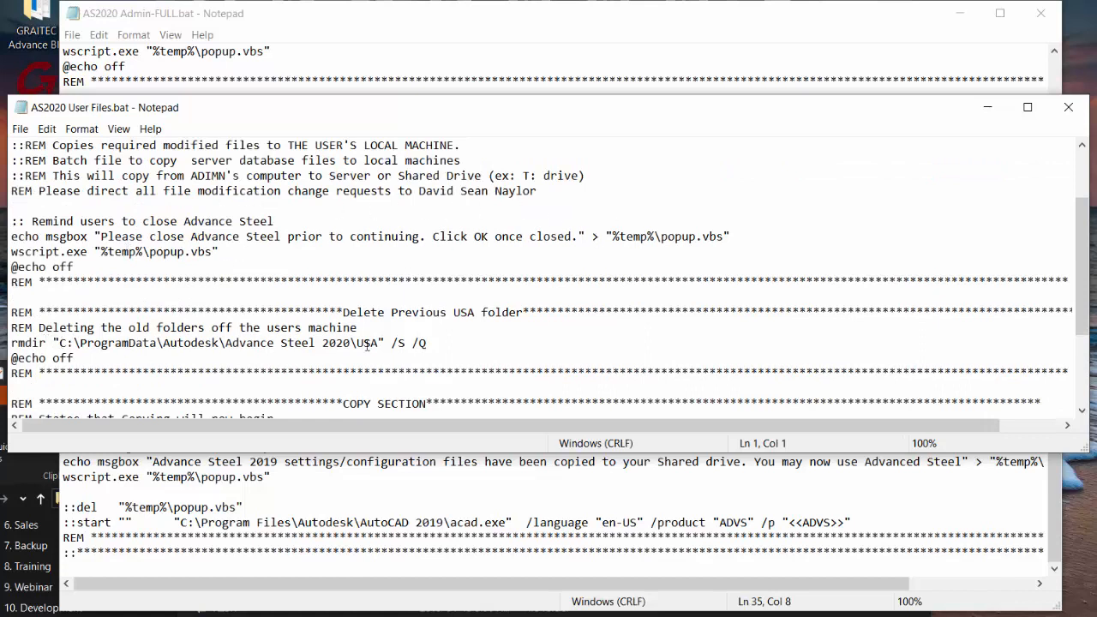
scroll("down", 3)
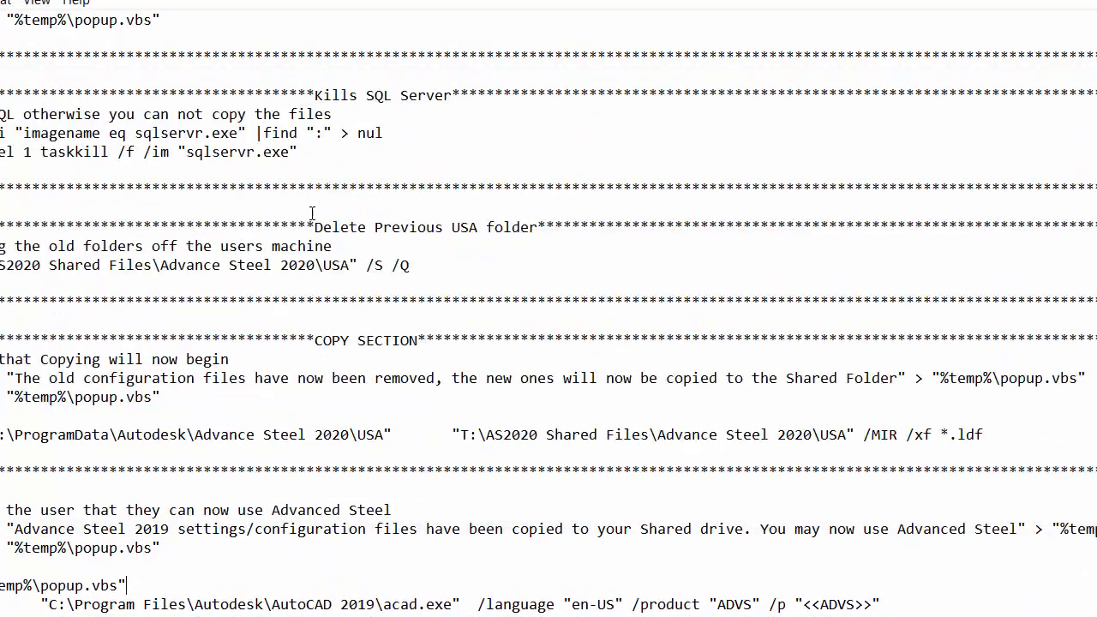
mouse_move(278, 325)
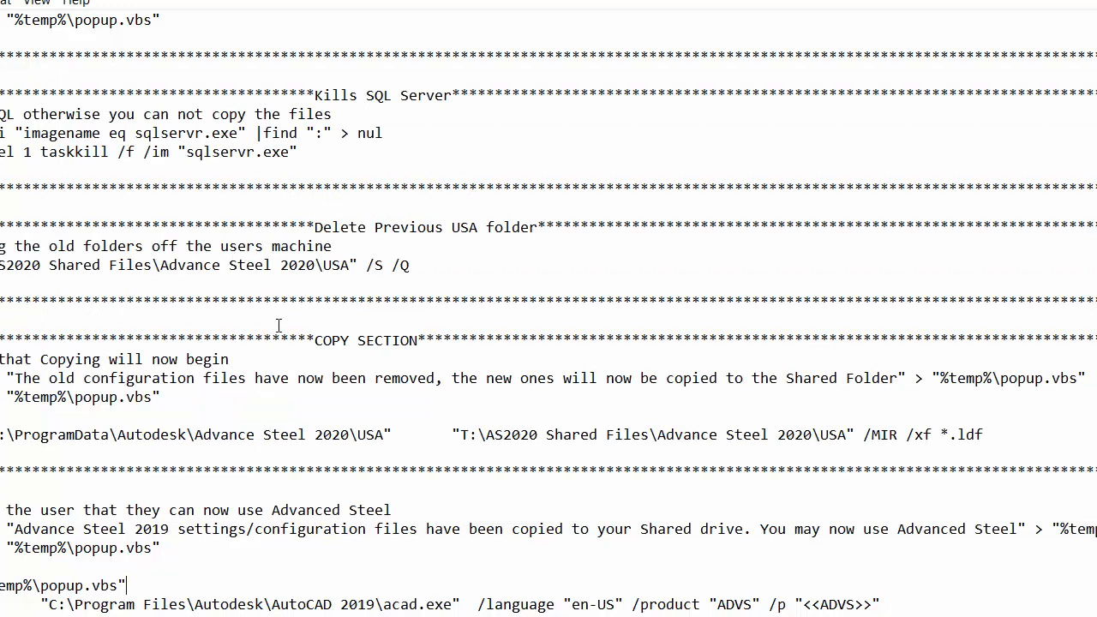
mouse_move(84, 236)
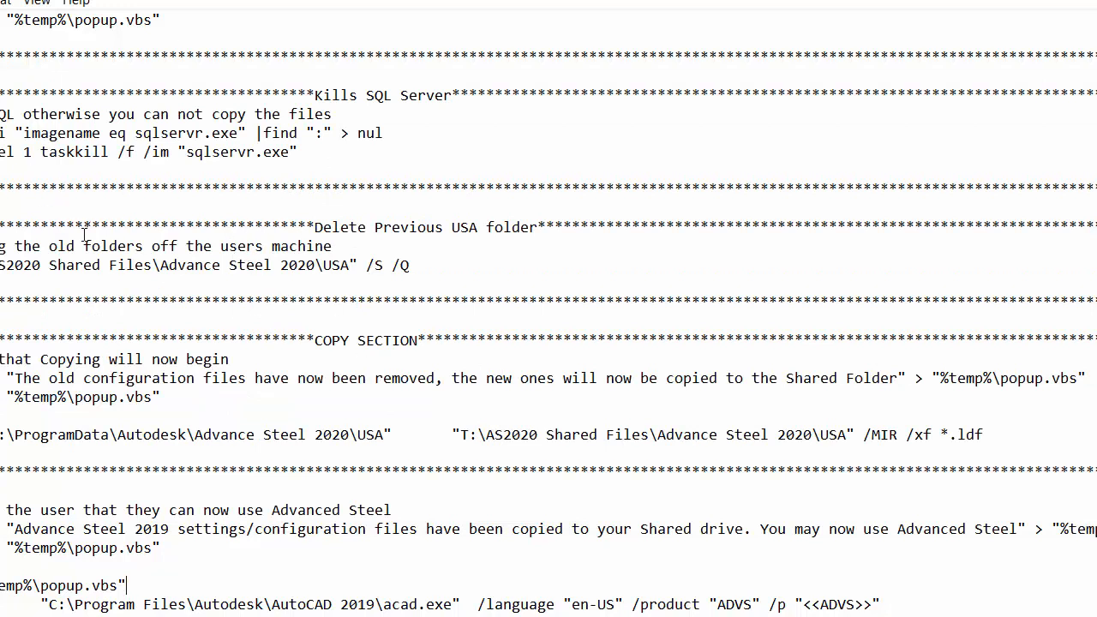
mouse_move(442, 254)
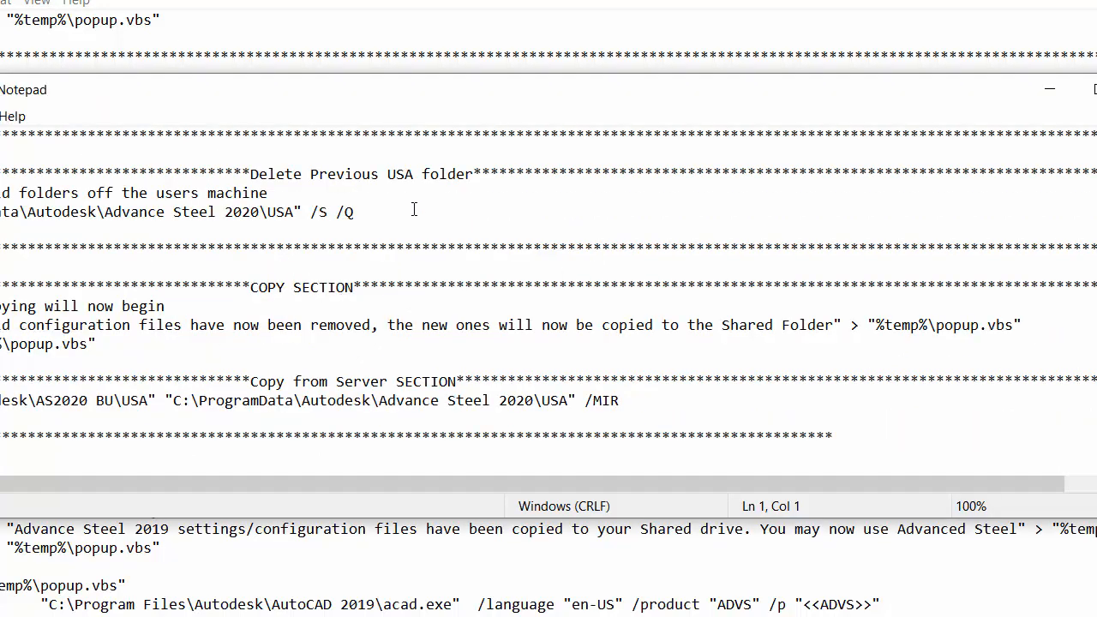
mouse_move(215, 44)
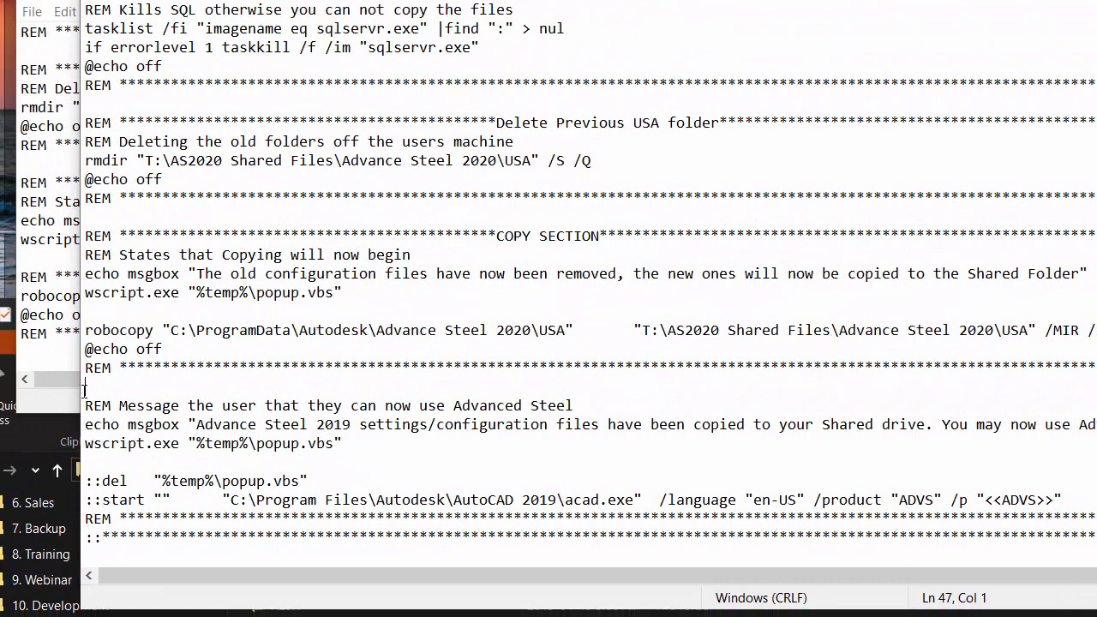
Step: Select and copy the 'REM Message the user' lines saying Advanced Steel is ready to use
left_click_drag(84, 404, 180, 425)
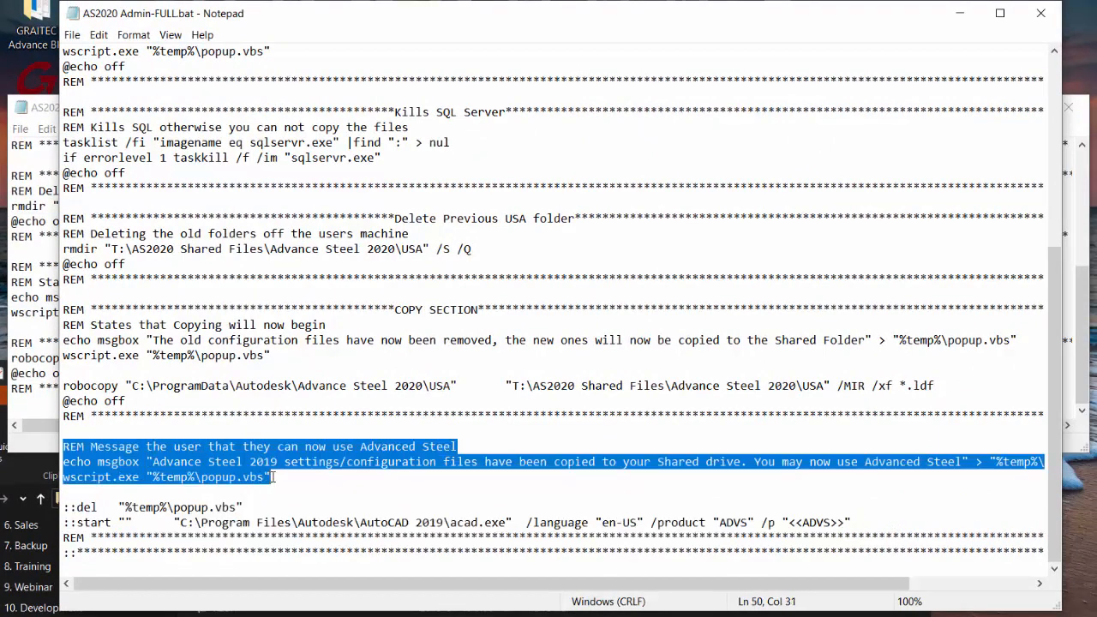
right_click(274, 477)
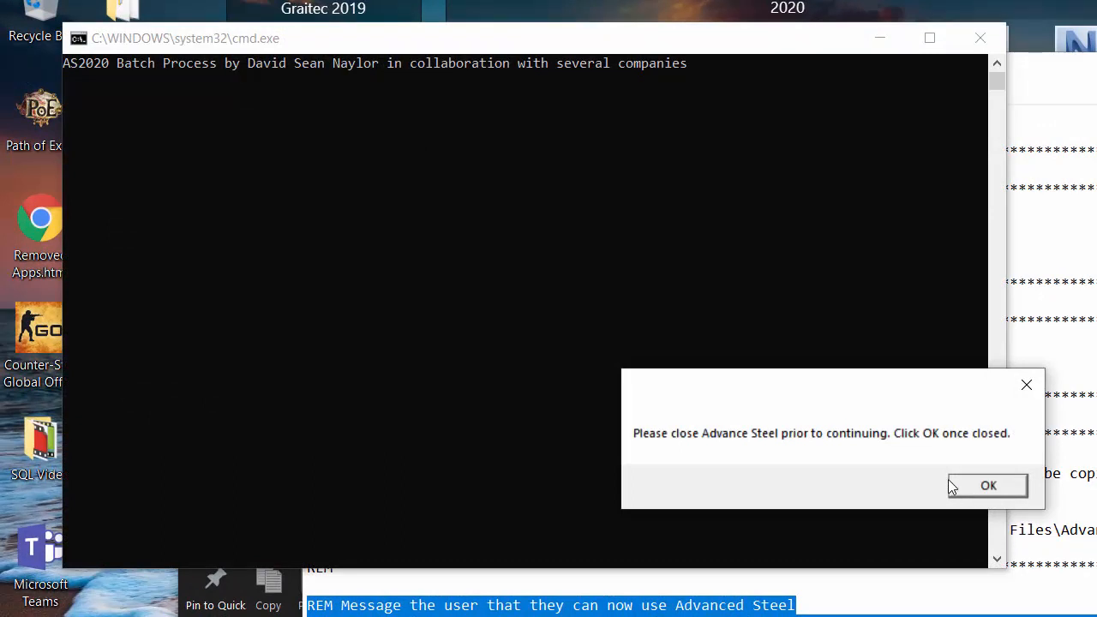
mouse_move(1012, 499)
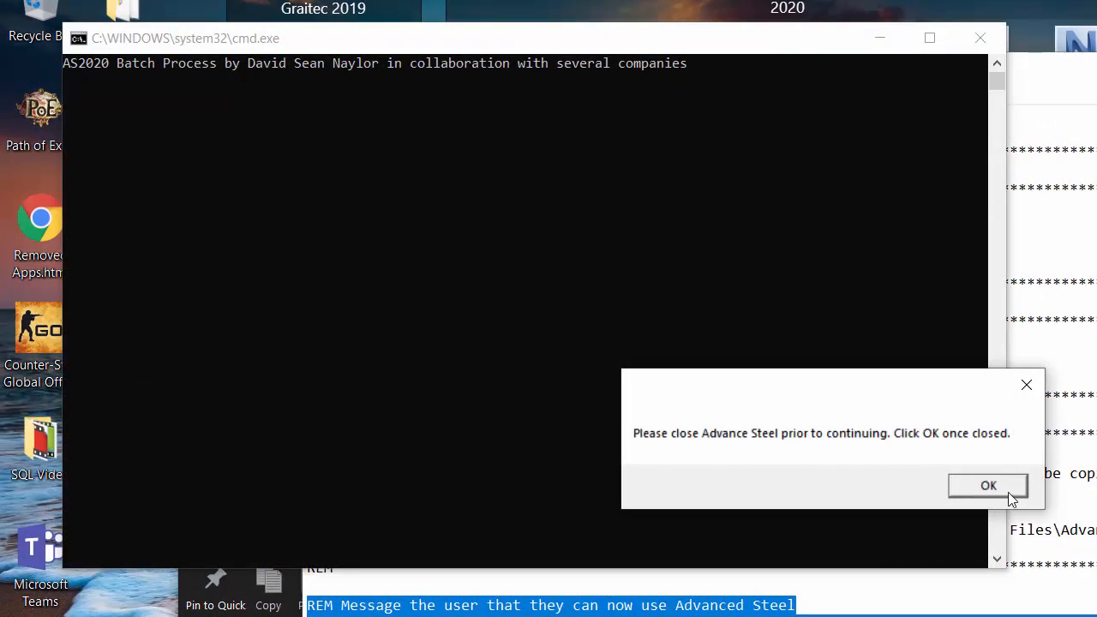
Step: OK the close-Advance-Steel, files-removed and files-copied popups of the admin test run
left_click(987, 485)
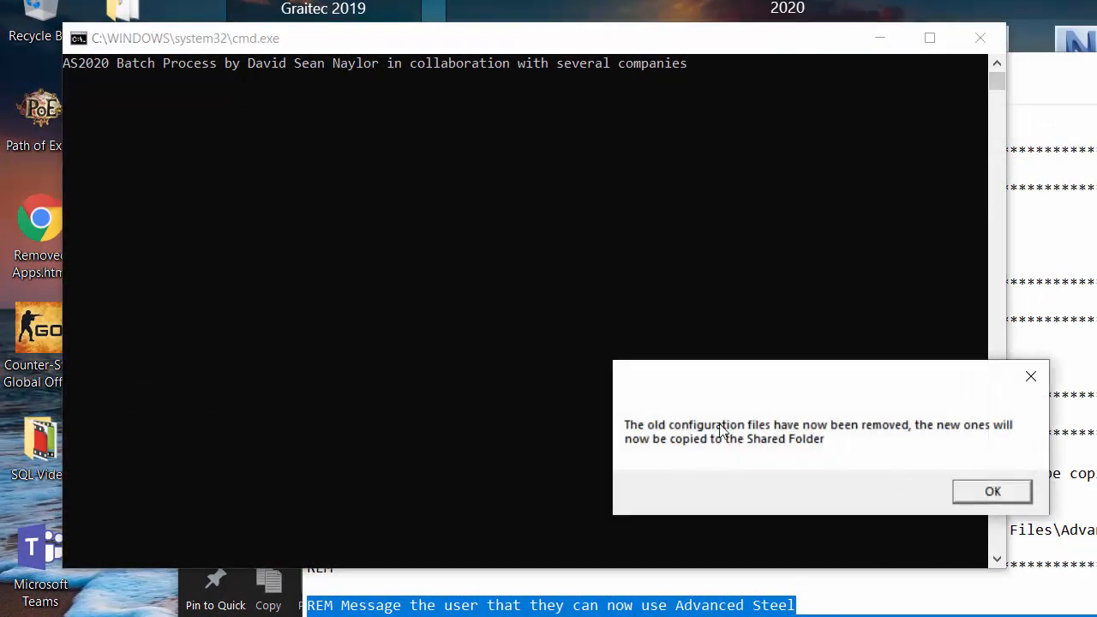
mouse_move(737, 425)
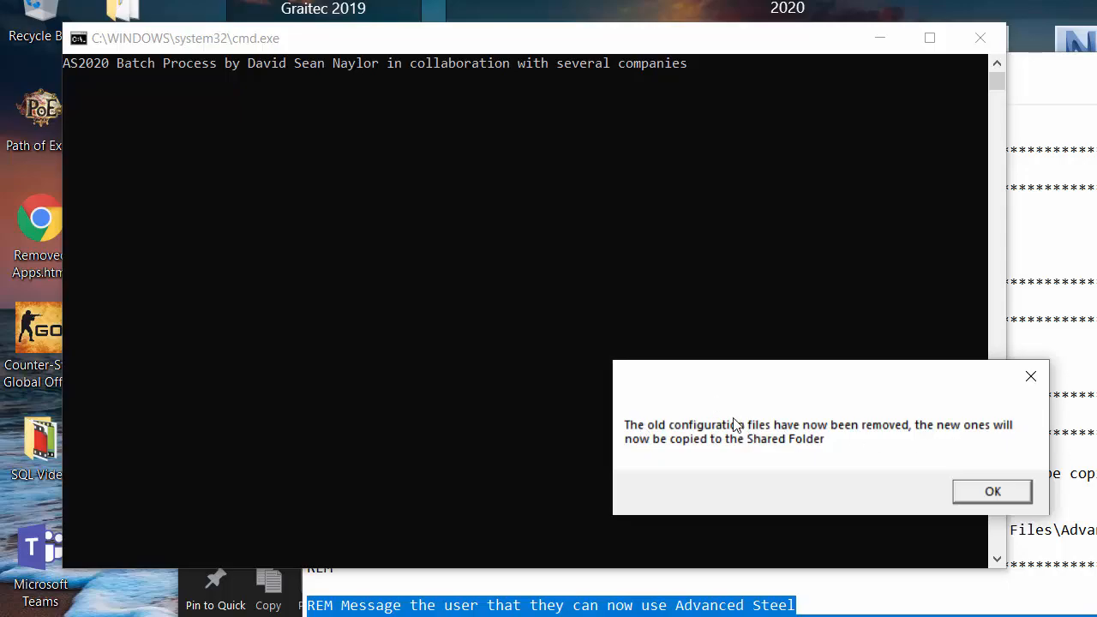
left_click(991, 490)
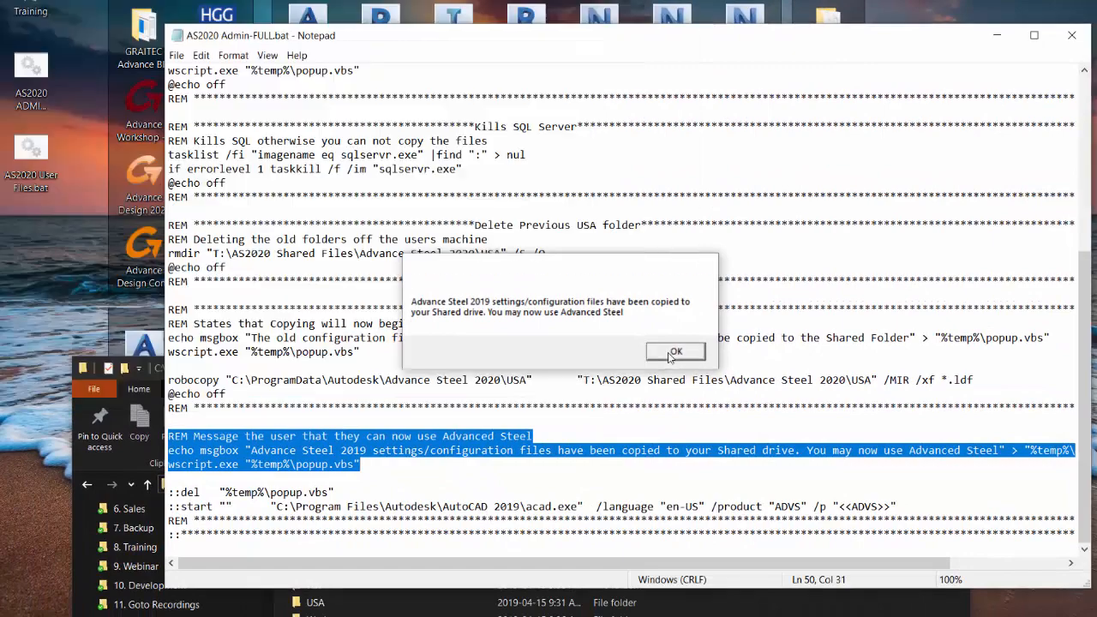
left_click(675, 352)
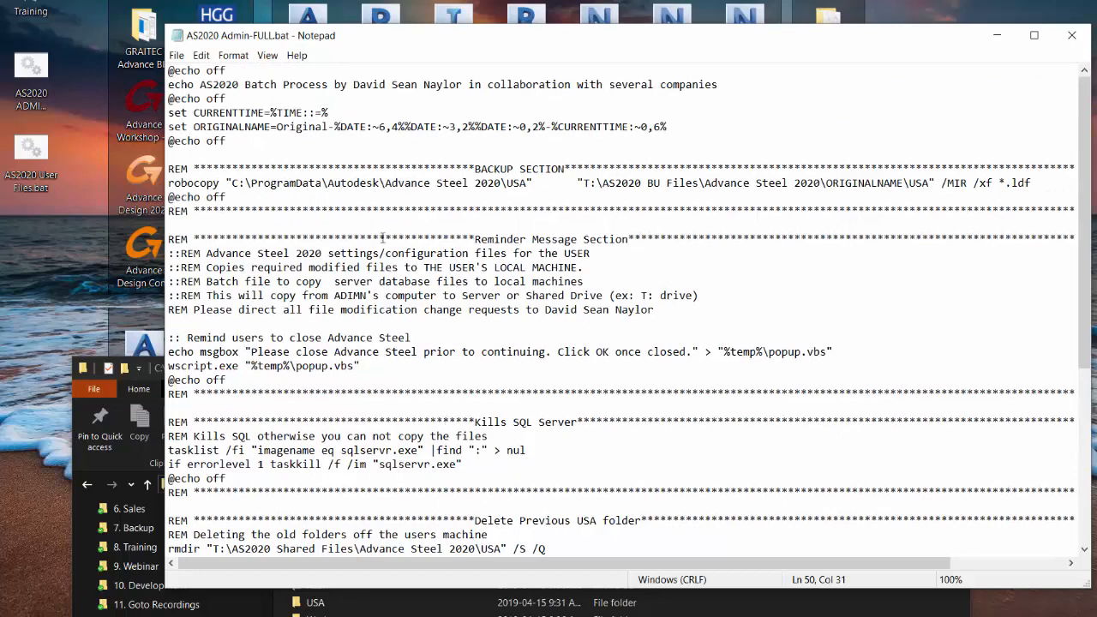
mouse_move(463, 202)
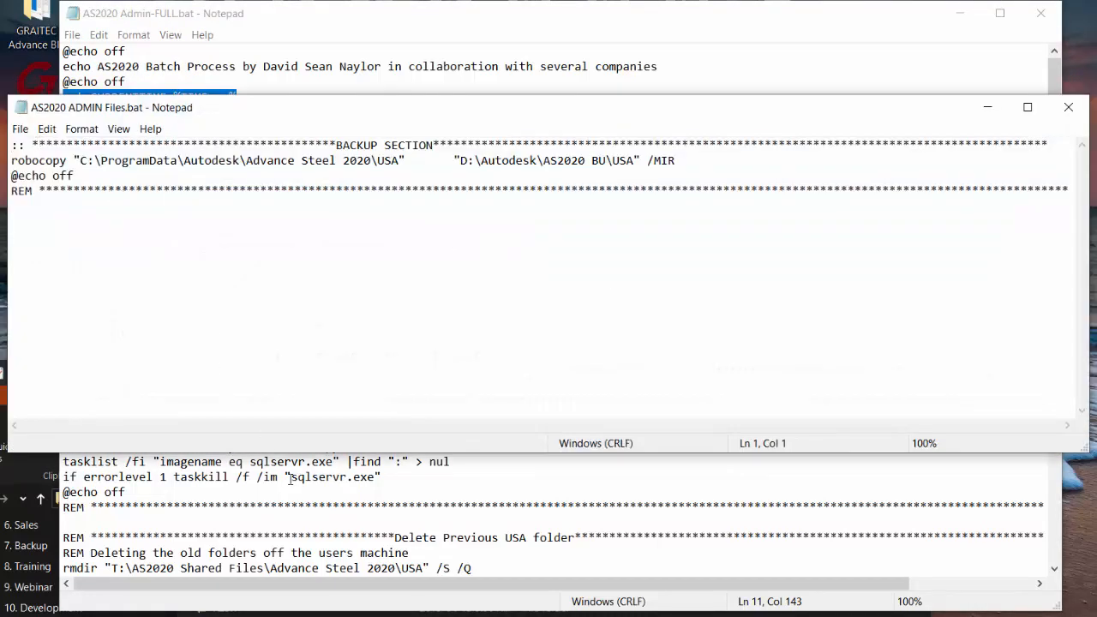
Step: Paste the CURRENTTIME/ORIGINALNAME variables and backup robocopy line into AS2020 ADMIN Files.bat
right_click(14, 151)
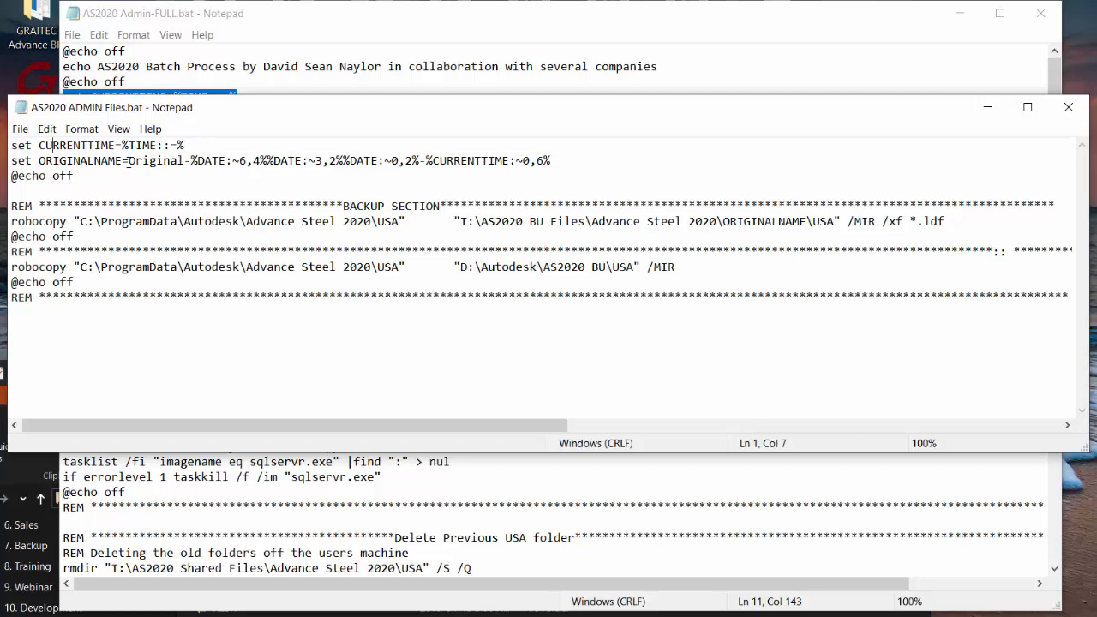
mouse_move(129, 166)
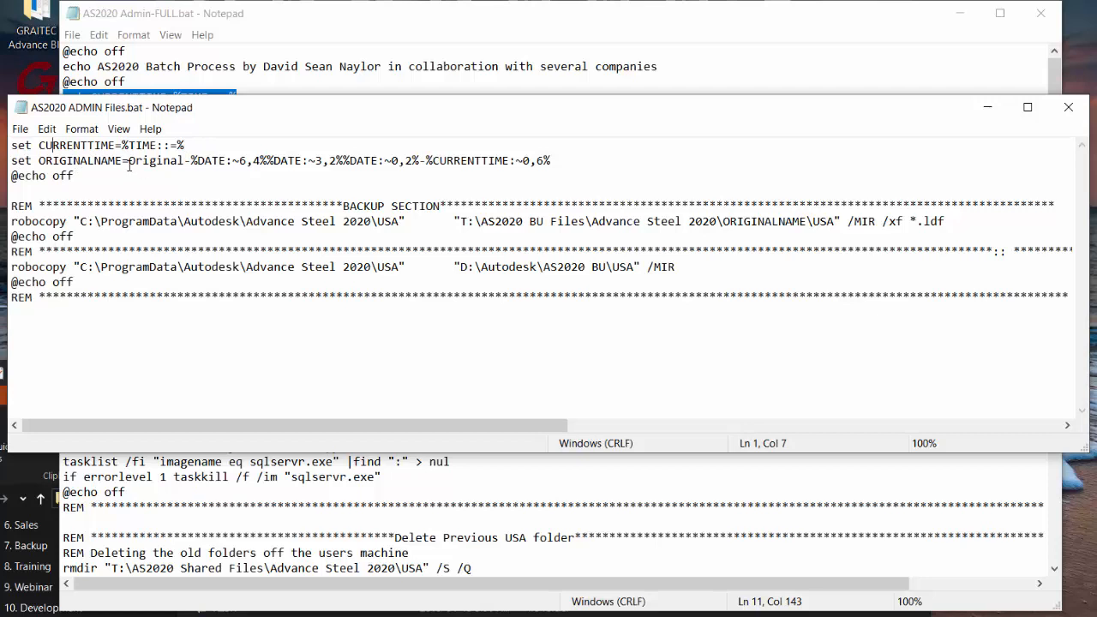
double_click(152, 161)
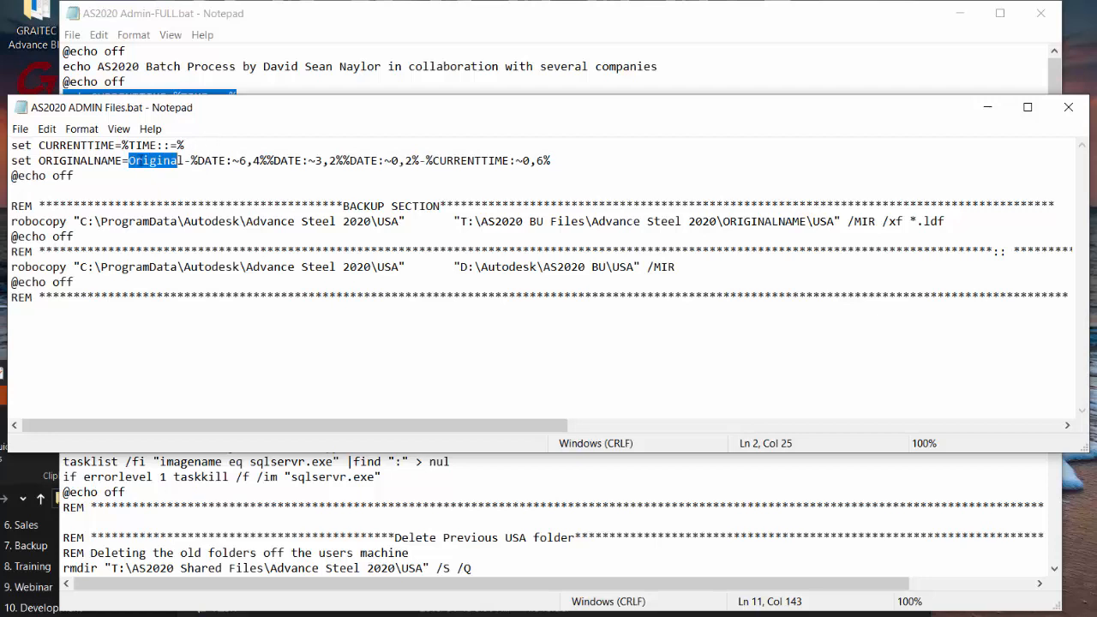
mouse_move(214, 161)
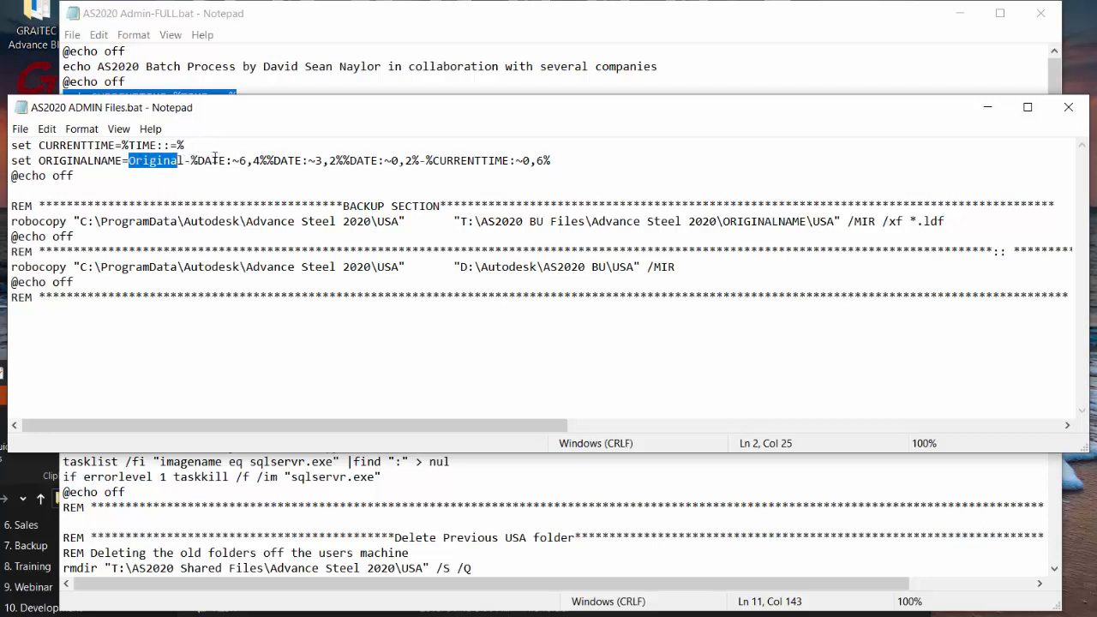
mouse_move(521, 165)
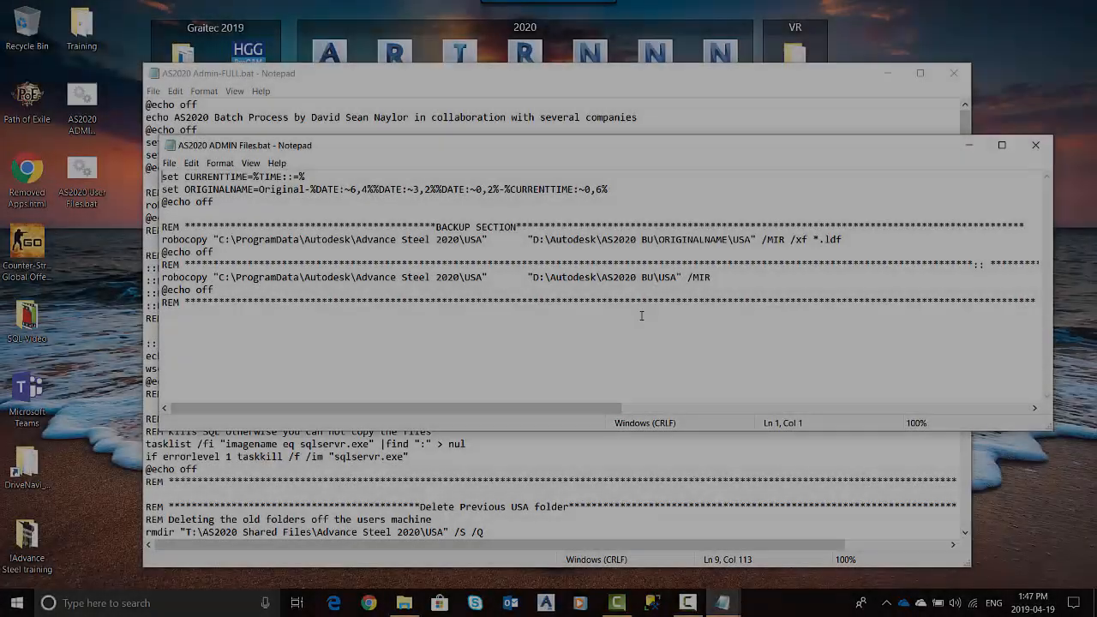
Step: Change the backup path to D:\Autodesk\AS2020 BU\%ORIGINALNAME%\USA and save the ADMIN Files script
double_click(669, 240)
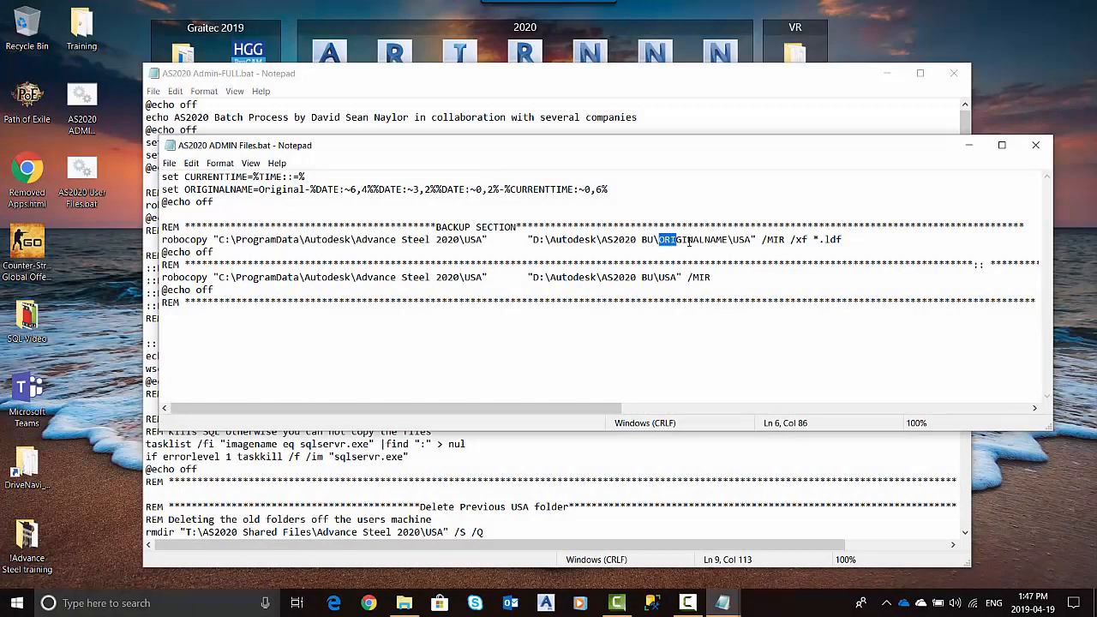
right_click(672, 240)
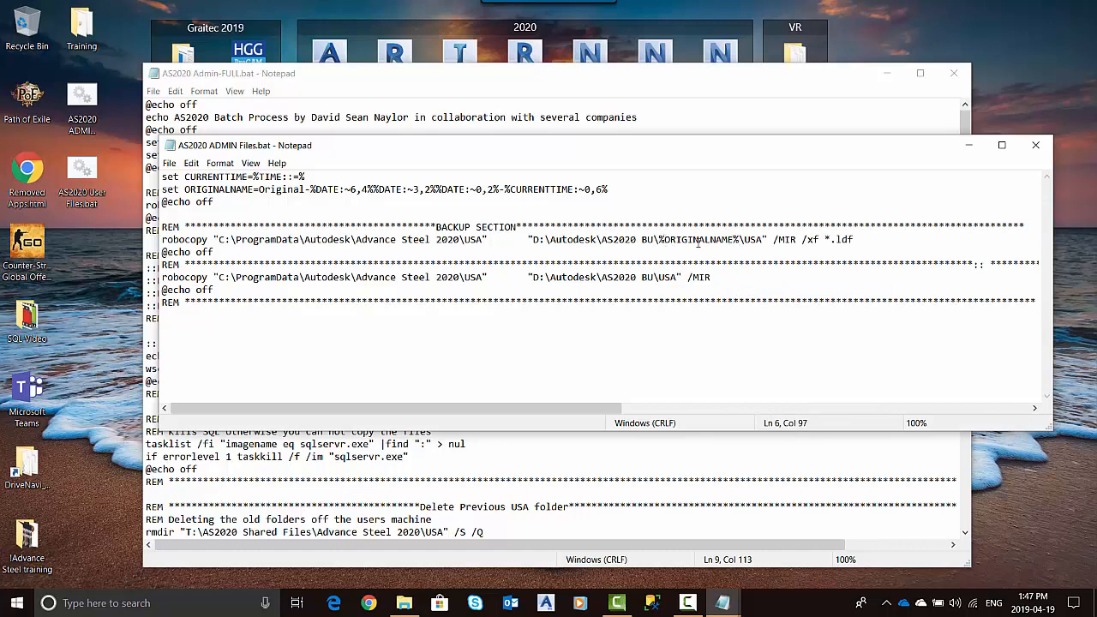
left_click(1035, 144)
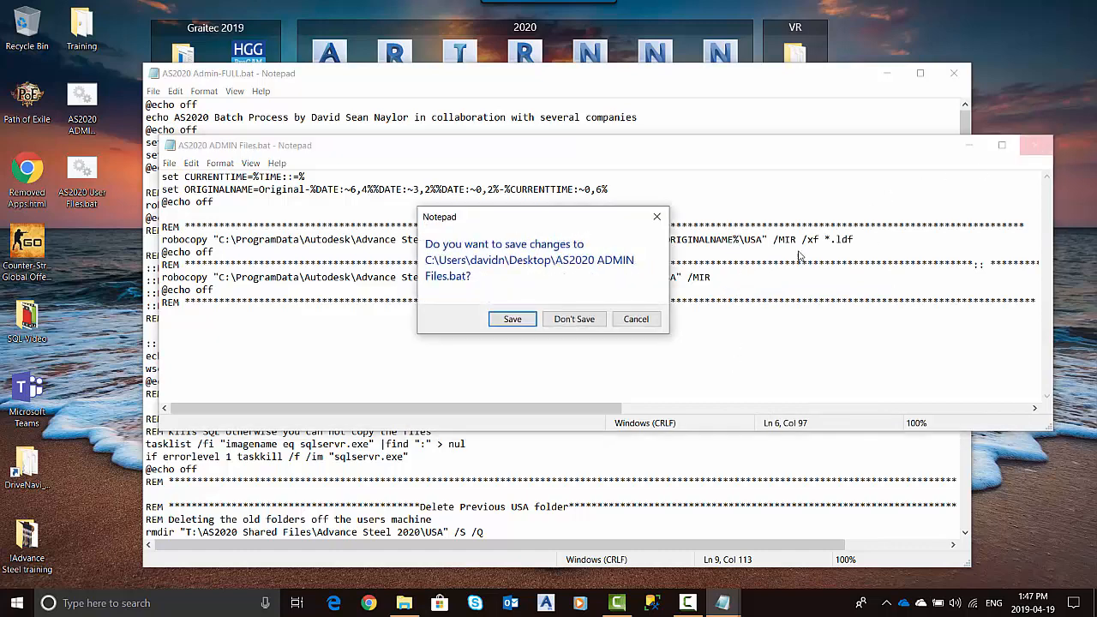
left_click(574, 319)
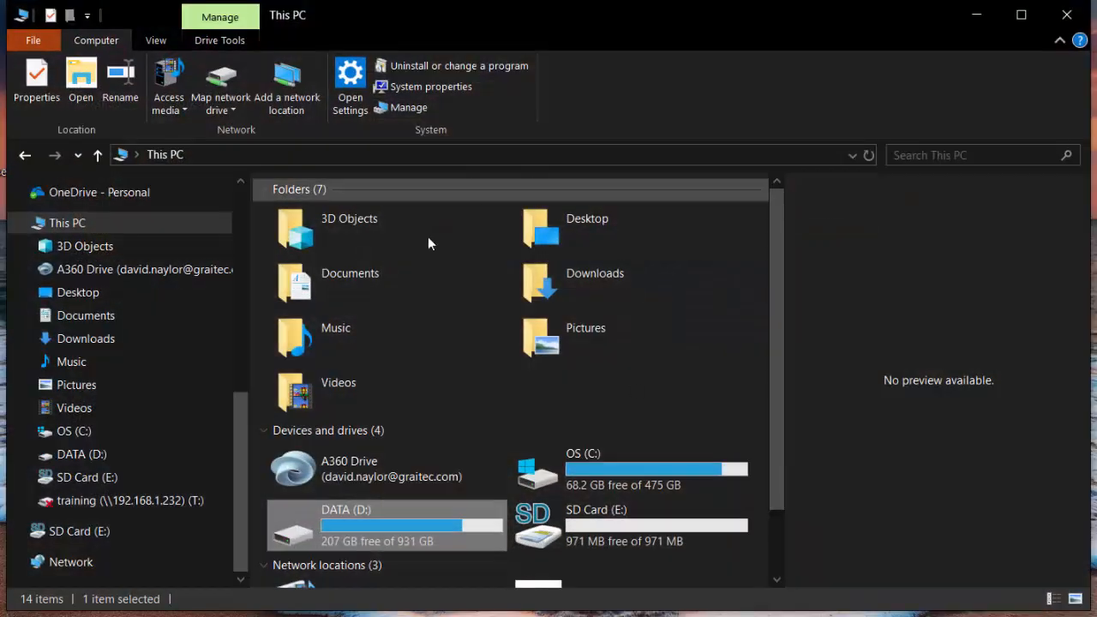
Step: Browse DATA (D:) > Autodesk > AS2020 BU and select the newest Original-4-199-20 backup folder
double_click(346, 509)
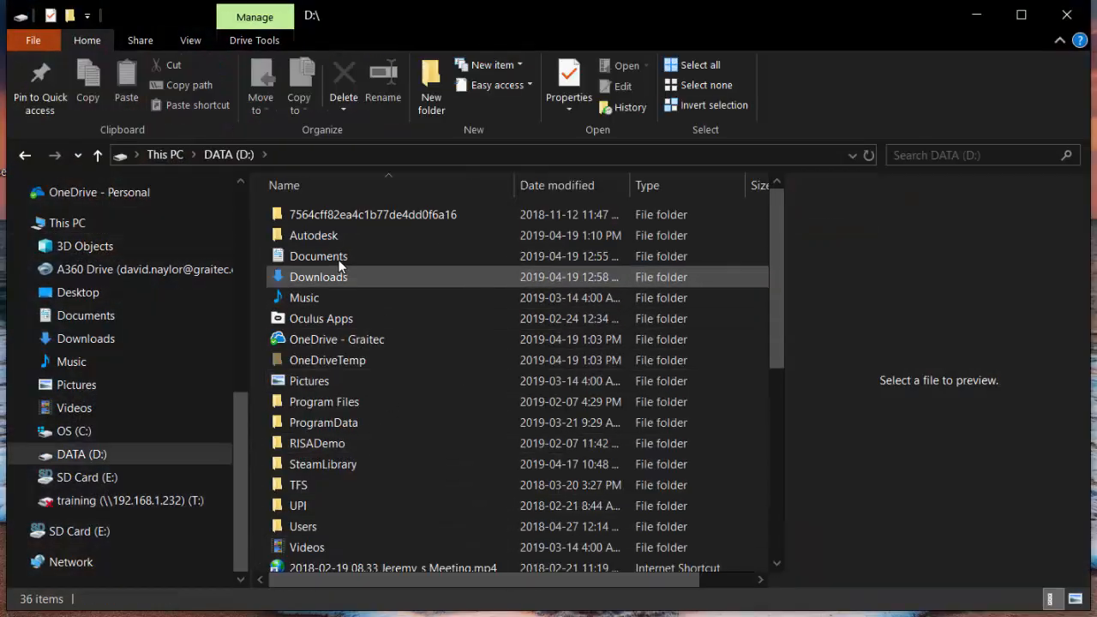
double_click(312, 235)
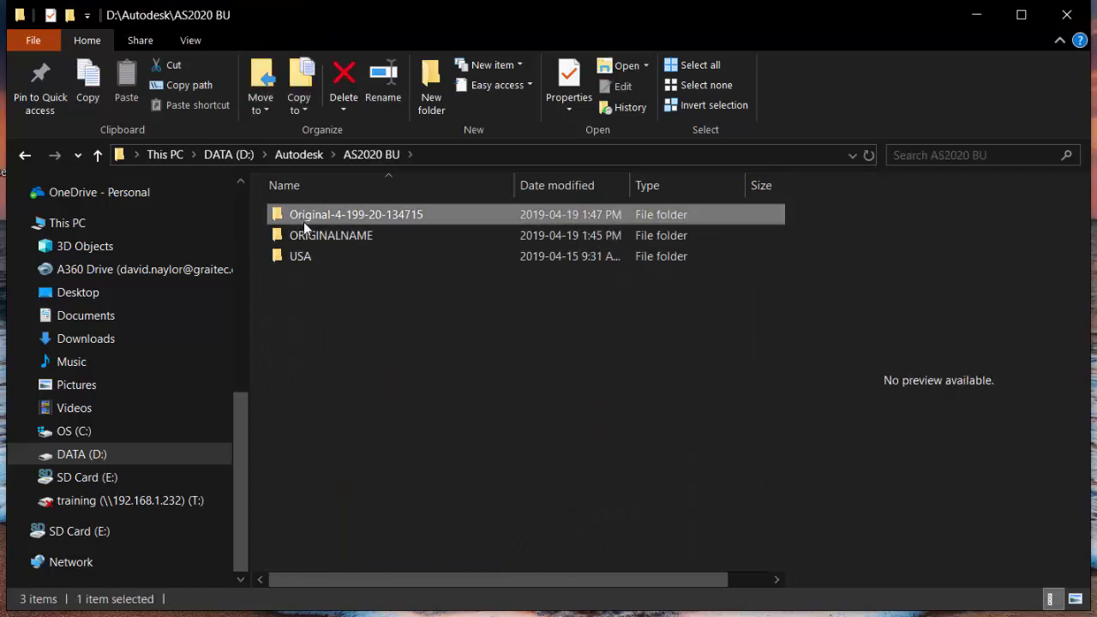
mouse_move(439, 223)
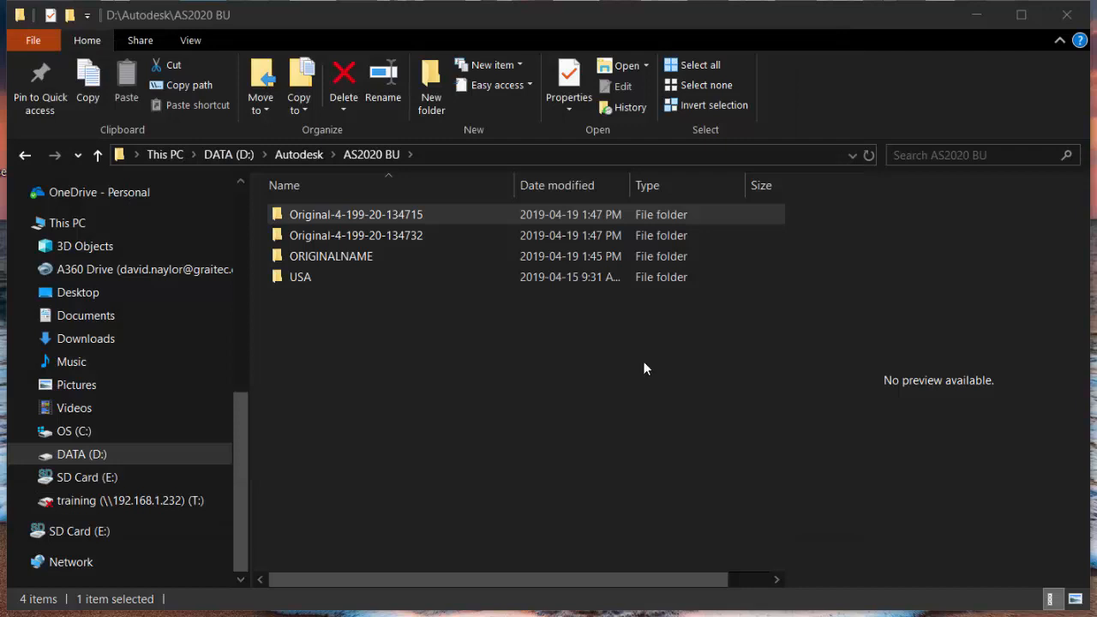
left_click(357, 235)
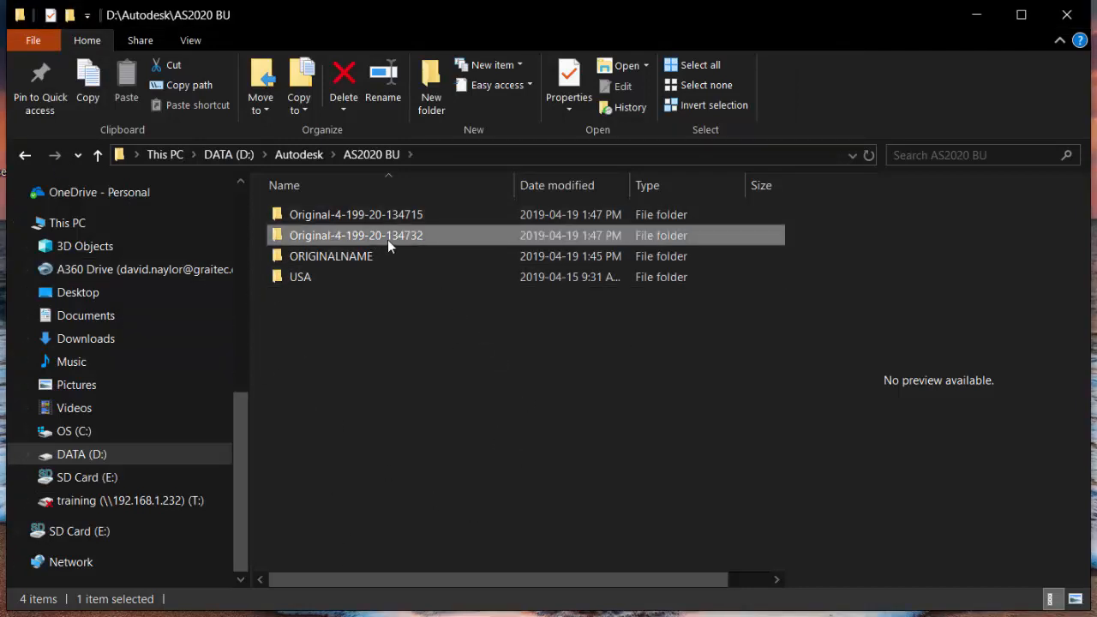
mouse_move(439, 428)
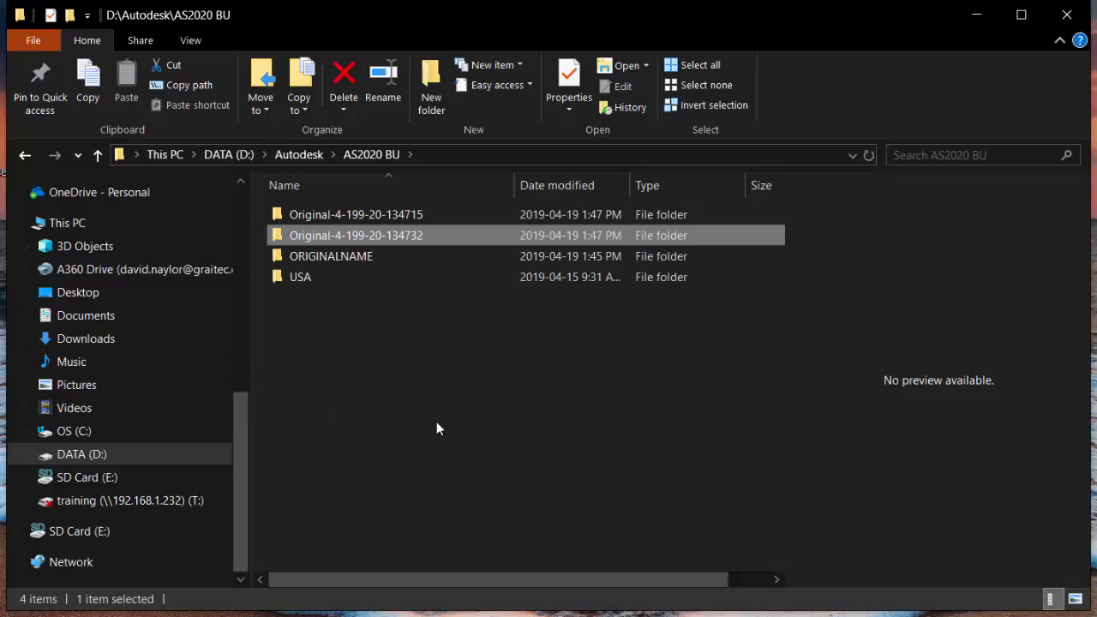